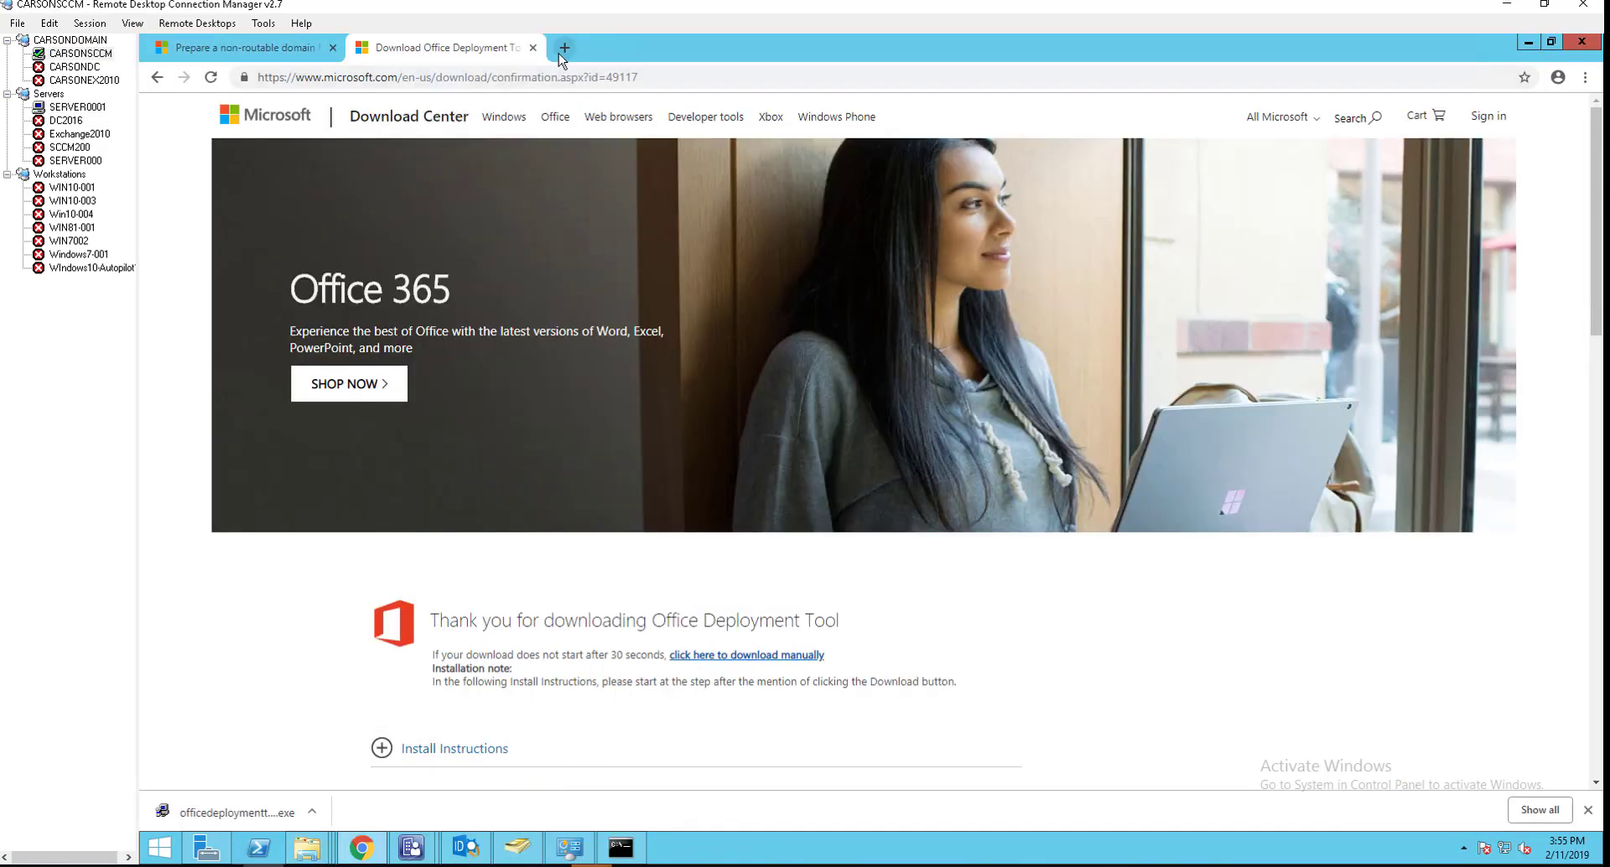
Step: Search 'download Azure AD Connect' in a new tab and reach the Microsoft Download Center page
{"action": "left_click", "coordinate": [563, 47]}
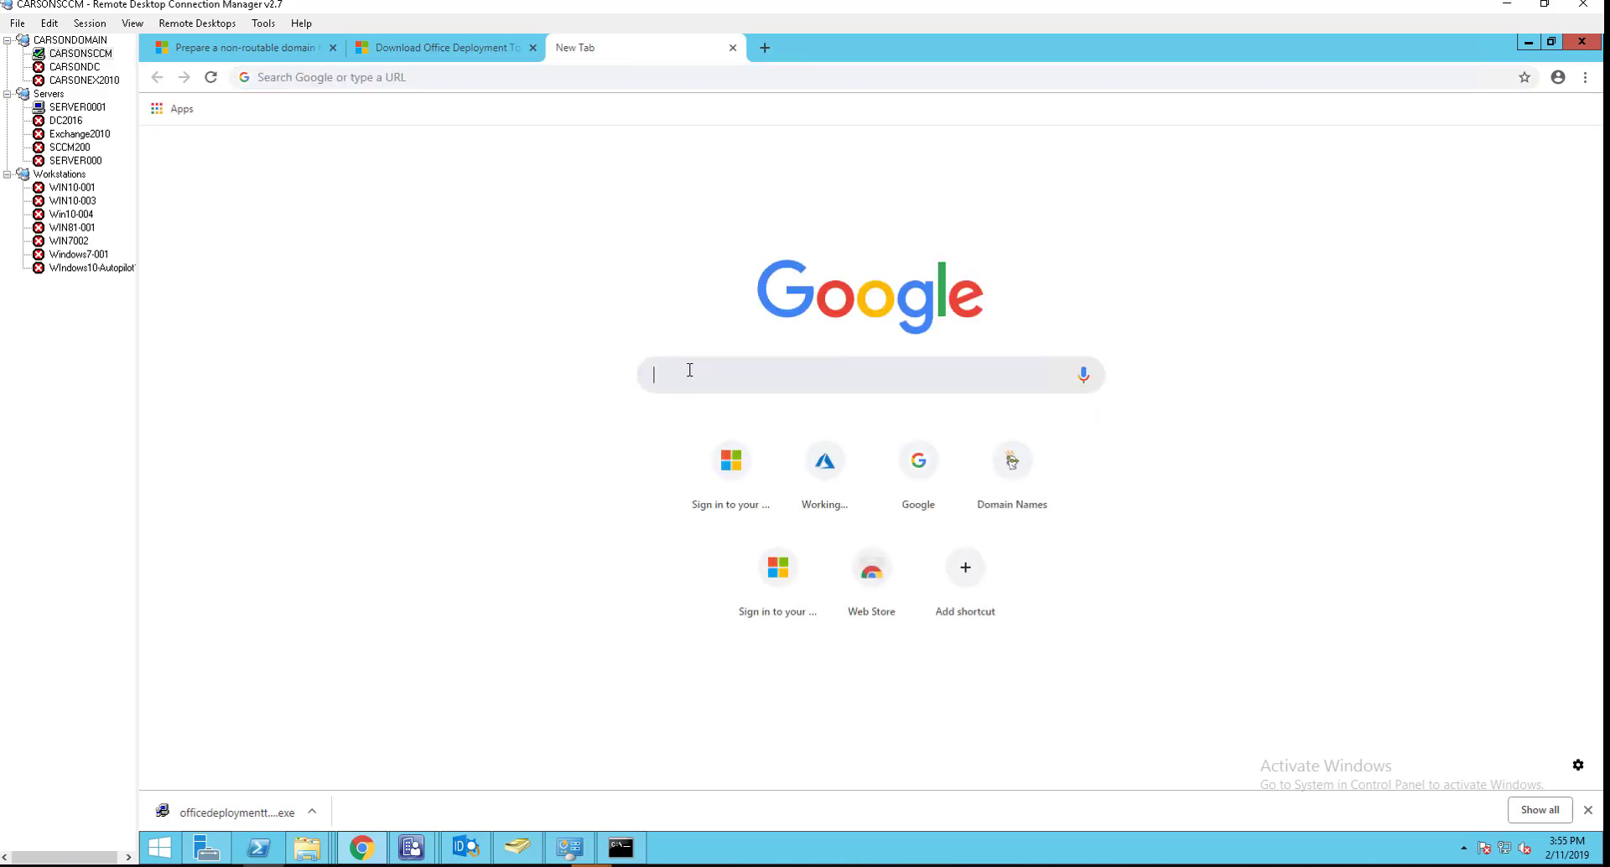
{"action": "type", "text": "download"}
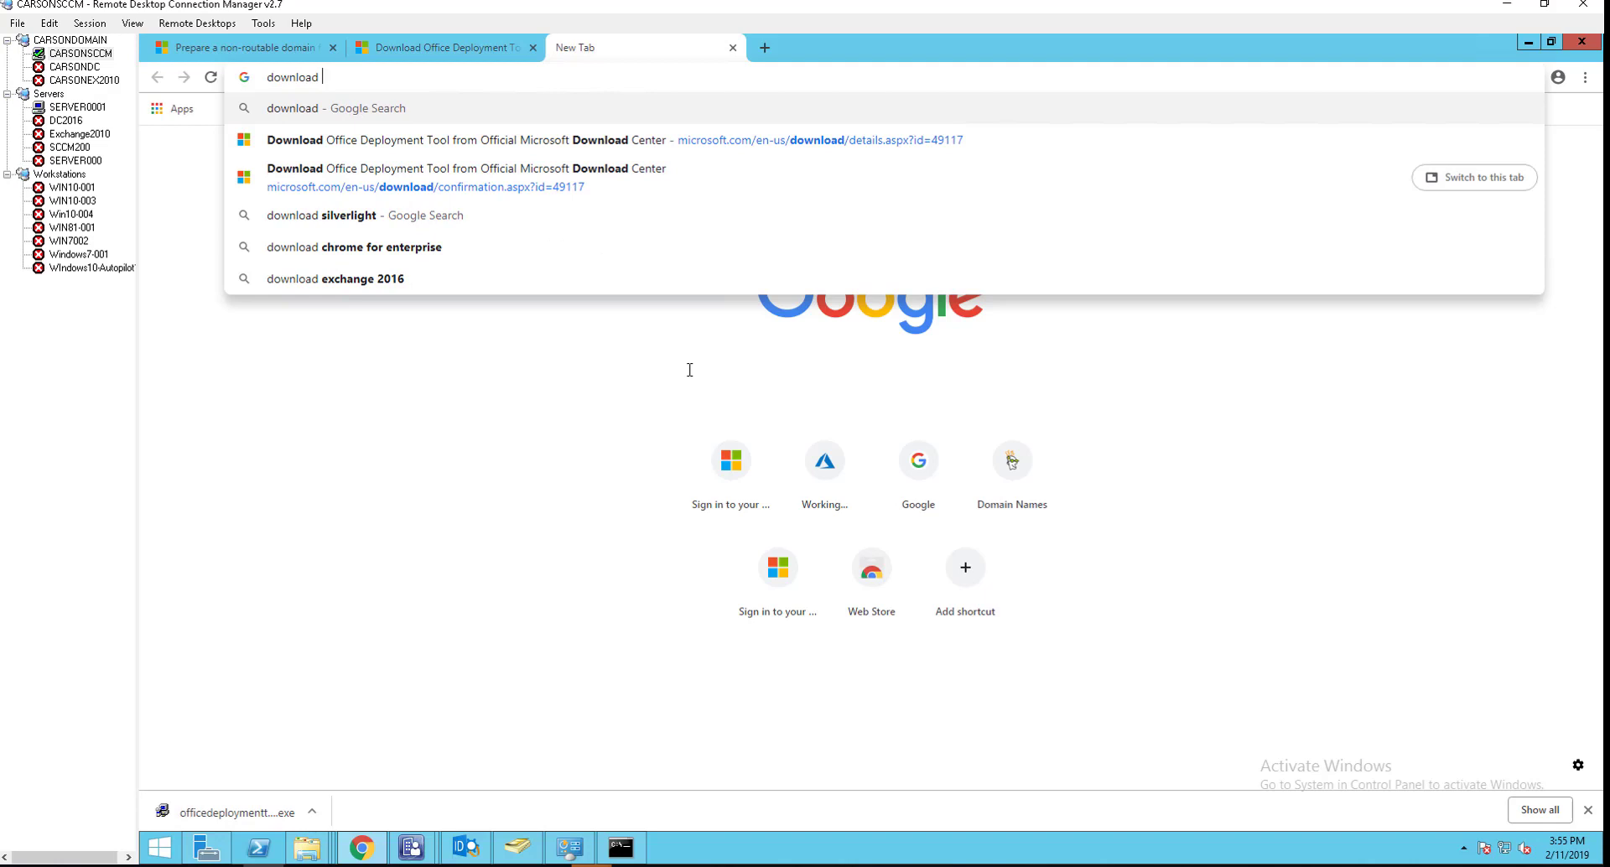
{"action": "type", "text": "Azur"}
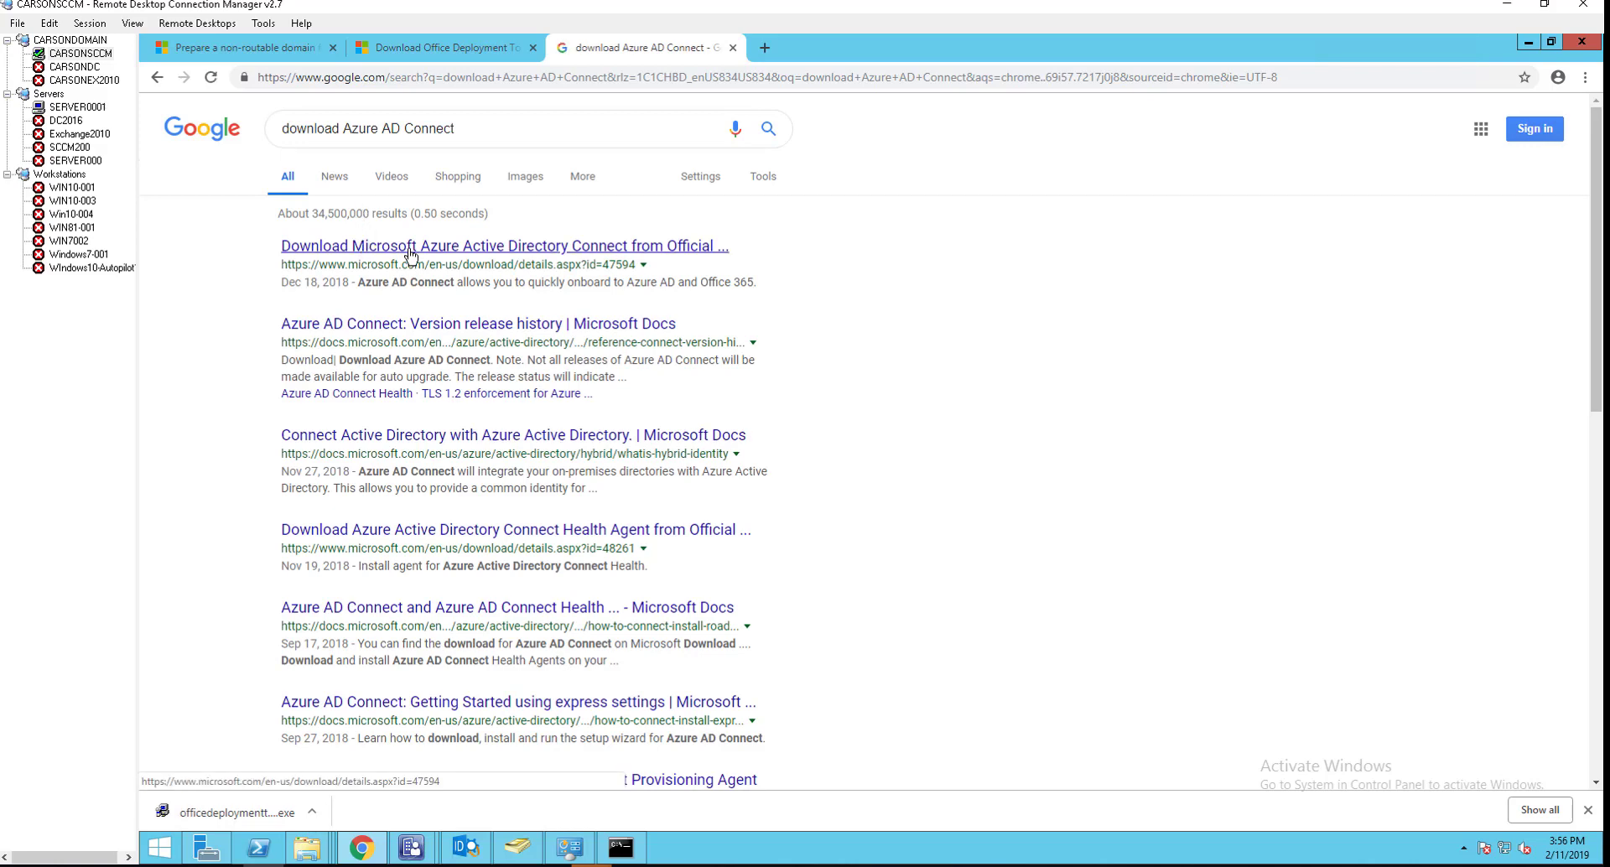
{"action": "left_click", "coordinate": [503, 246]}
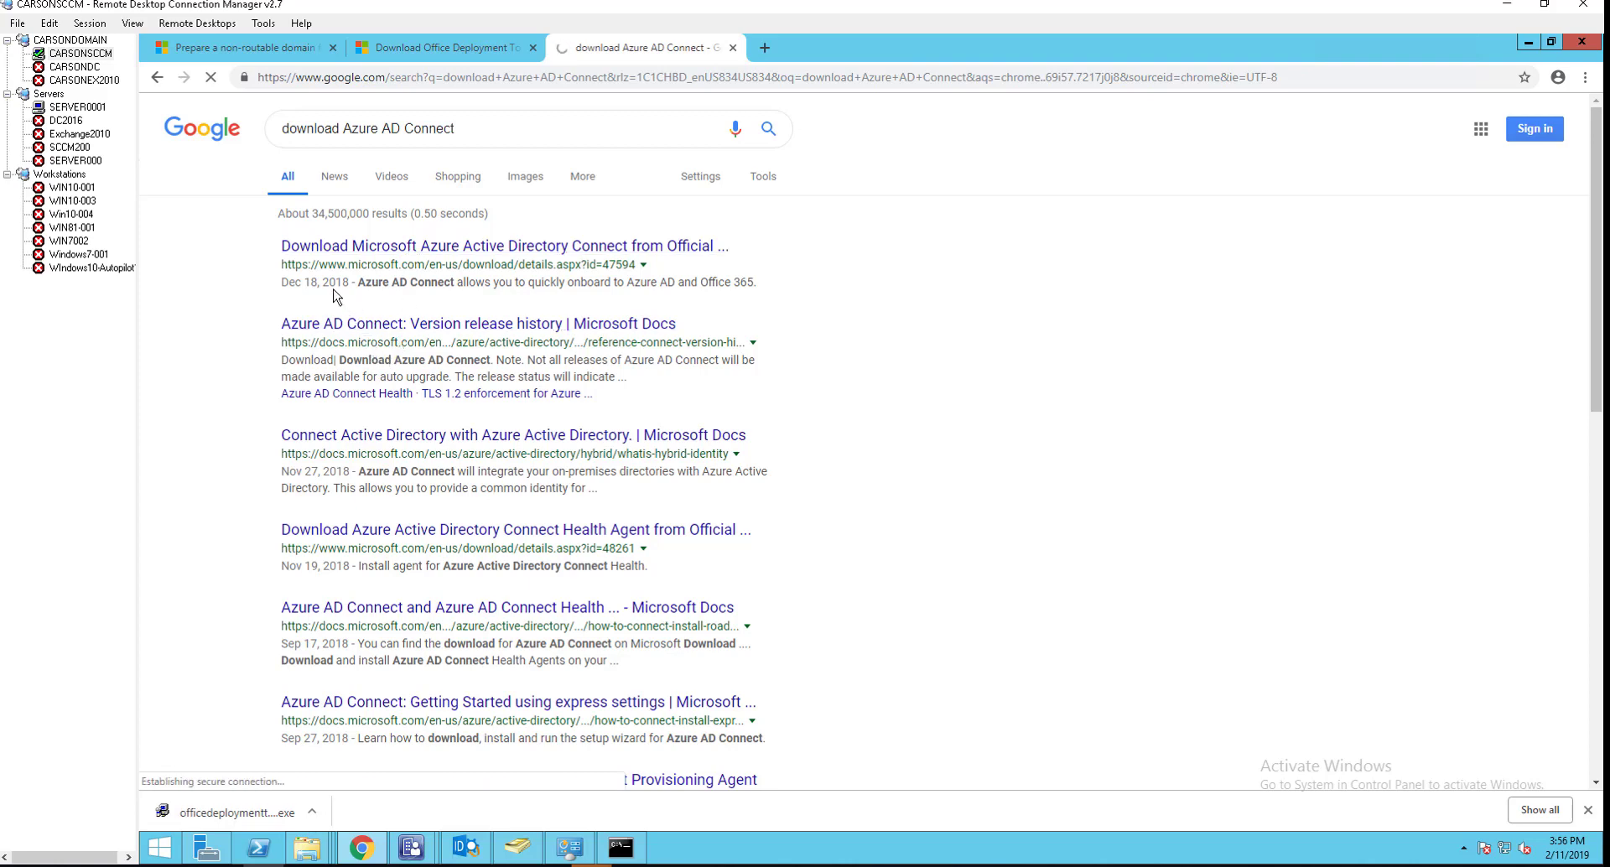
{"action": "left_click", "coordinate": [502, 245]}
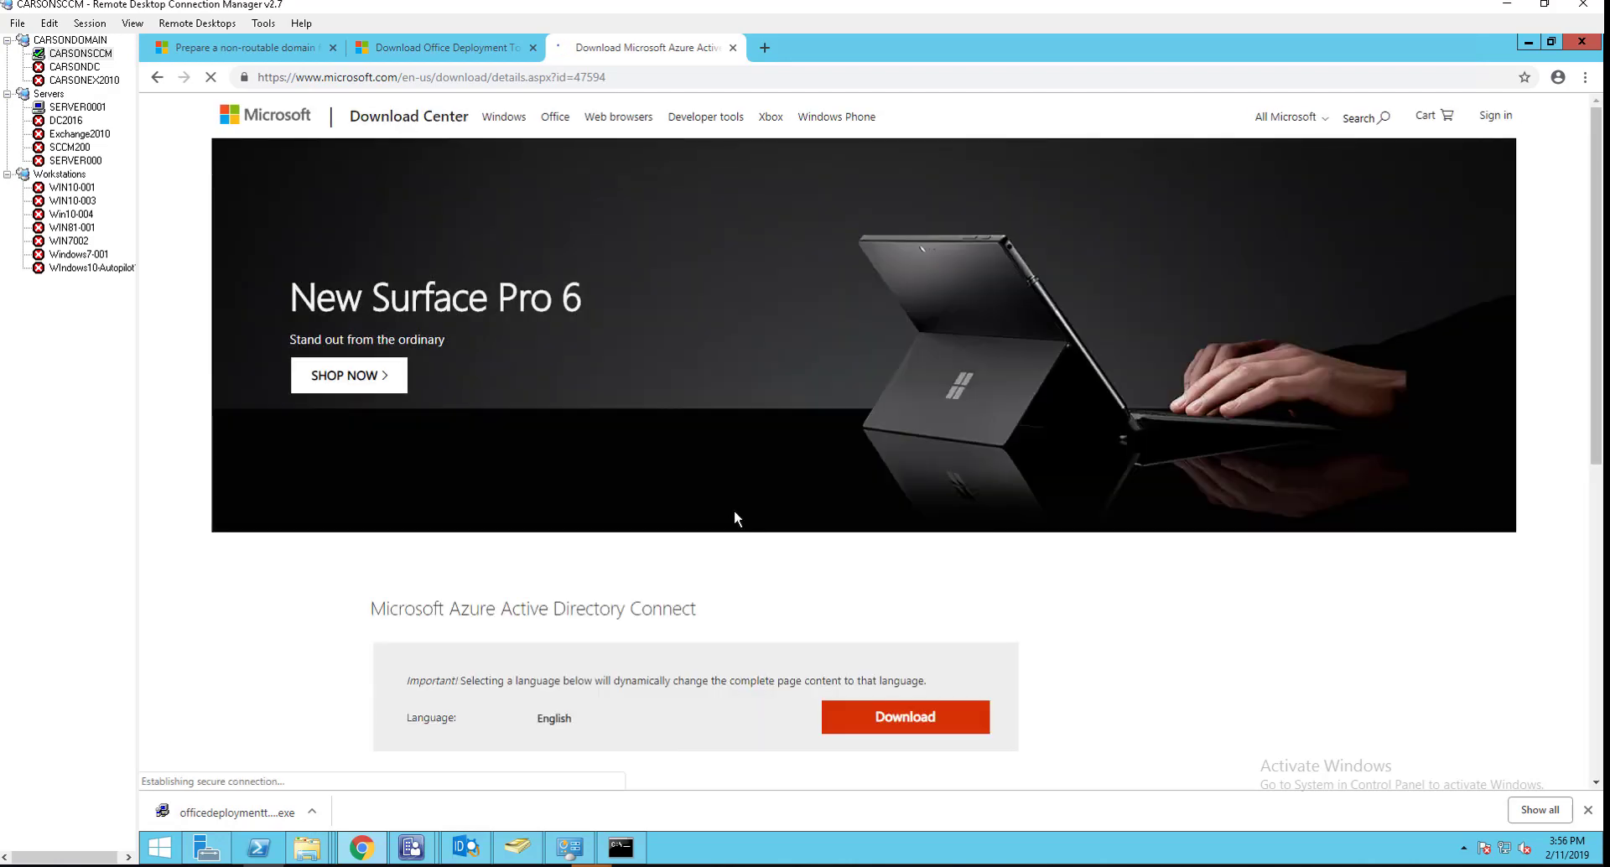
Step: Download the Azure AD Connect installer from the Download Center
{"action": "left_click", "coordinate": [903, 716]}
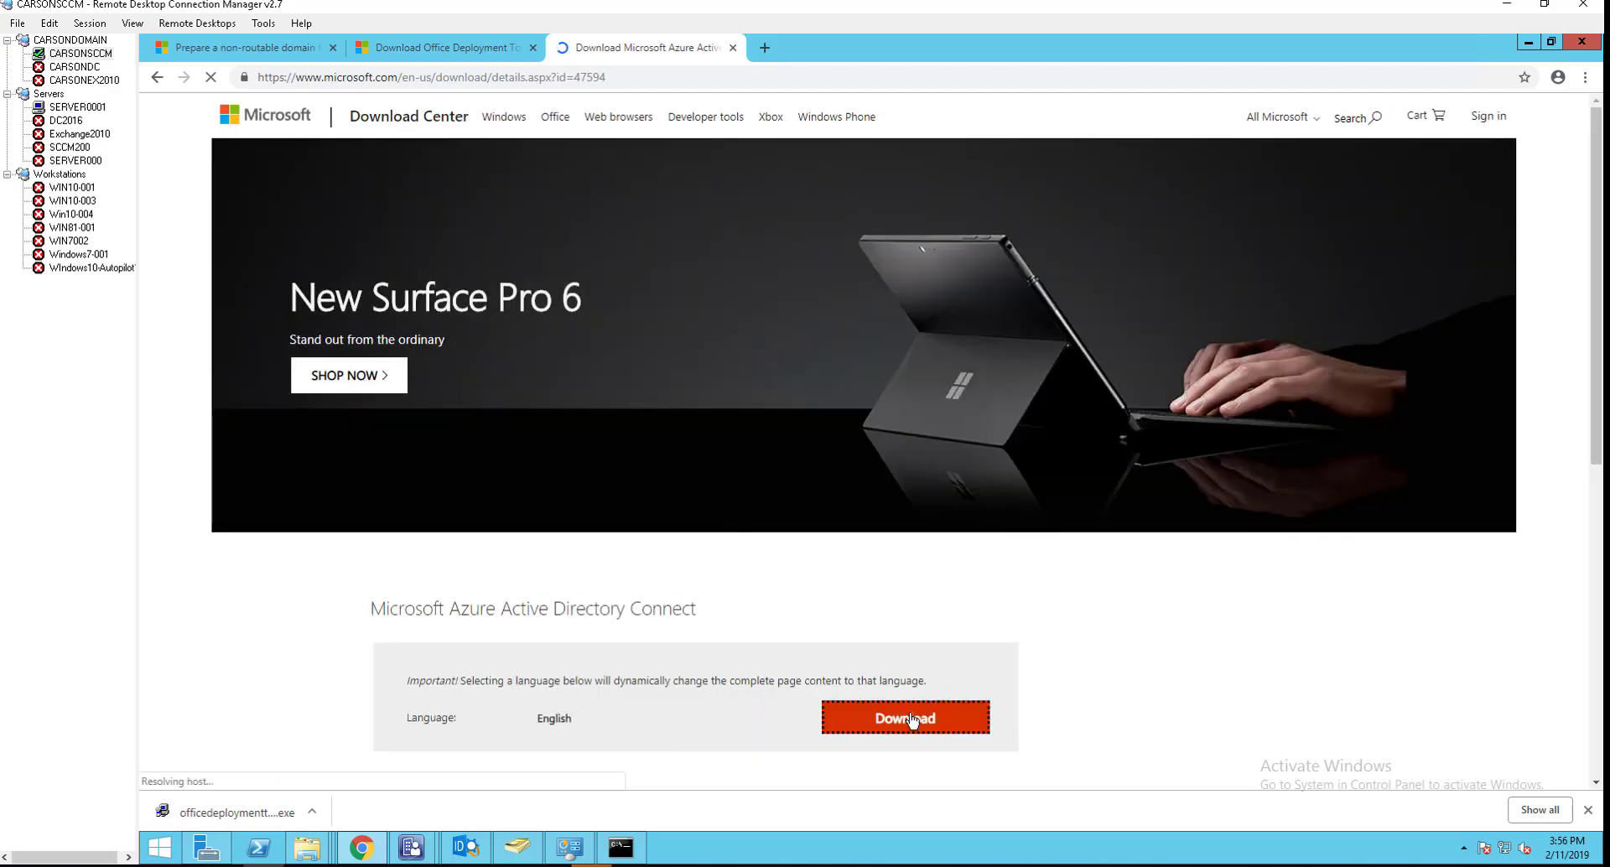
{"action": "left_click", "coordinate": [904, 717]}
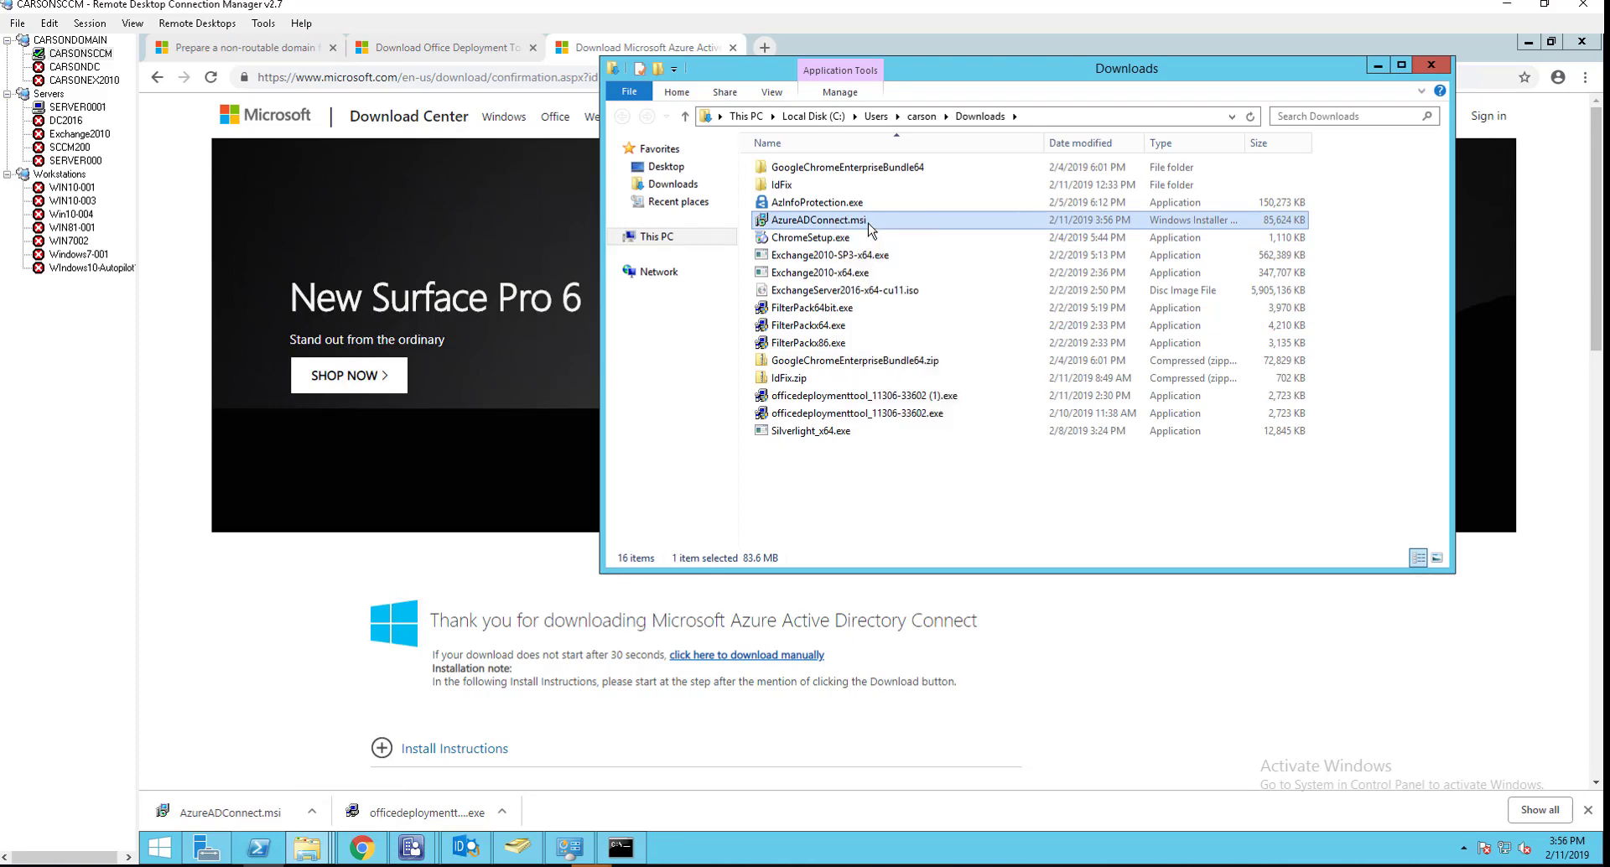
Step: Run AzureADConnect.msi from Downloads and allow it through User Account Control
{"action": "double_click", "coordinate": [816, 219]}
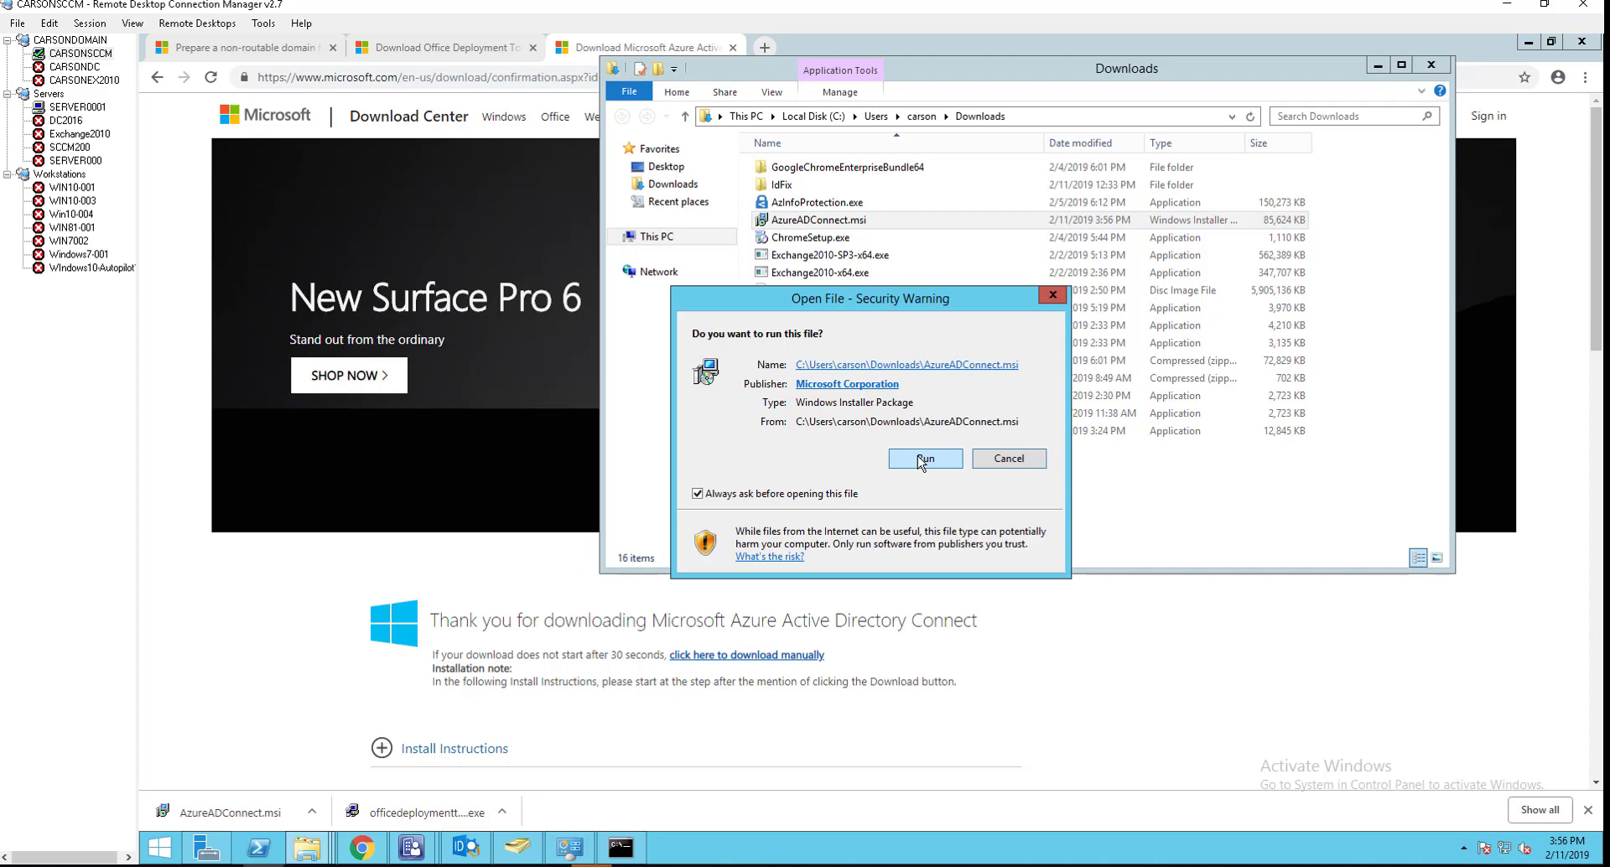
{"action": "left_click", "coordinate": [922, 458]}
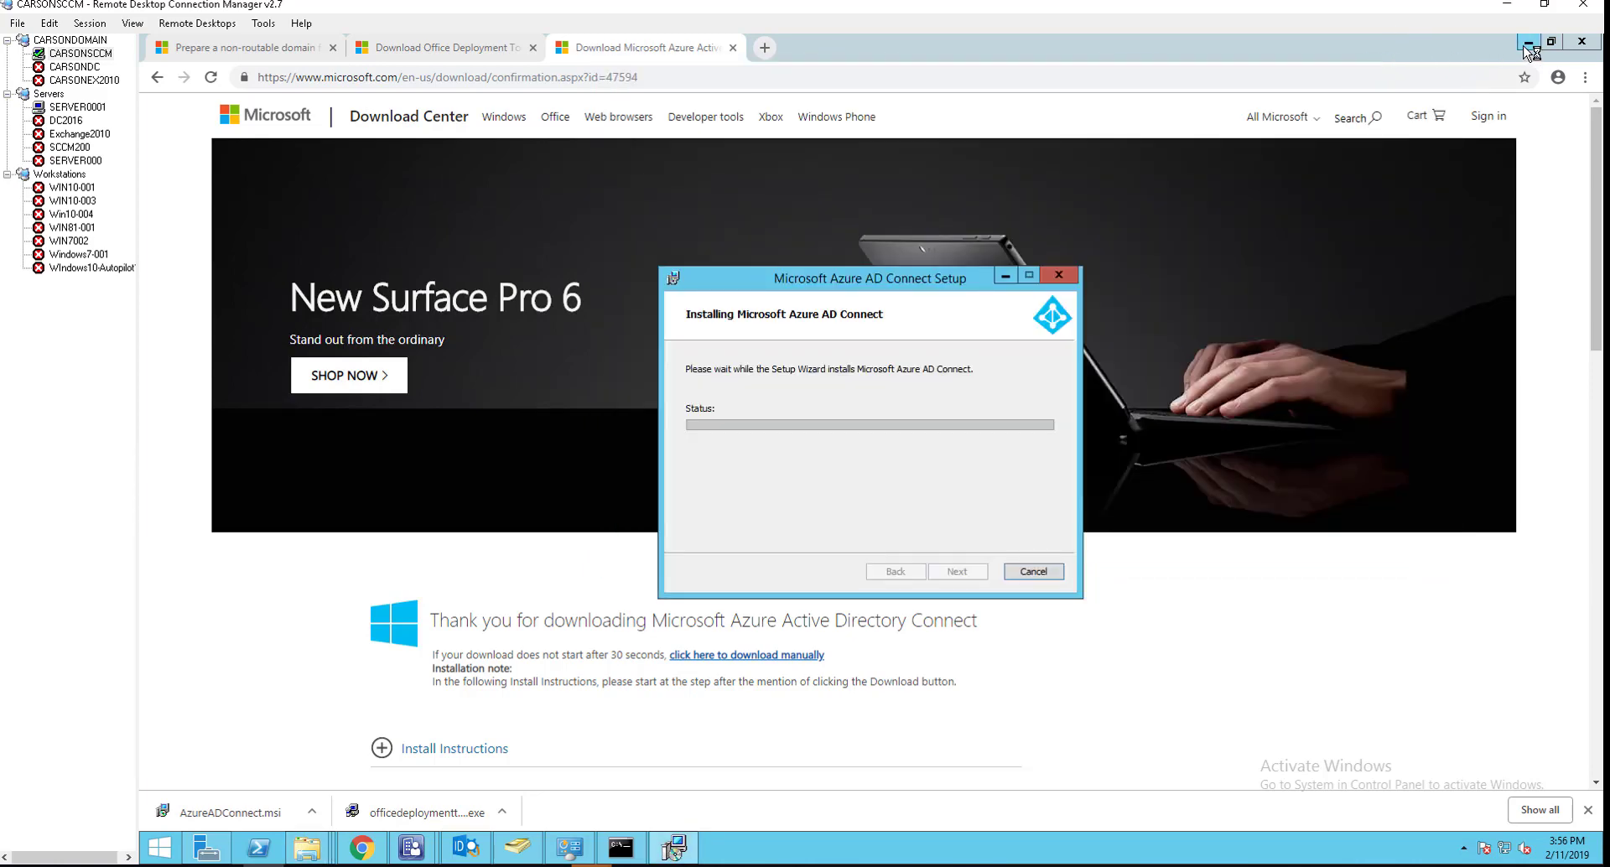
{"action": "left_click", "coordinate": [1526, 42]}
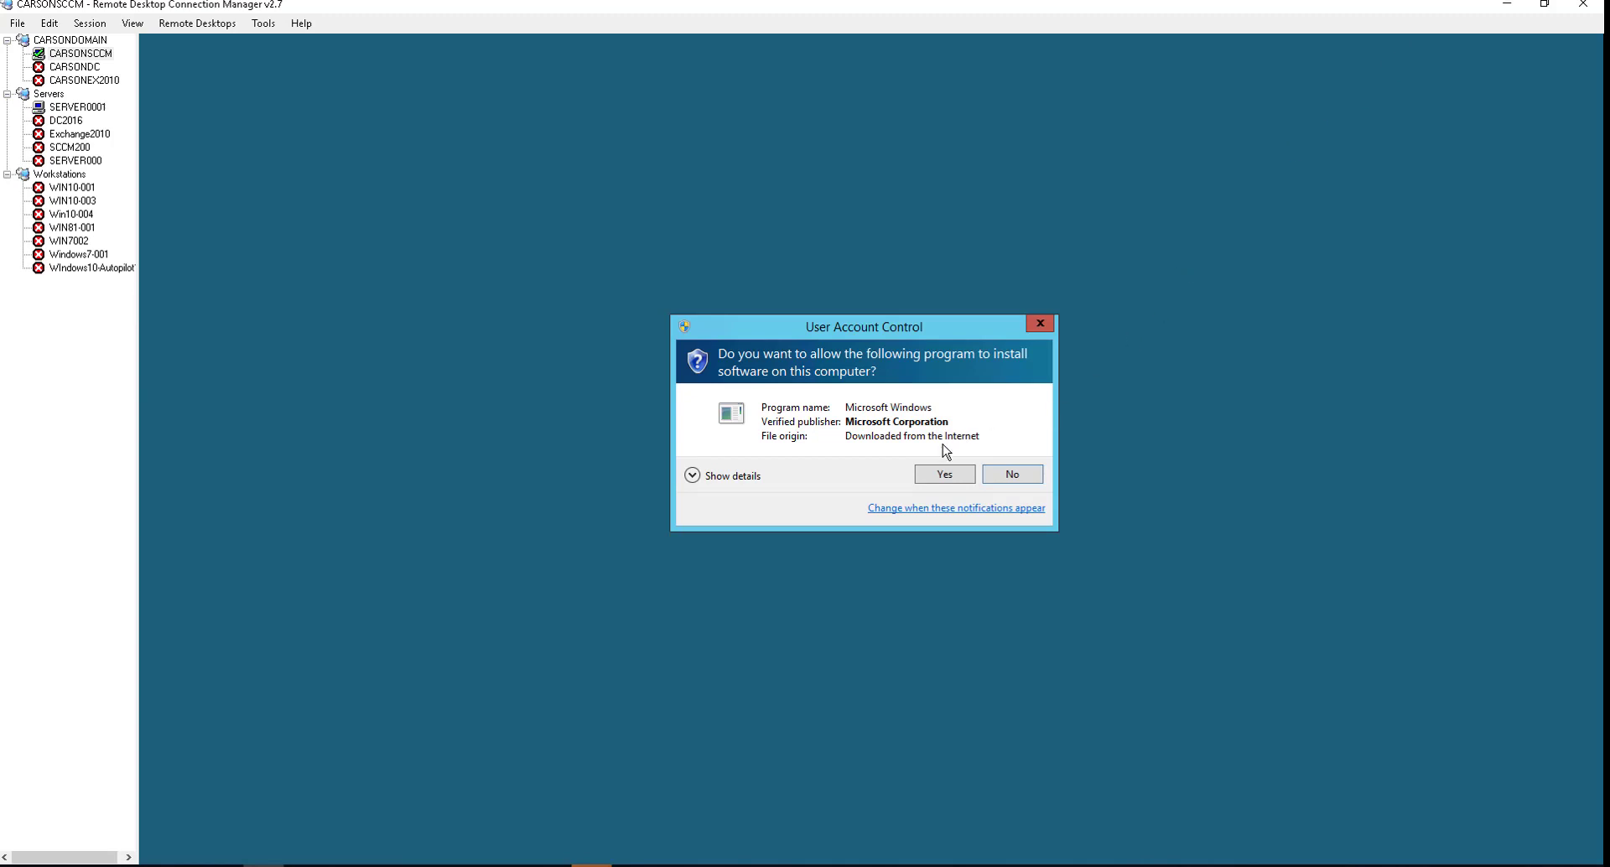
{"action": "left_click", "coordinate": [942, 473]}
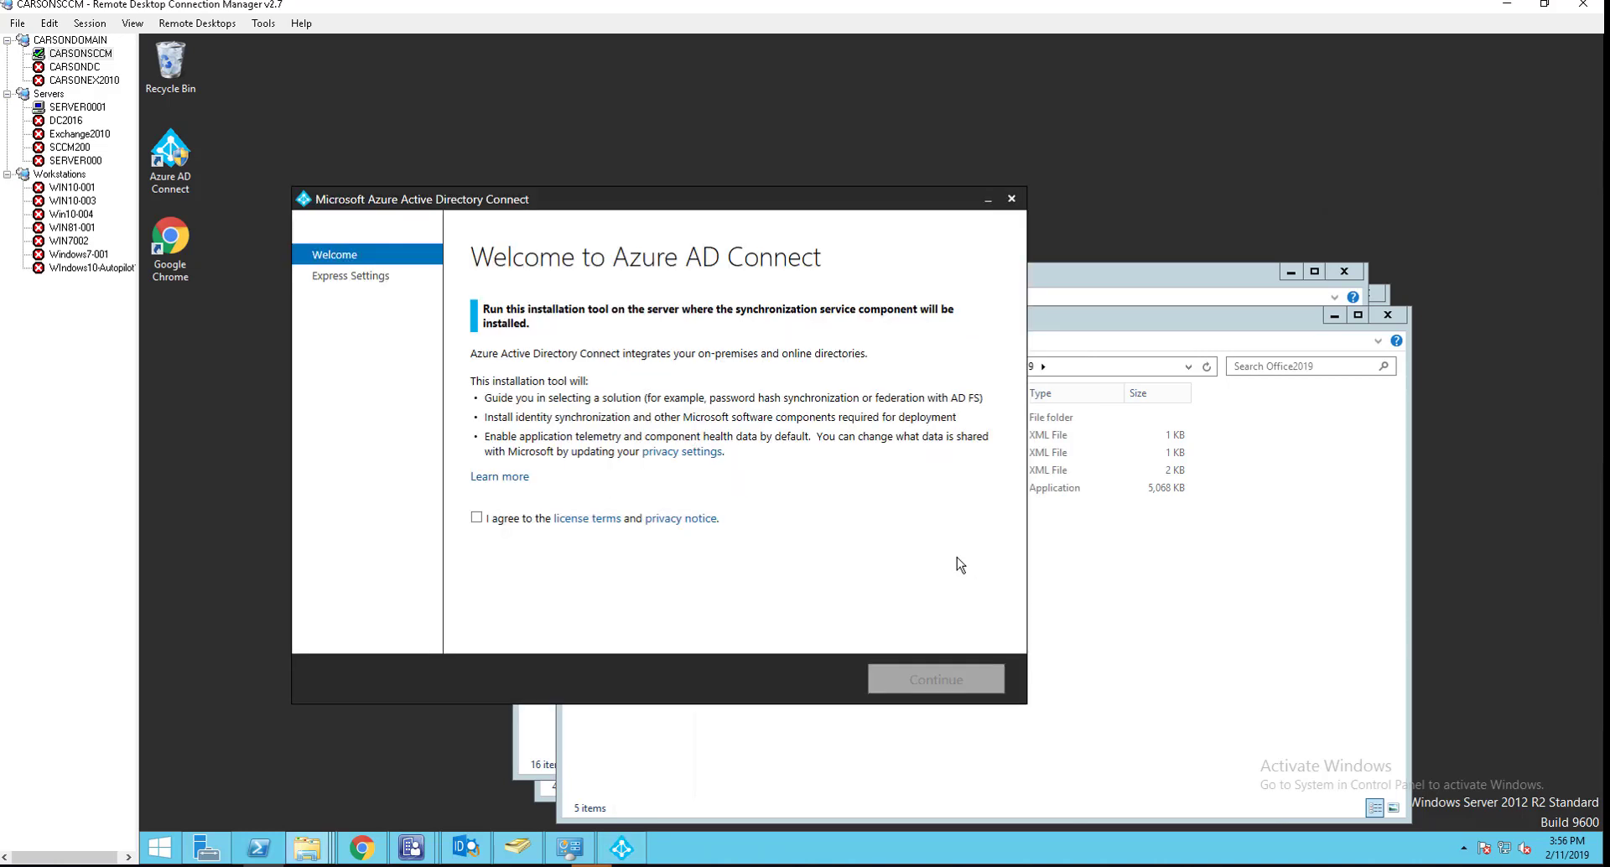
{"action": "mouse_move", "coordinate": [902, 554]}
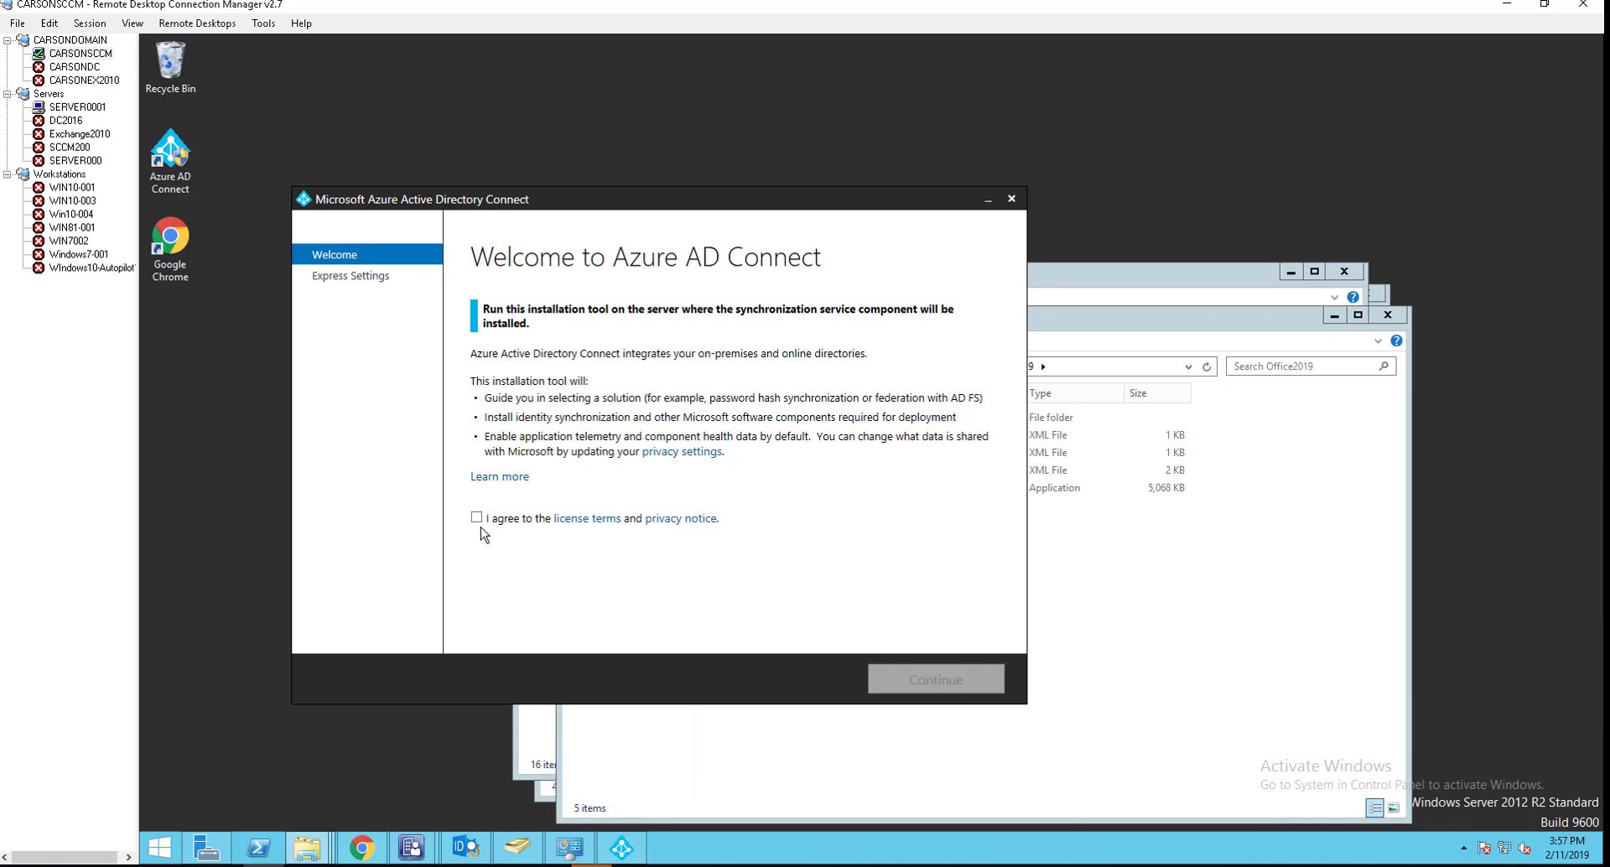
Step: Accept the license terms and privacy notice and continue to Express Settings
{"action": "left_click", "coordinate": [476, 516]}
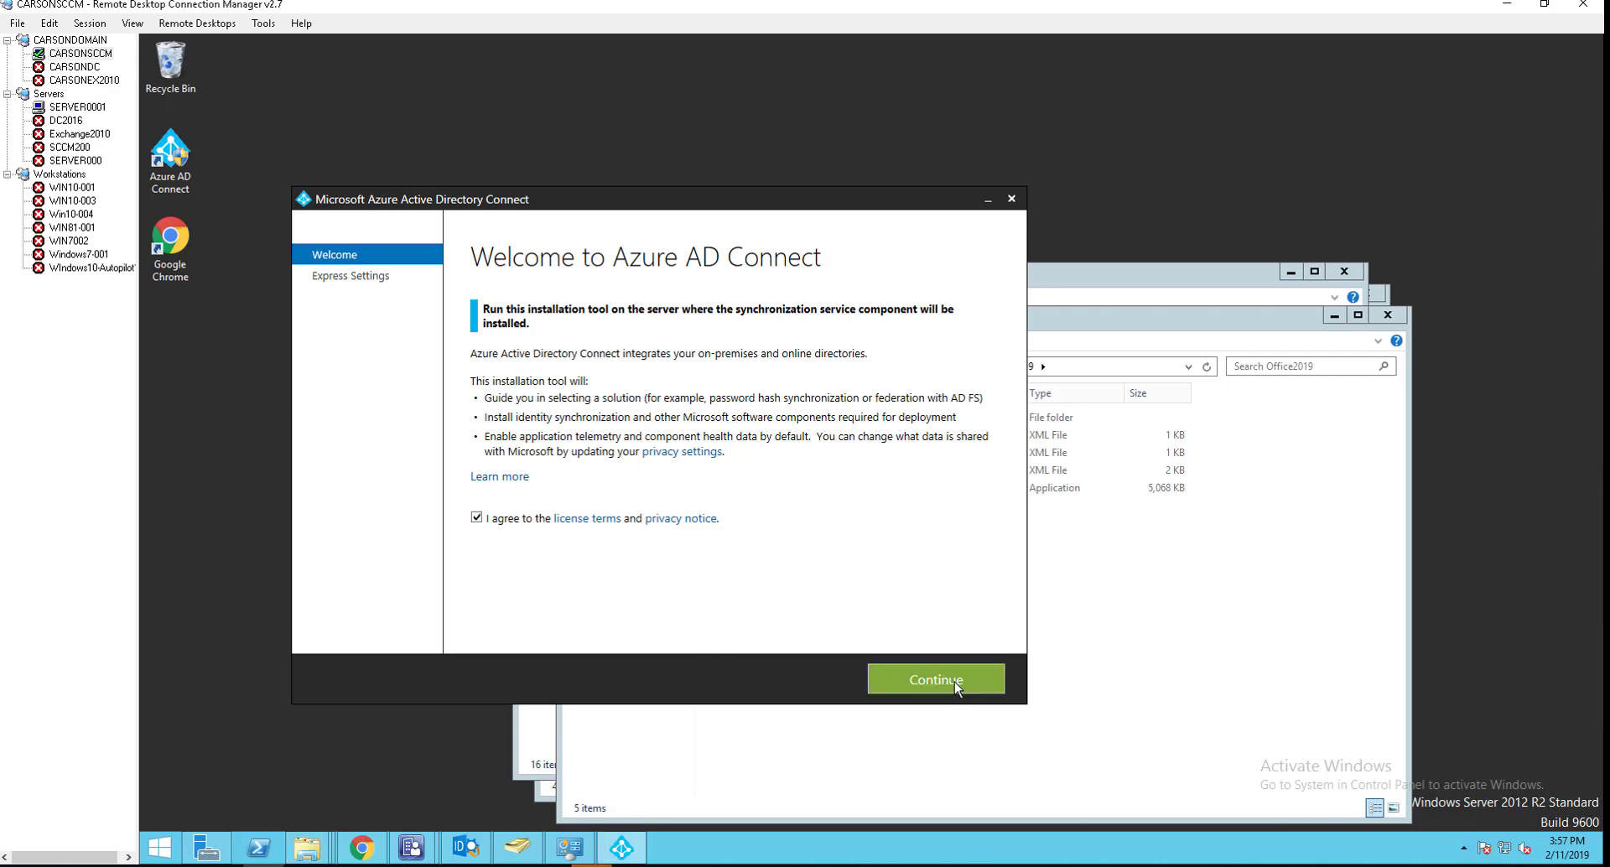
{"action": "left_click", "coordinate": [934, 679]}
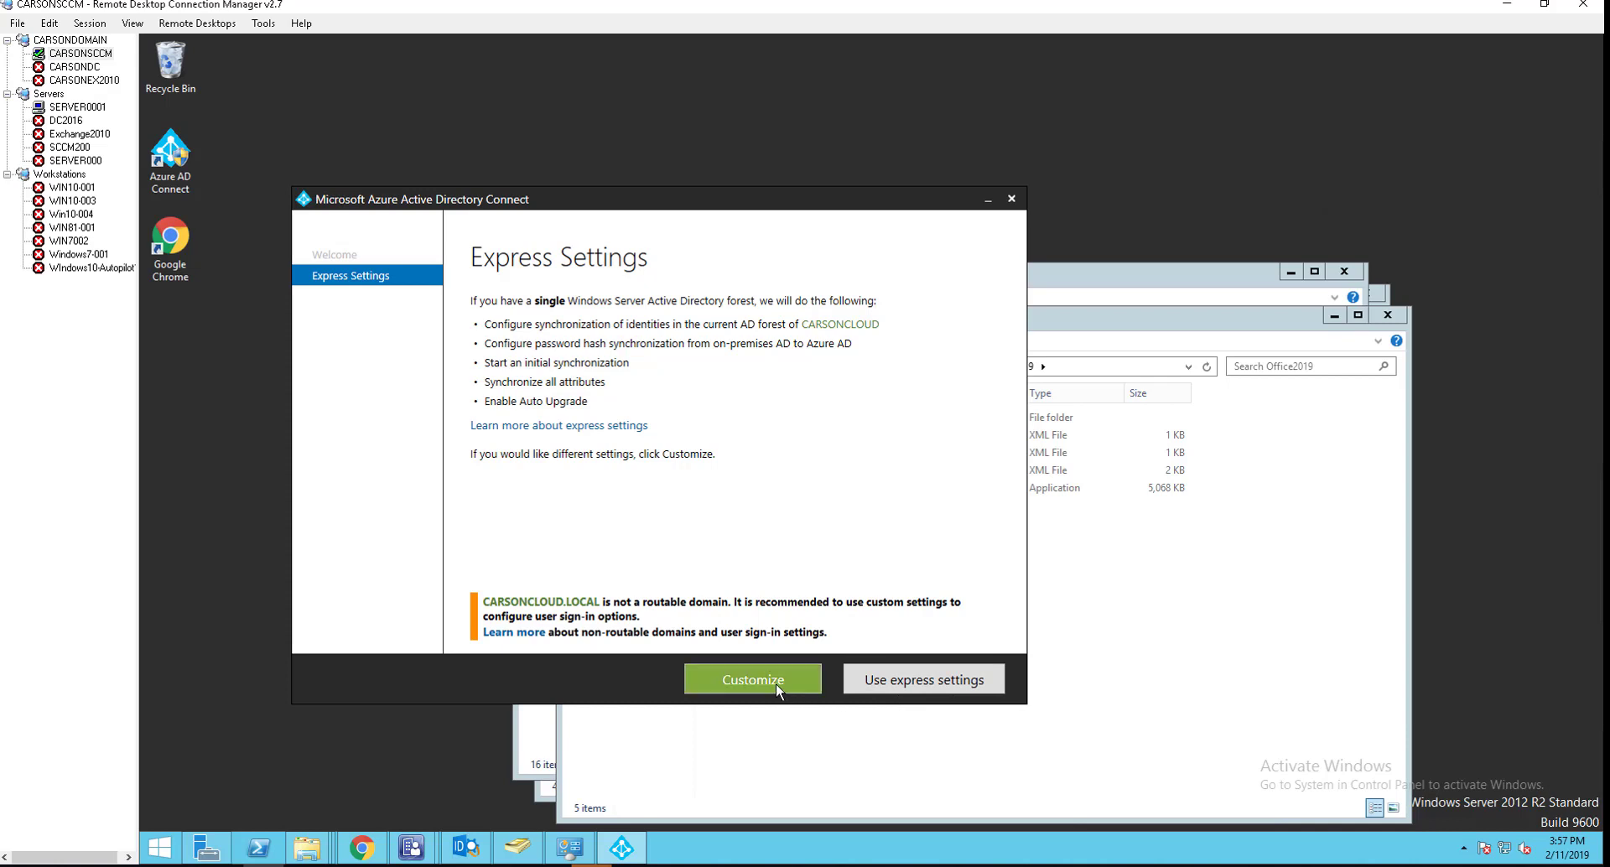
Step: Choose Customize to reach the Install required components page
{"action": "left_click", "coordinate": [751, 679]}
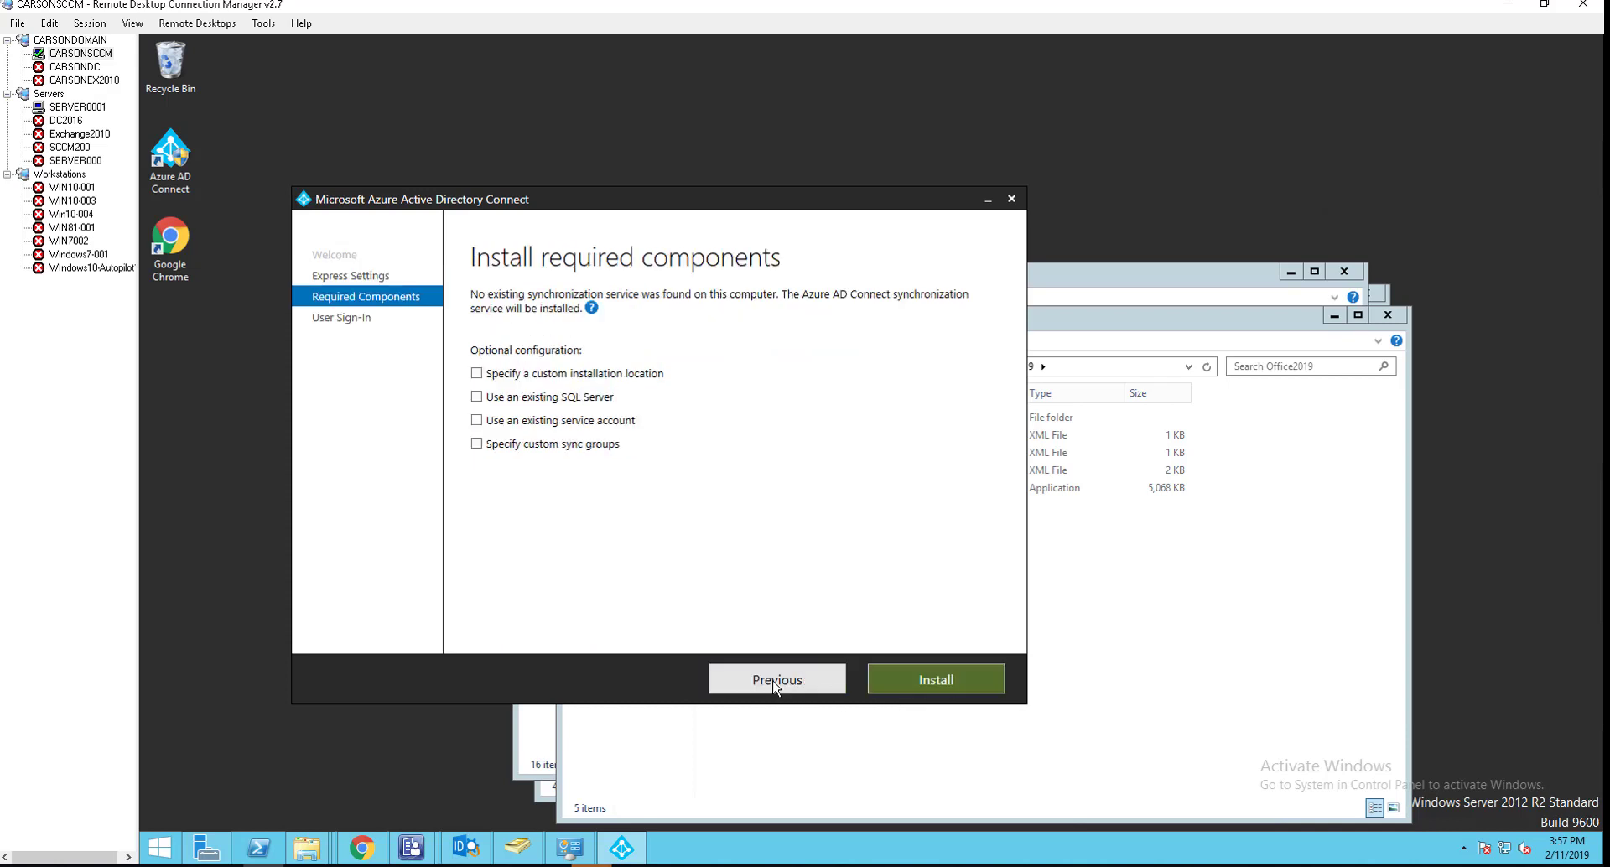
{"action": "mouse_move", "coordinate": [719, 490]}
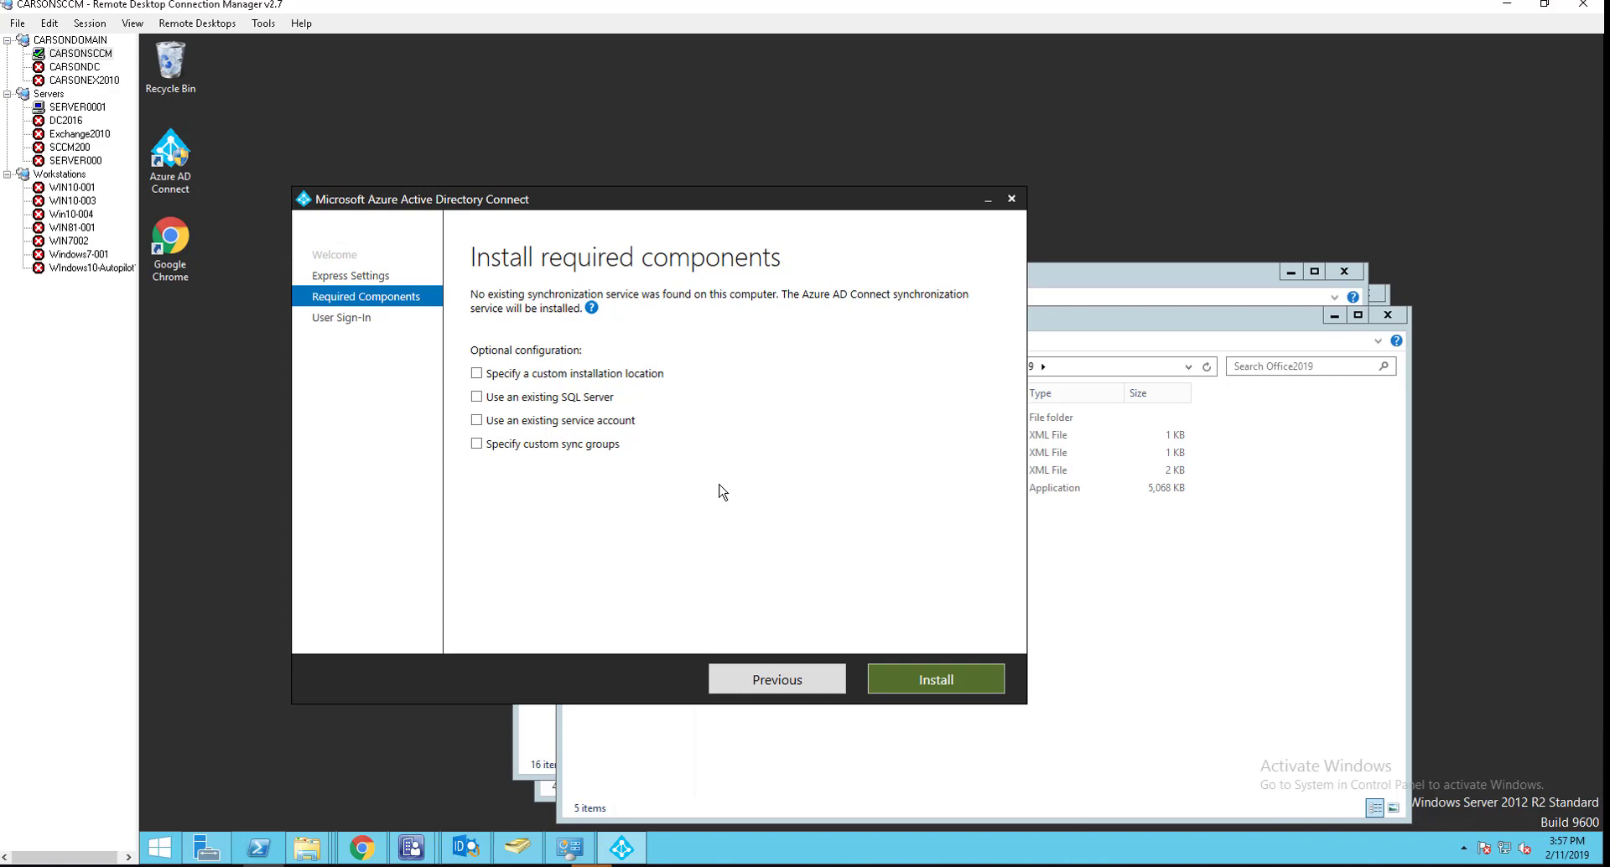
{"action": "mouse_move", "coordinate": [584, 384]}
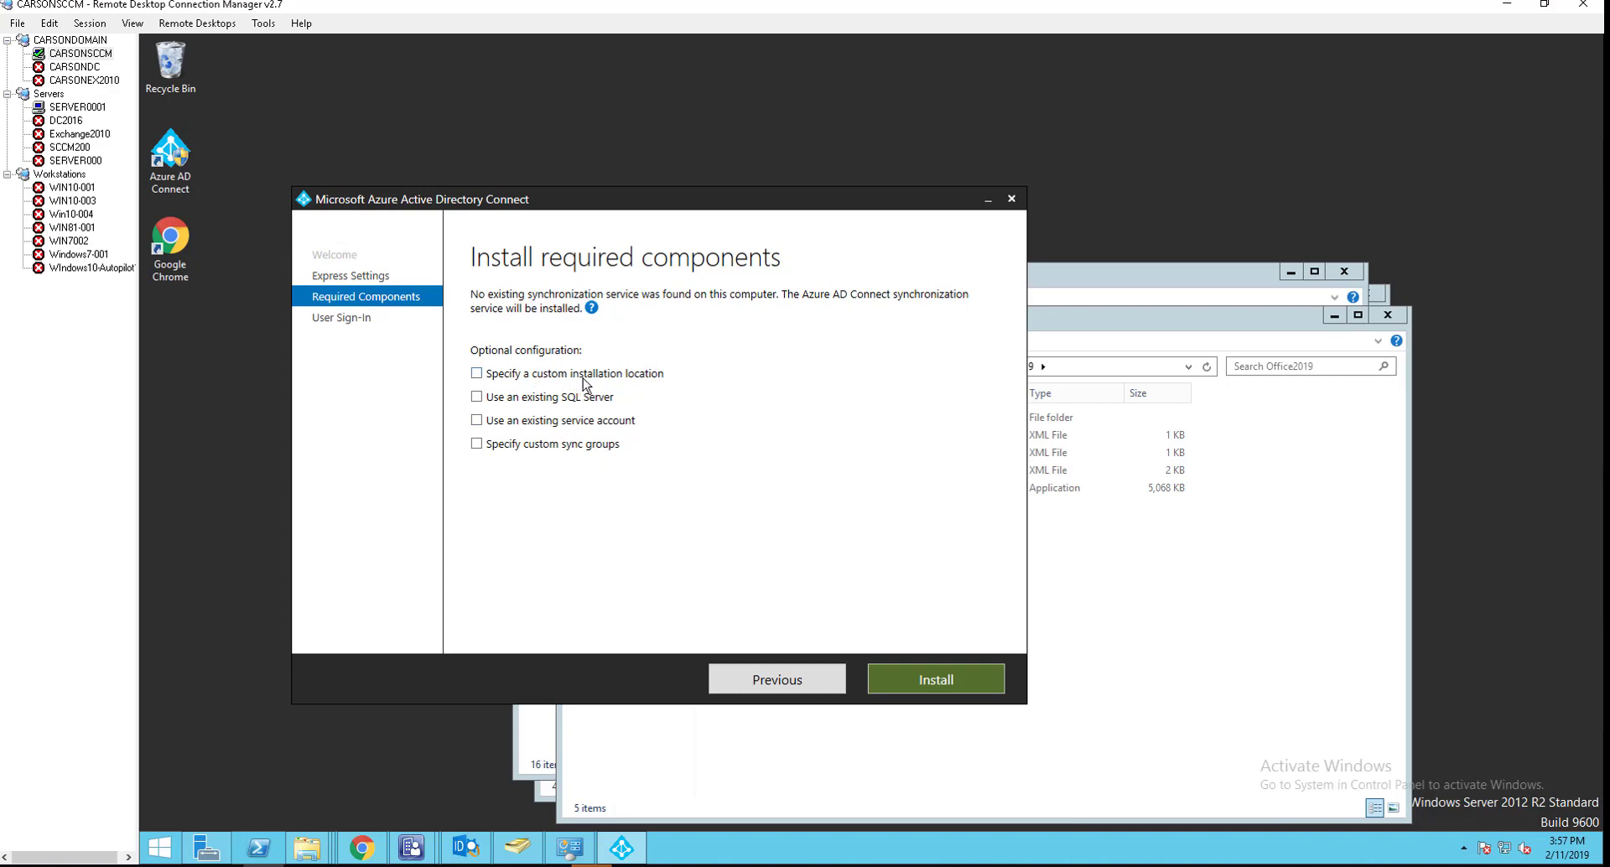
{"action": "mouse_move", "coordinate": [623, 387]}
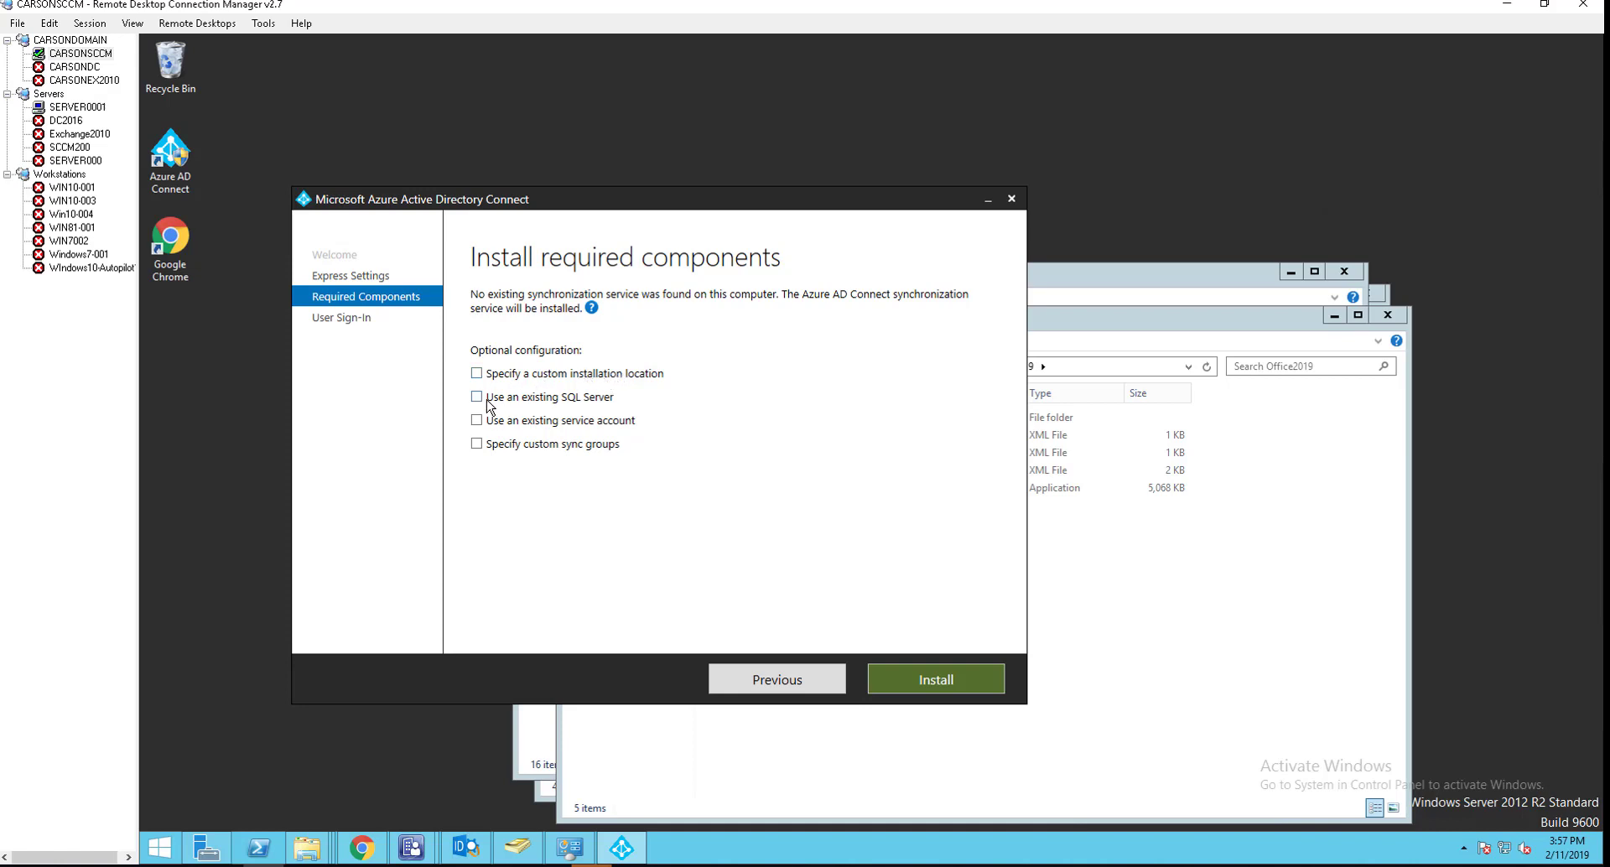
{"action": "mouse_move", "coordinate": [488, 406]}
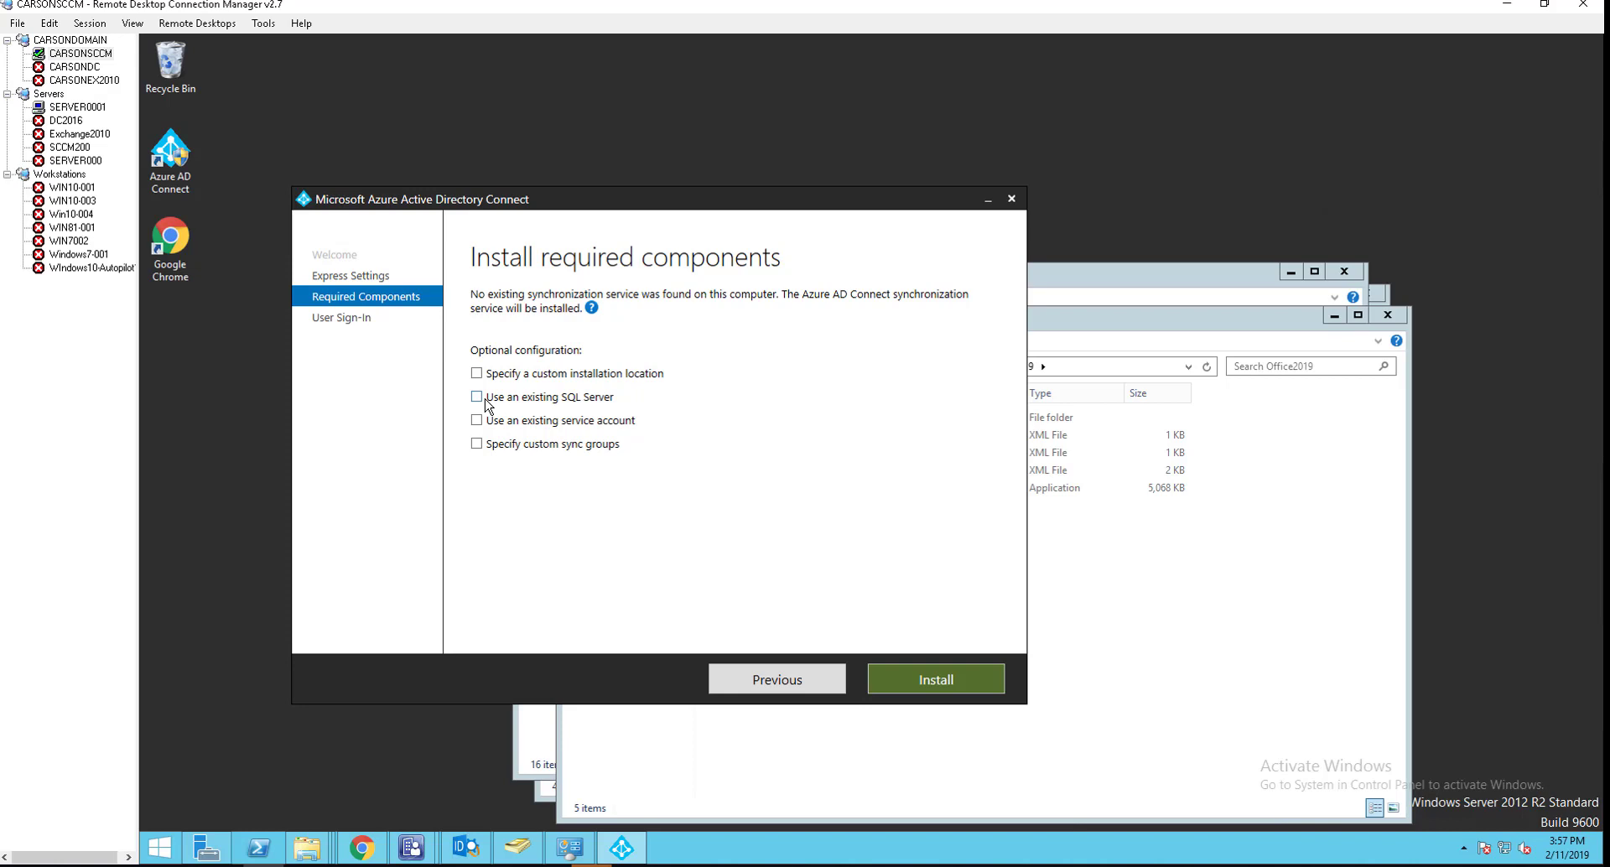
{"action": "mouse_move", "coordinate": [568, 407]}
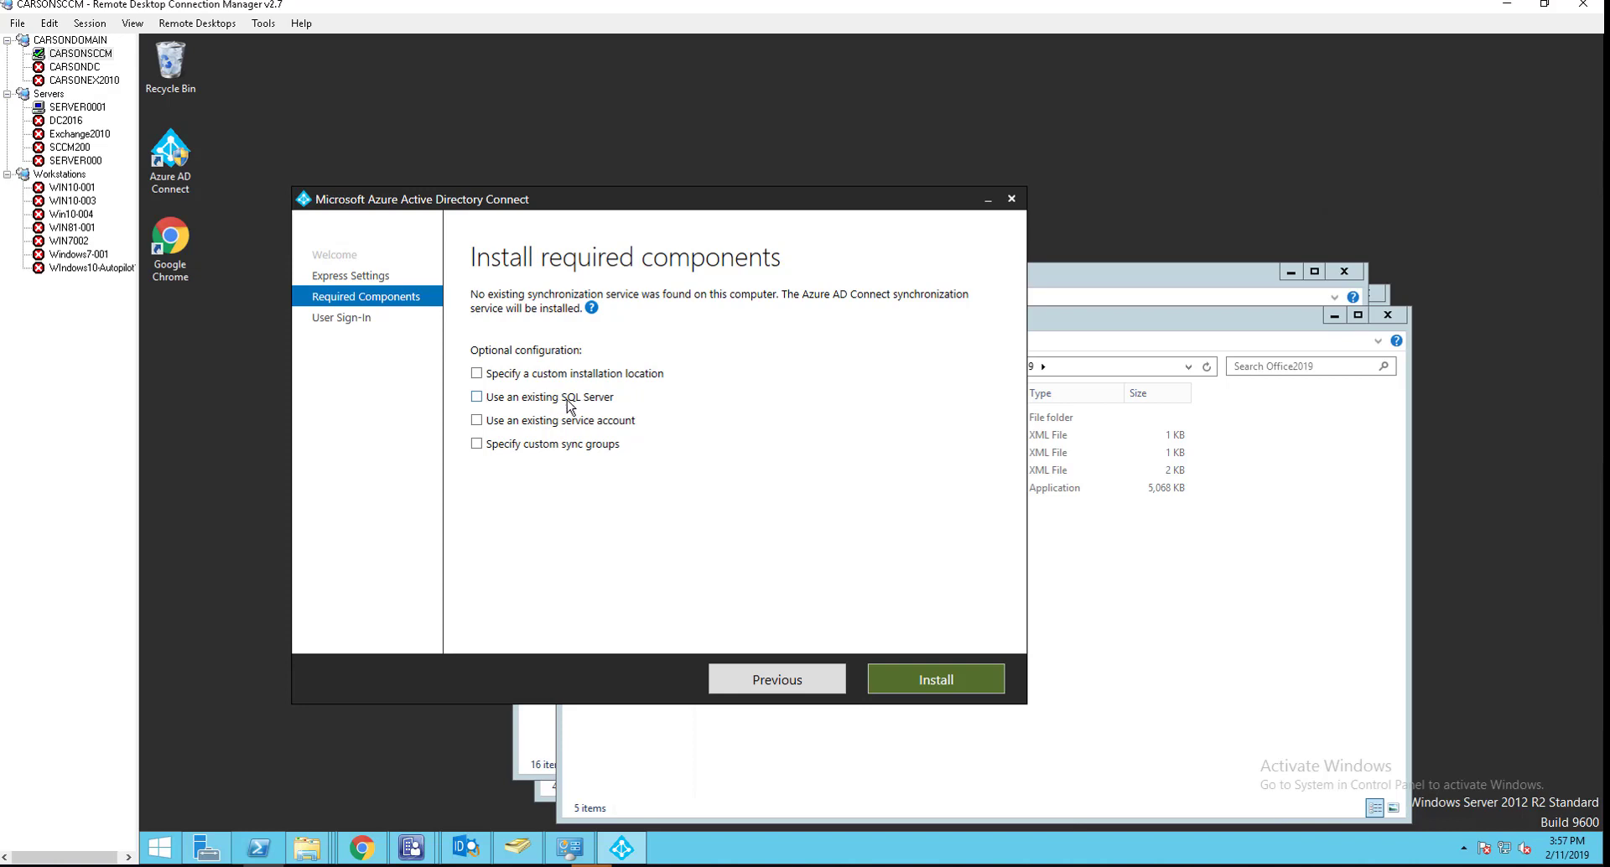
{"action": "mouse_move", "coordinate": [490, 401]}
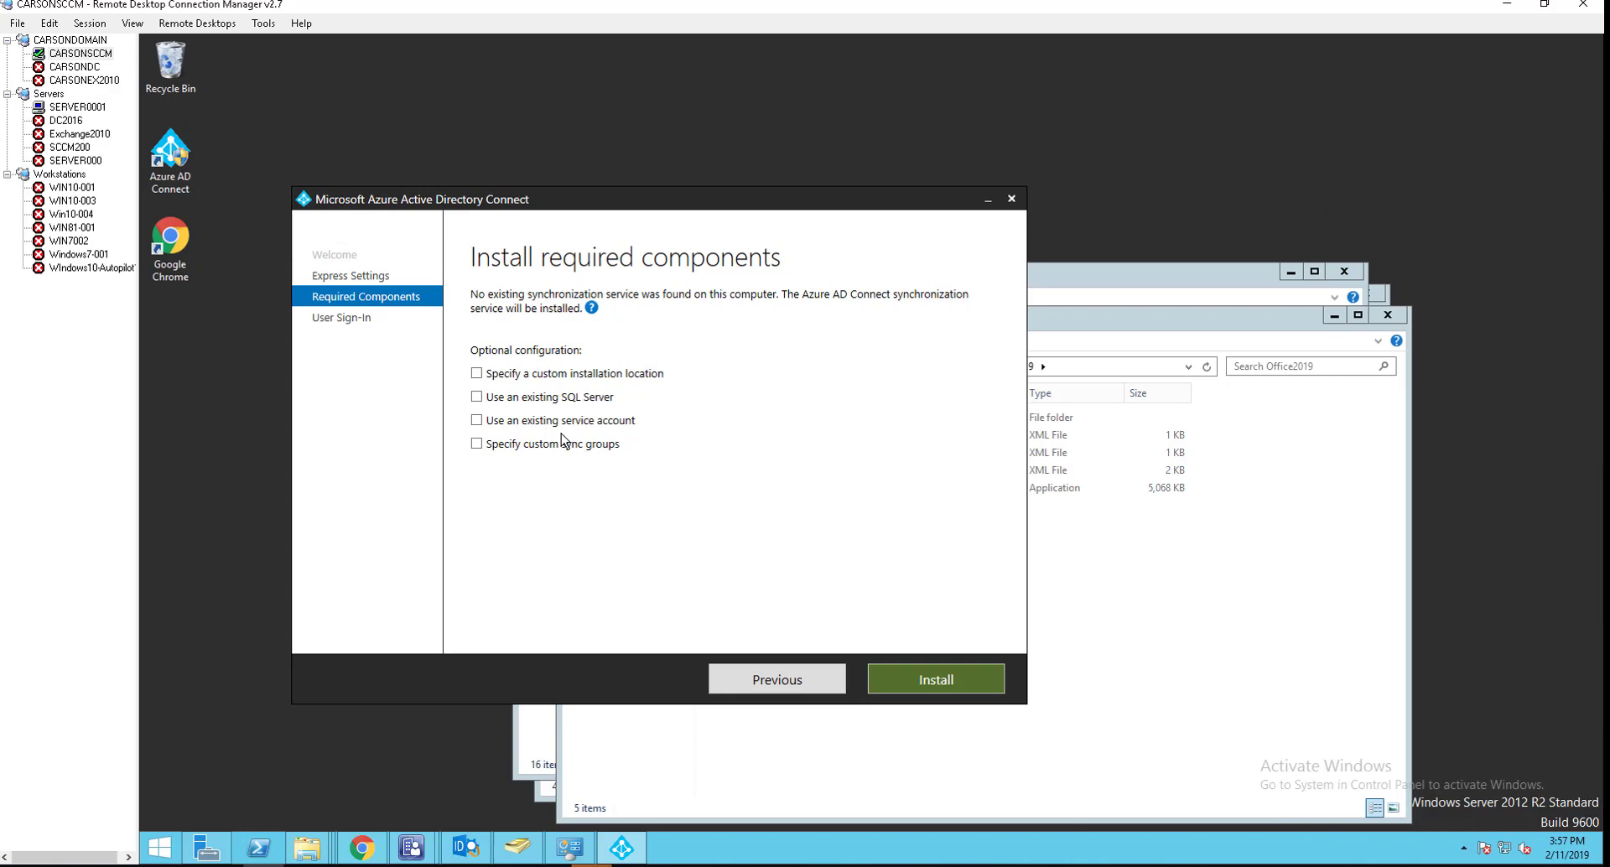
{"action": "mouse_move", "coordinate": [486, 455]}
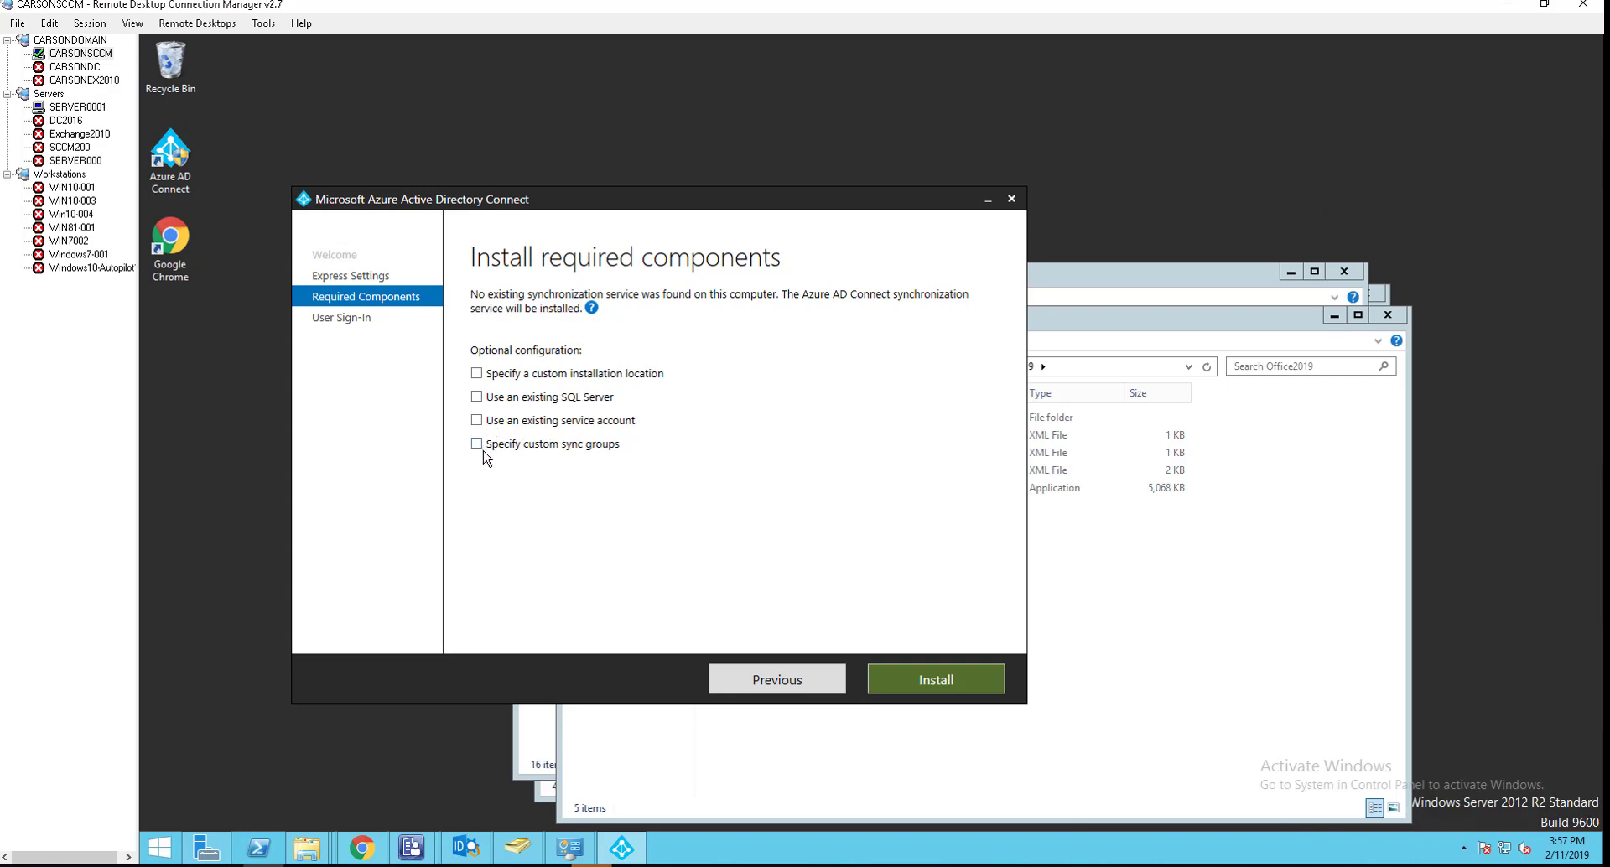
{"action": "mouse_move", "coordinate": [590, 457]}
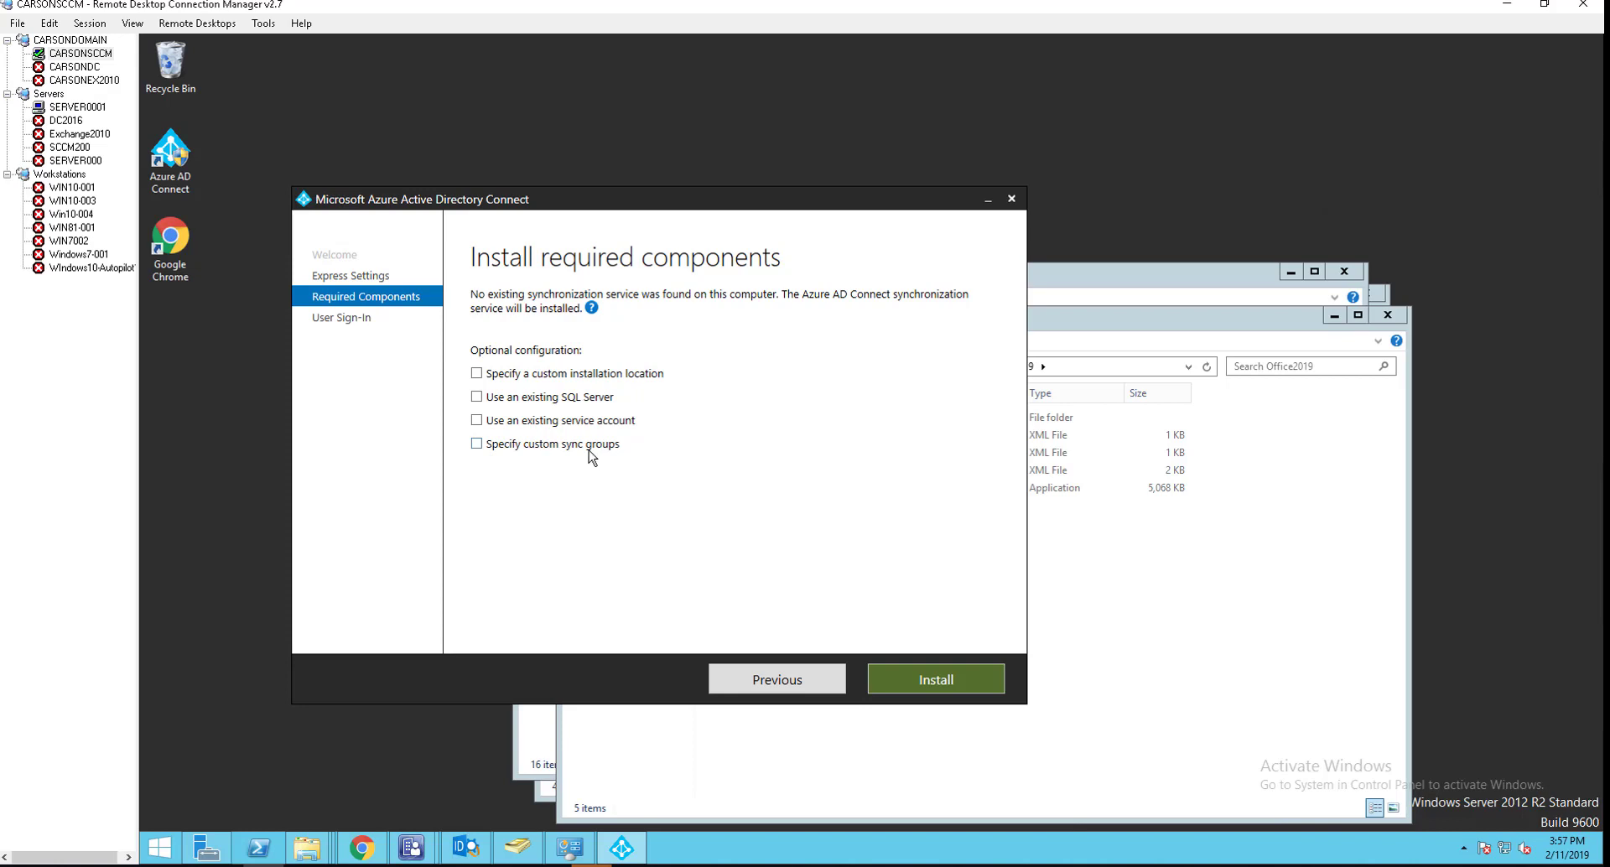
{"action": "mouse_move", "coordinate": [612, 476]}
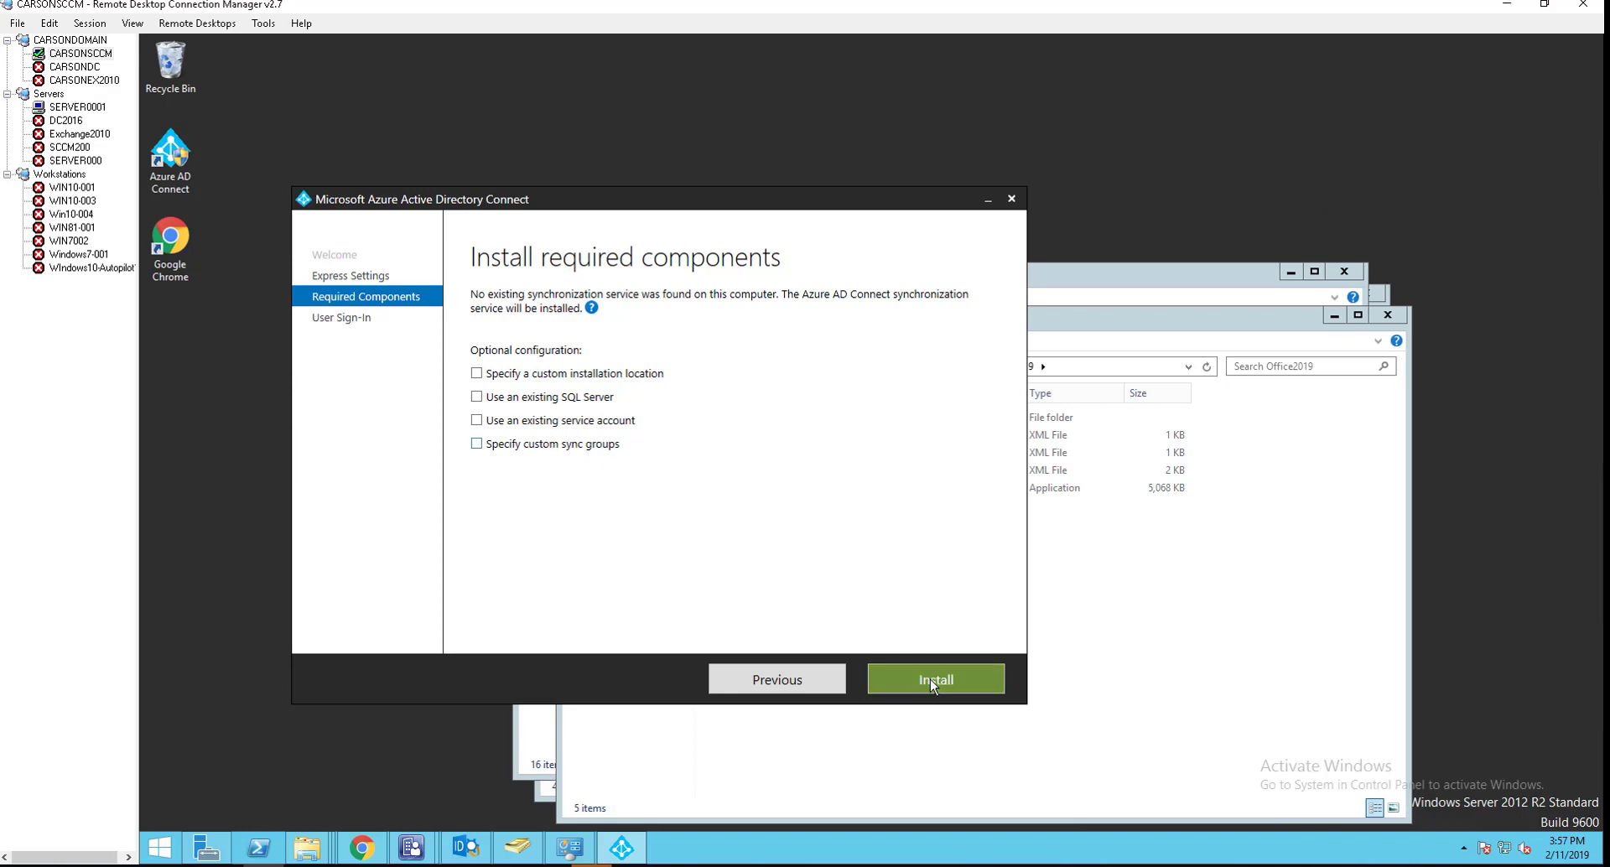
Step: Install the required synchronization service components
{"action": "left_click", "coordinate": [934, 679]}
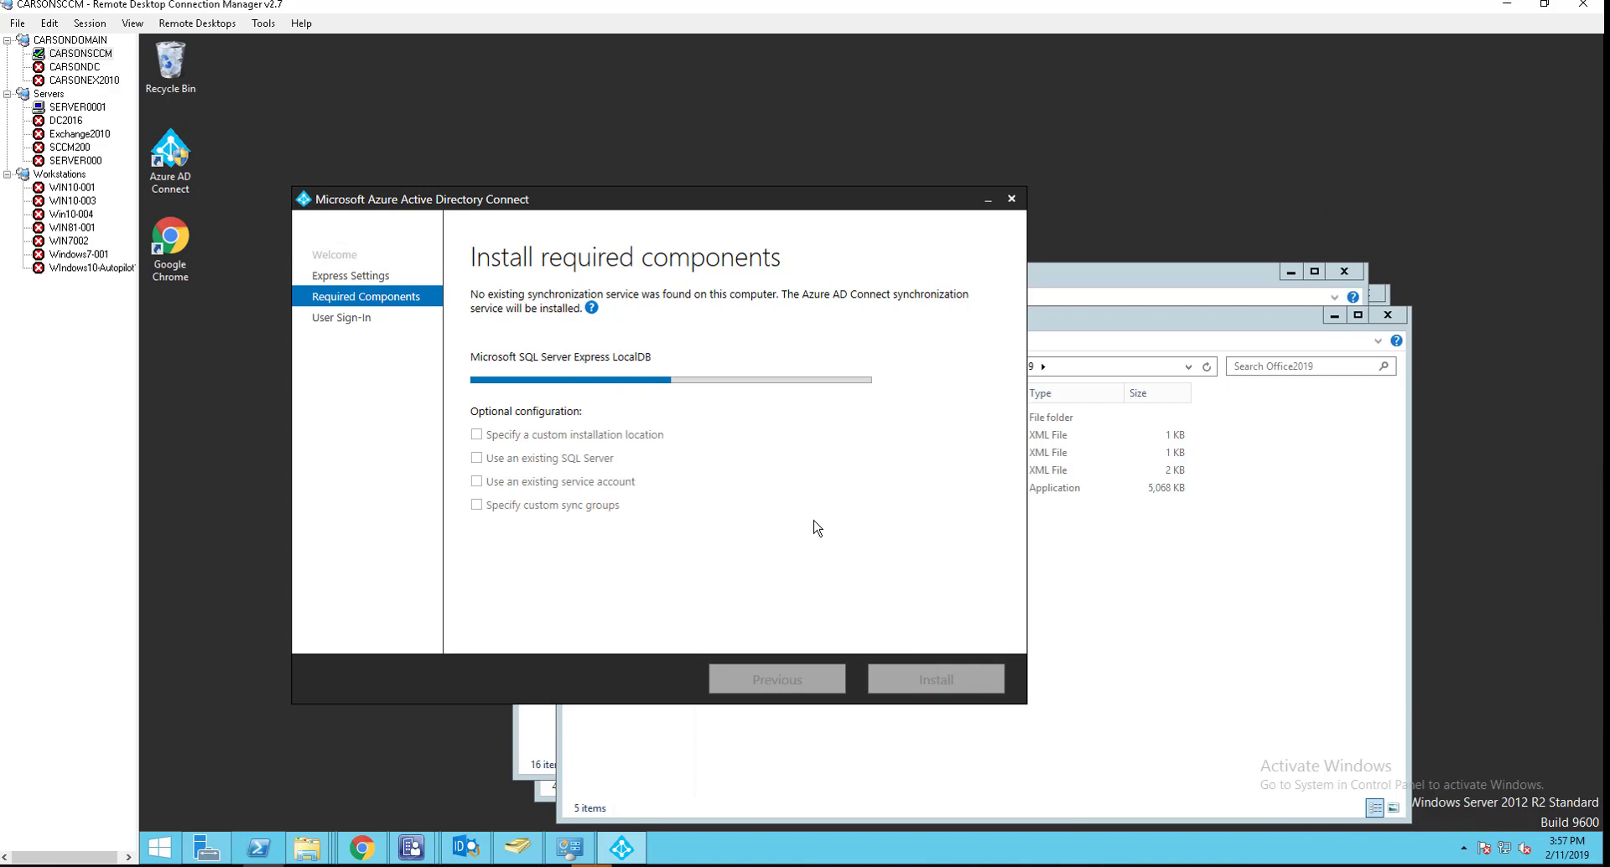
{"action": "mouse_move", "coordinate": [804, 542]}
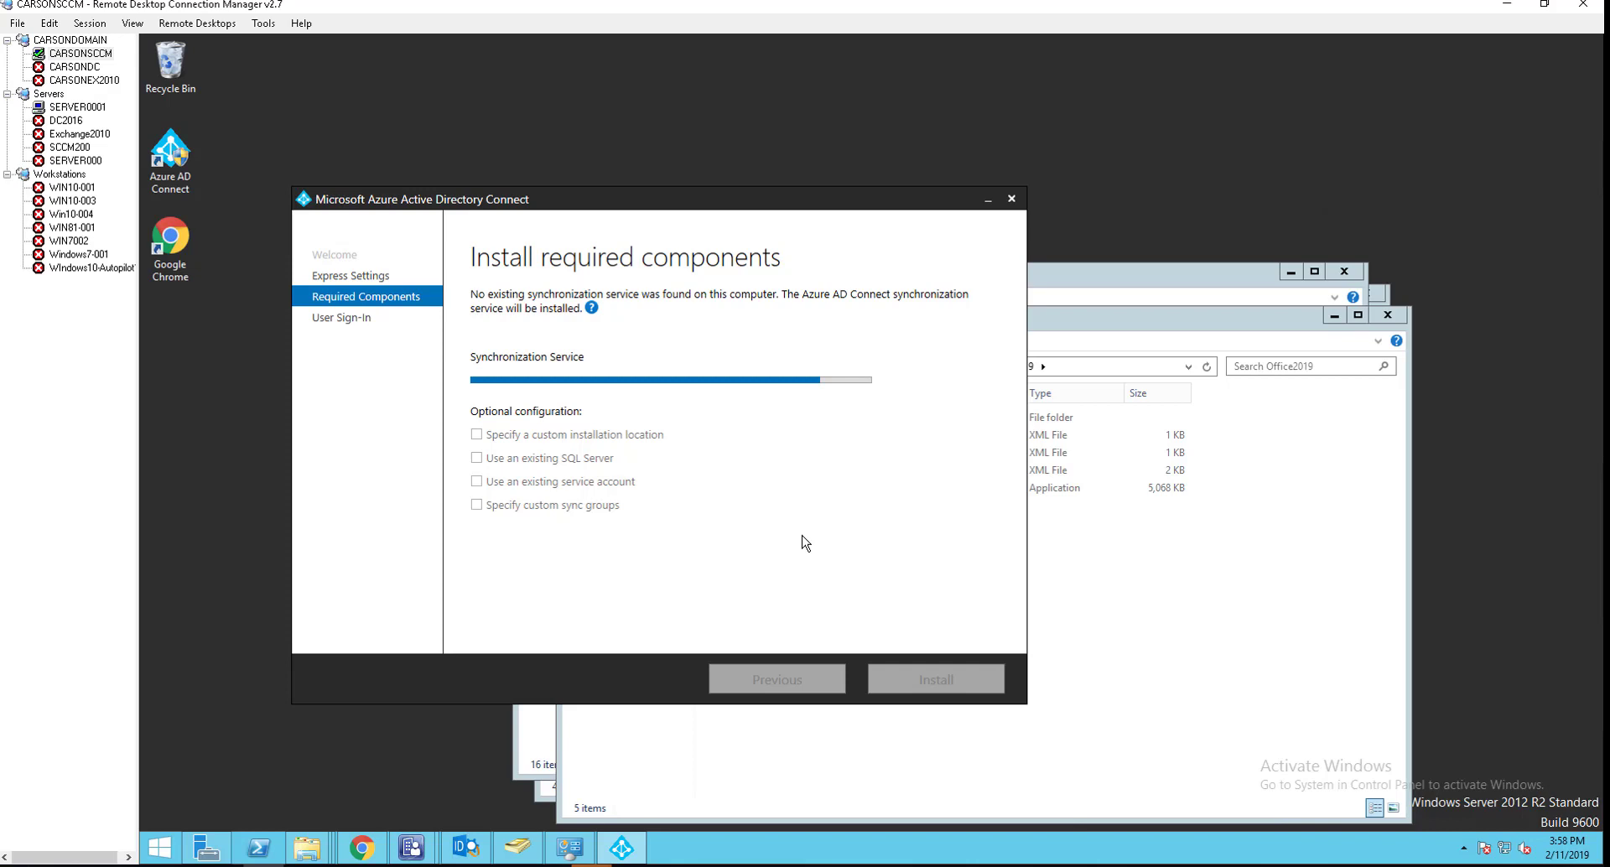
{"action": "mouse_move", "coordinate": [626, 627]}
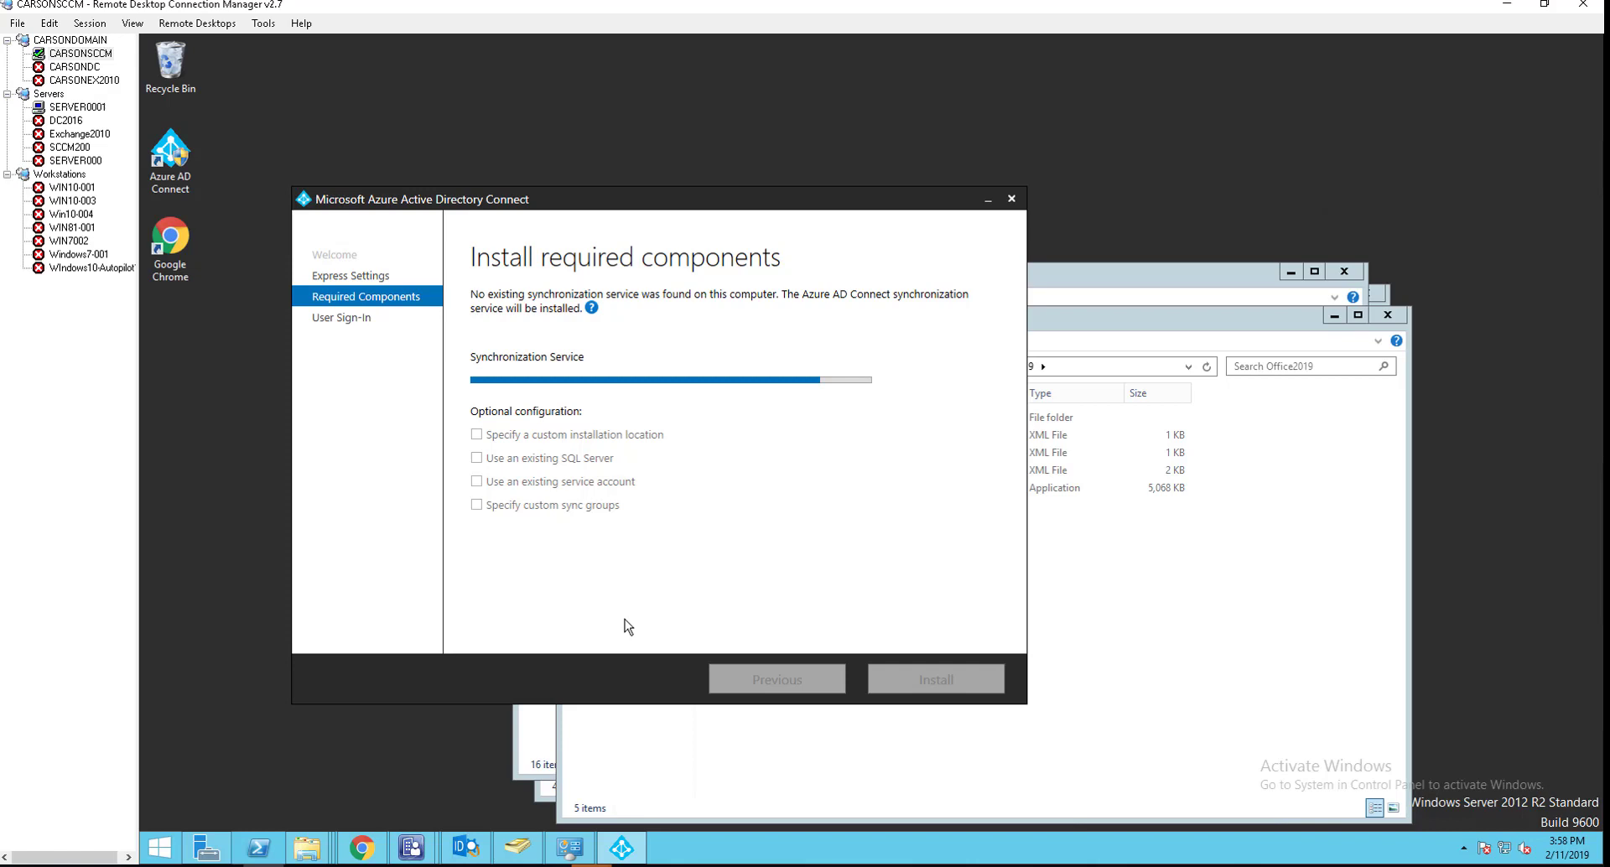
{"action": "mouse_move", "coordinate": [669, 606]}
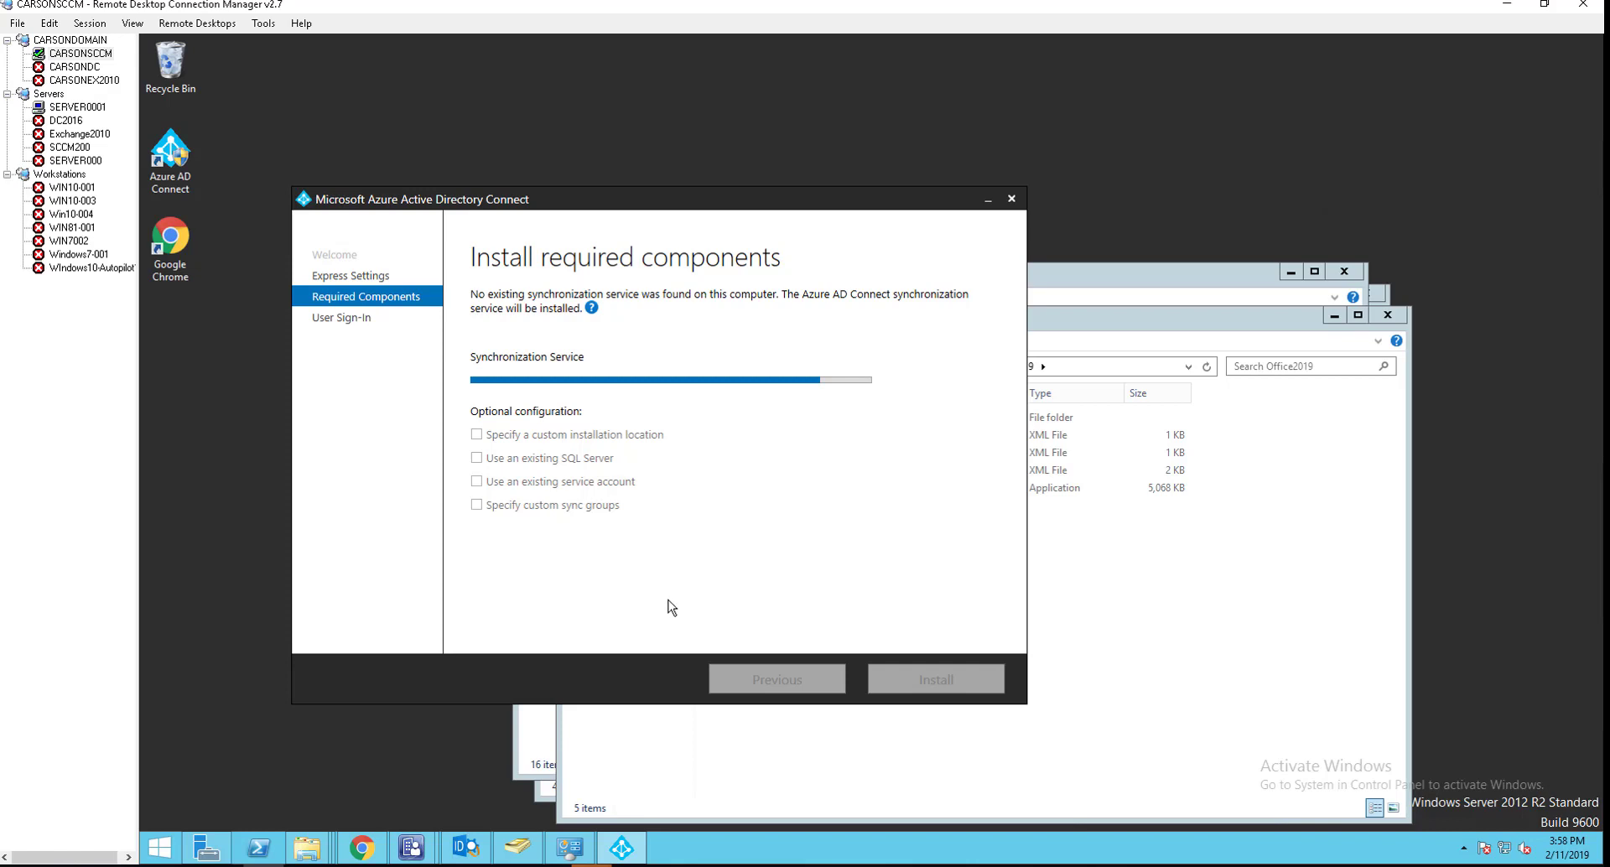
{"action": "mouse_move", "coordinate": [811, 592]}
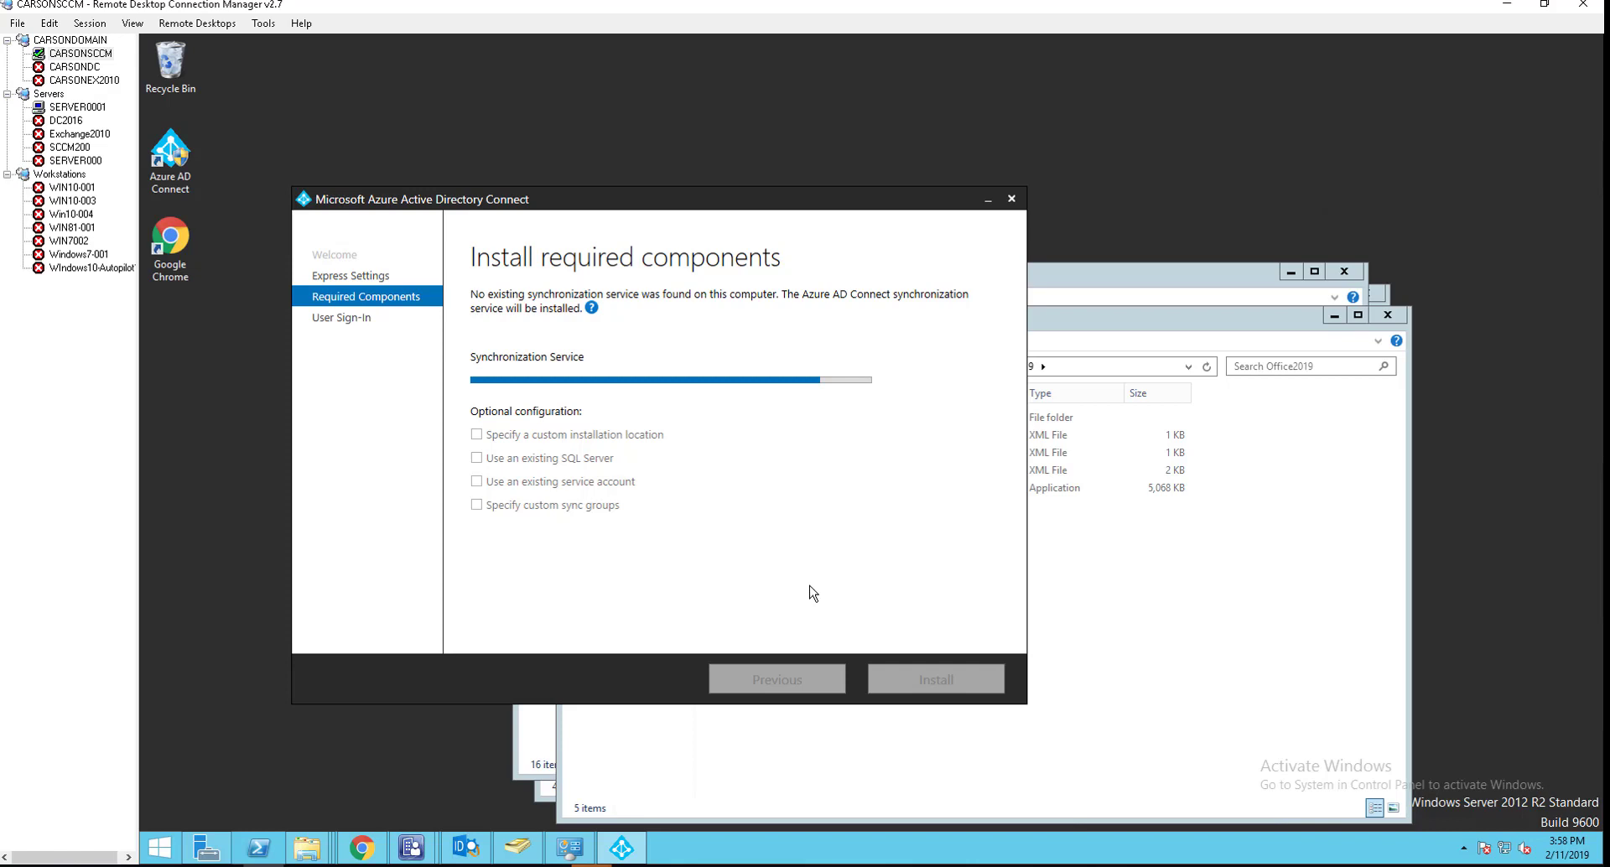
{"action": "mouse_move", "coordinate": [979, 574]}
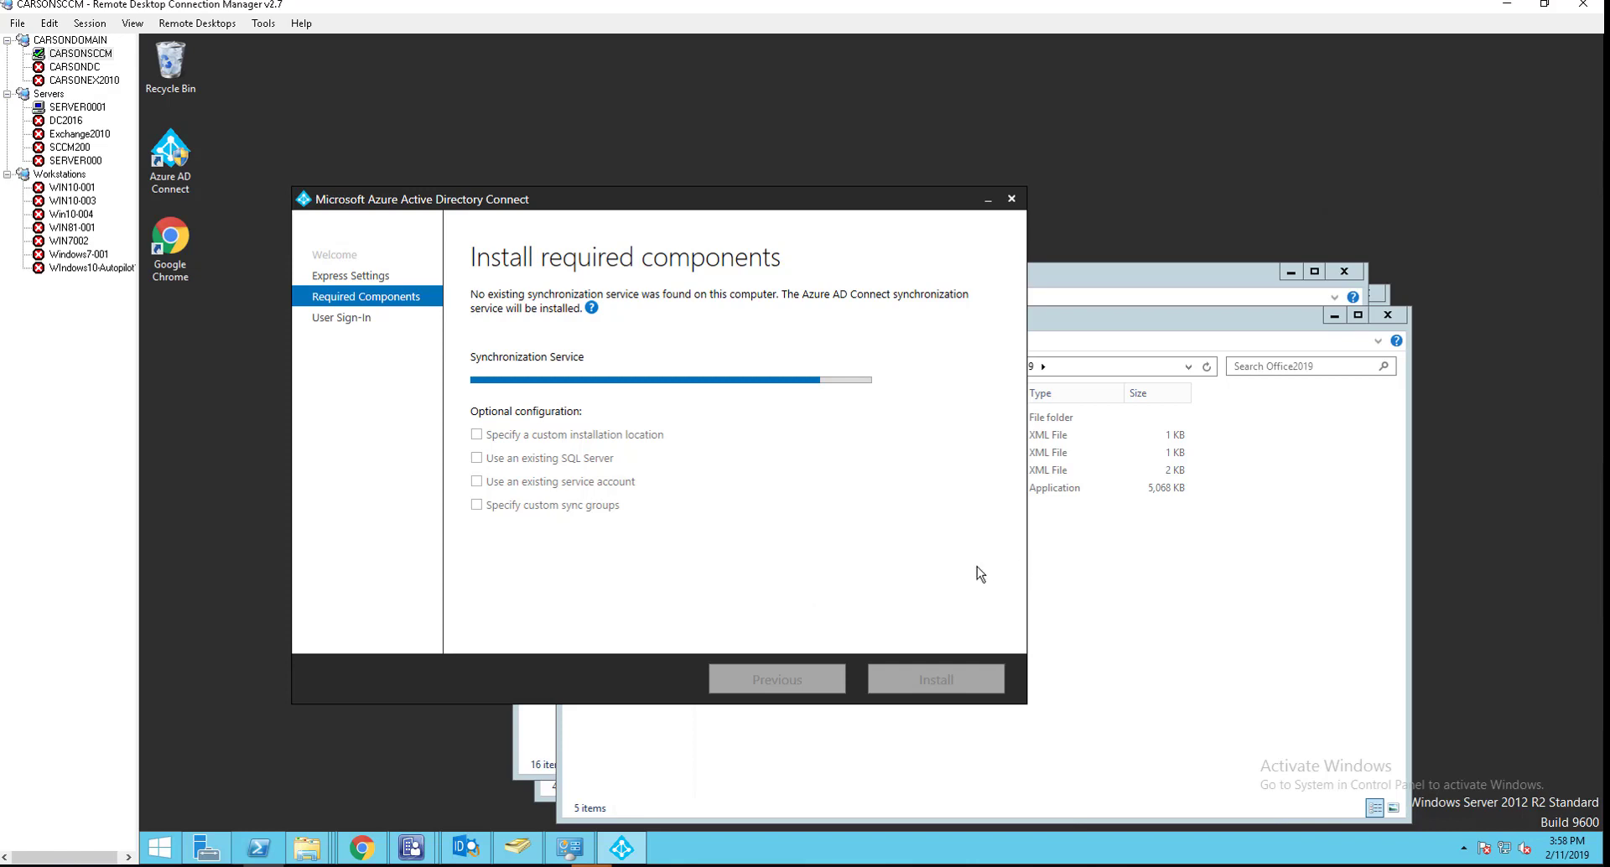
{"action": "mouse_move", "coordinate": [931, 569]}
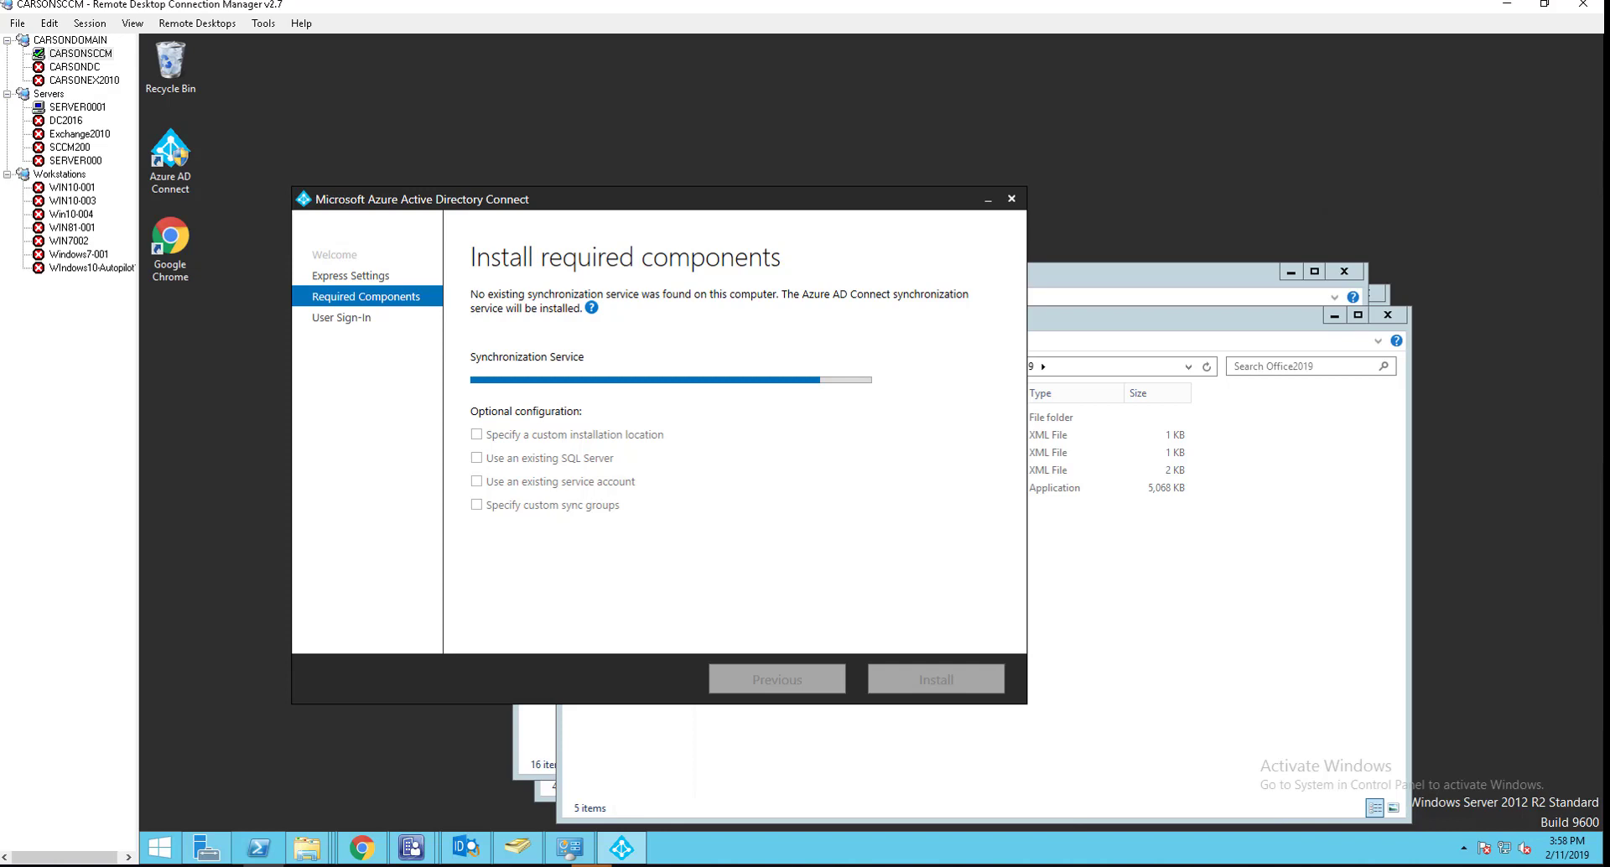
Step: Select Pass-through authentication with single sign-on enabled and continue to Connect to Azure AD
{"action": "left_click", "coordinate": [934, 678]}
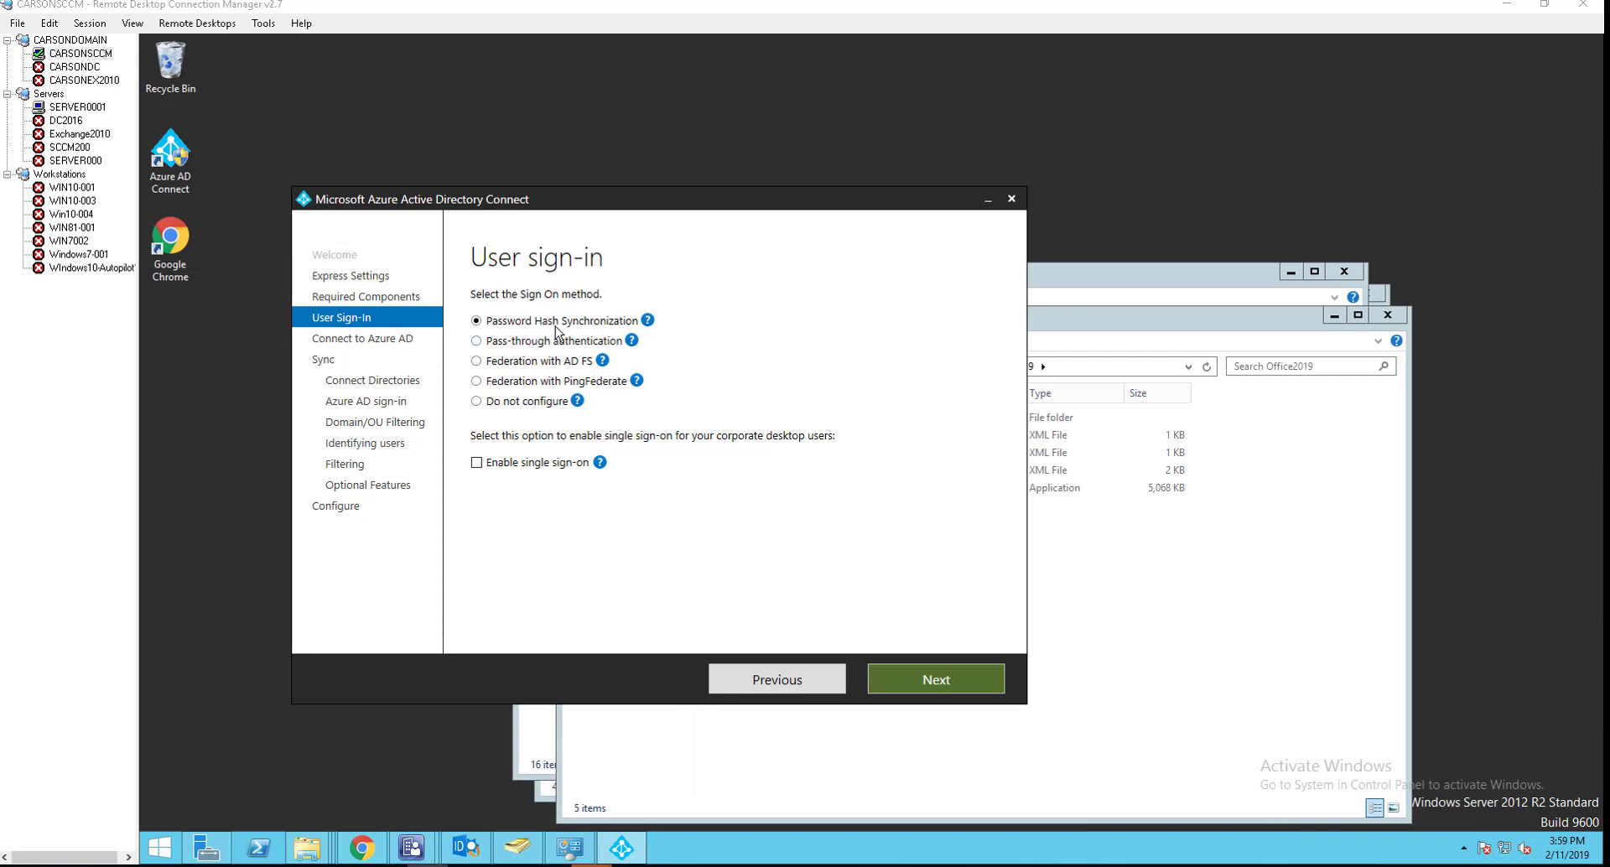
{"action": "mouse_move", "coordinate": [501, 364]}
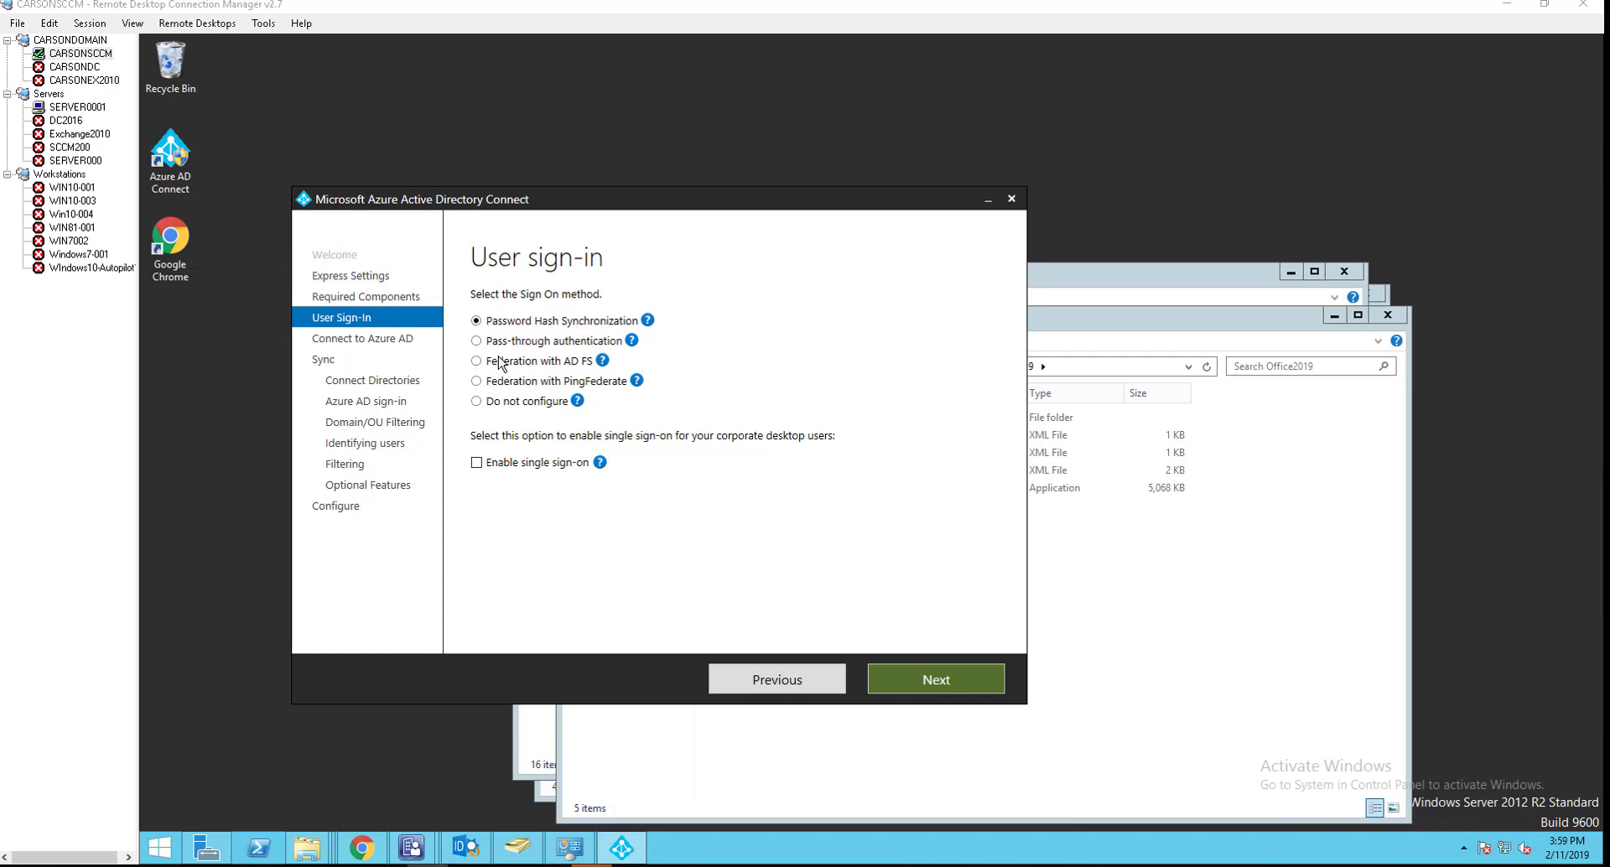
{"action": "mouse_move", "coordinate": [477, 352]}
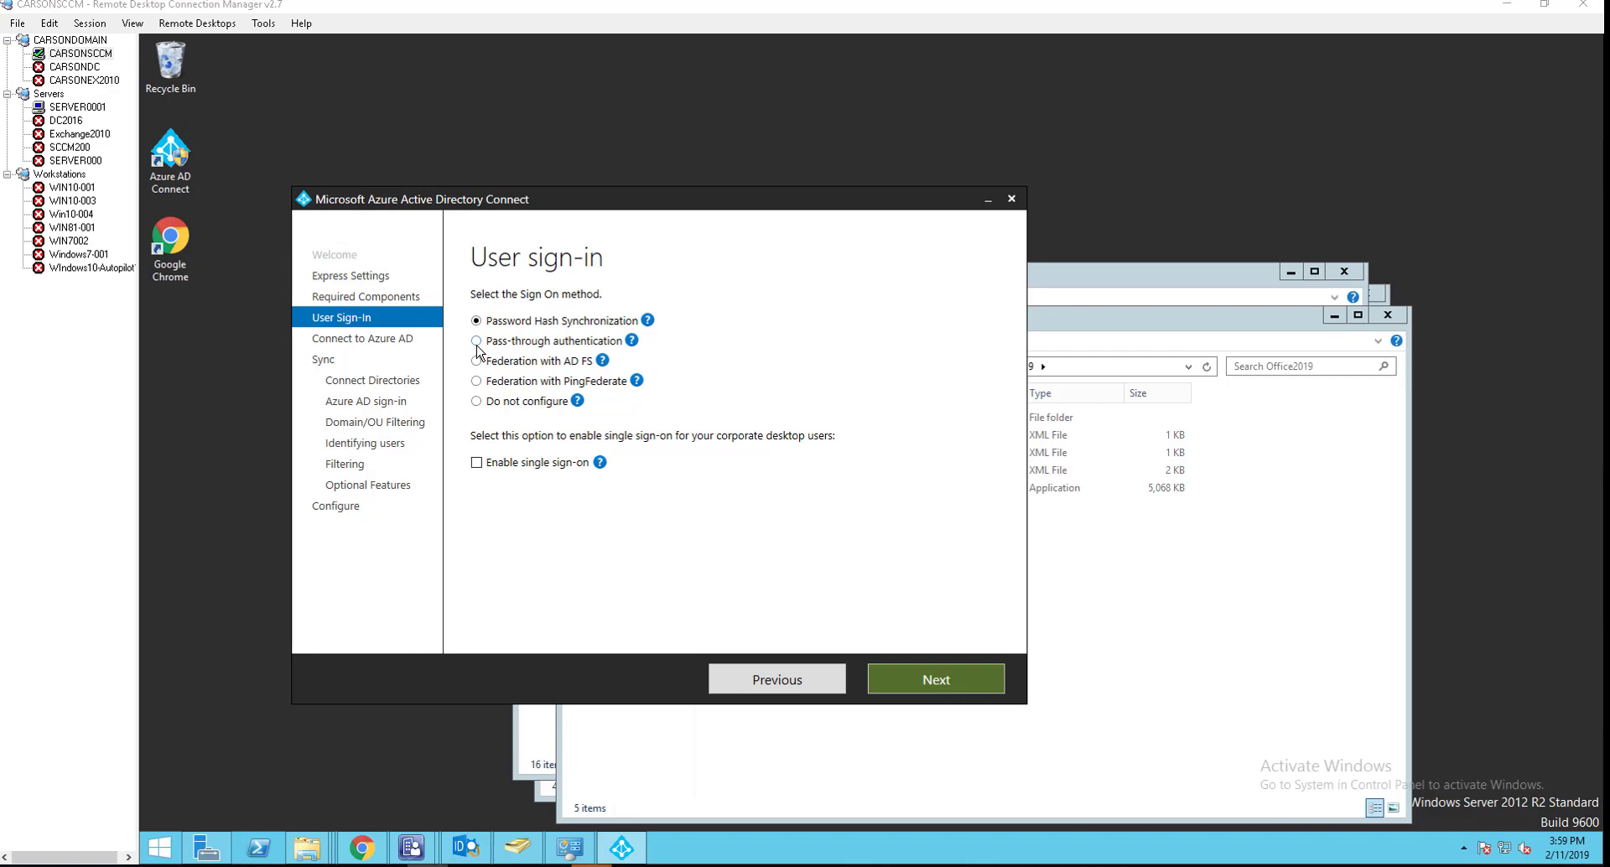
{"action": "left_click", "coordinate": [475, 340]}
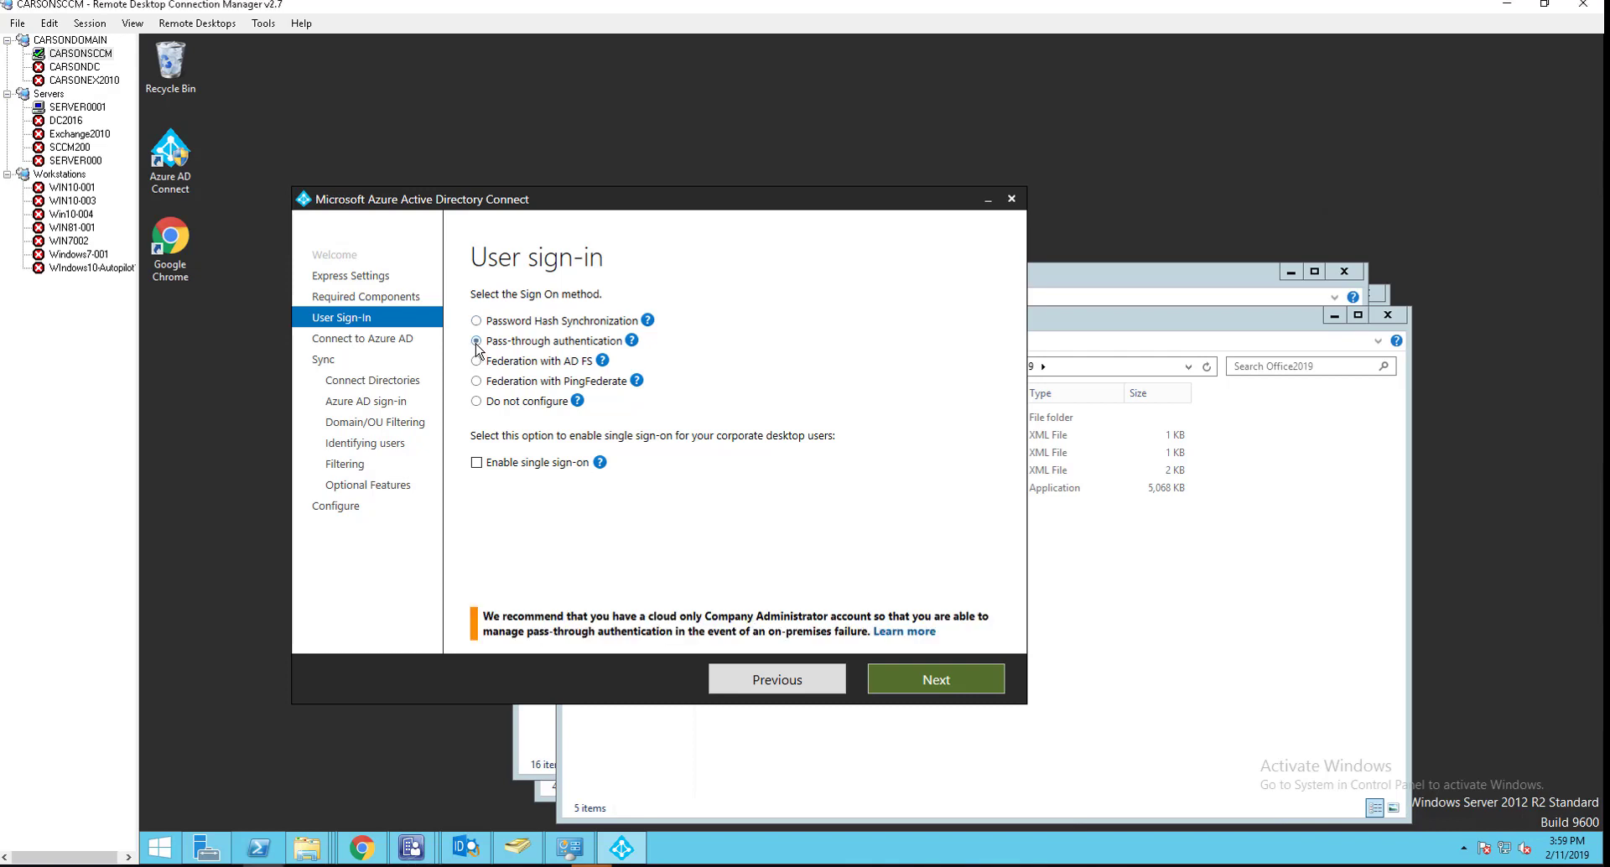
{"action": "left_click", "coordinate": [475, 340]}
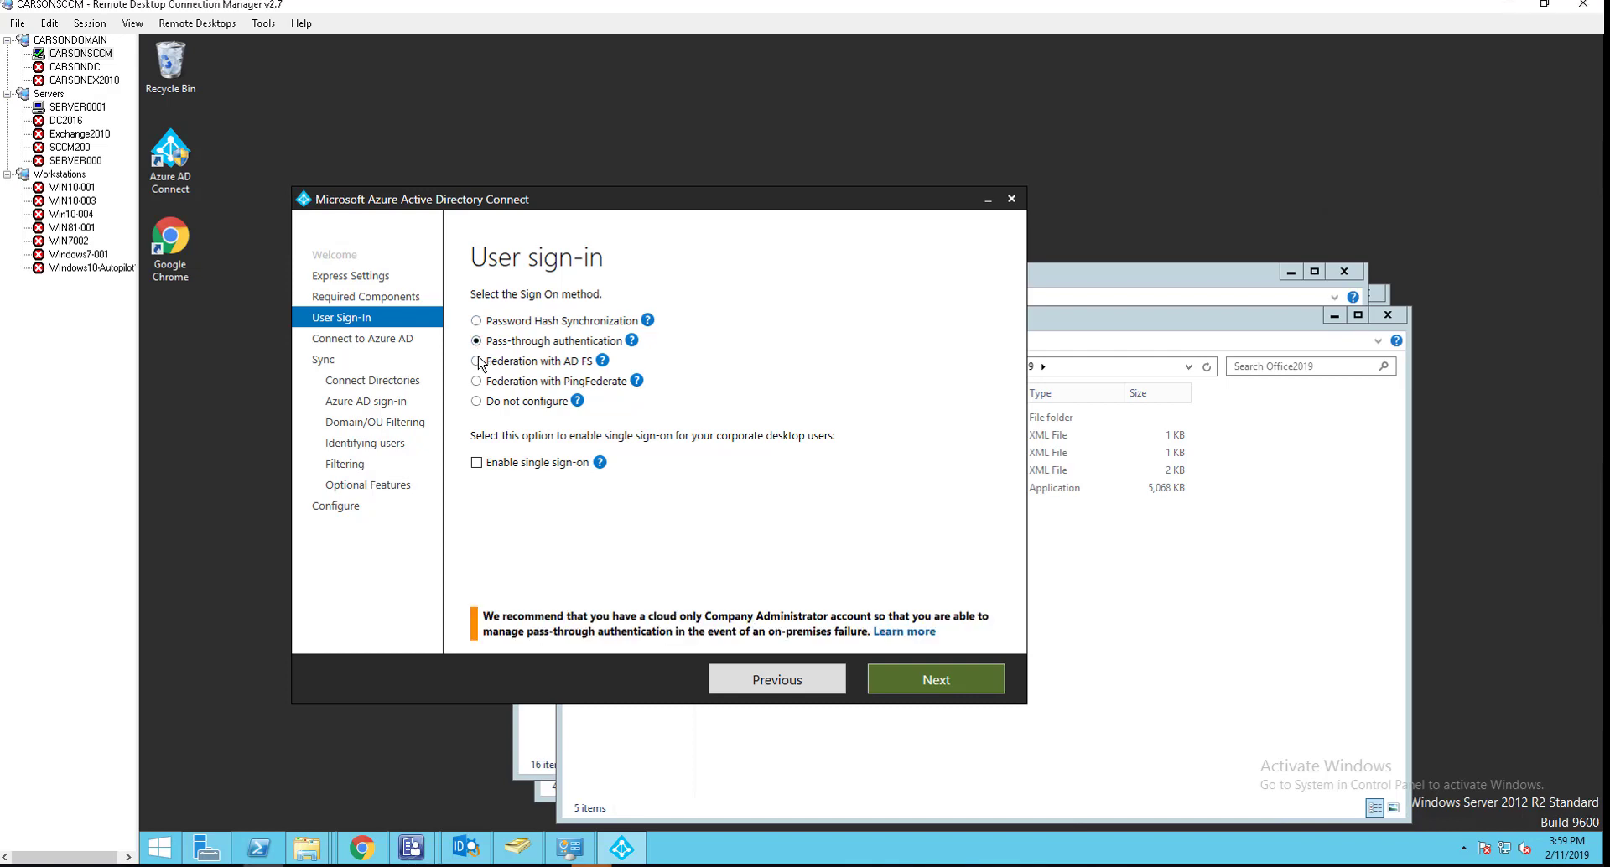
{"action": "mouse_move", "coordinate": [518, 370]}
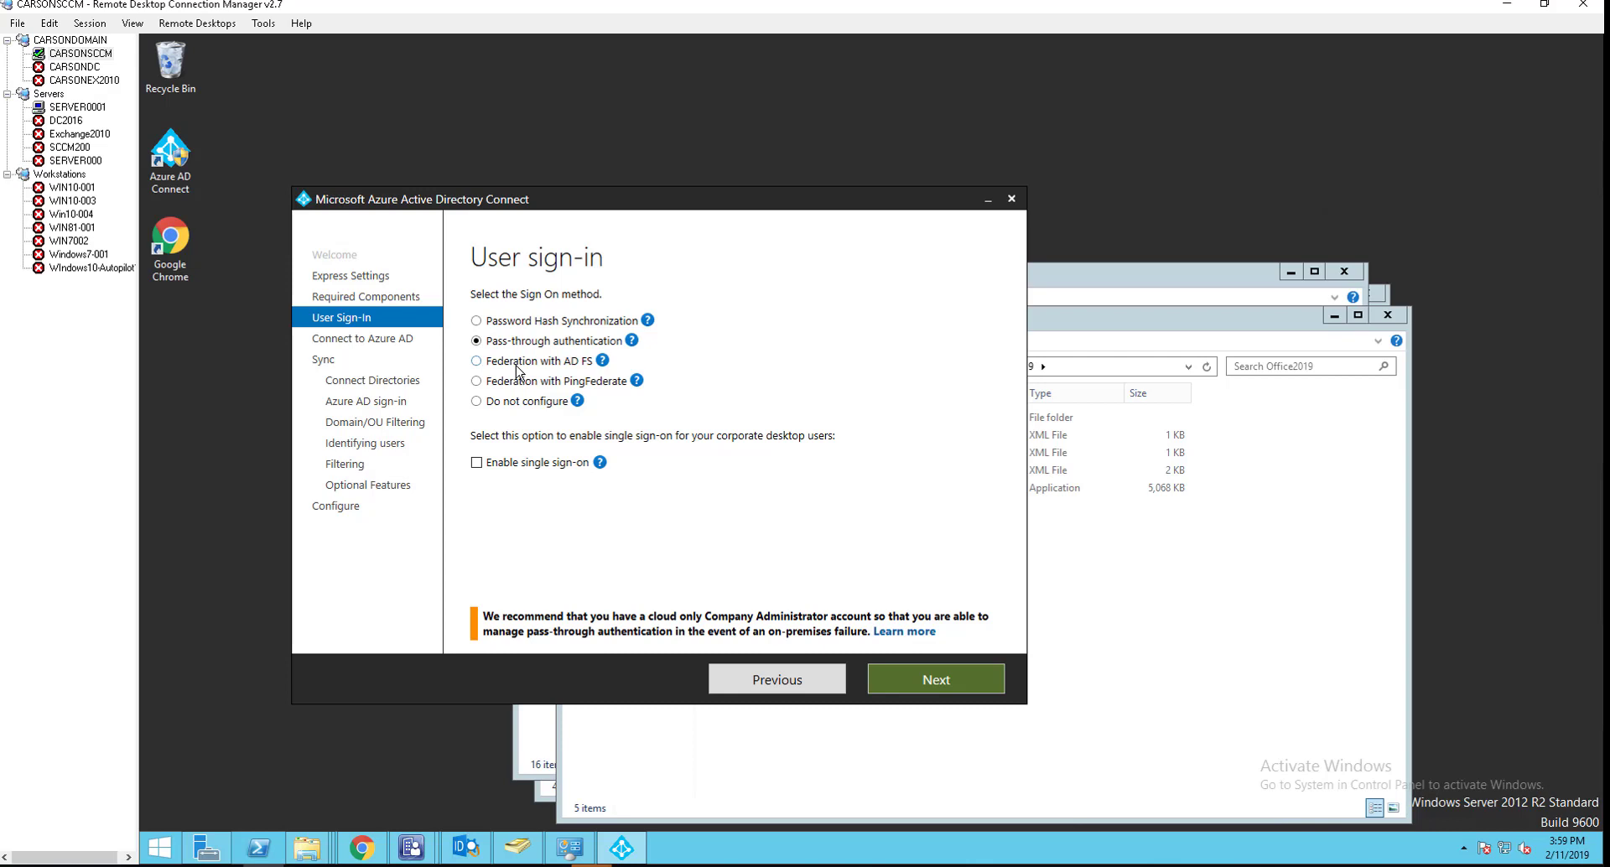
{"action": "mouse_move", "coordinate": [562, 365]}
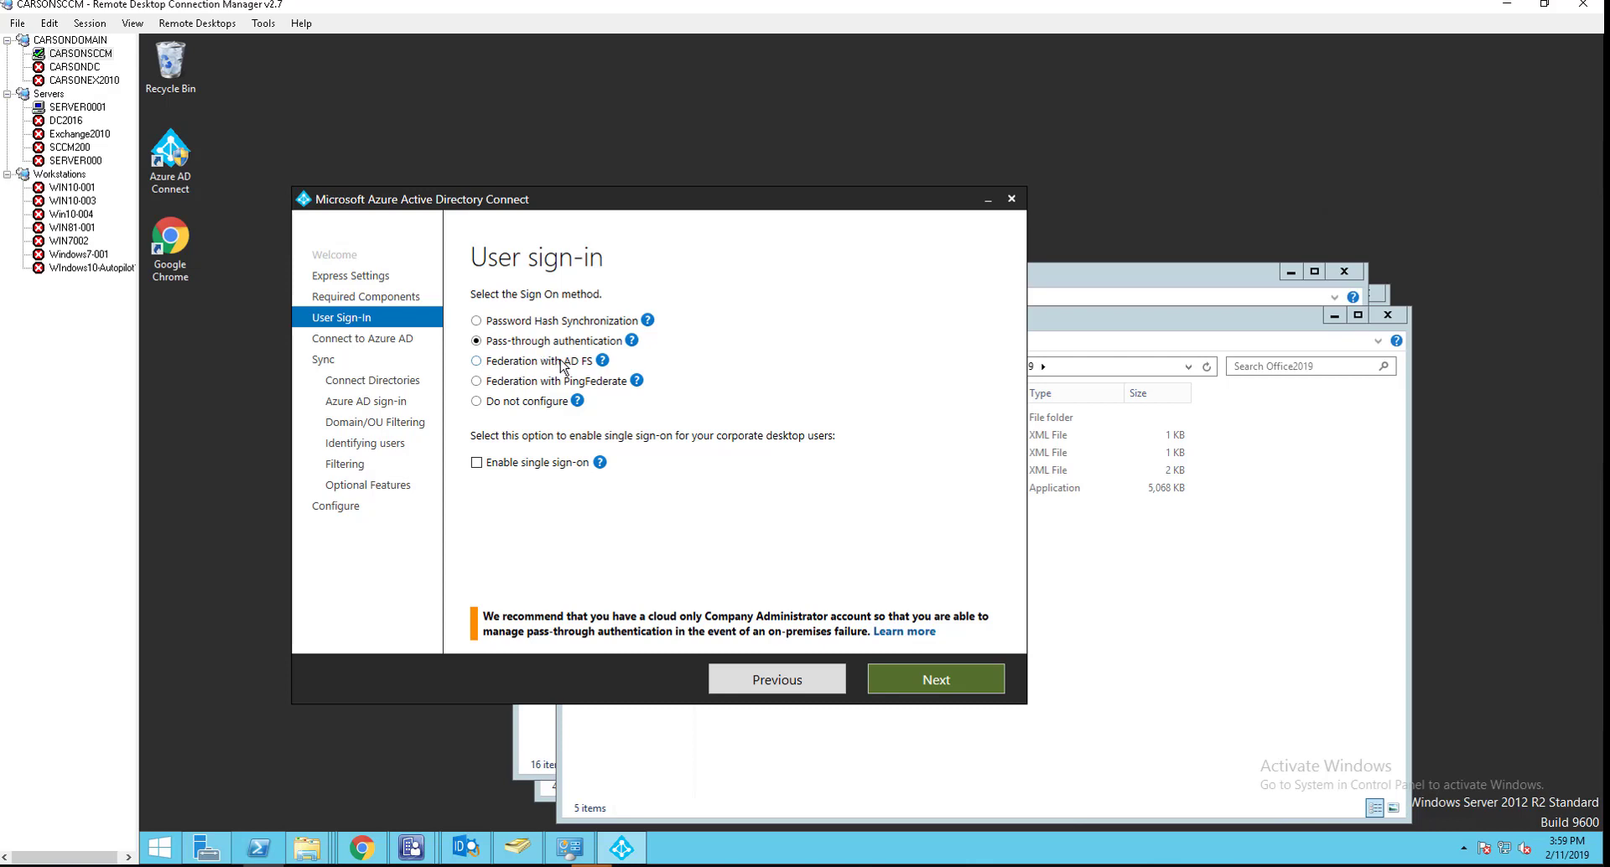
{"action": "mouse_move", "coordinate": [572, 431]}
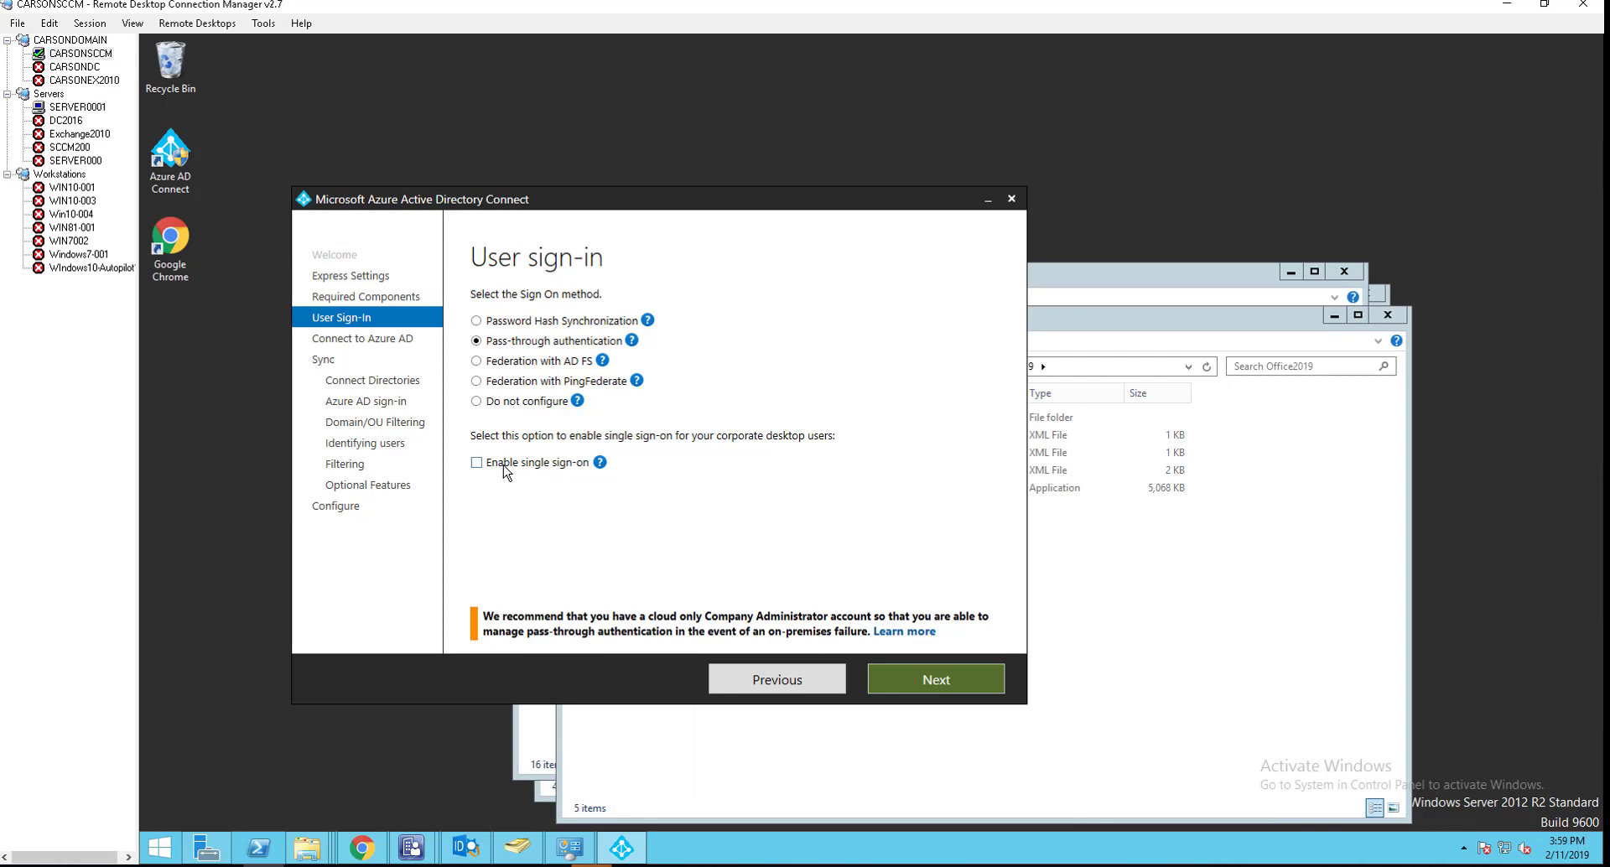
{"action": "mouse_move", "coordinate": [483, 471]}
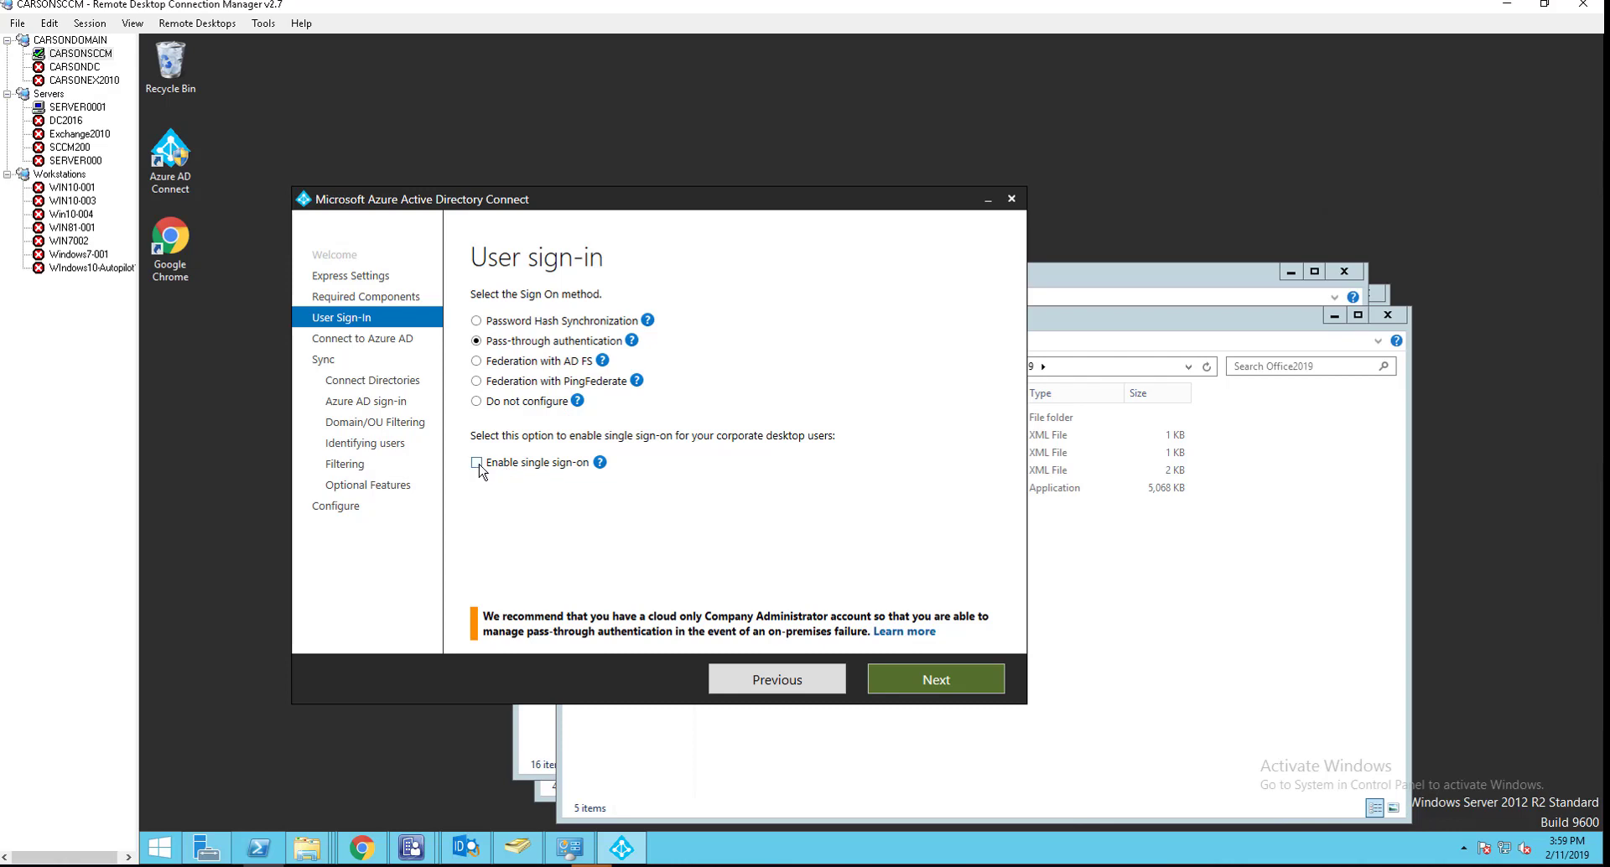
{"action": "left_click", "coordinate": [474, 463]}
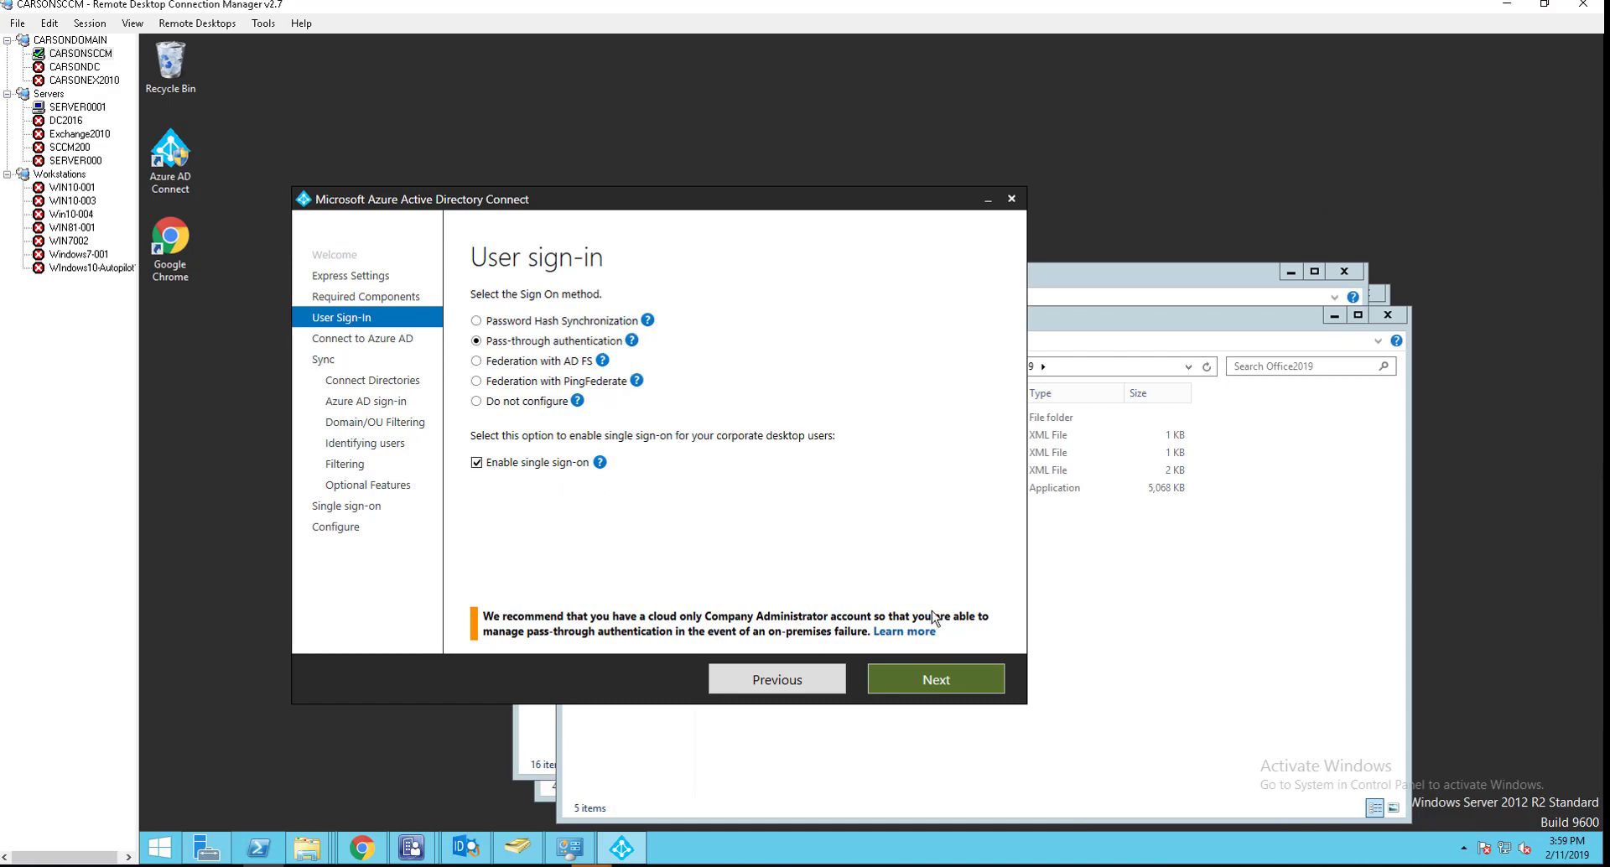
{"action": "left_click", "coordinate": [934, 679]}
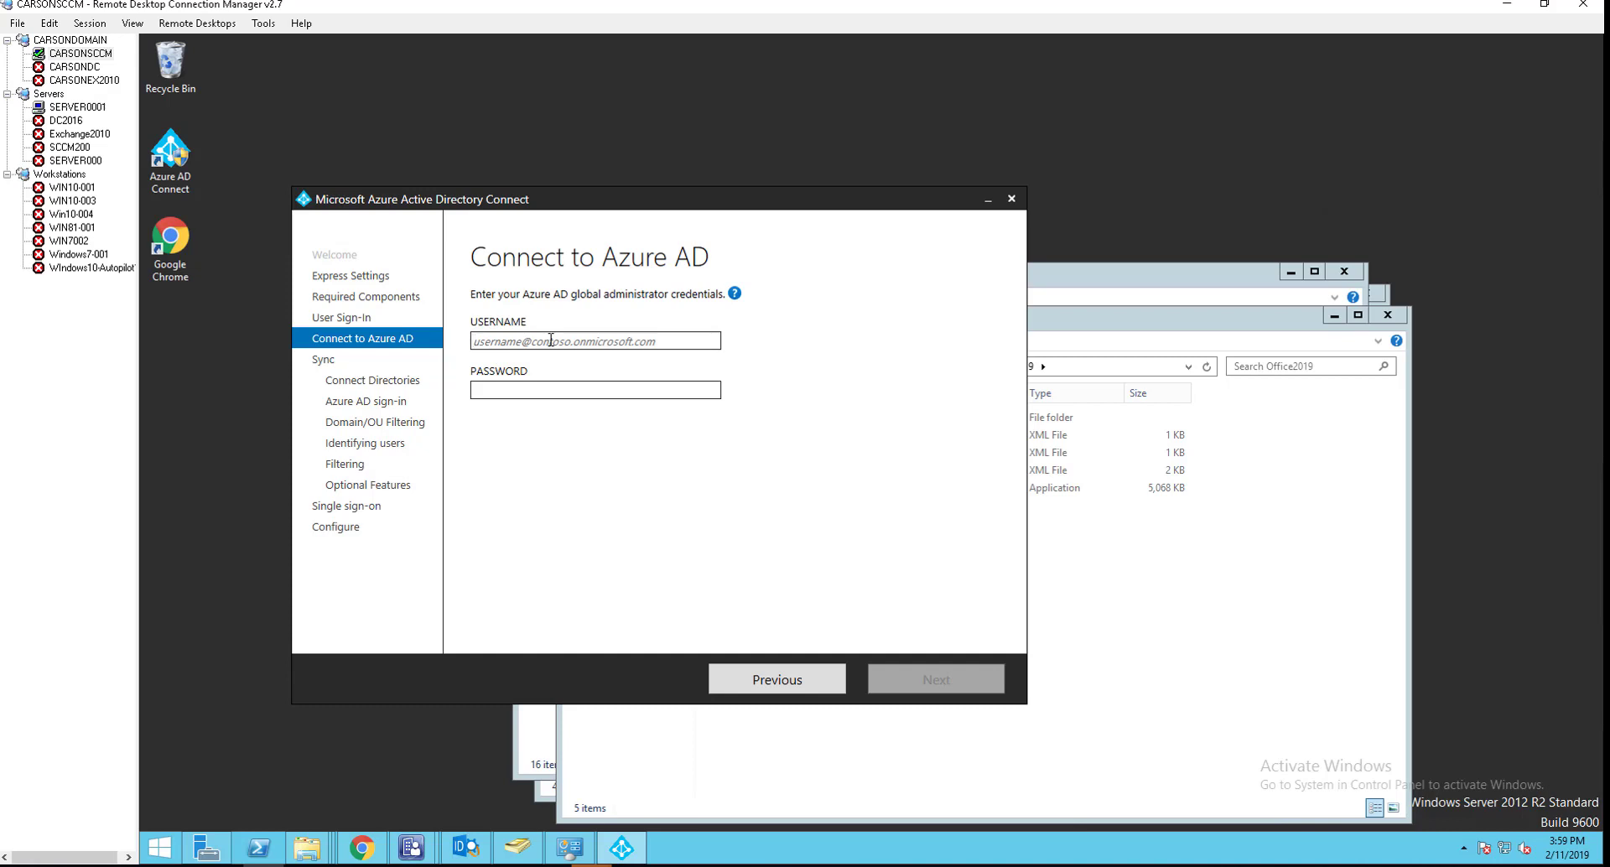
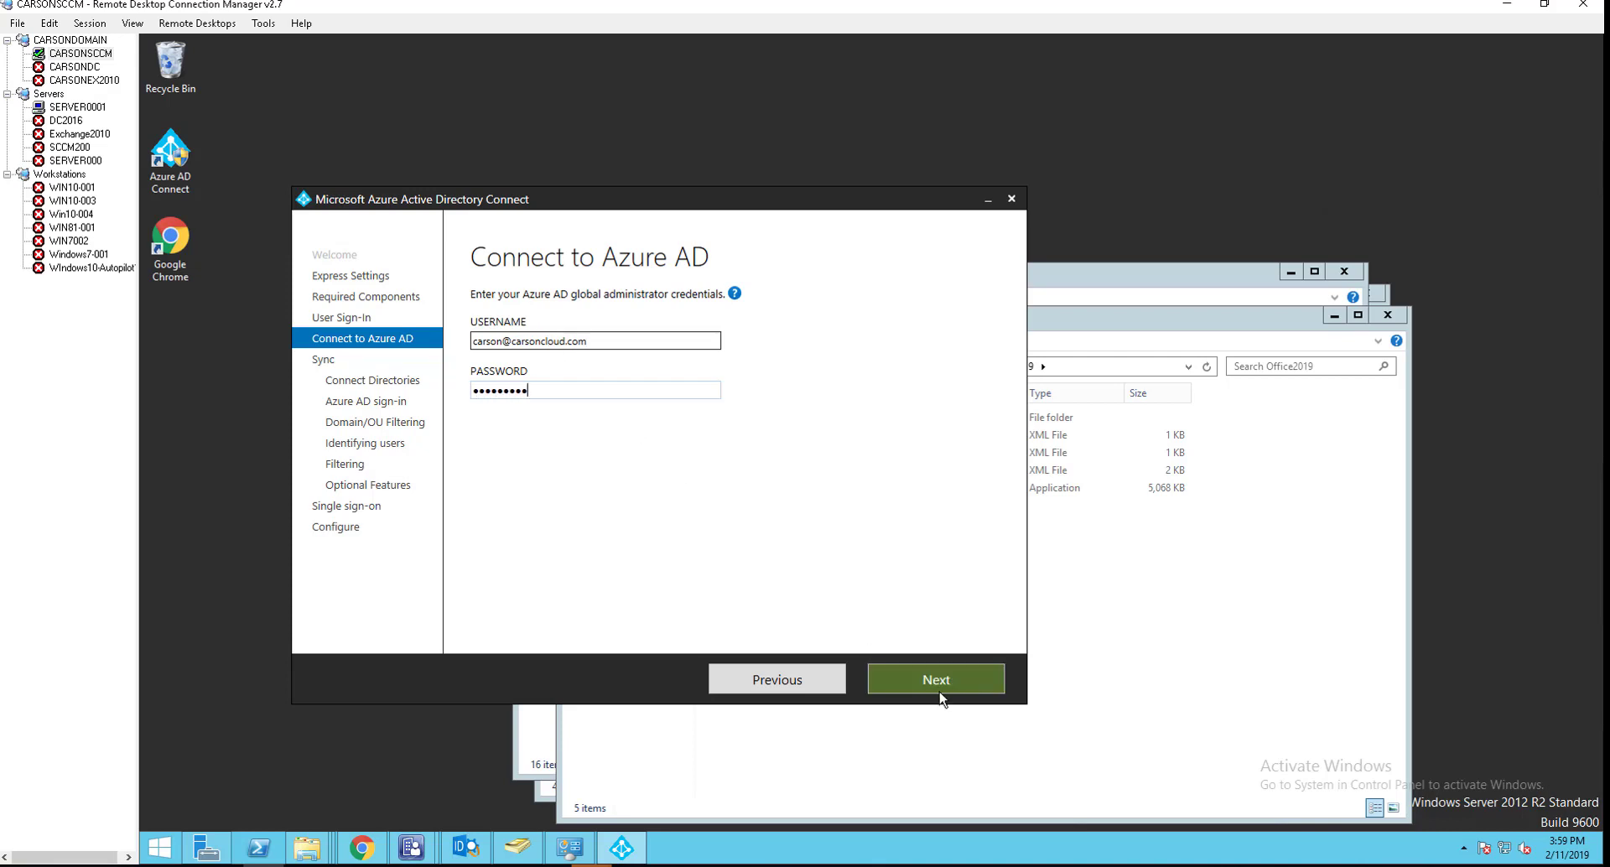
Step: Enter the 'carson' administrator username and password and submit them for verification
{"action": "left_click", "coordinate": [934, 677]}
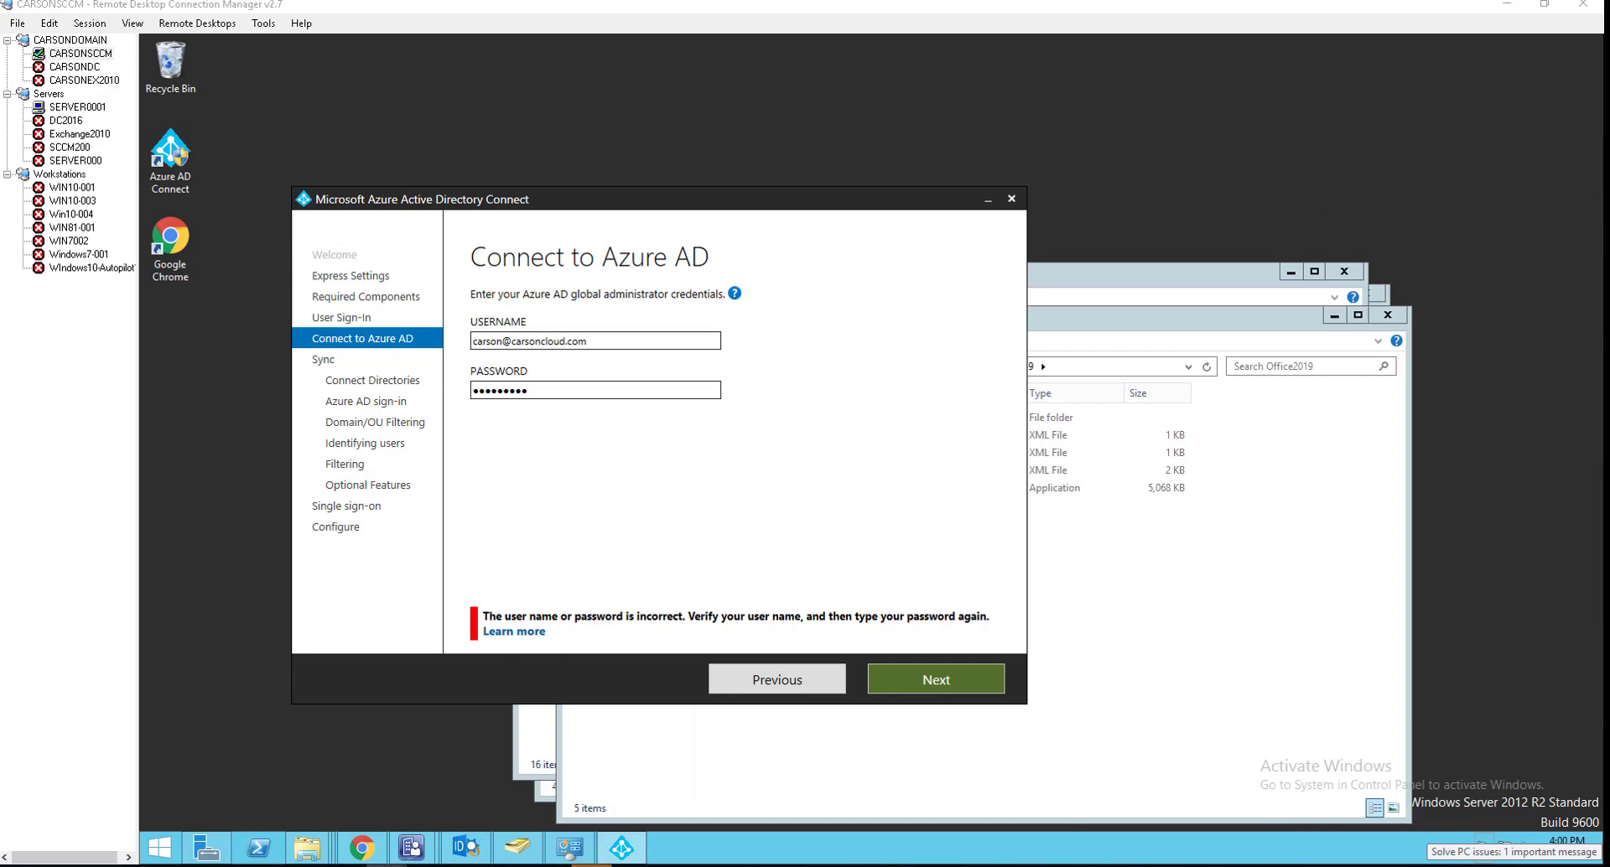
{"action": "mouse_move", "coordinate": [592, 457]}
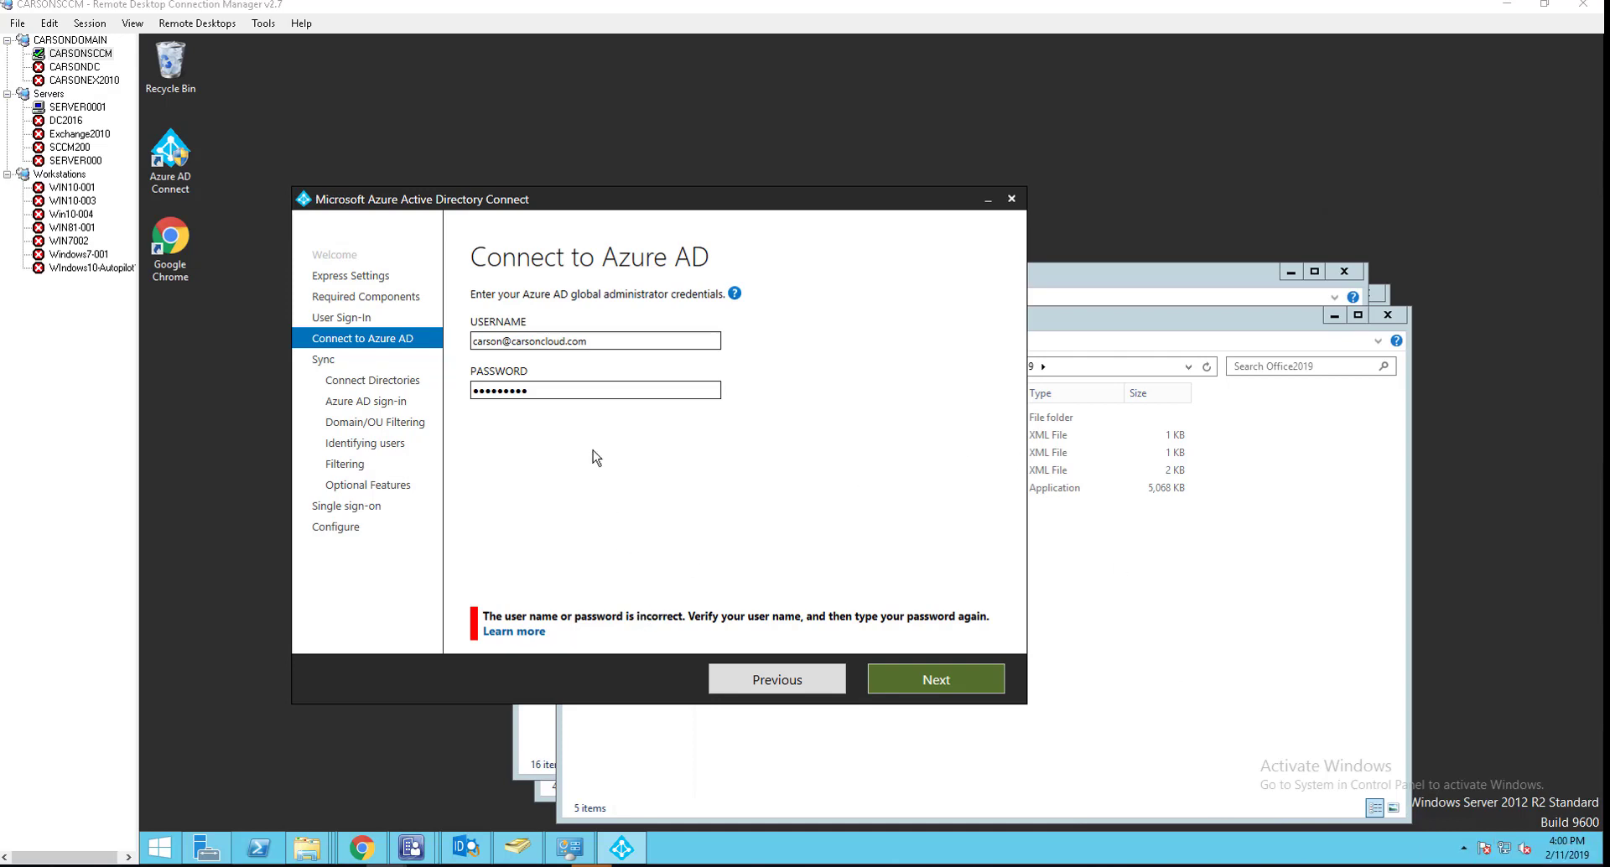
{"action": "mouse_move", "coordinate": [771, 631]}
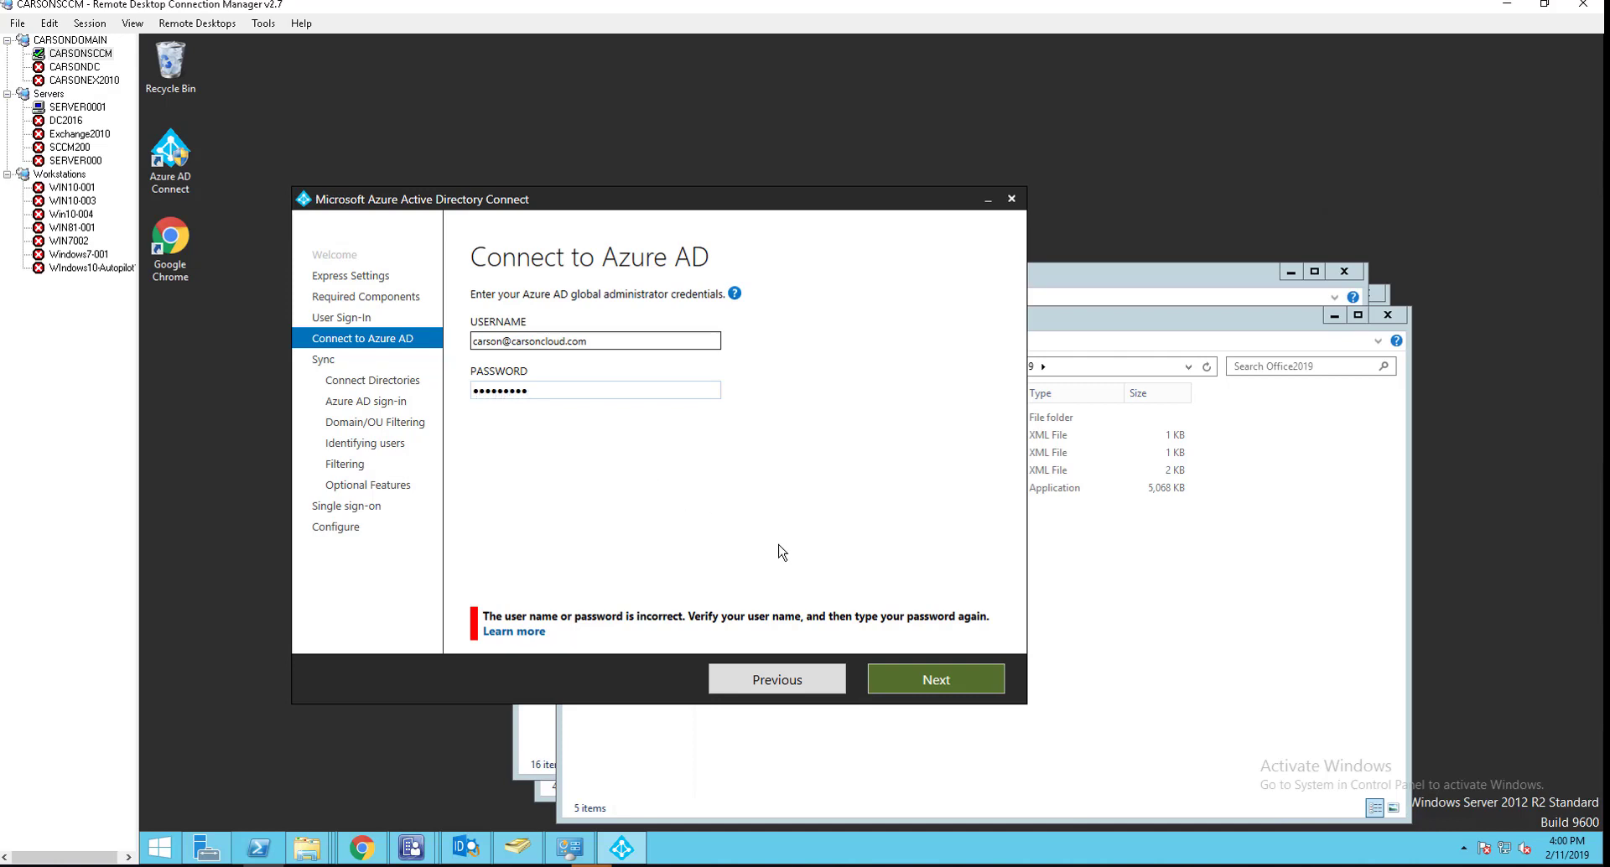
{"action": "left_click", "coordinate": [934, 679]}
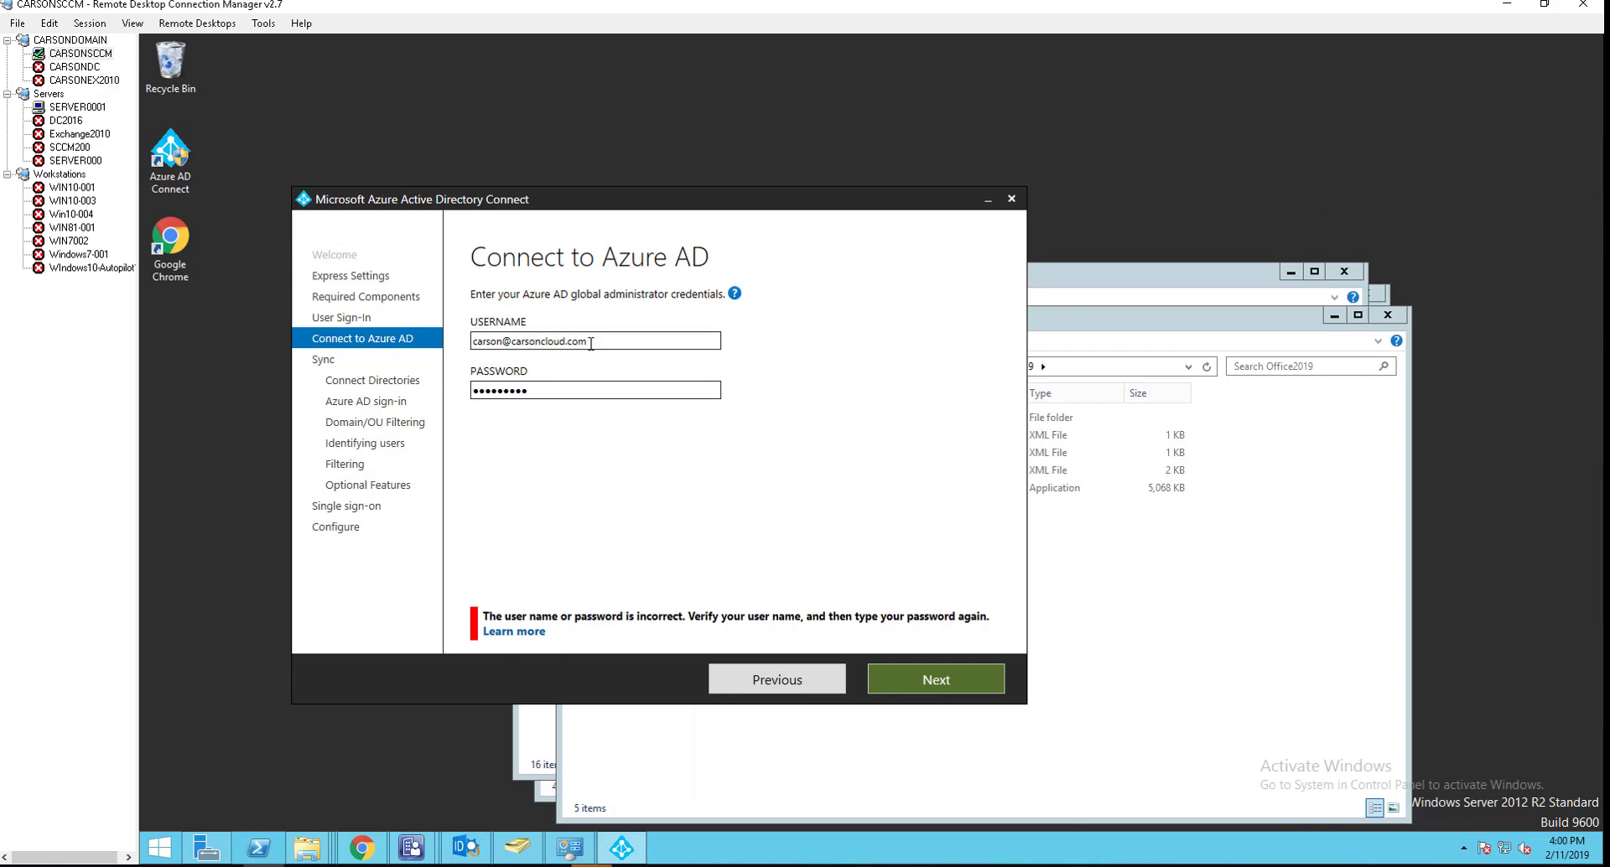
Step: Edit the rejected username toward the cloud admin account
{"action": "left_click", "coordinate": [594, 389]}
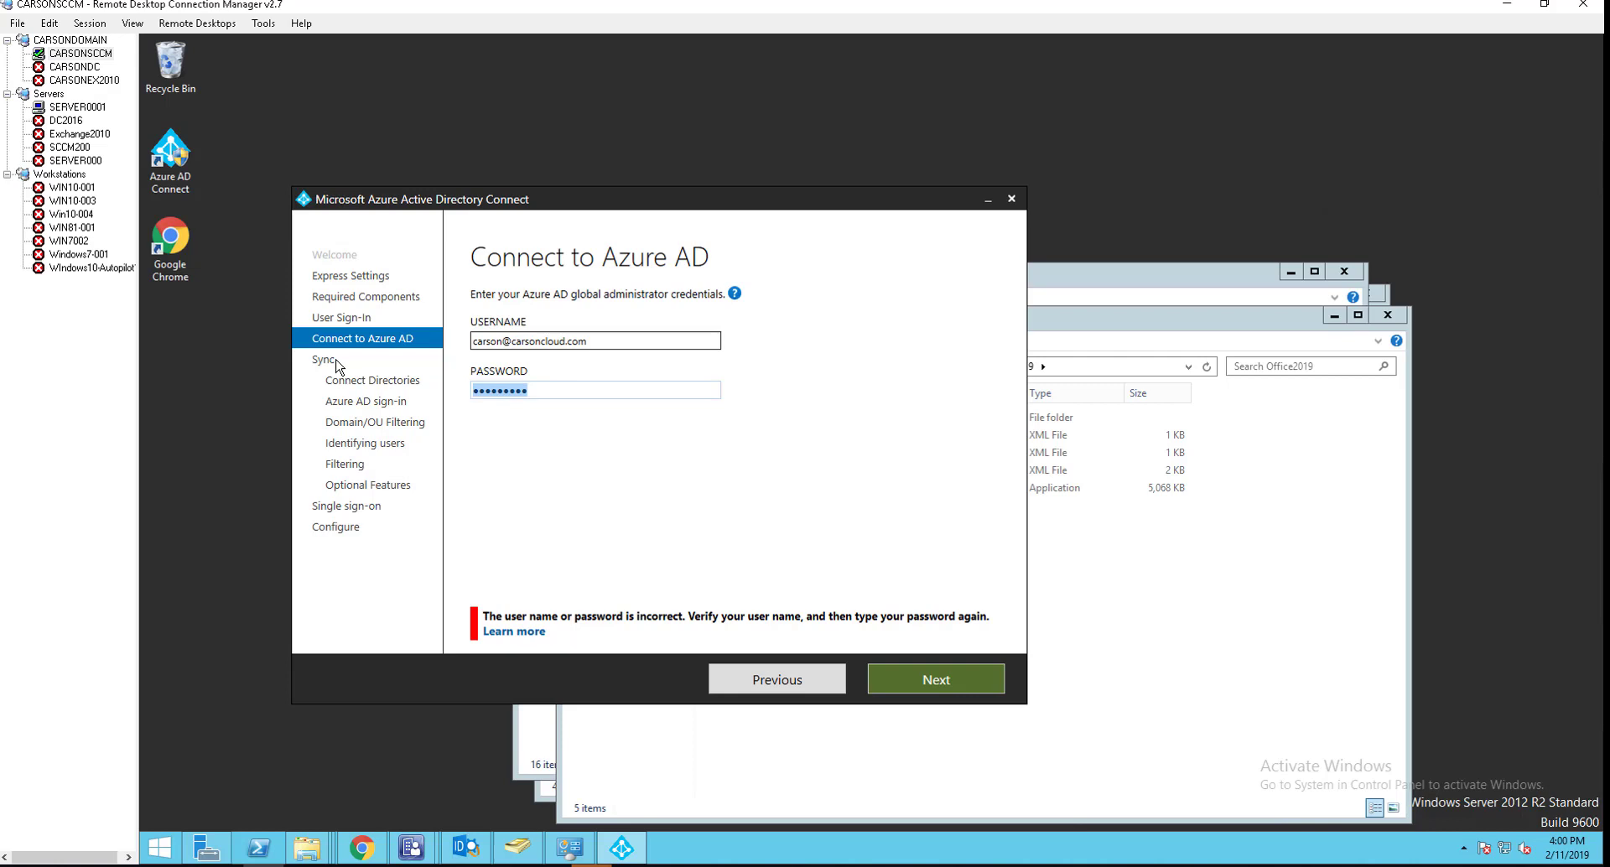
{"action": "left_click", "coordinate": [593, 389]}
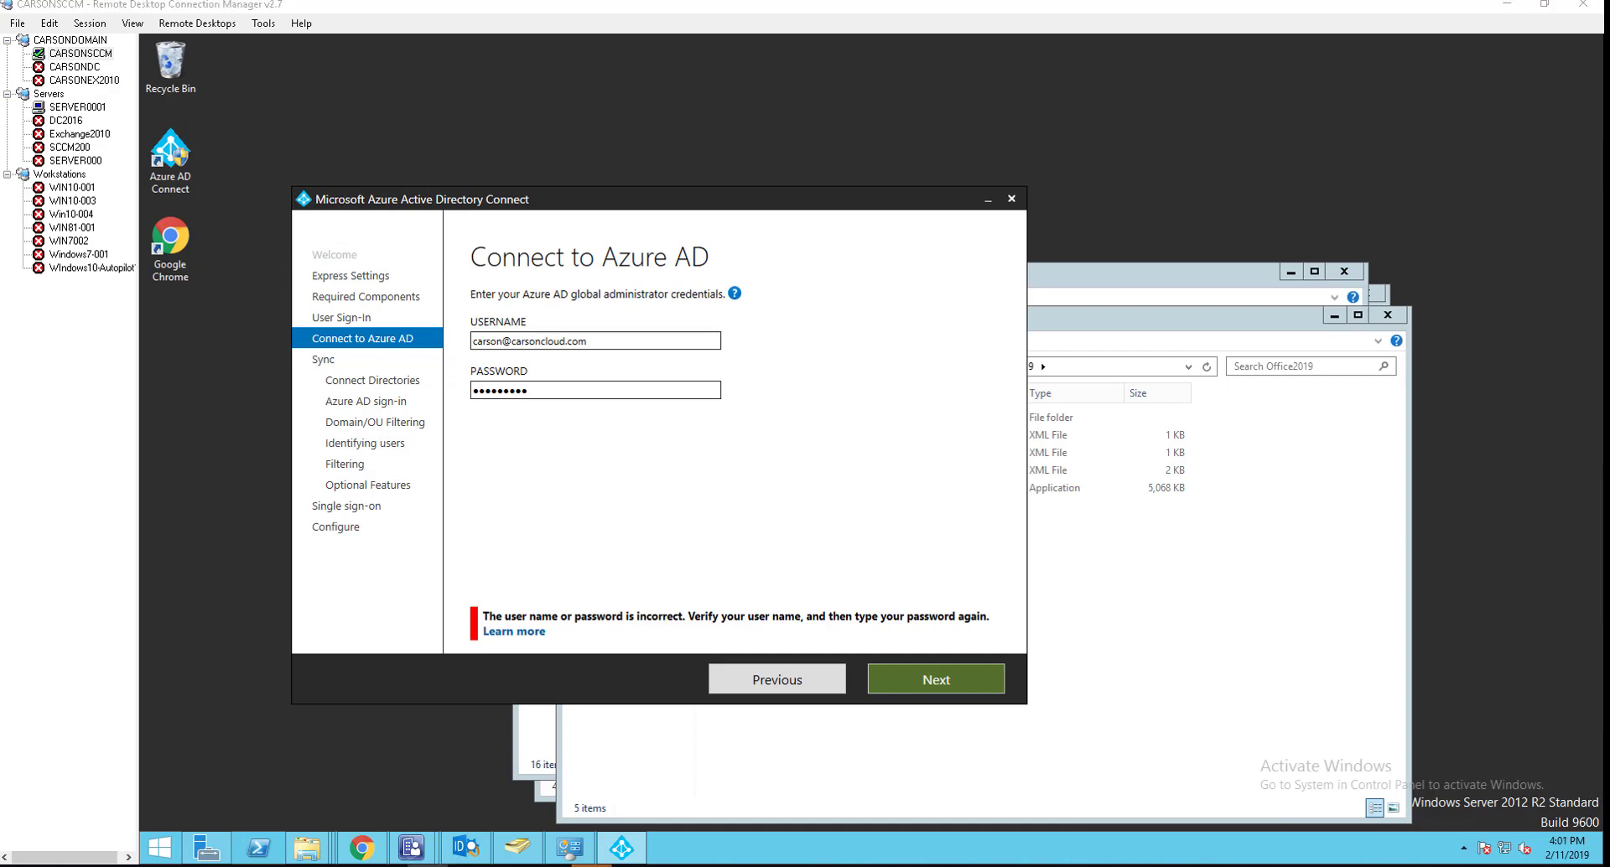
{"action": "mouse_move", "coordinate": [778, 761]}
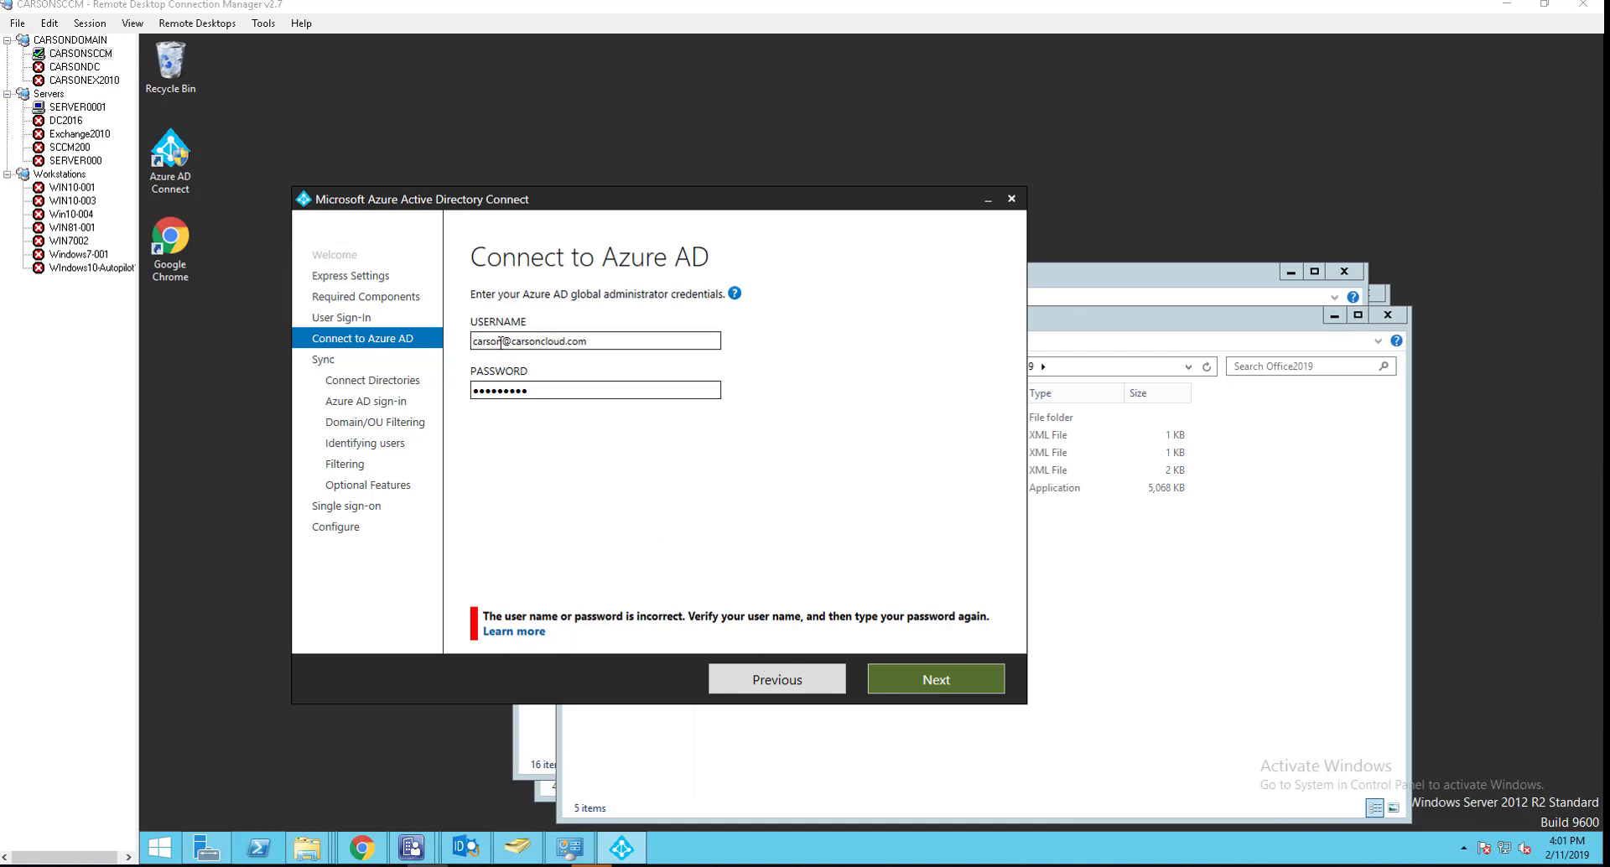
{"action": "mouse_move", "coordinate": [436, 349]}
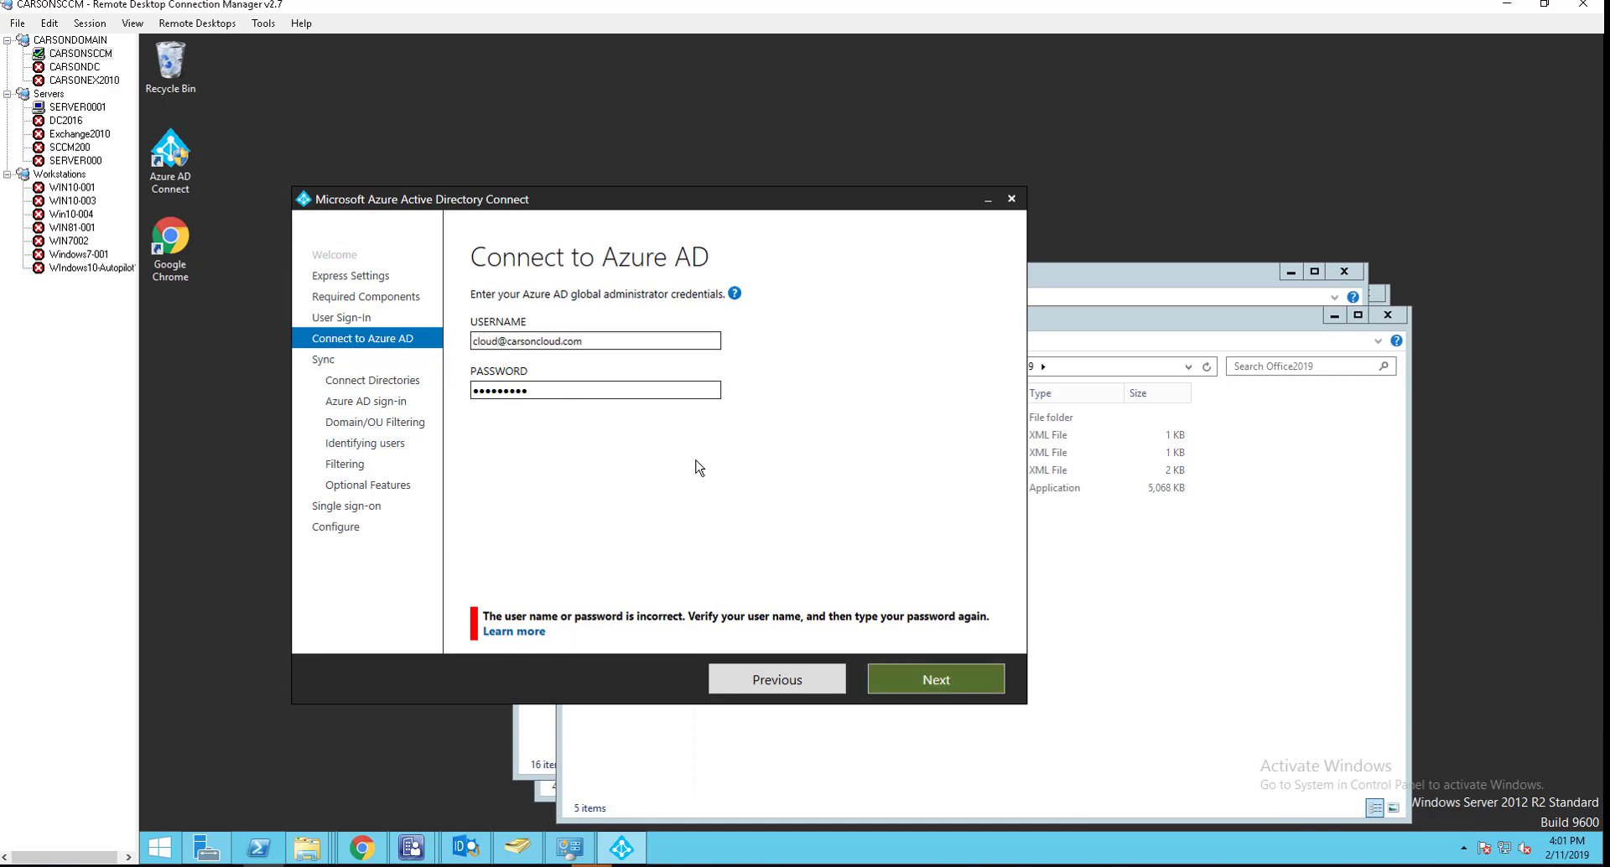
Step: Submit the corrected cloud admin credentials for verification and schema retrieval
{"action": "left_click", "coordinate": [934, 678]}
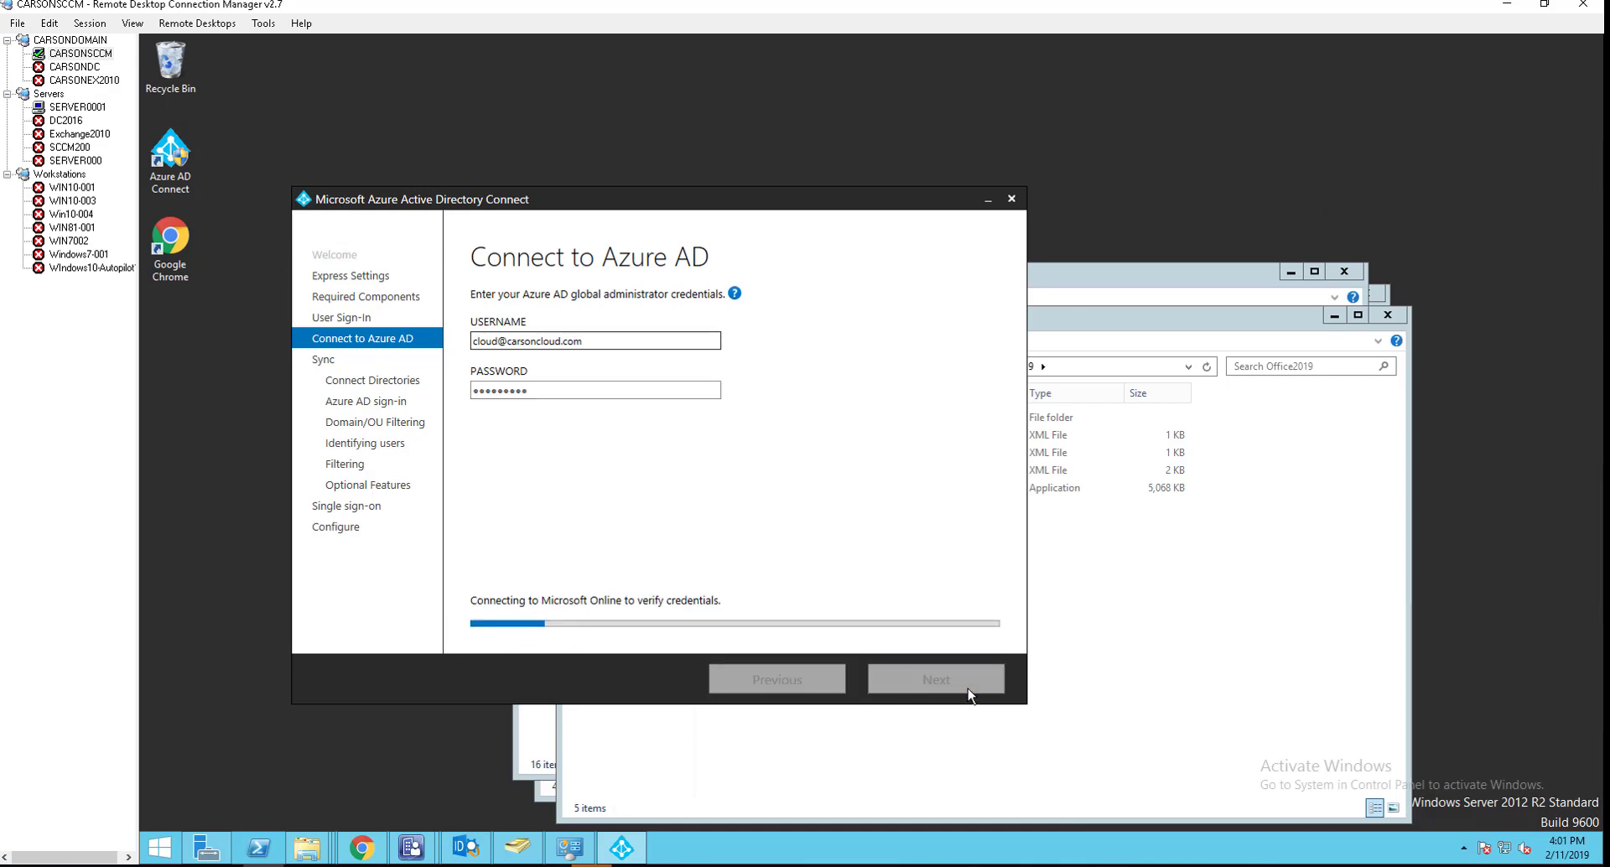
{"action": "mouse_move", "coordinate": [859, 563]}
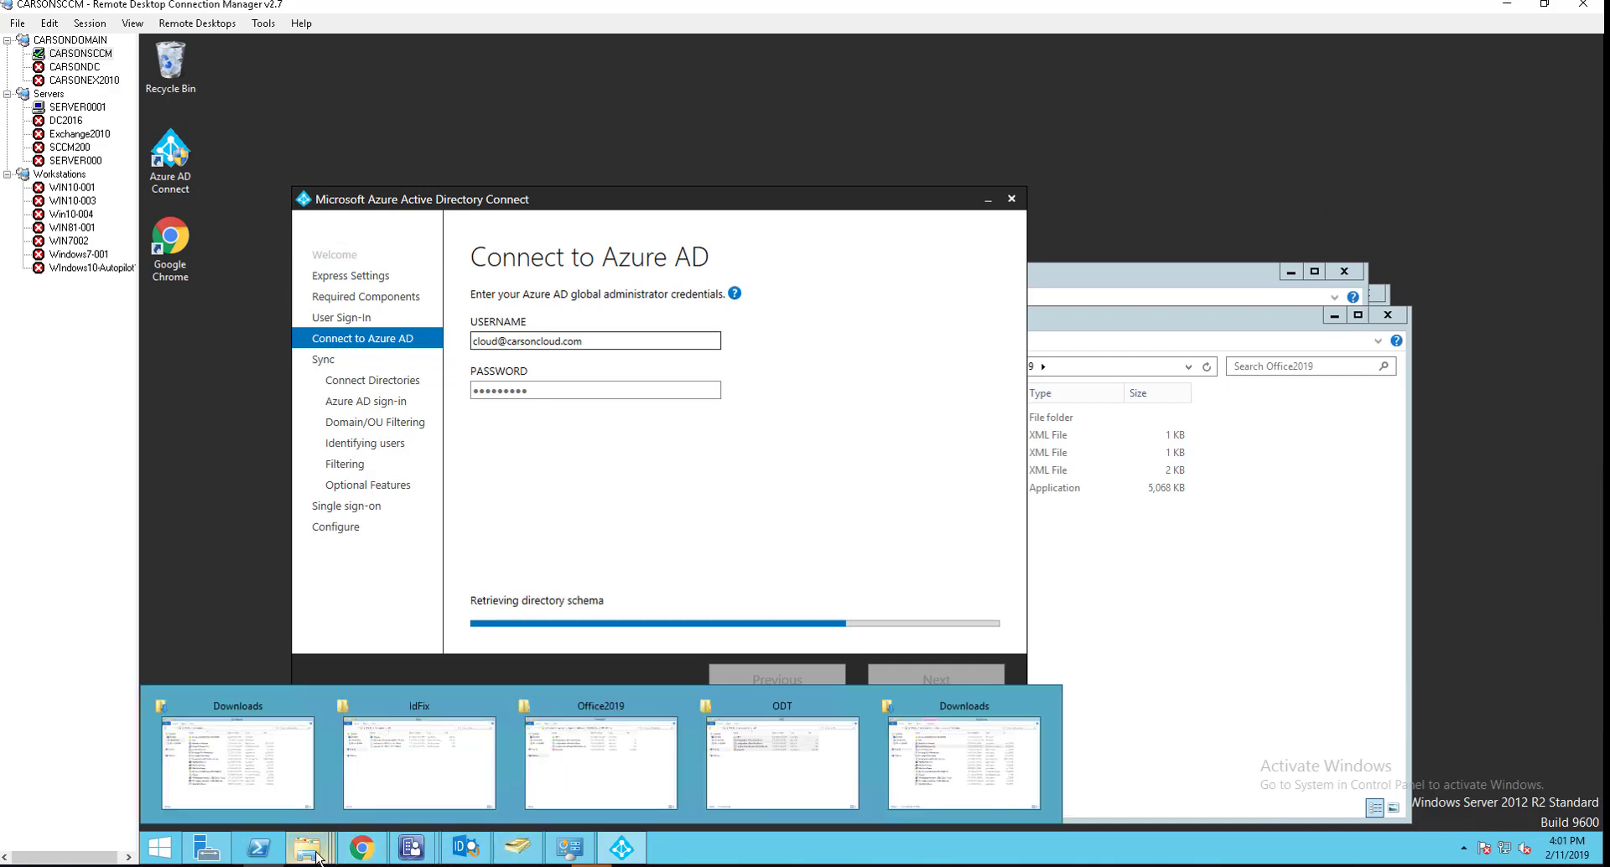
Step: Bring up the IdFix folder and launch IdFix.exe
{"action": "left_click", "coordinate": [934, 677]}
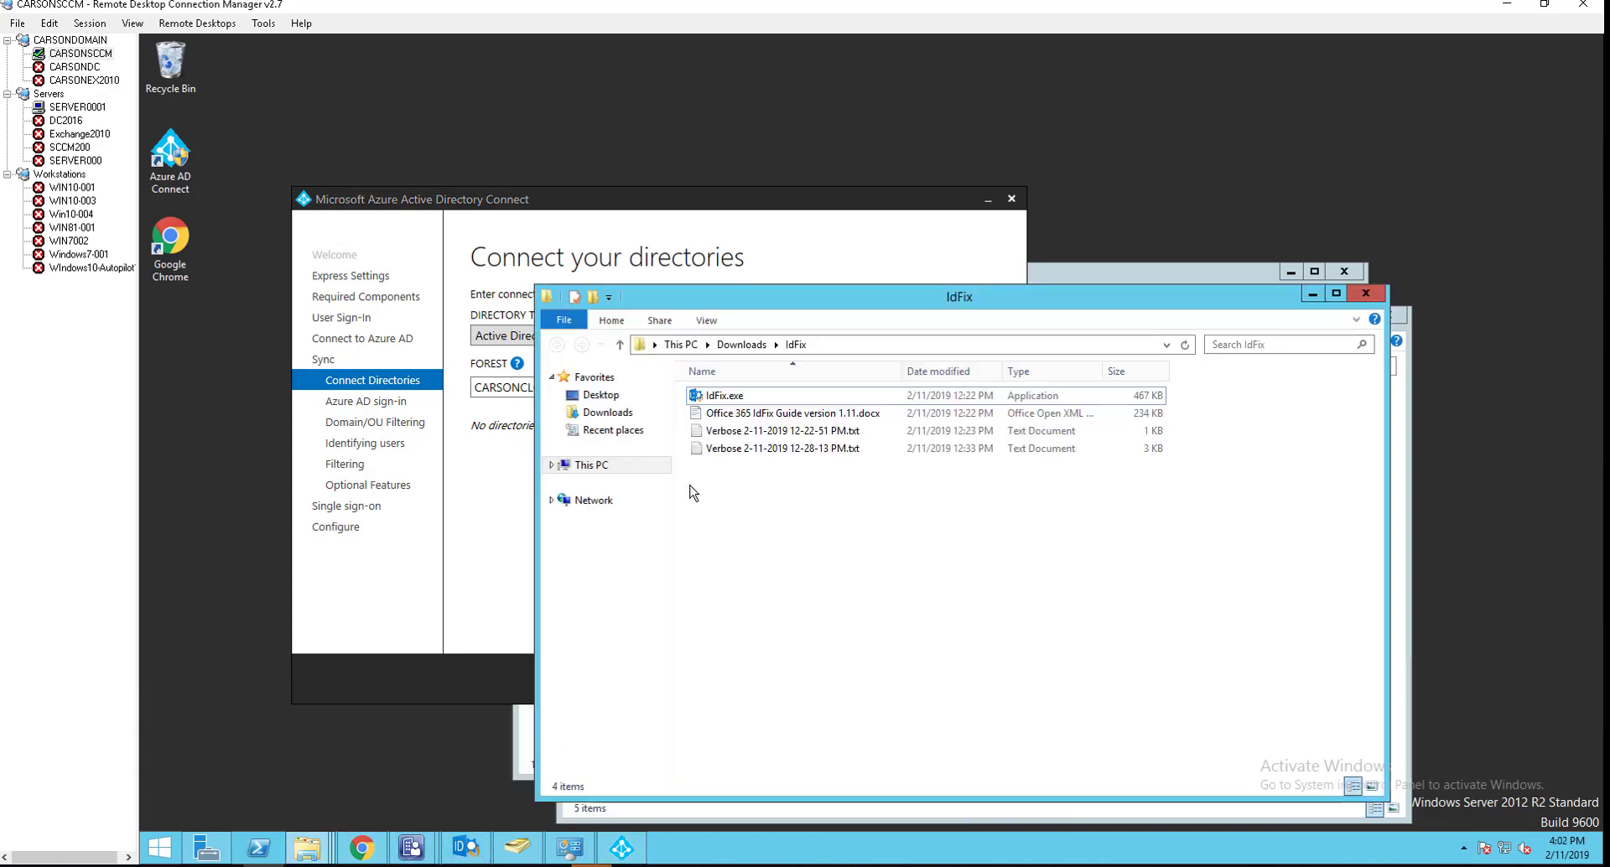
{"action": "left_click", "coordinate": [724, 394]}
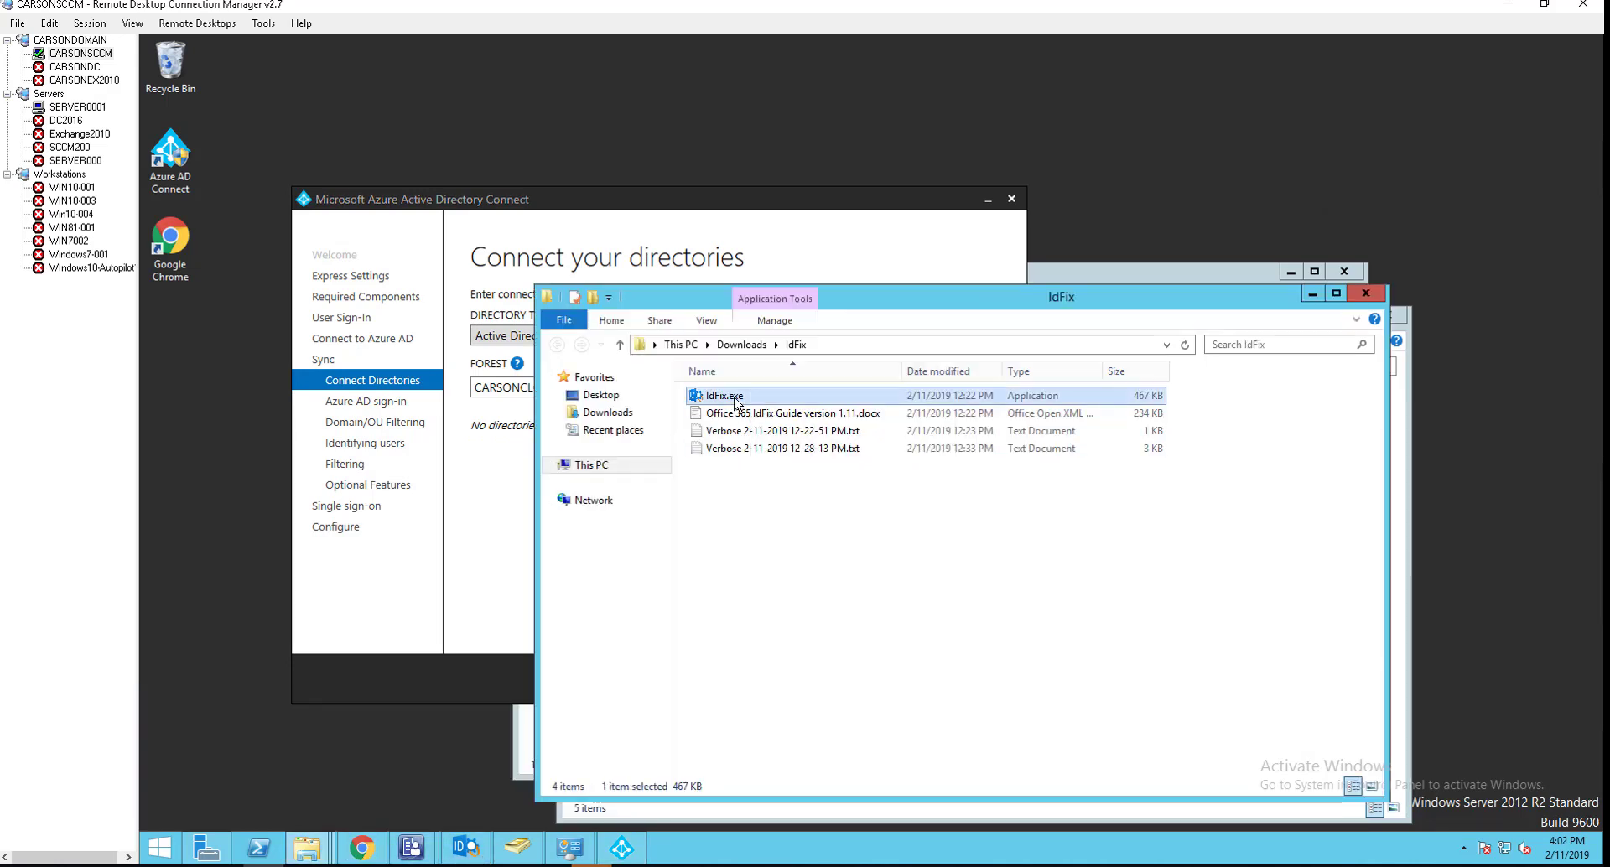
{"action": "right_click", "coordinate": [721, 395]}
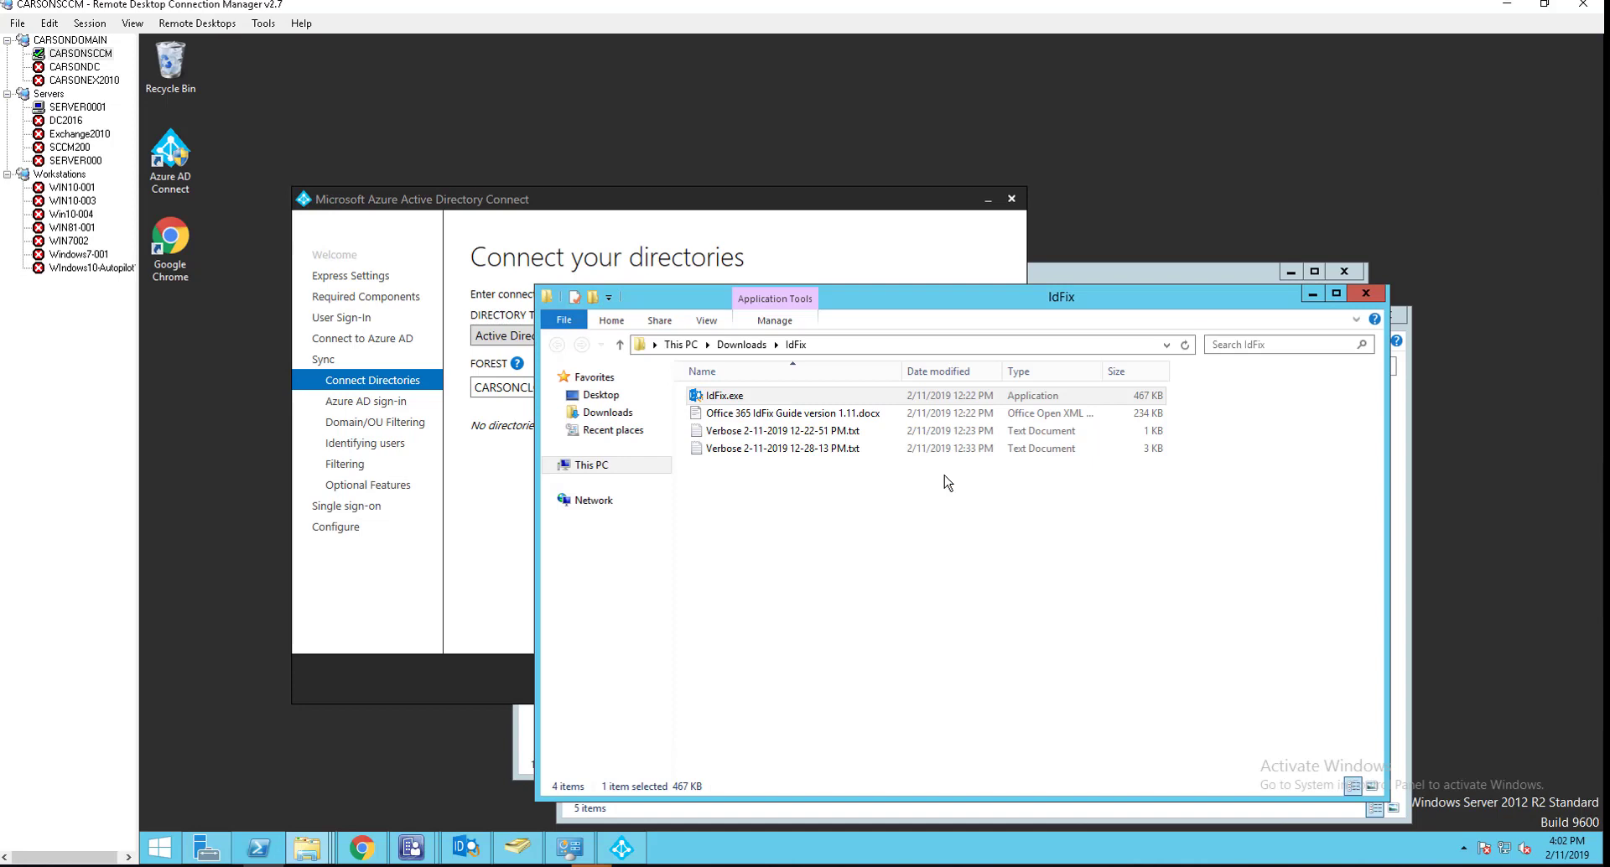
{"action": "double_click", "coordinate": [724, 394]}
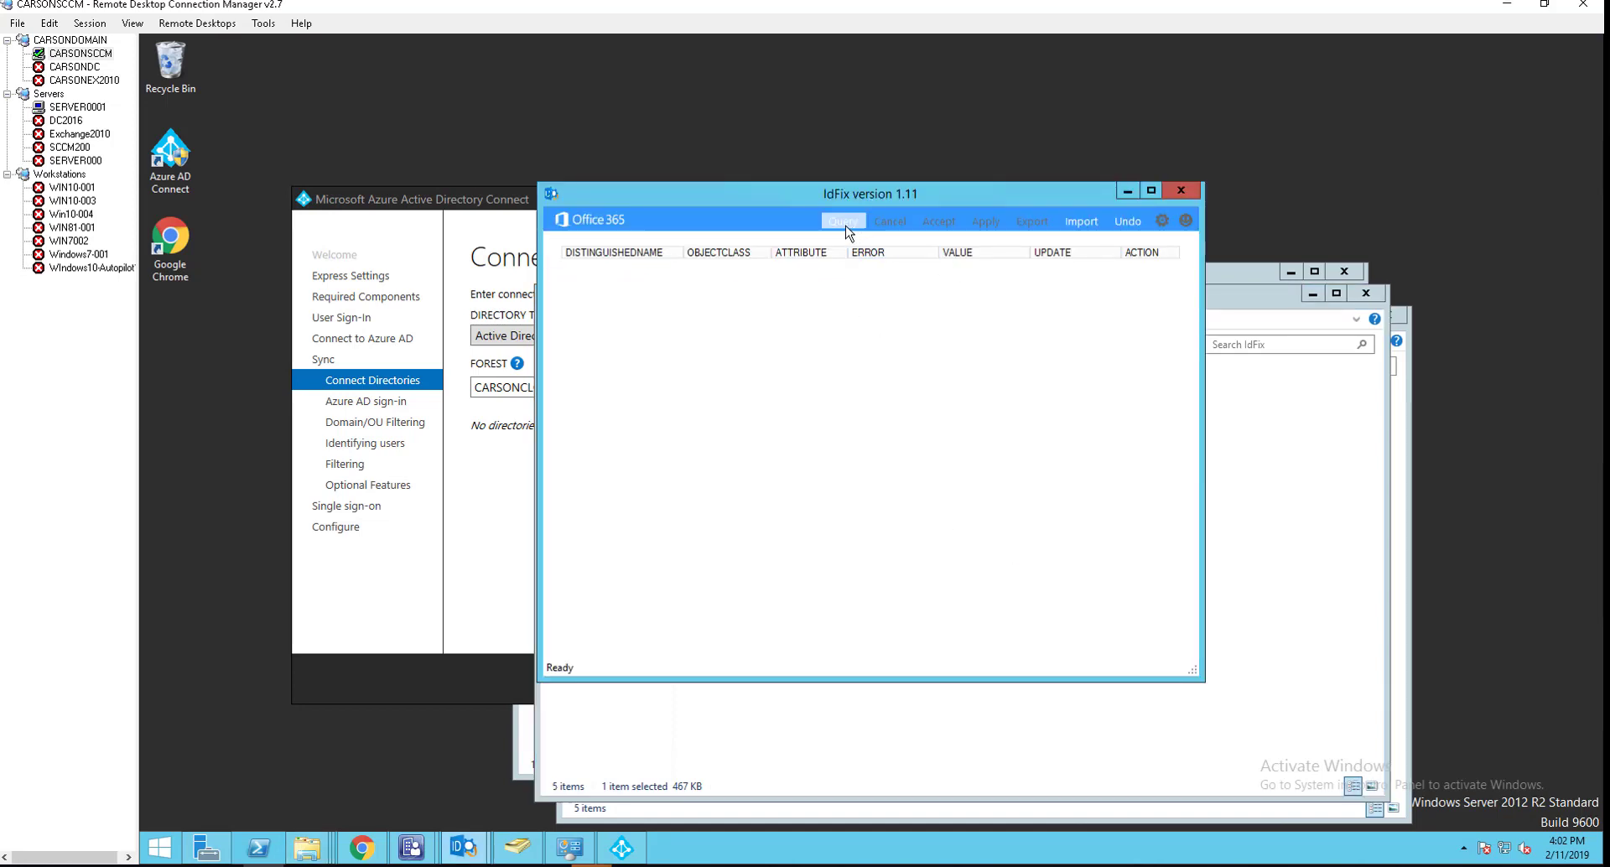
Step: Query the directory in IdFix and inspect the userPrincipalName topleveldomain error value
{"action": "left_click", "coordinate": [844, 220]}
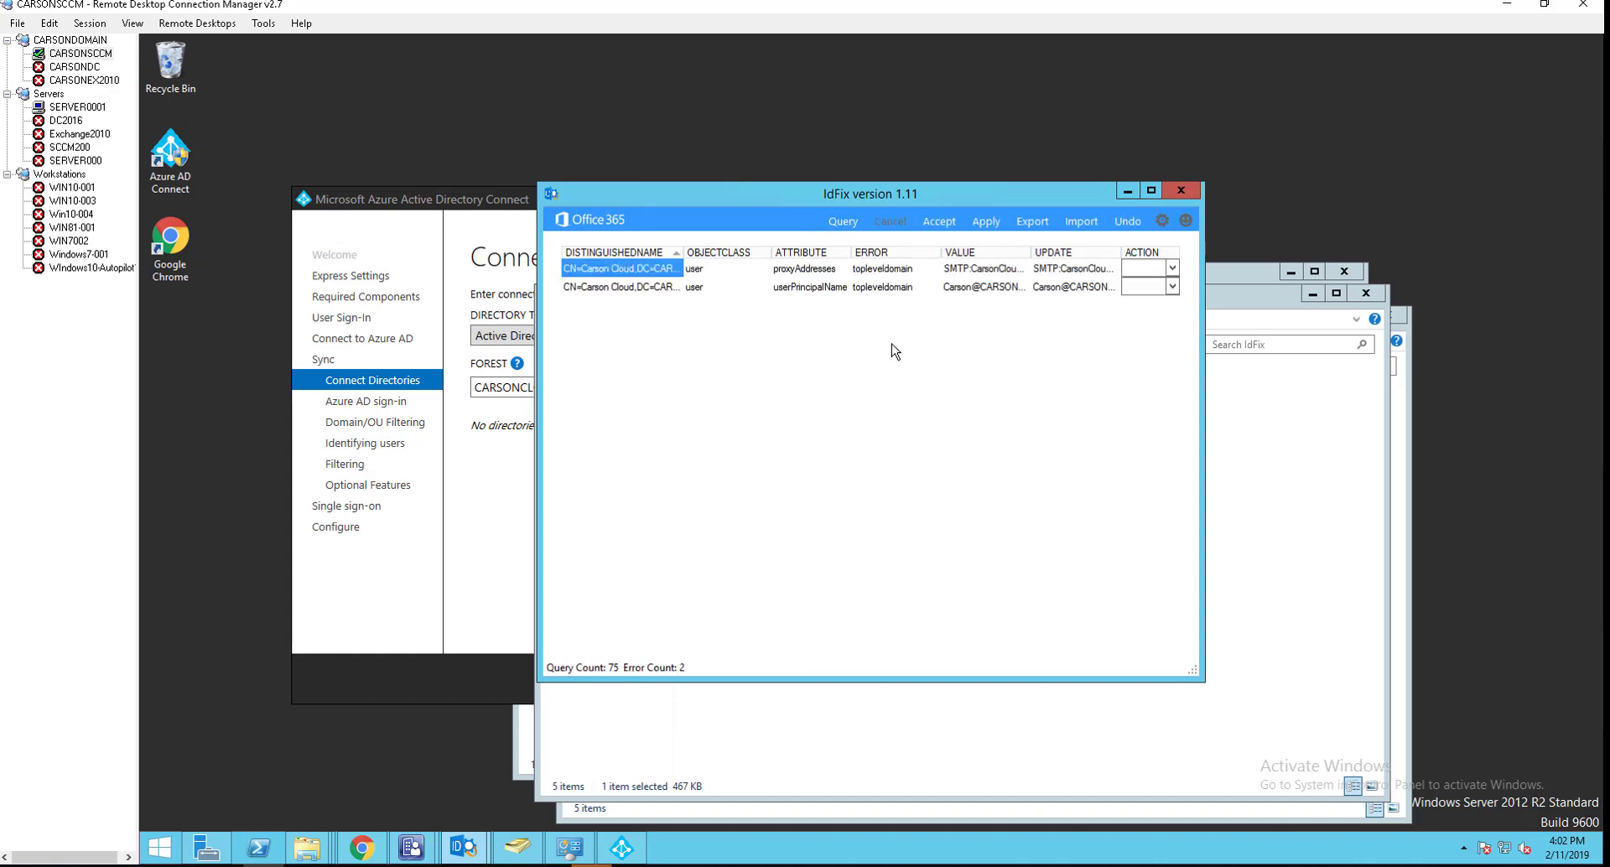
{"action": "mouse_move", "coordinate": [801, 297]}
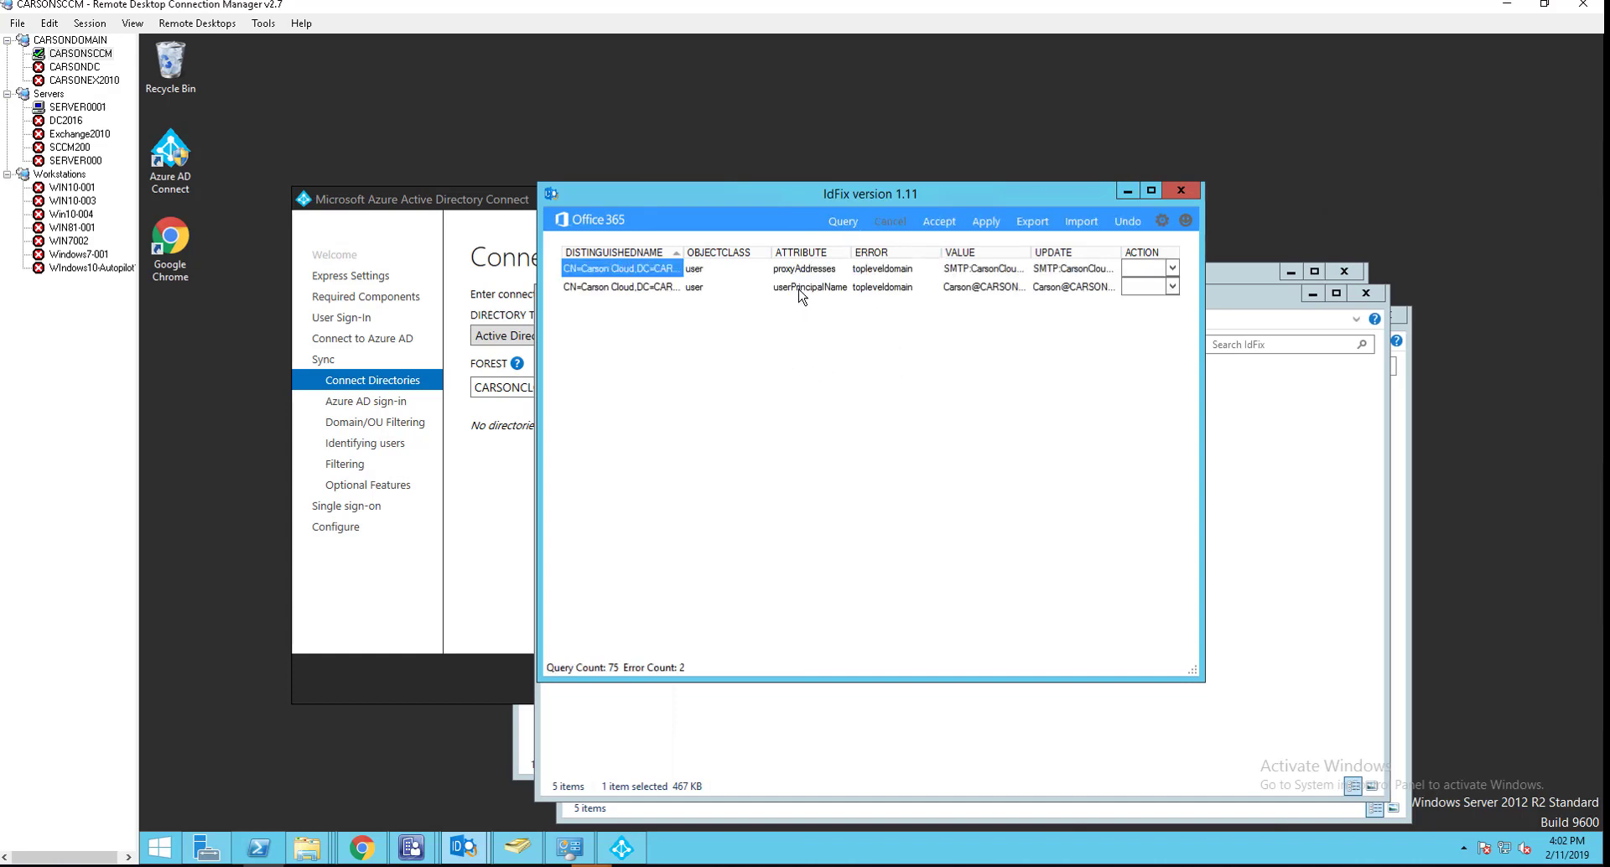
{"action": "mouse_move", "coordinate": [1028, 250]}
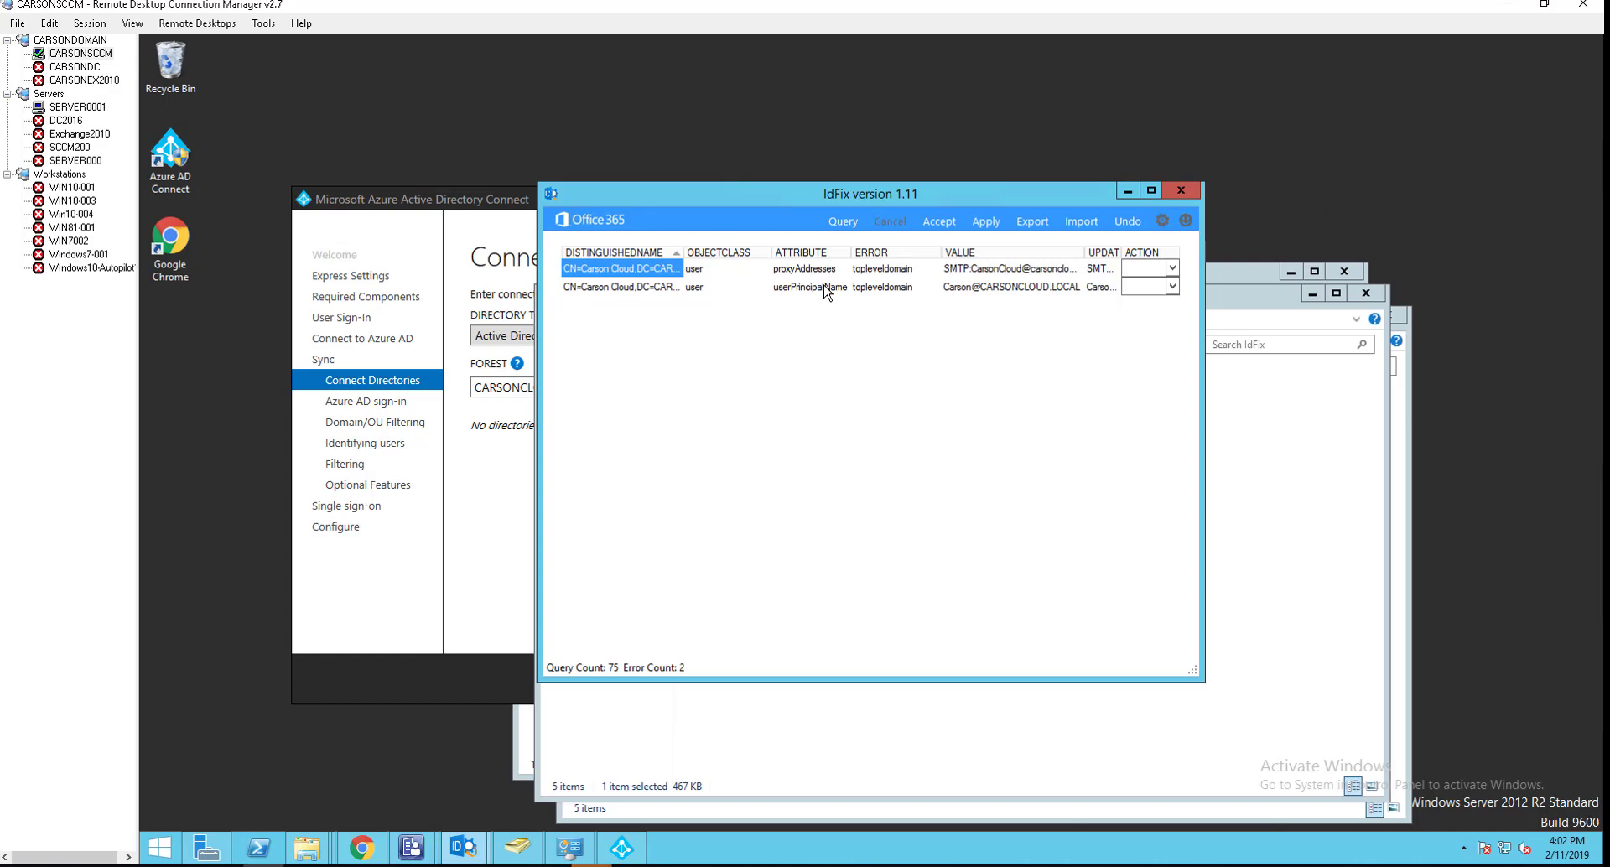
{"action": "mouse_move", "coordinate": [898, 277]}
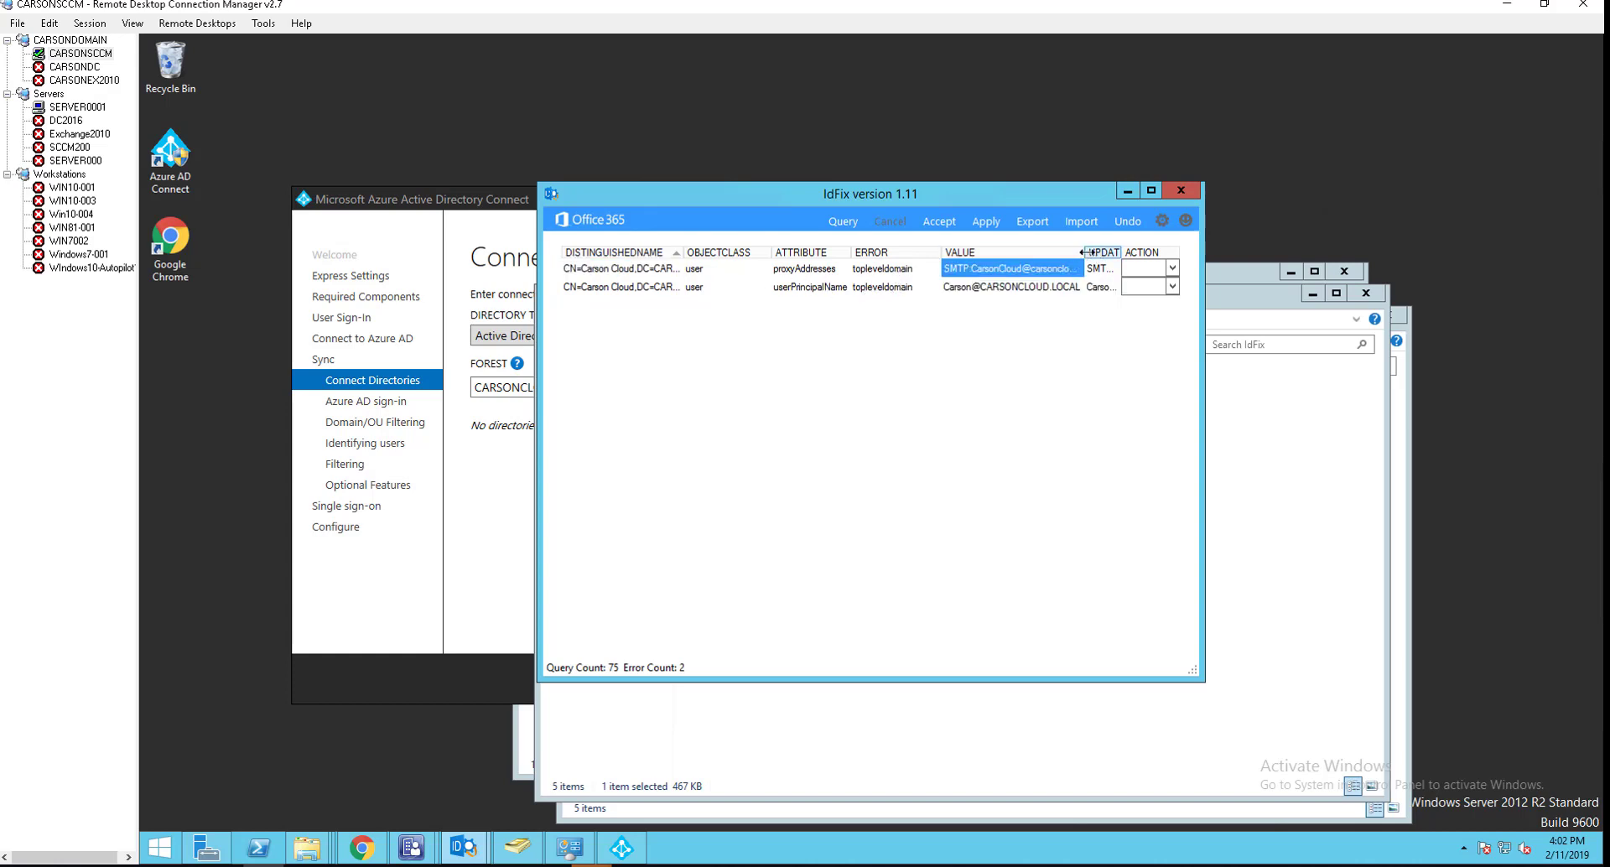
{"action": "left_click", "coordinate": [1009, 287]}
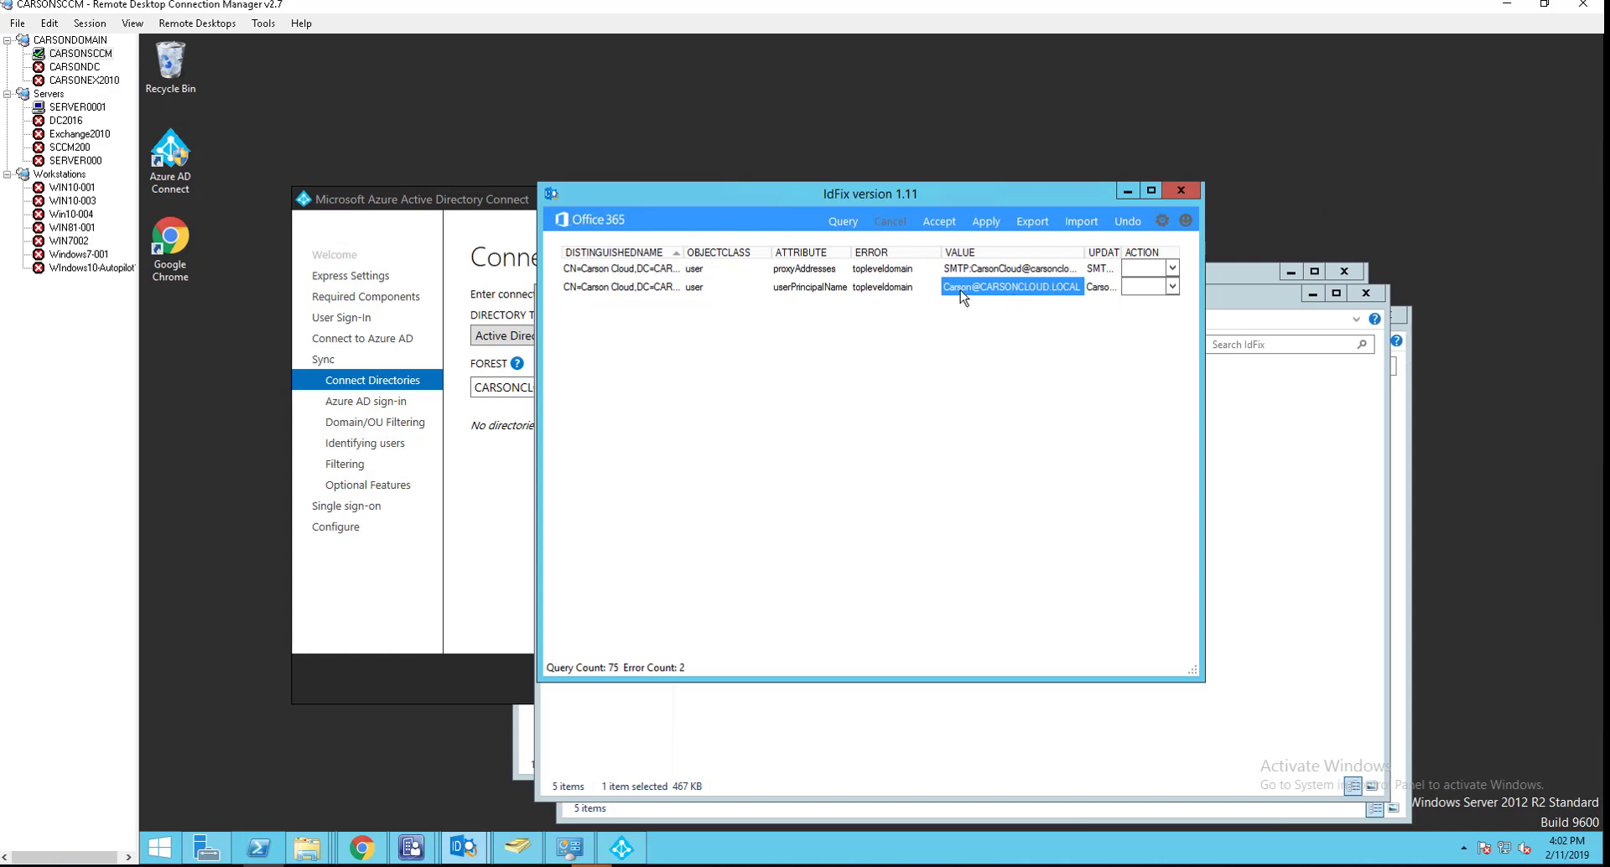
{"action": "mouse_move", "coordinate": [949, 300]}
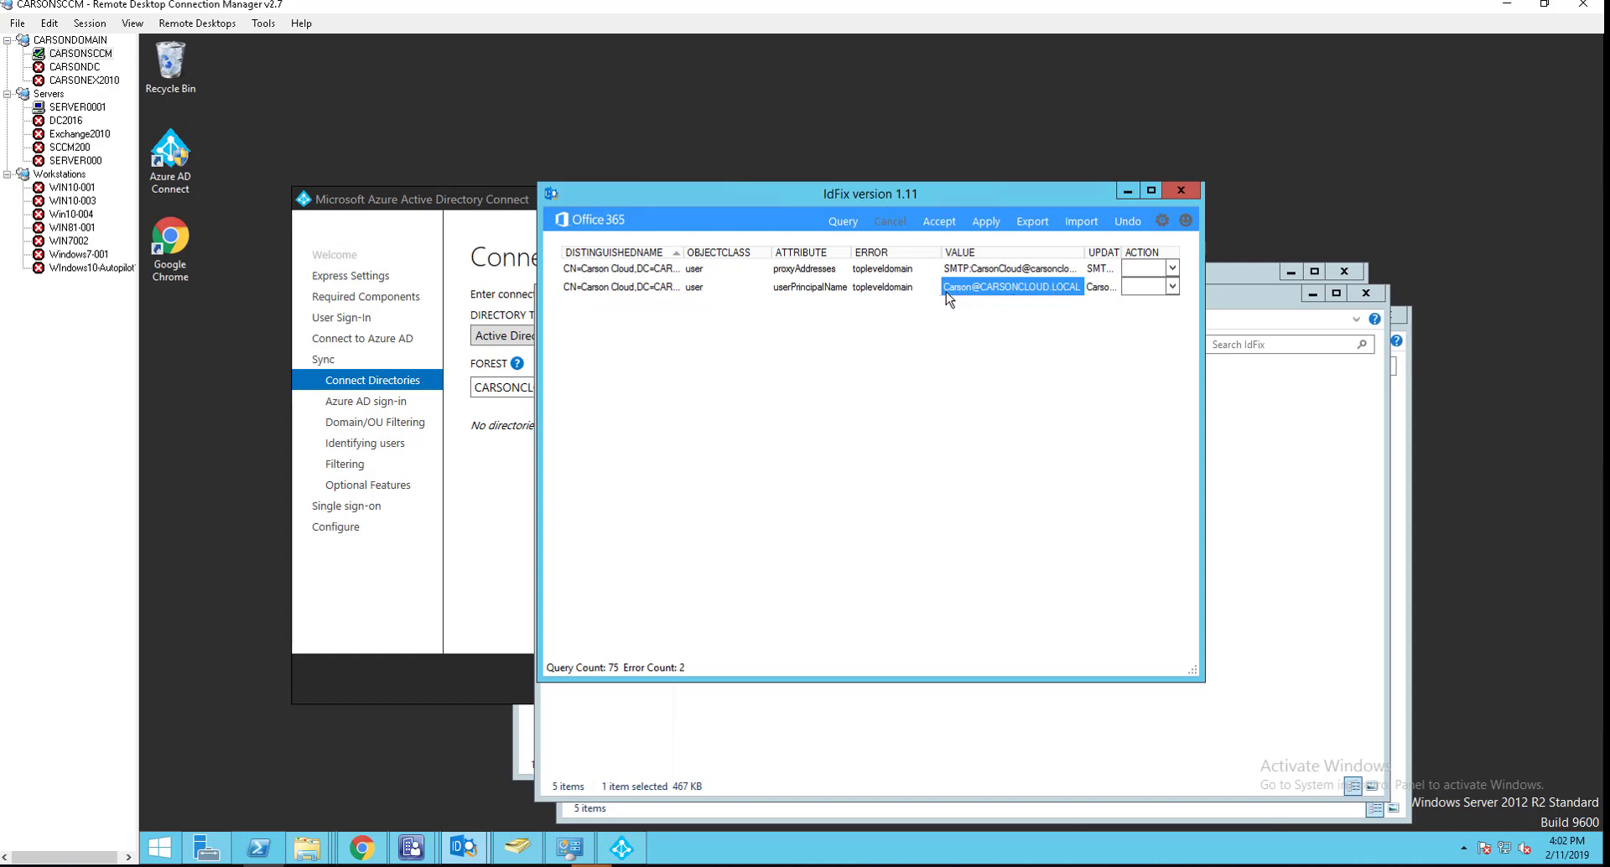
{"action": "mouse_move", "coordinate": [617, 569]}
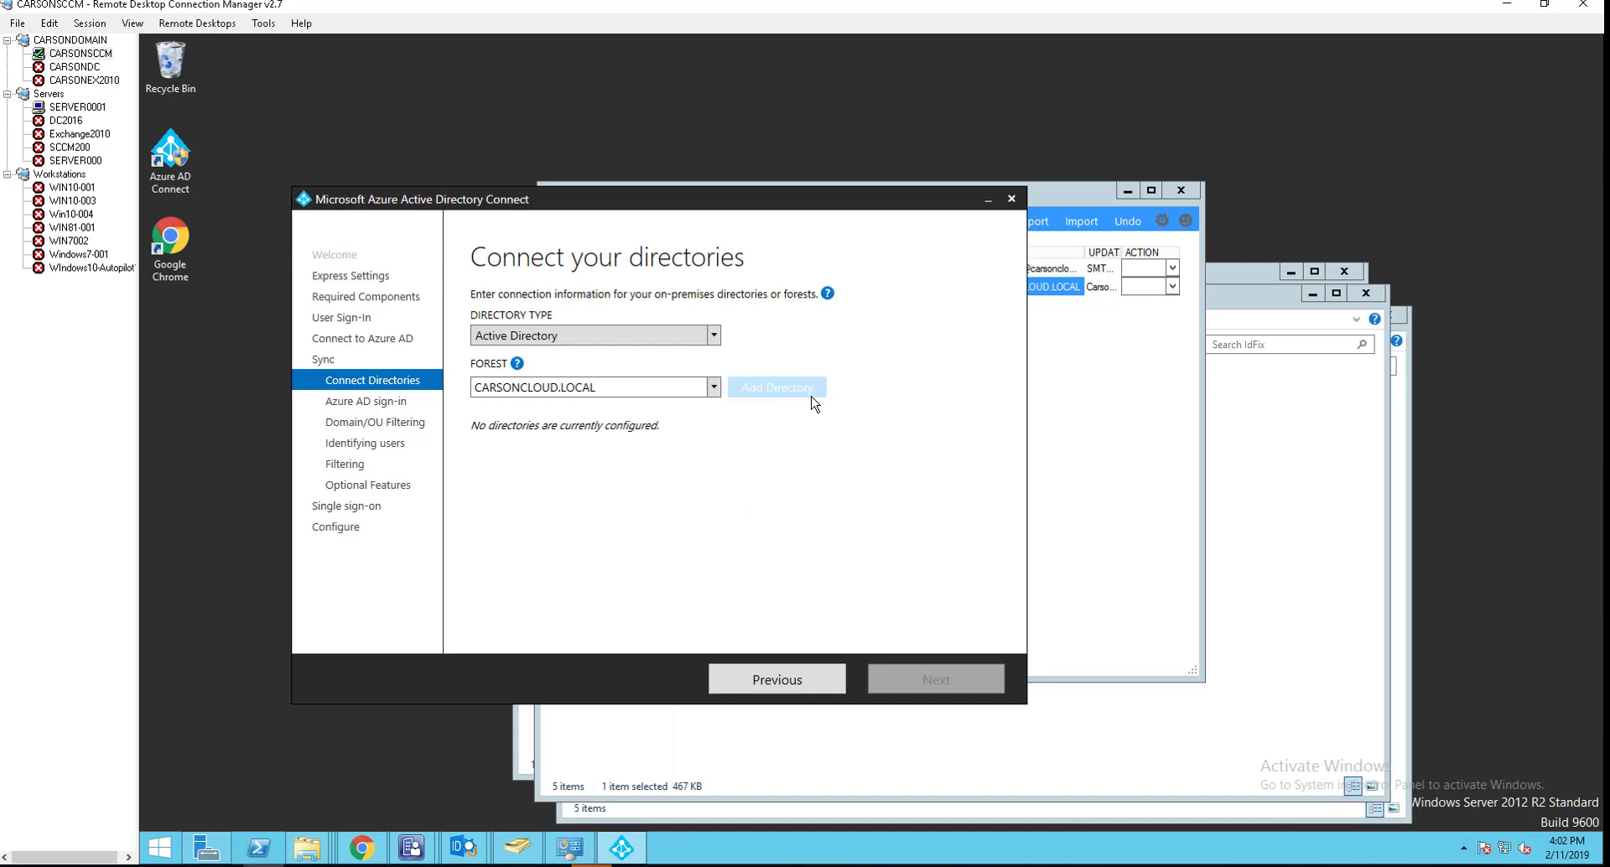
Step: Add the forest using existing AD account CARSONCLOUD\carson with its password as the forest account
{"action": "left_click", "coordinate": [776, 387]}
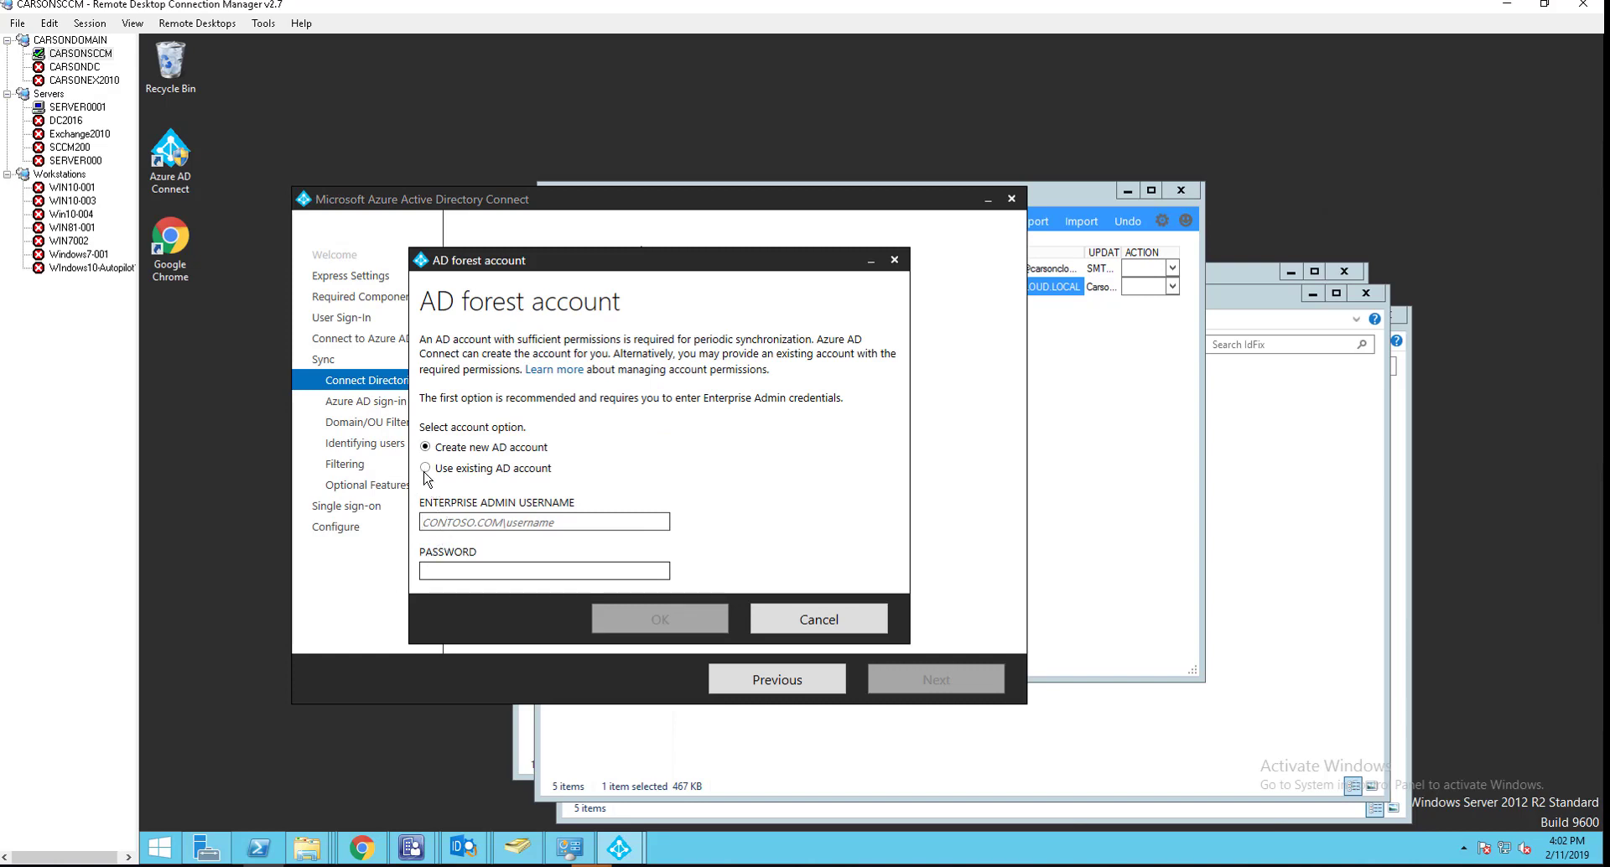
{"action": "left_click", "coordinate": [424, 468]}
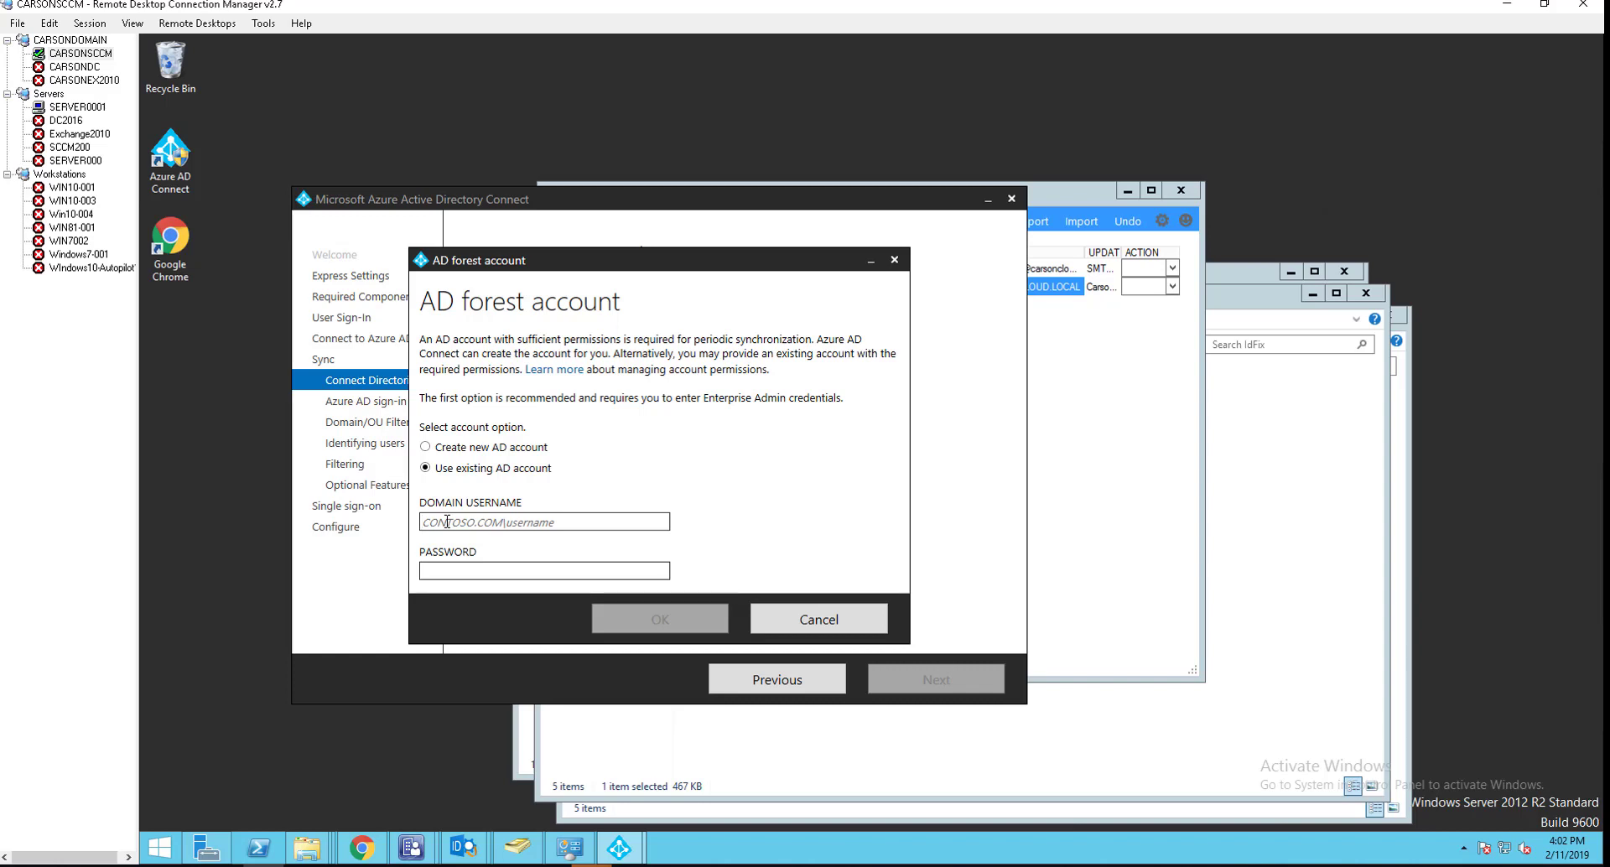
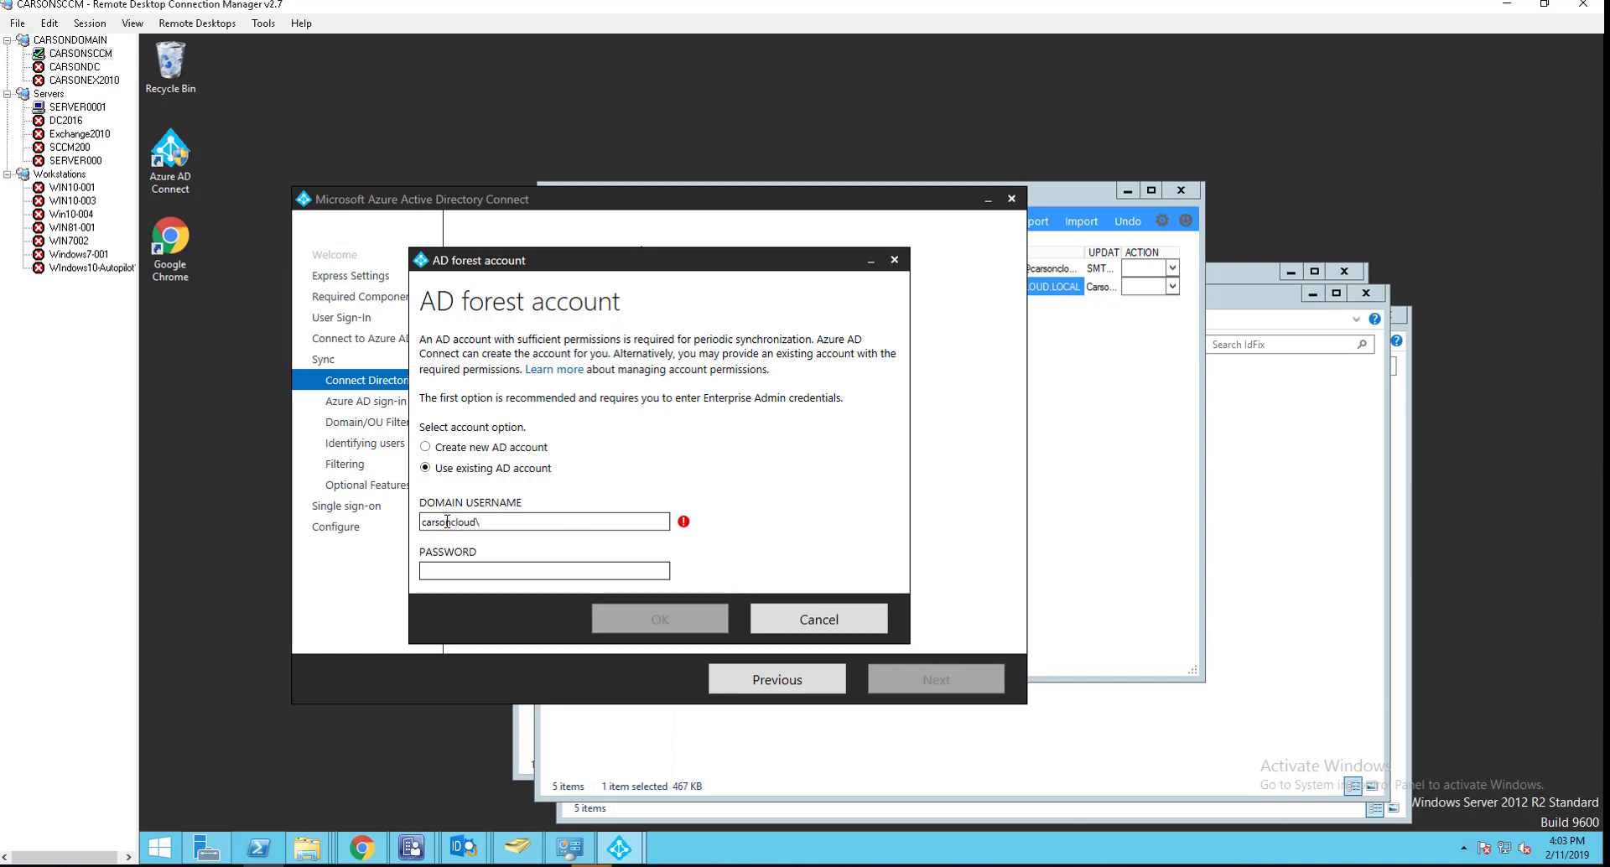
{"action": "type", "text": "CARSONCLOUD\\carson"}
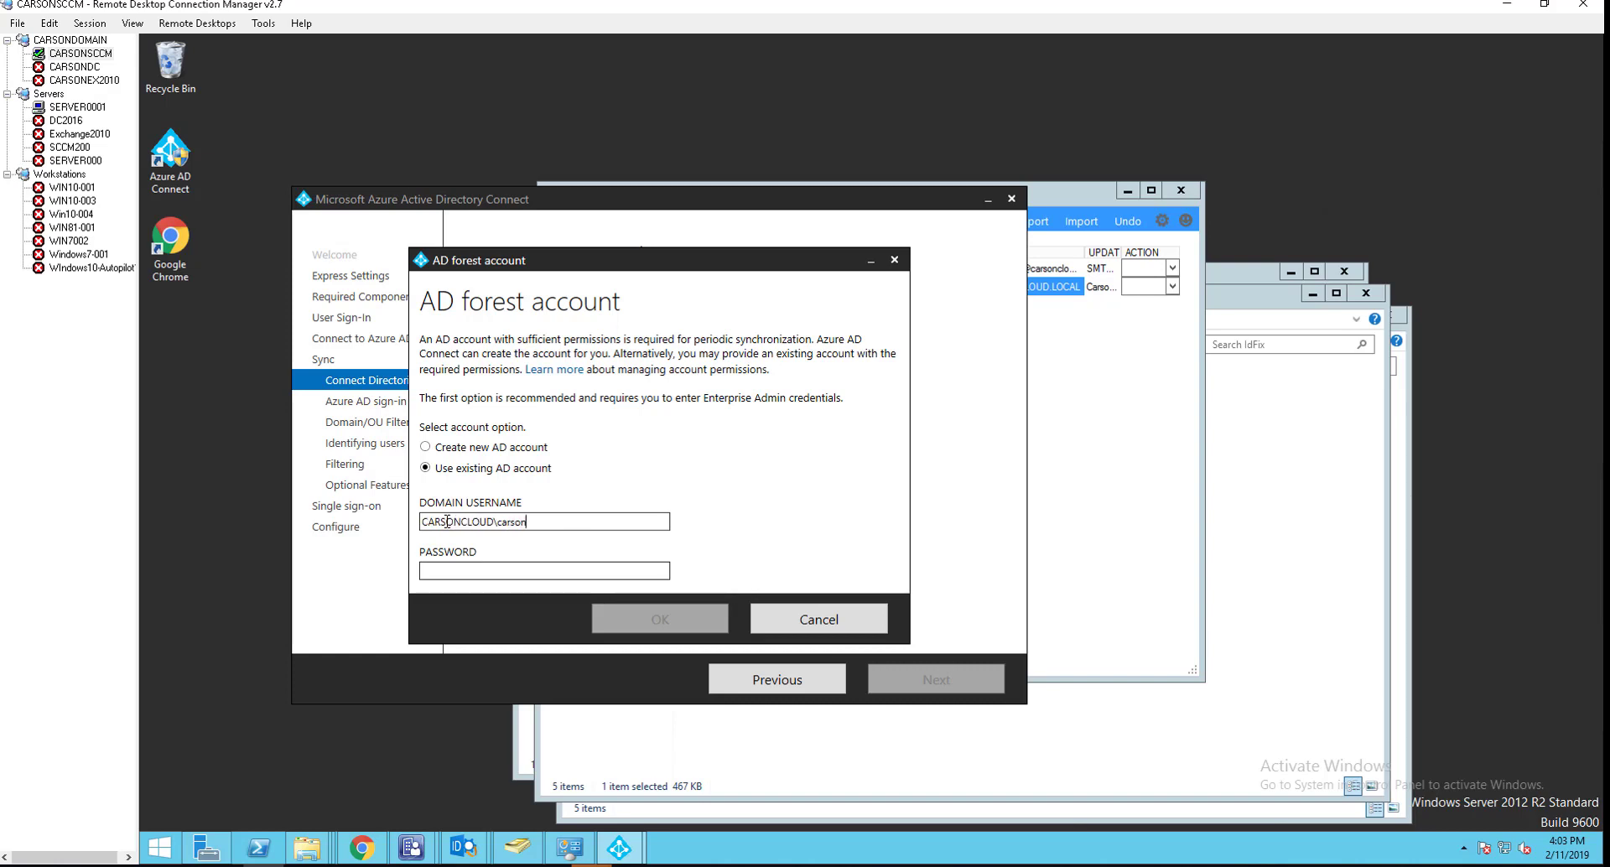
{"action": "type", "text": "••"}
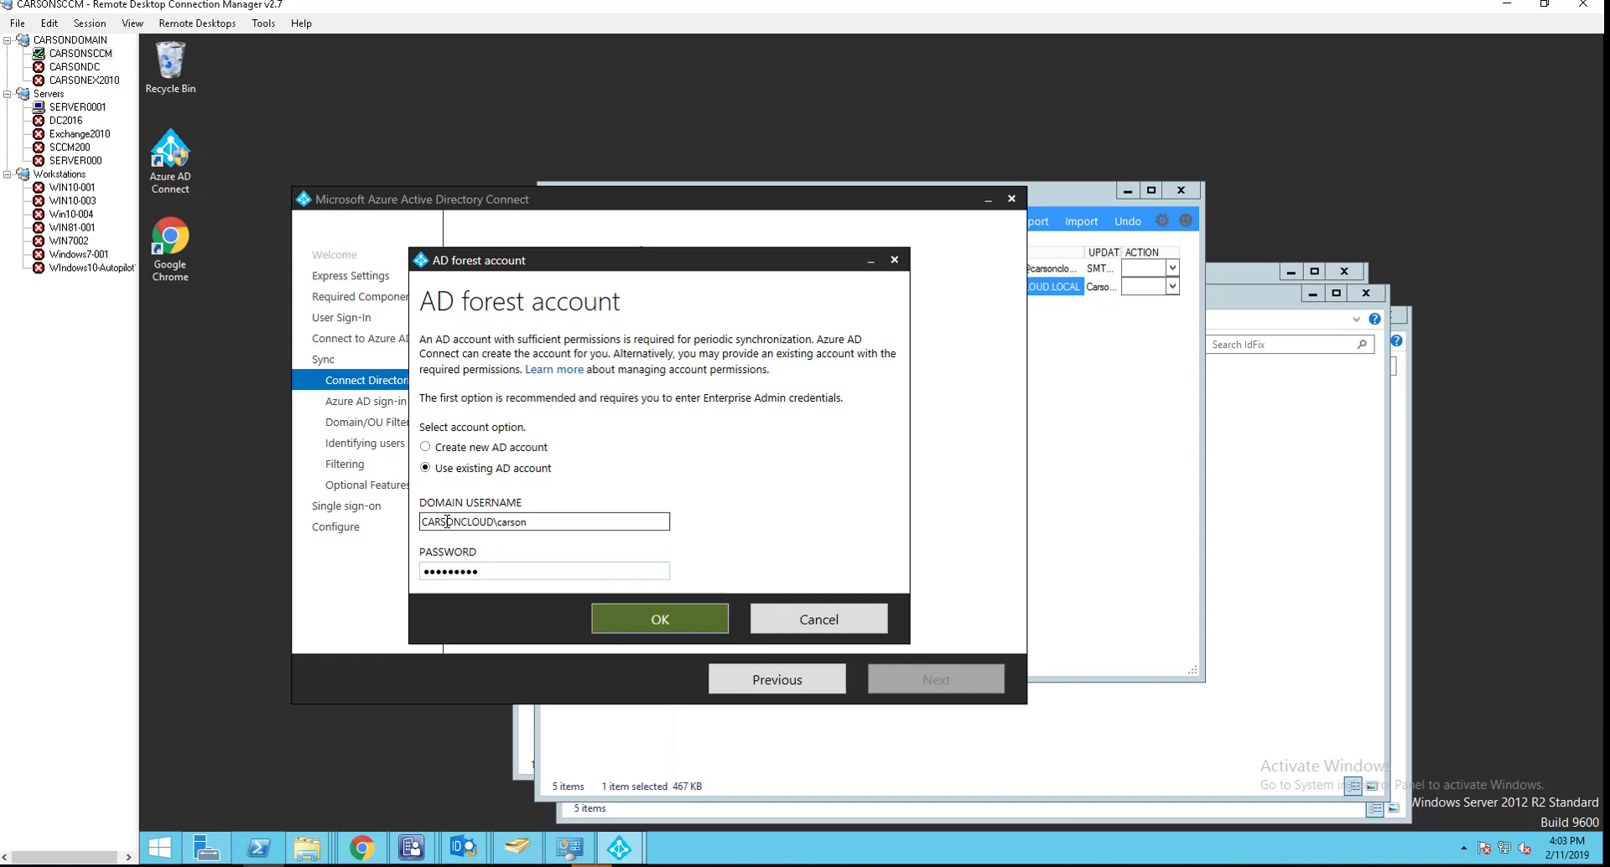
{"action": "left_click", "coordinate": [659, 619]}
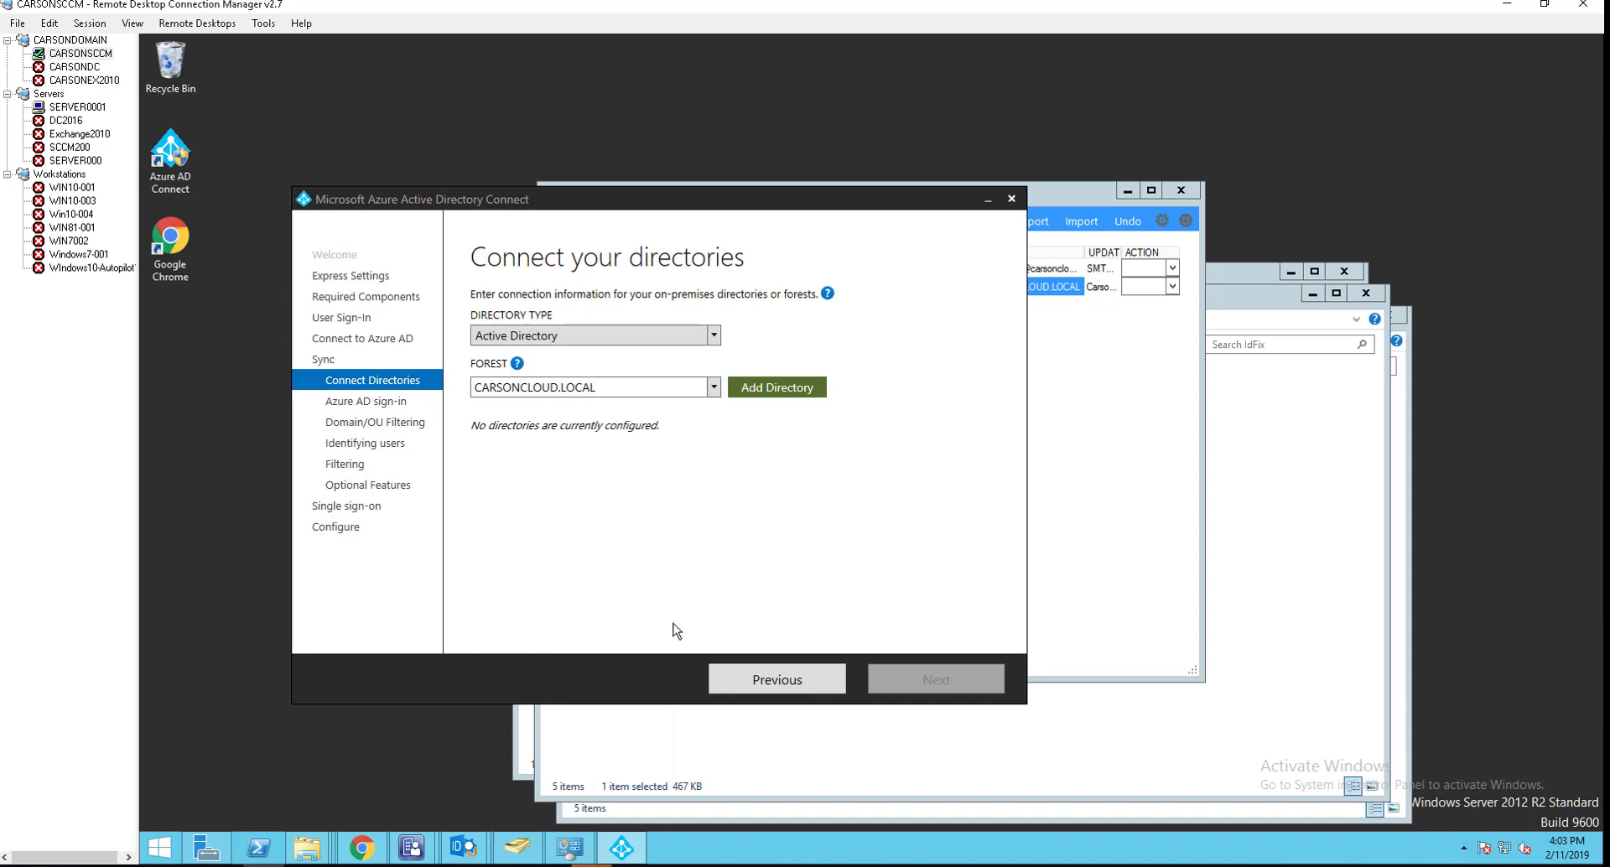
Step: Confirm CARSONCLOUD.LOCAL is listed as a configured directory and continue to schema retrieval
{"action": "left_click", "coordinate": [776, 387]}
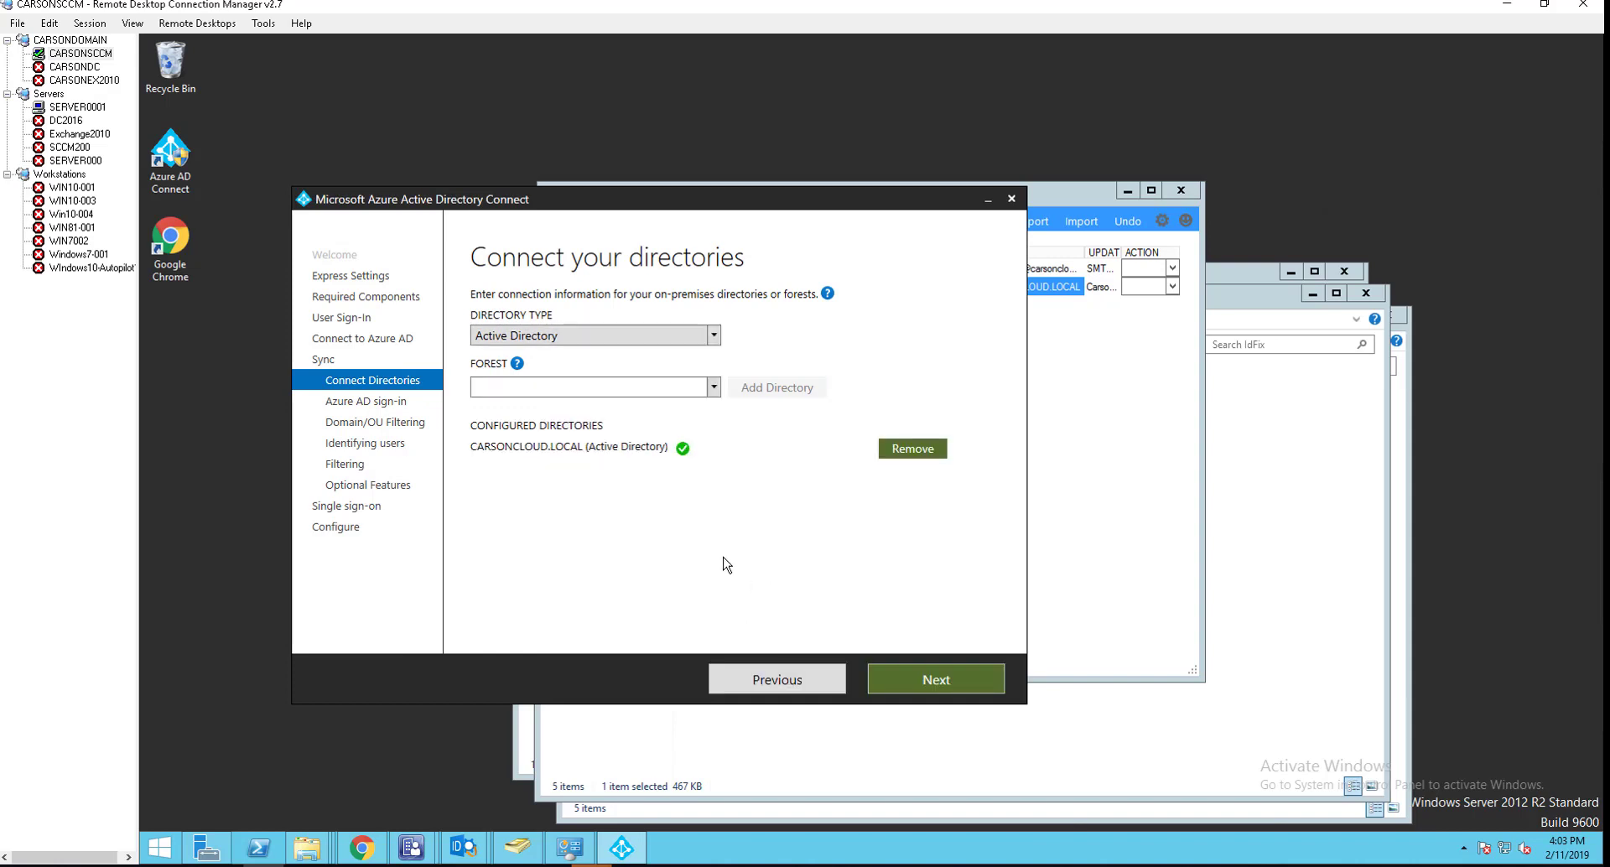
{"action": "mouse_move", "coordinate": [872, 591]}
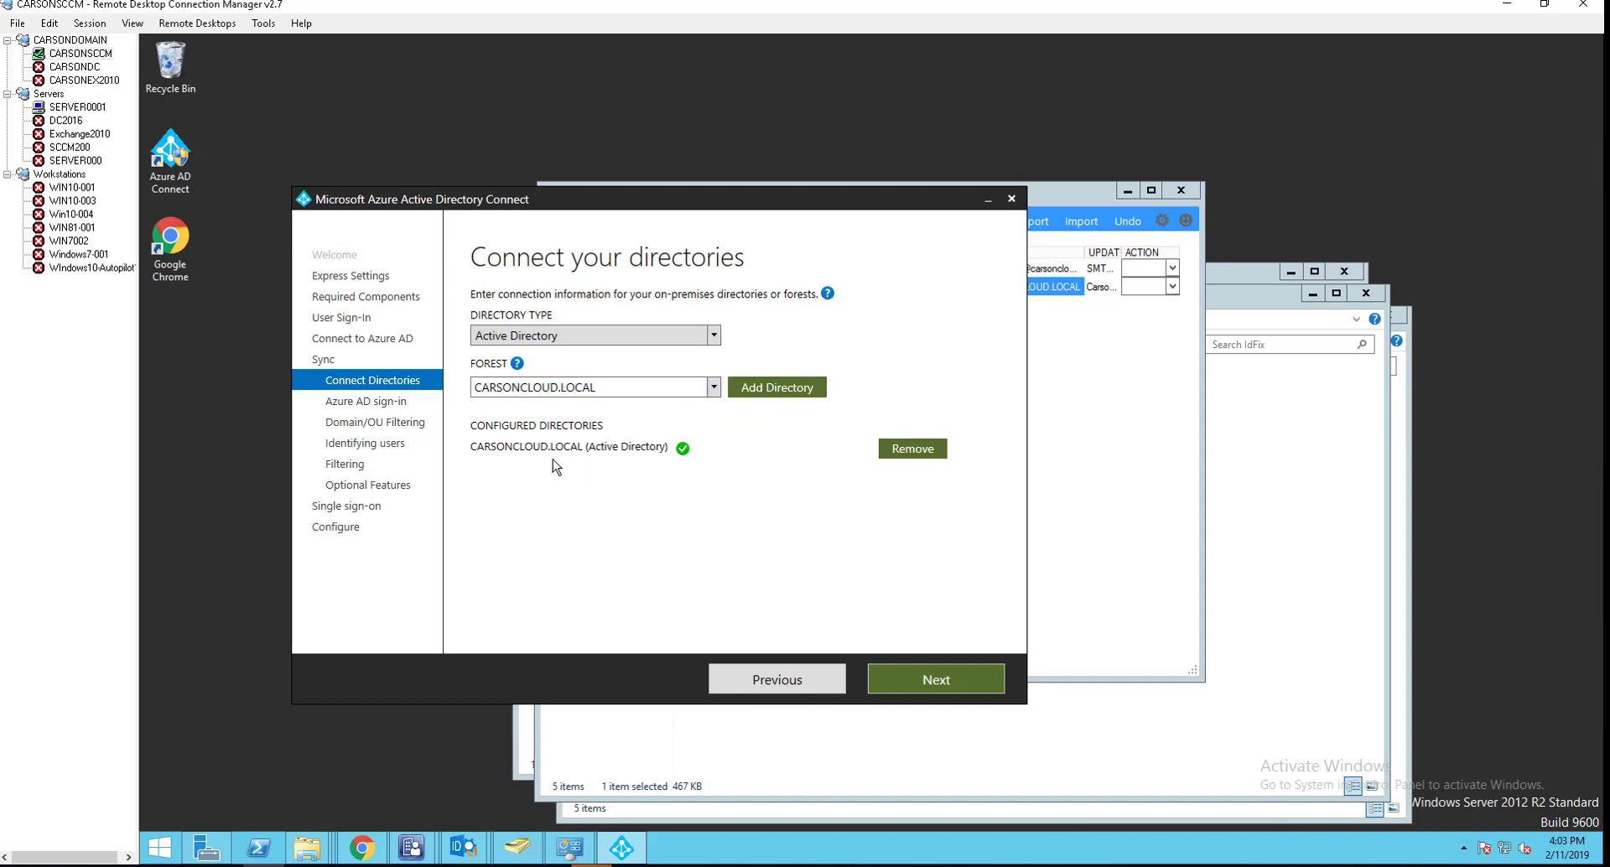
{"action": "mouse_move", "coordinate": [689, 489]}
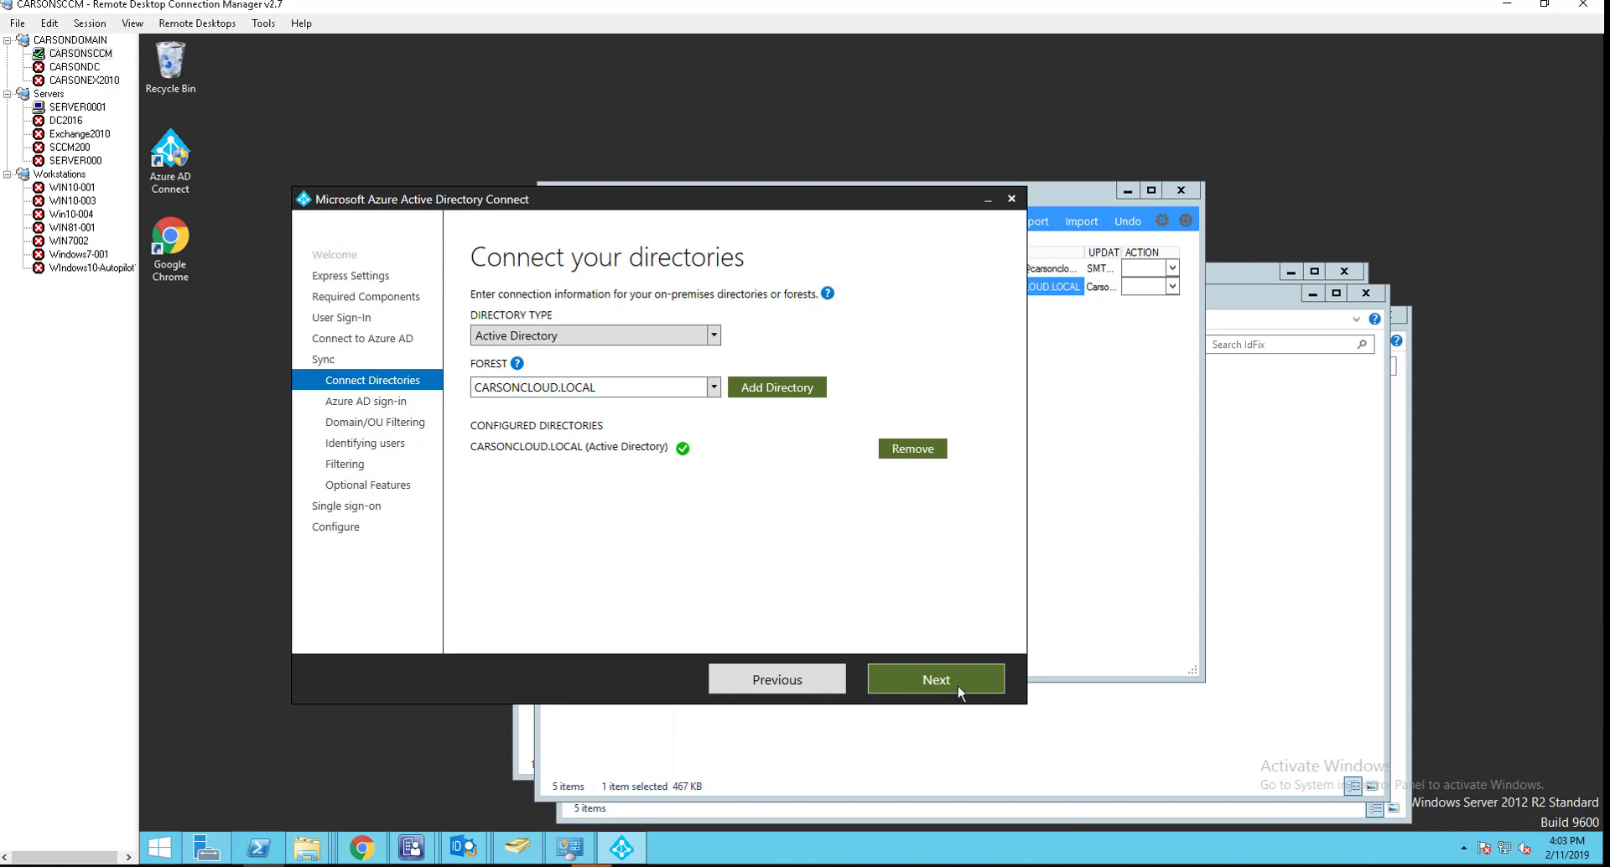
{"action": "left_click", "coordinate": [934, 679]}
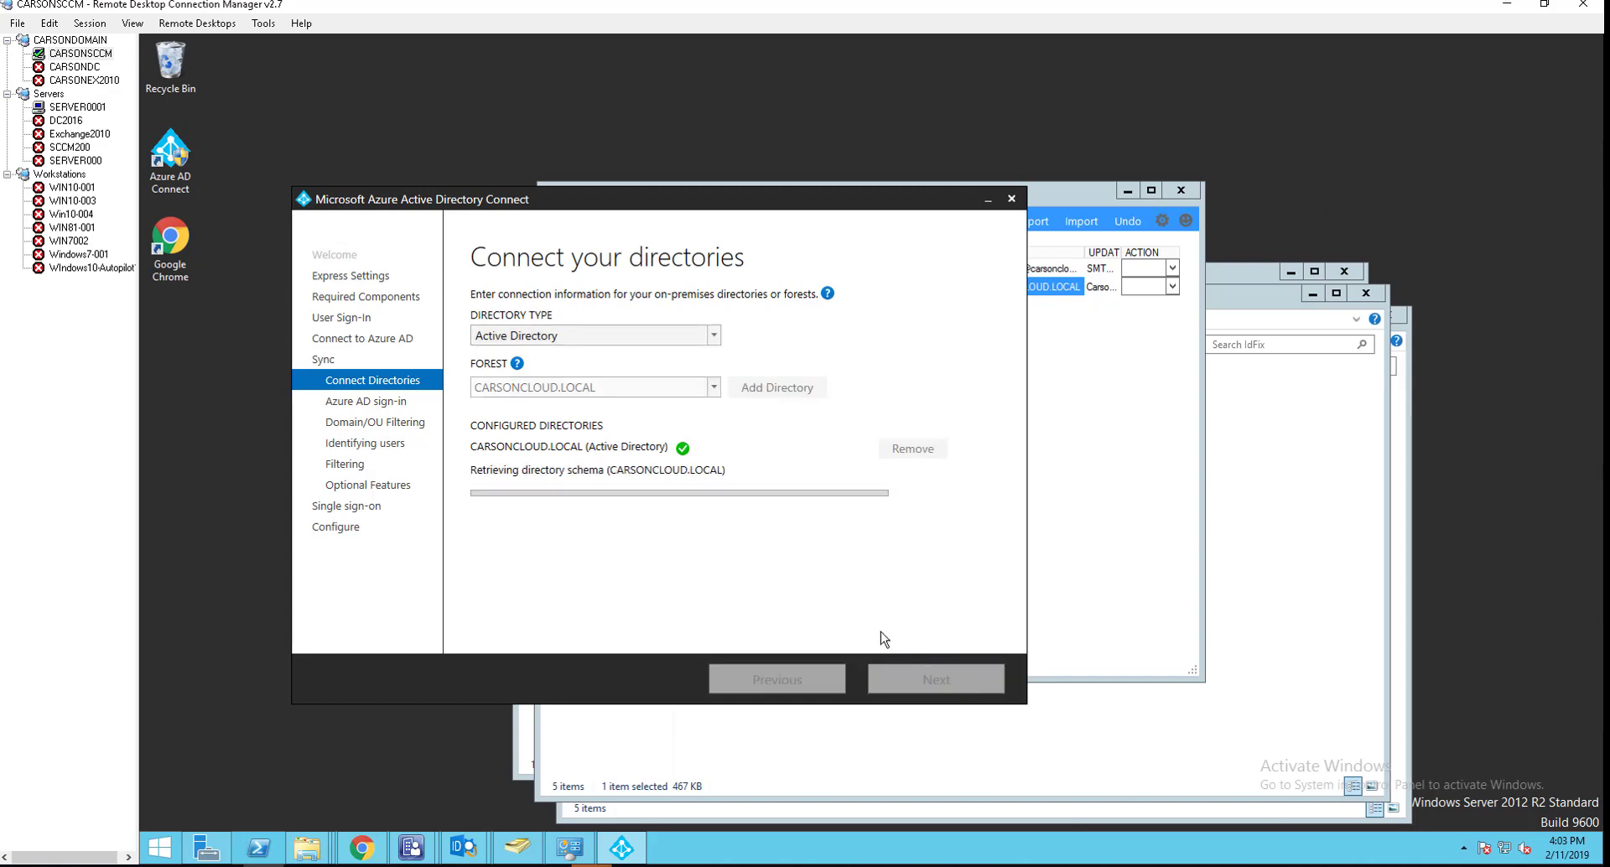
{"action": "mouse_move", "coordinate": [804, 618]}
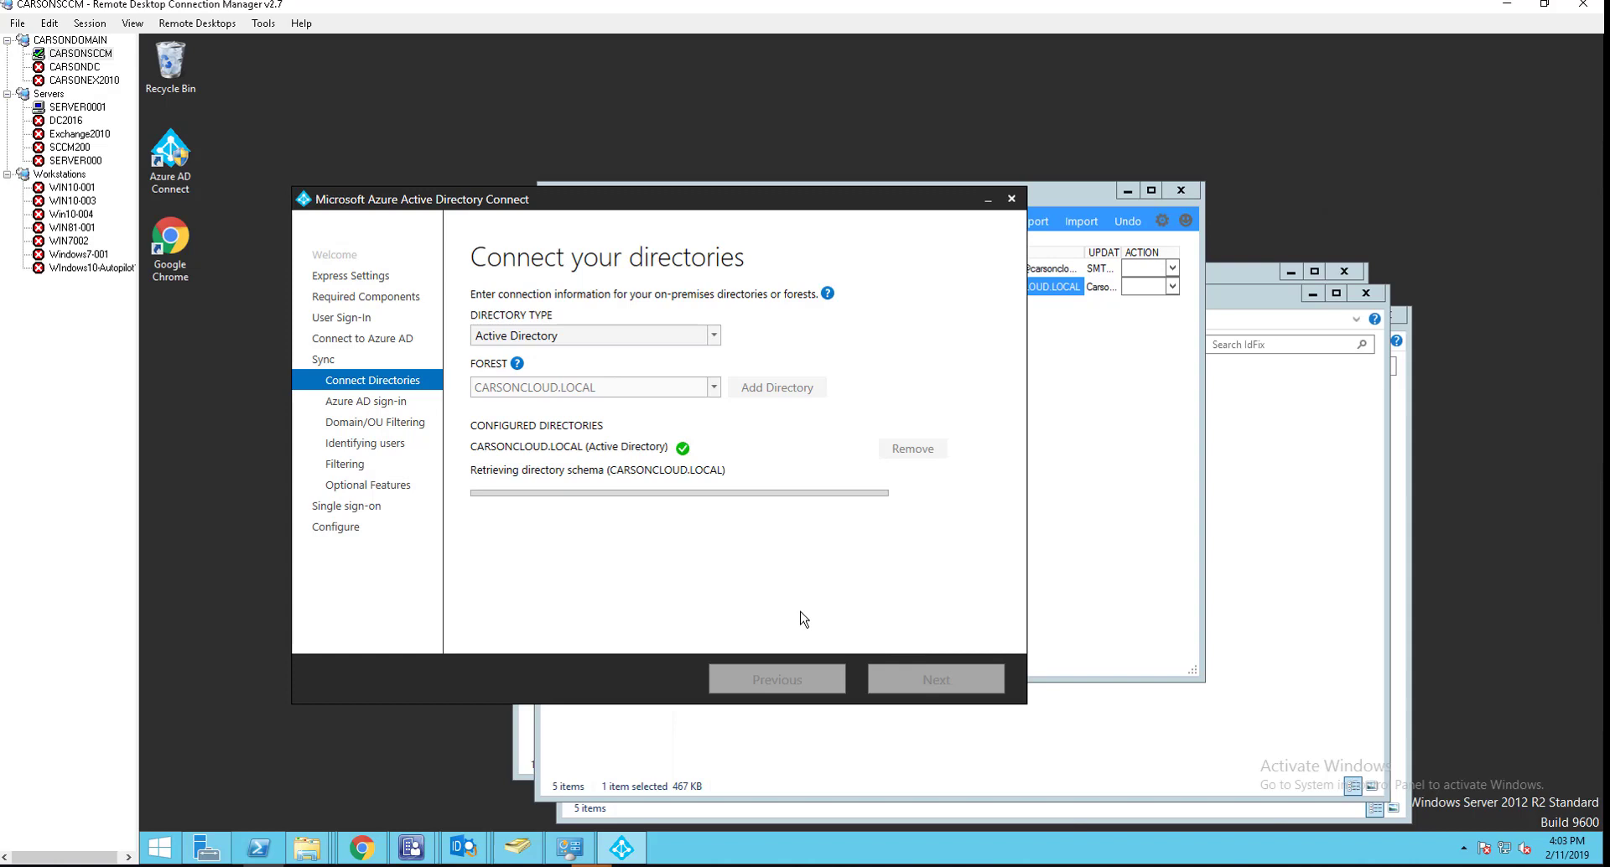
{"action": "mouse_move", "coordinate": [800, 617]}
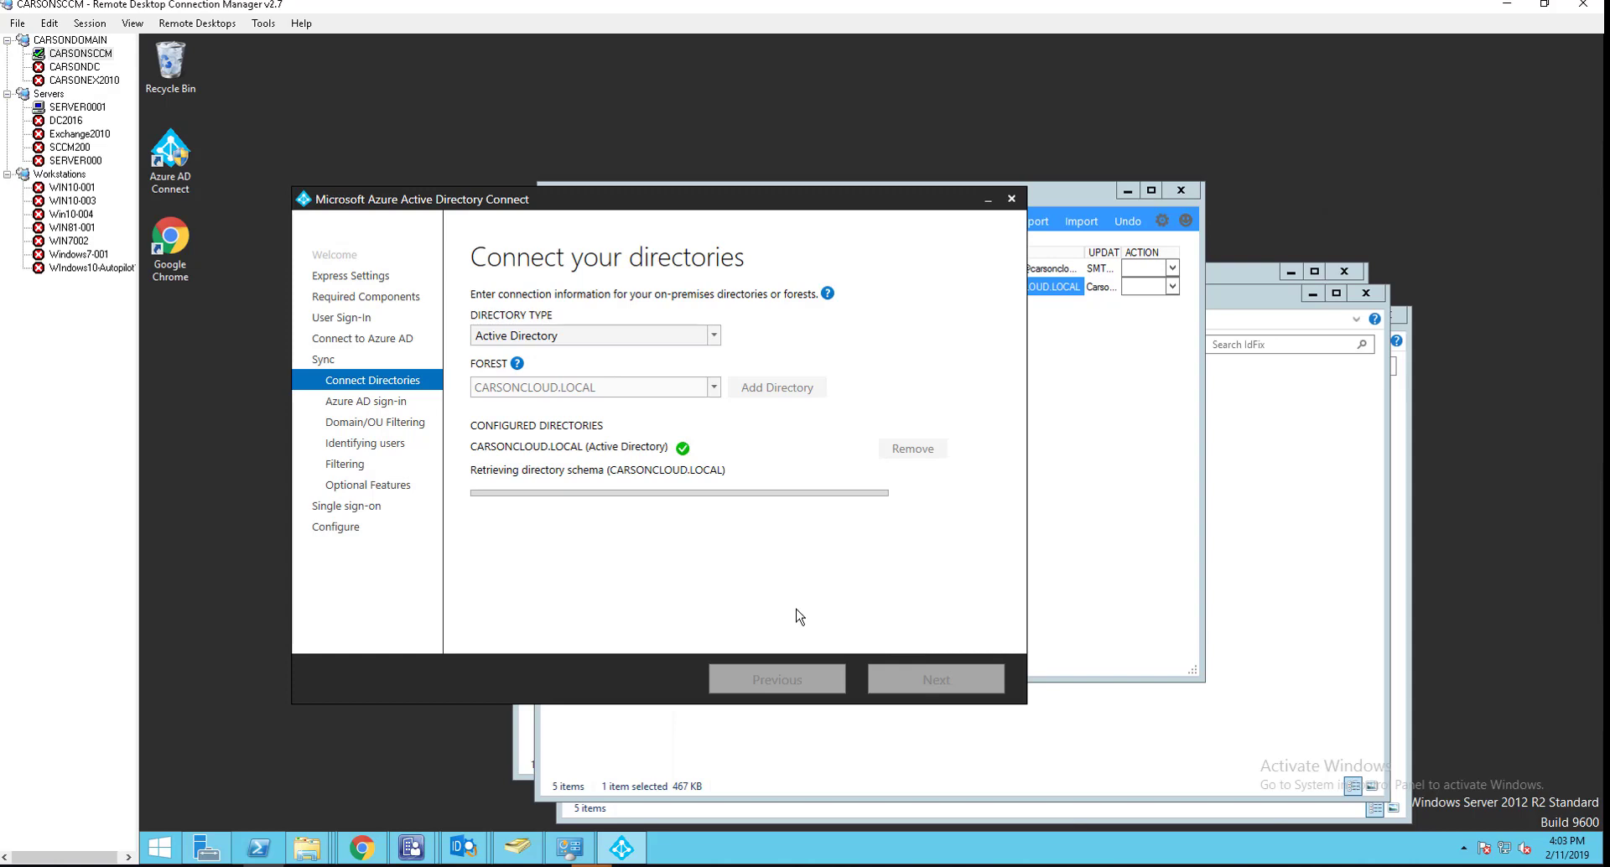
{"action": "mouse_move", "coordinate": [808, 606]}
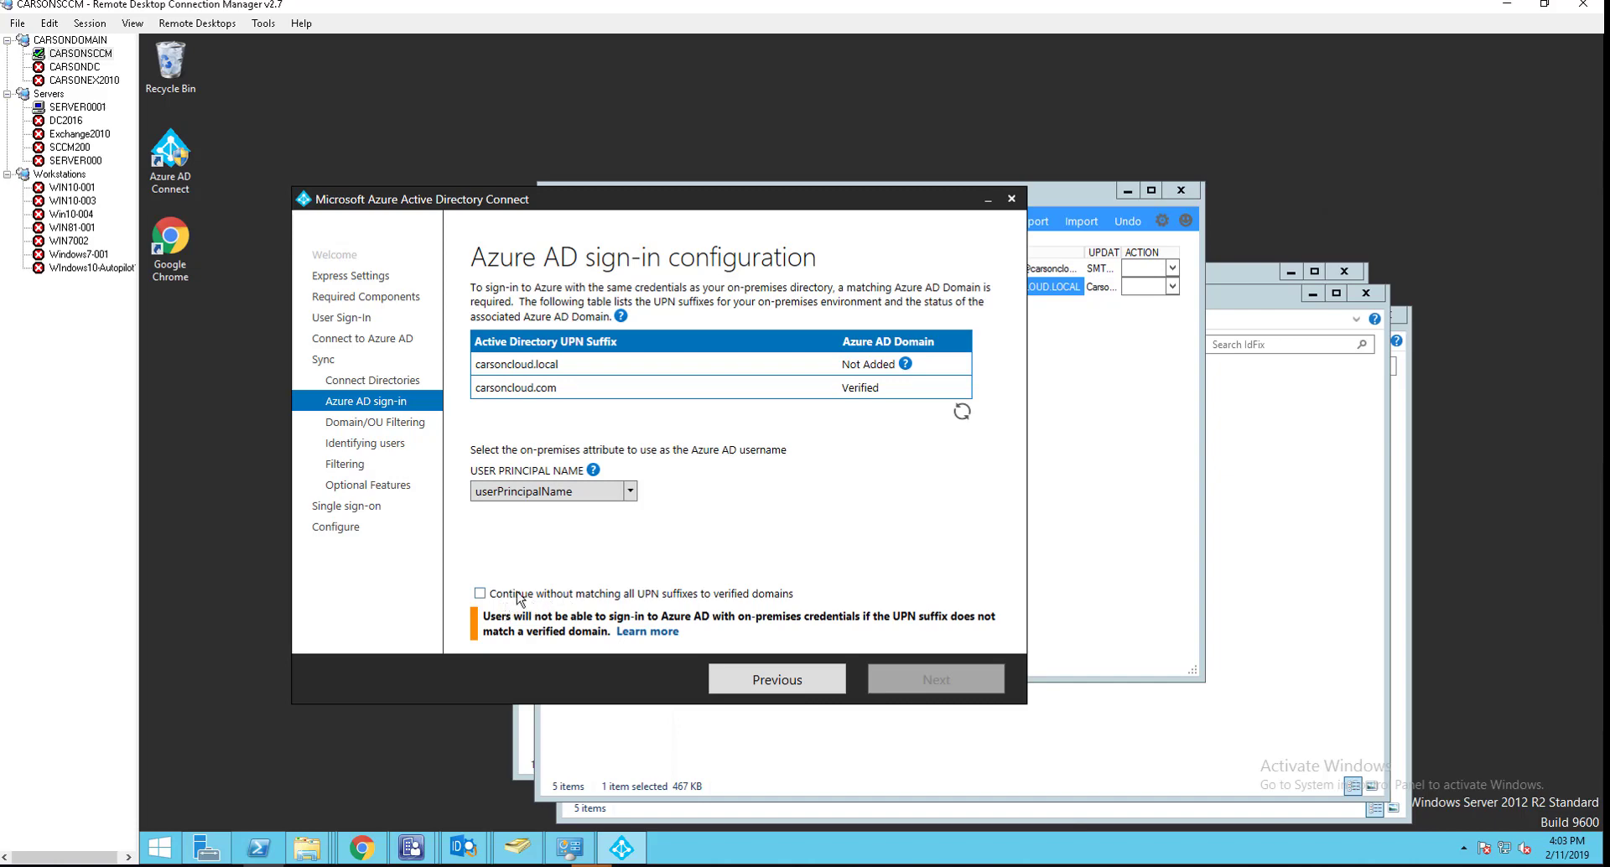
{"action": "mouse_move", "coordinate": [588, 369]}
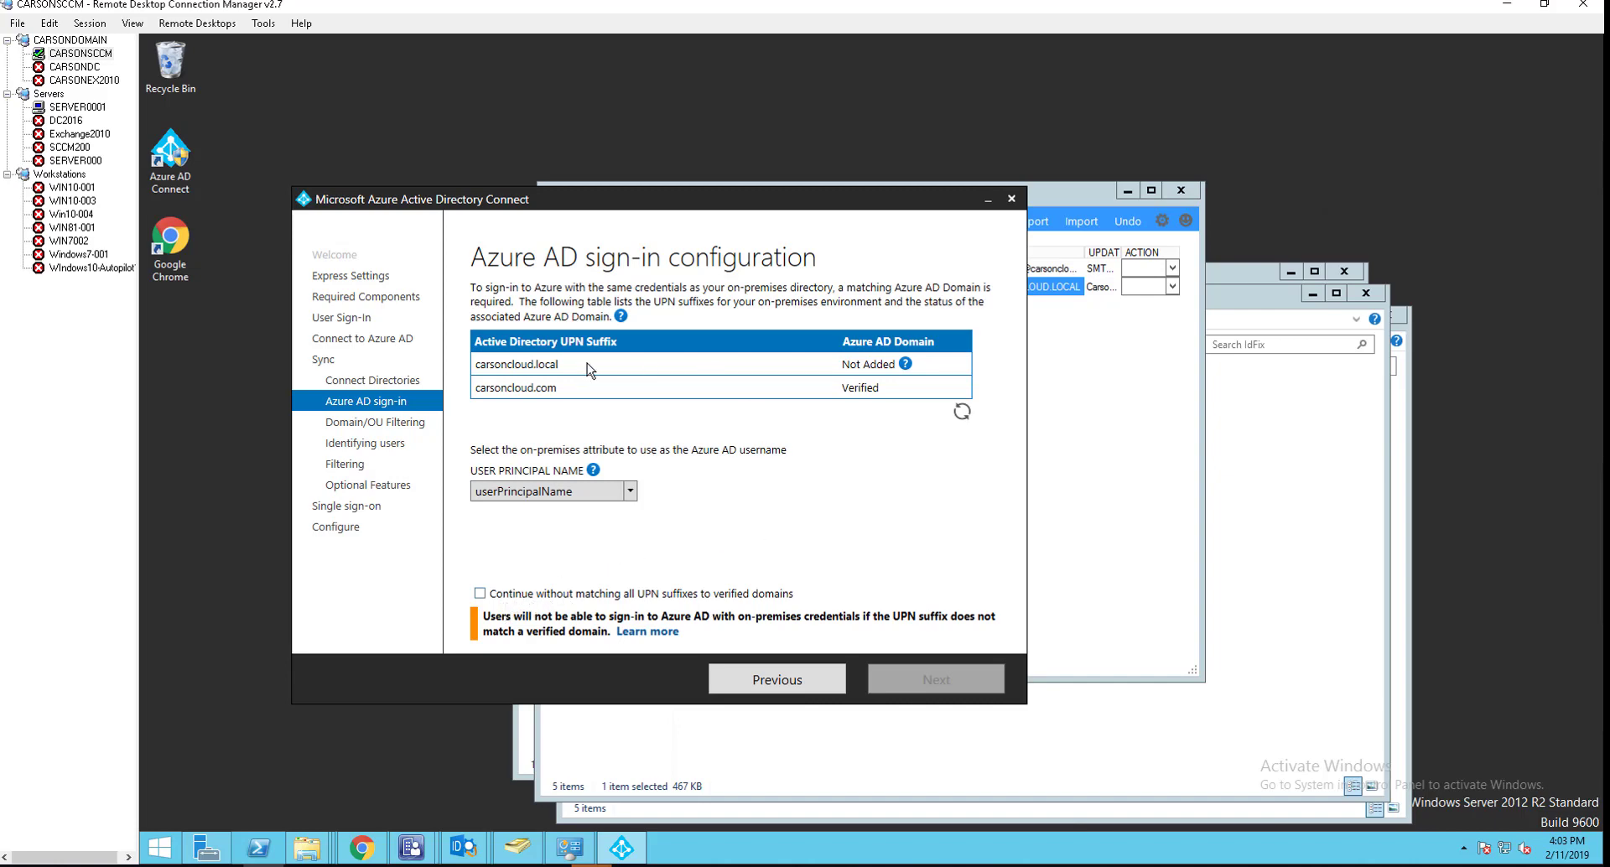
{"action": "mouse_move", "coordinate": [562, 384]}
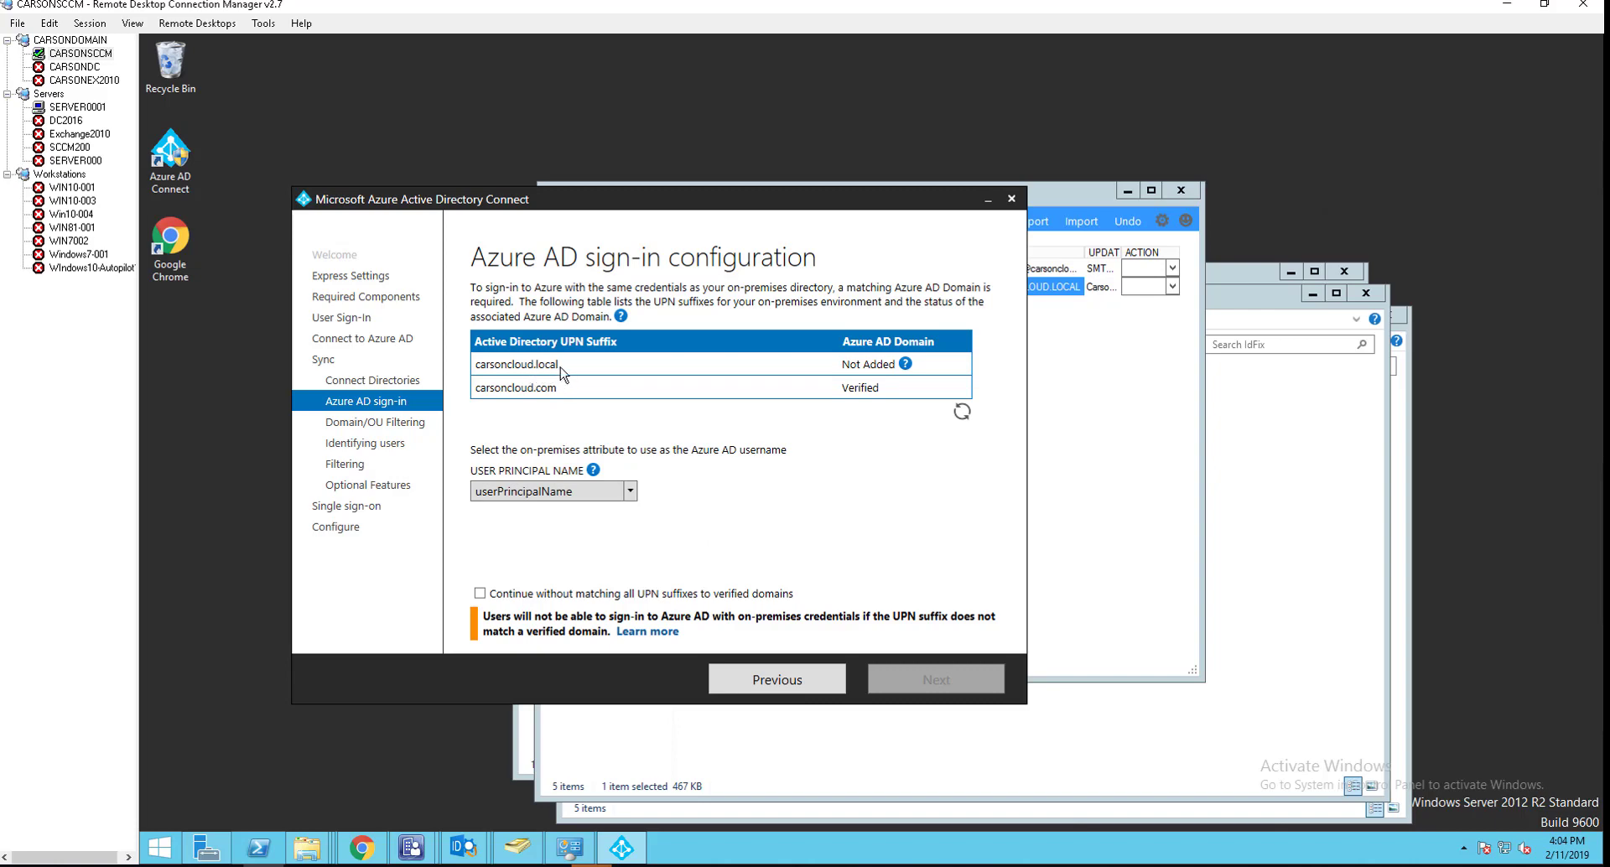
{"action": "mouse_move", "coordinate": [660, 394]}
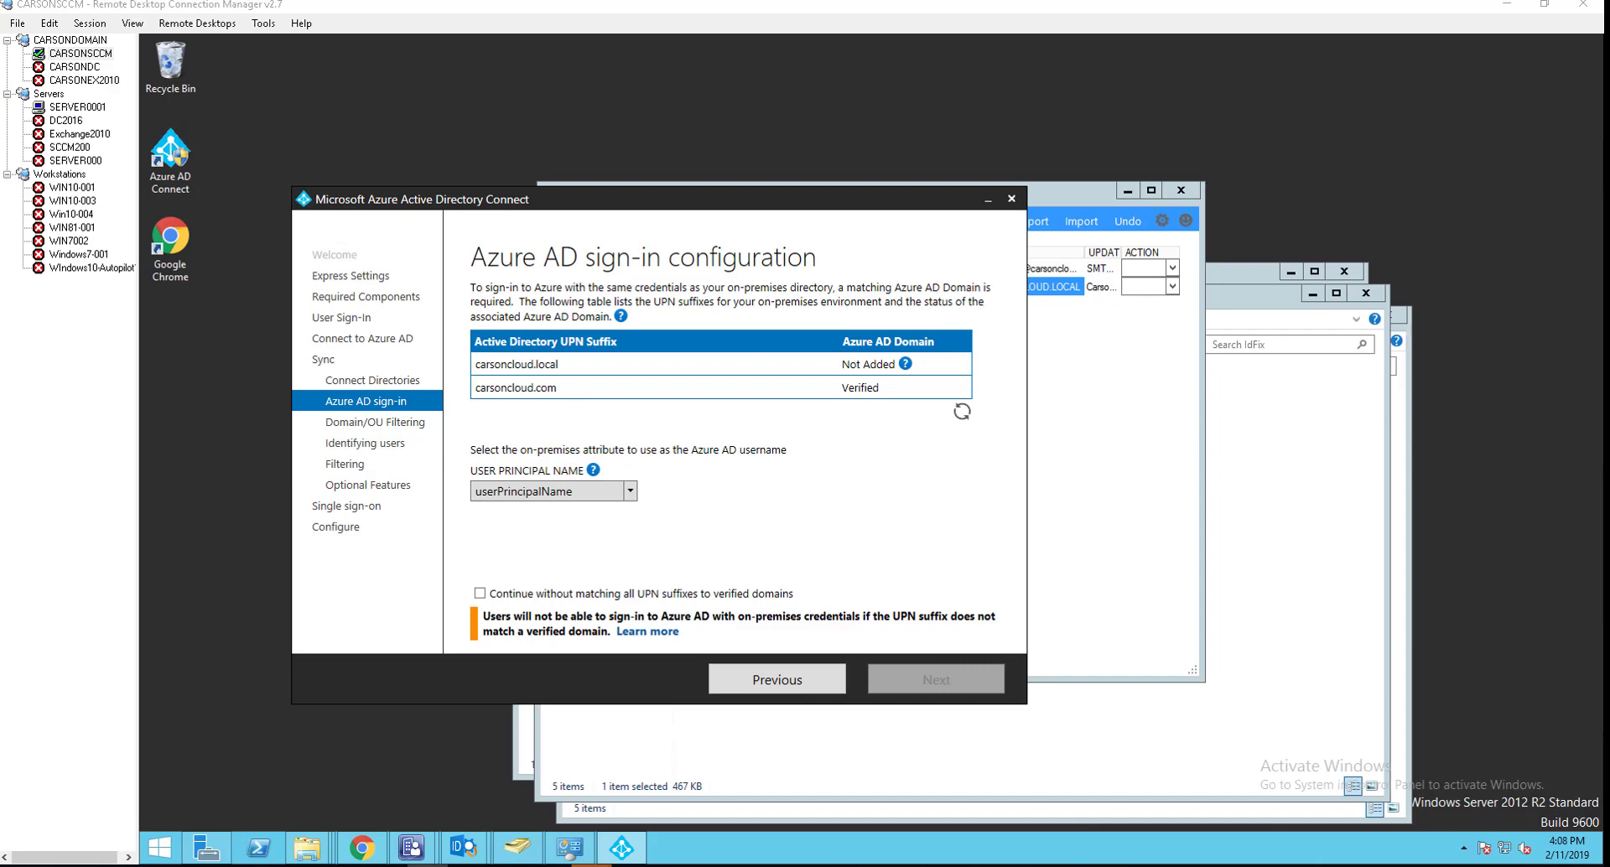
{"action": "mouse_move", "coordinate": [627, 585]}
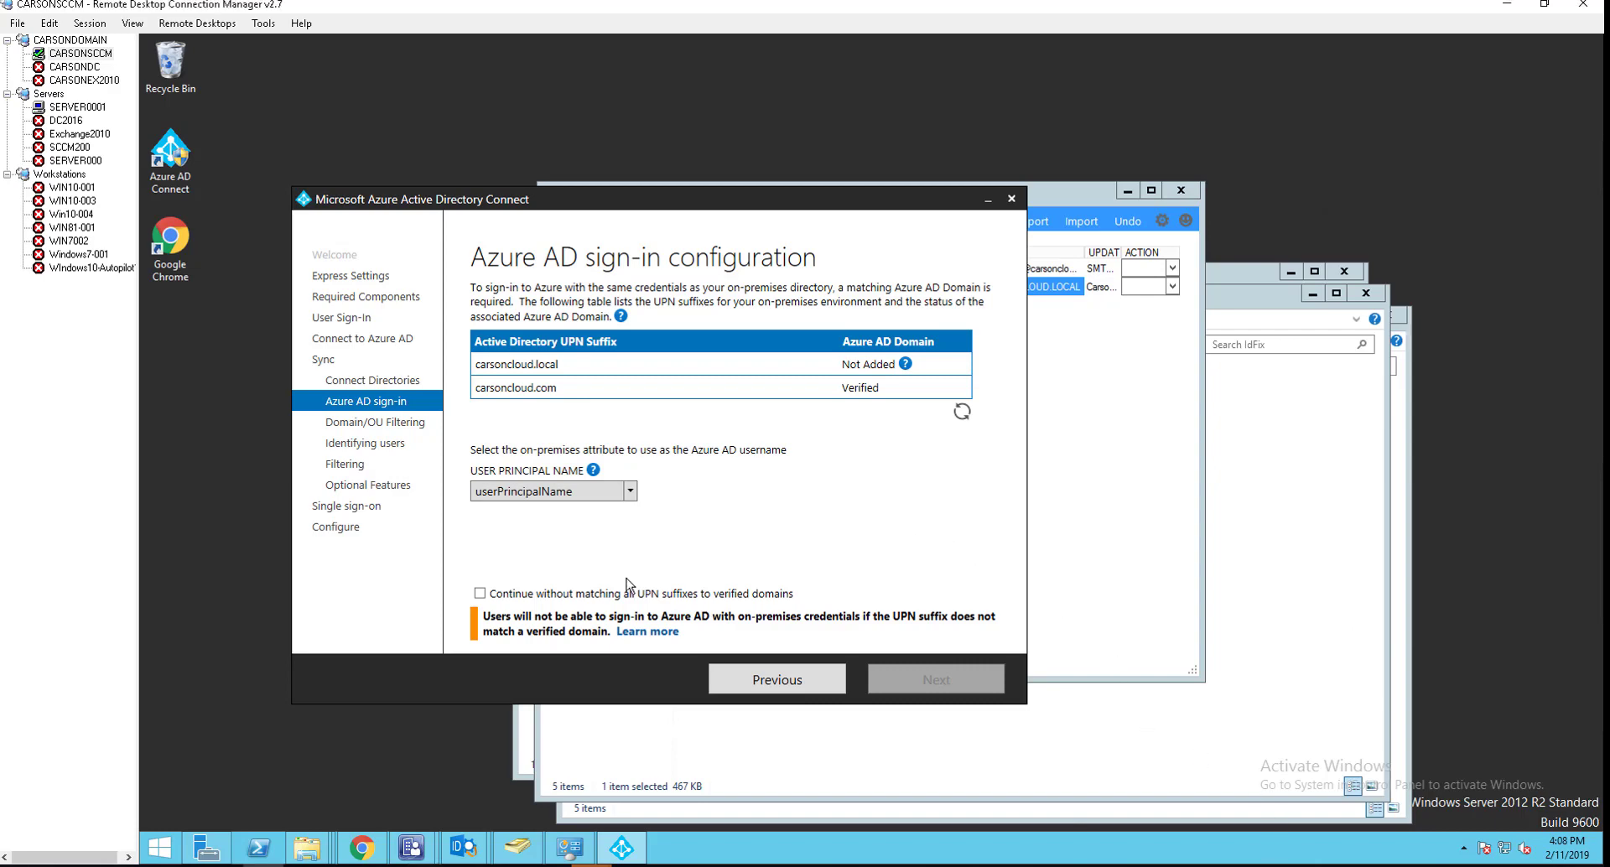
Step: Allow continuing without matching all UPN suffixes to verified domains and advance the wizard
{"action": "left_click", "coordinate": [479, 592]}
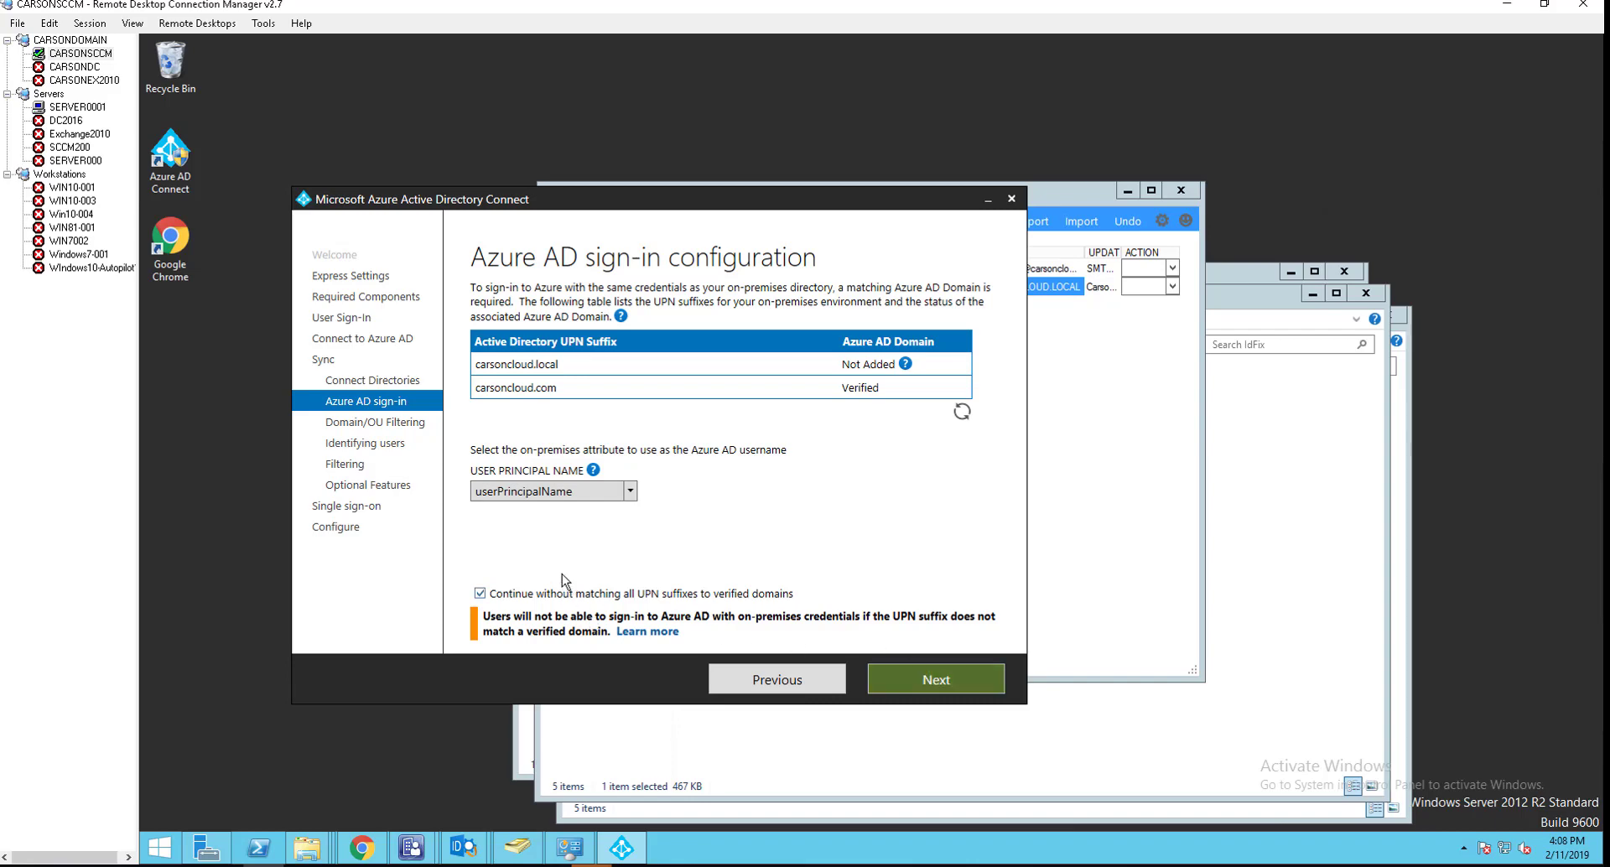
{"action": "left_click", "coordinate": [544, 489]}
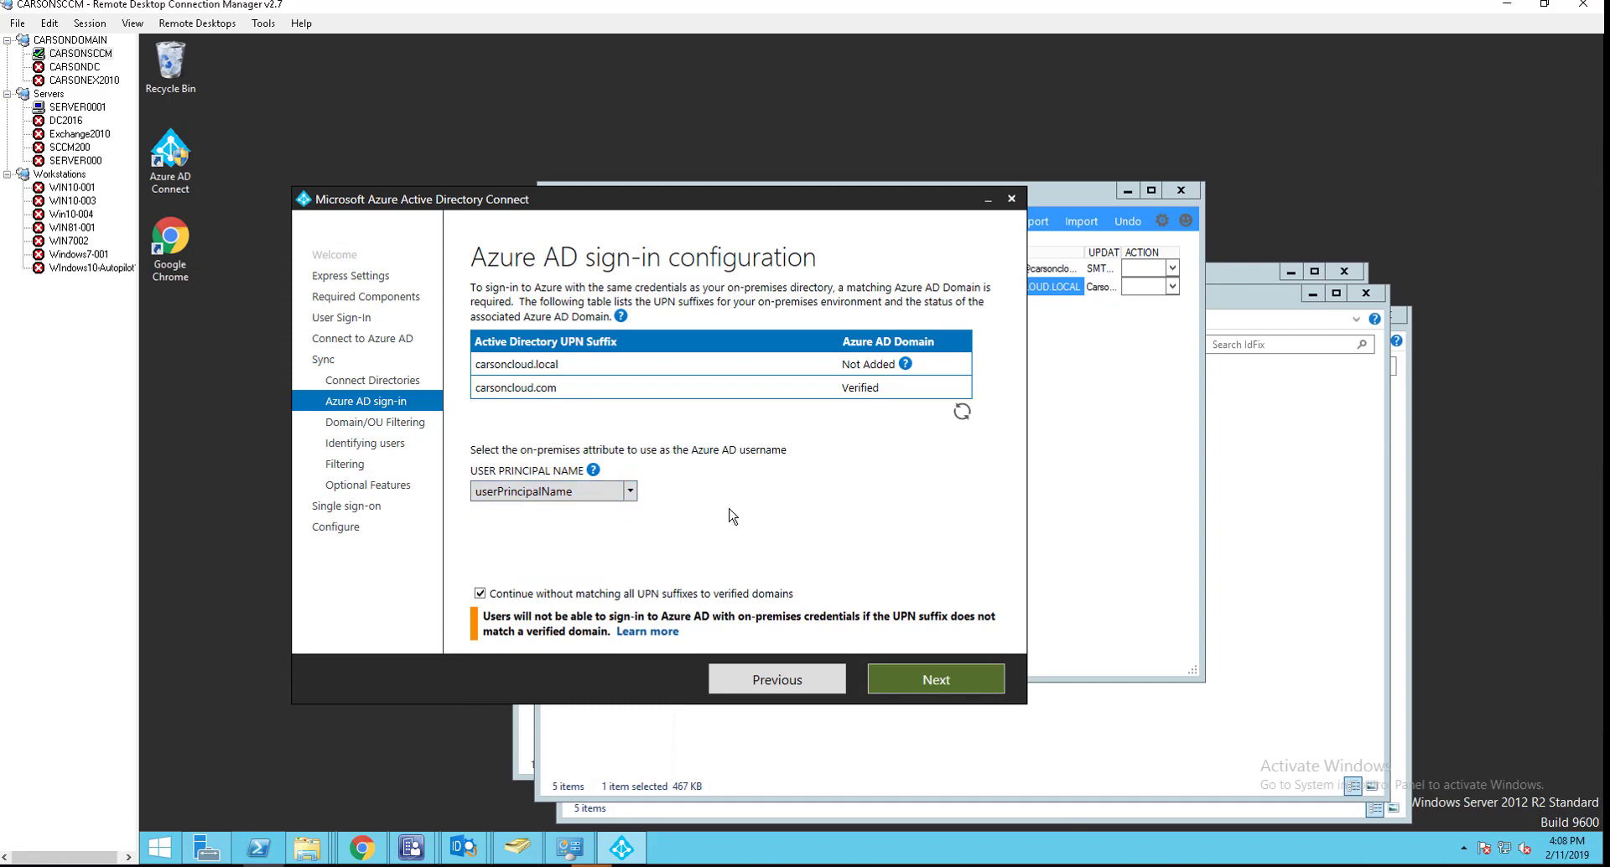
{"action": "mouse_move", "coordinate": [594, 469]}
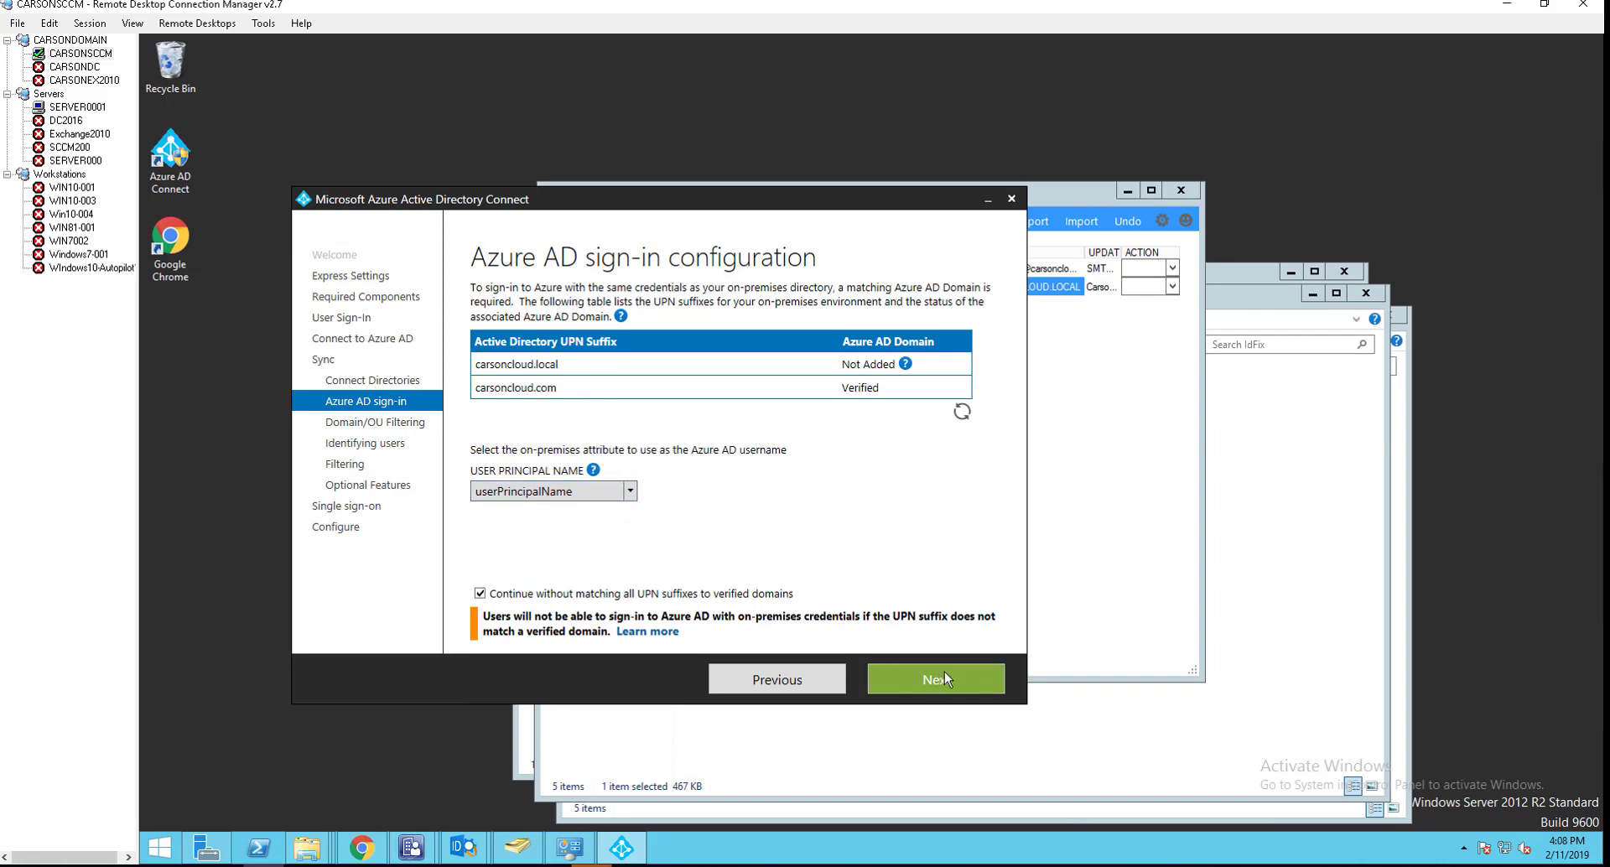
{"action": "left_click", "coordinate": [934, 679]}
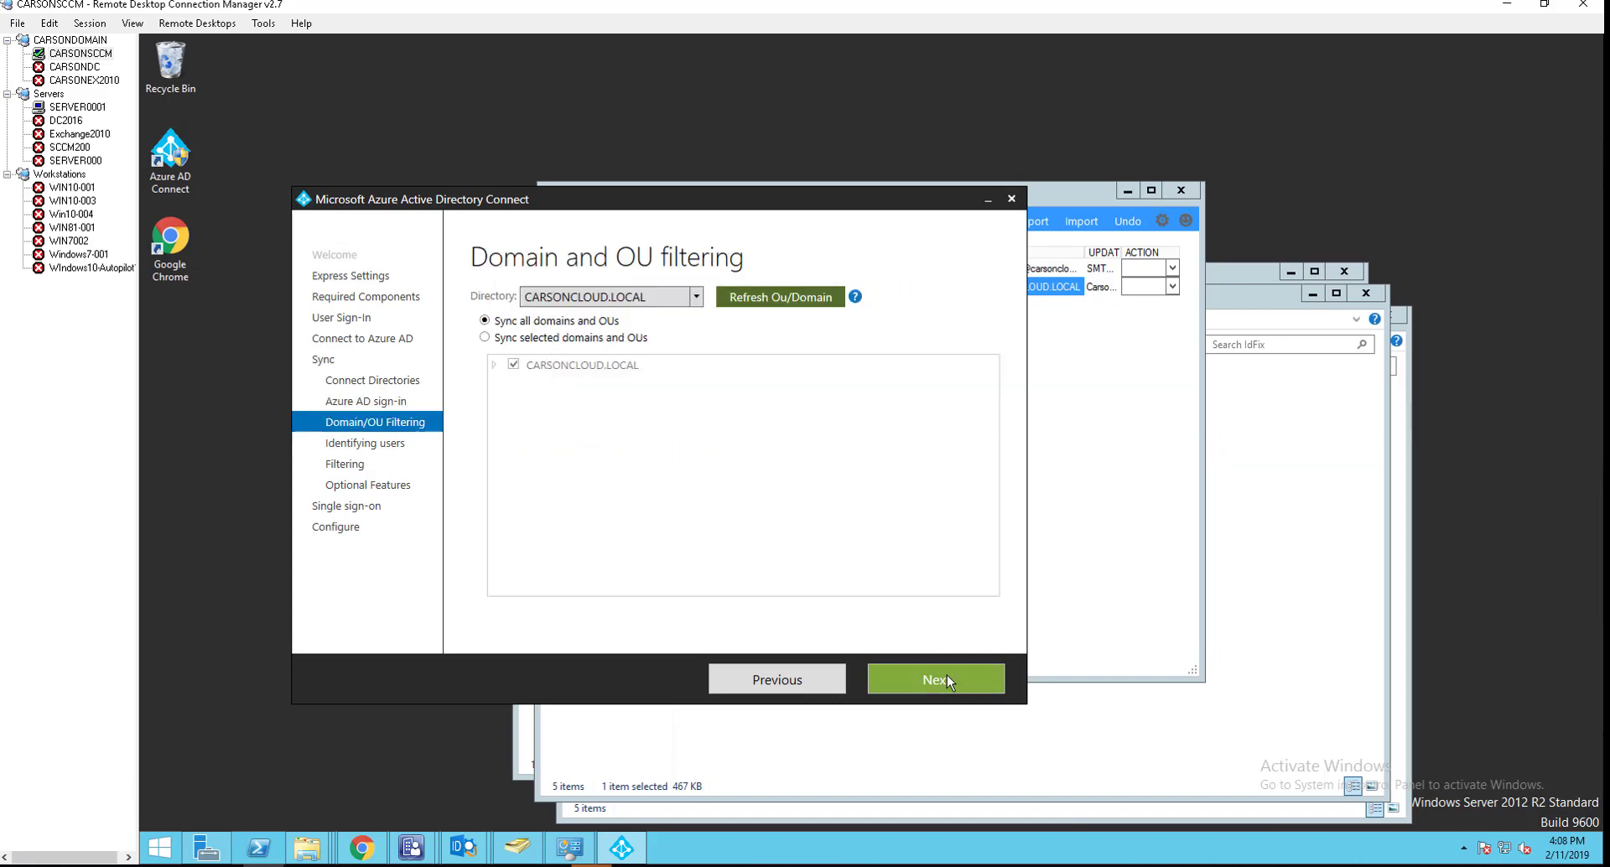
{"action": "mouse_move", "coordinate": [546, 344]}
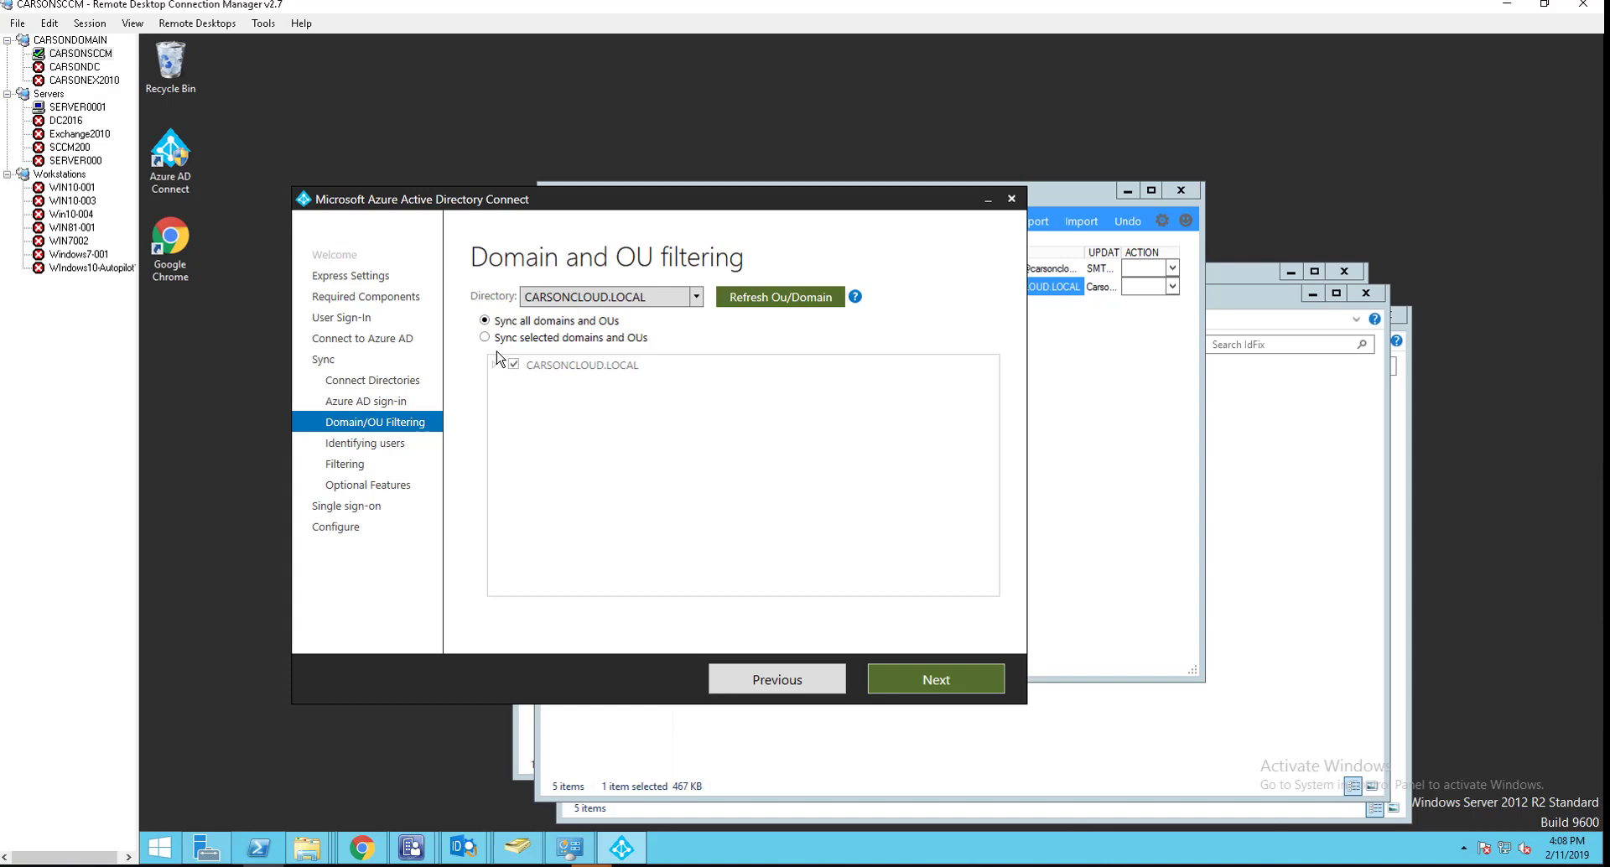
Step: Try selective filtering: expand CARSONCLOUD.LOCAL and include its Users OU
{"action": "left_click", "coordinate": [483, 339]}
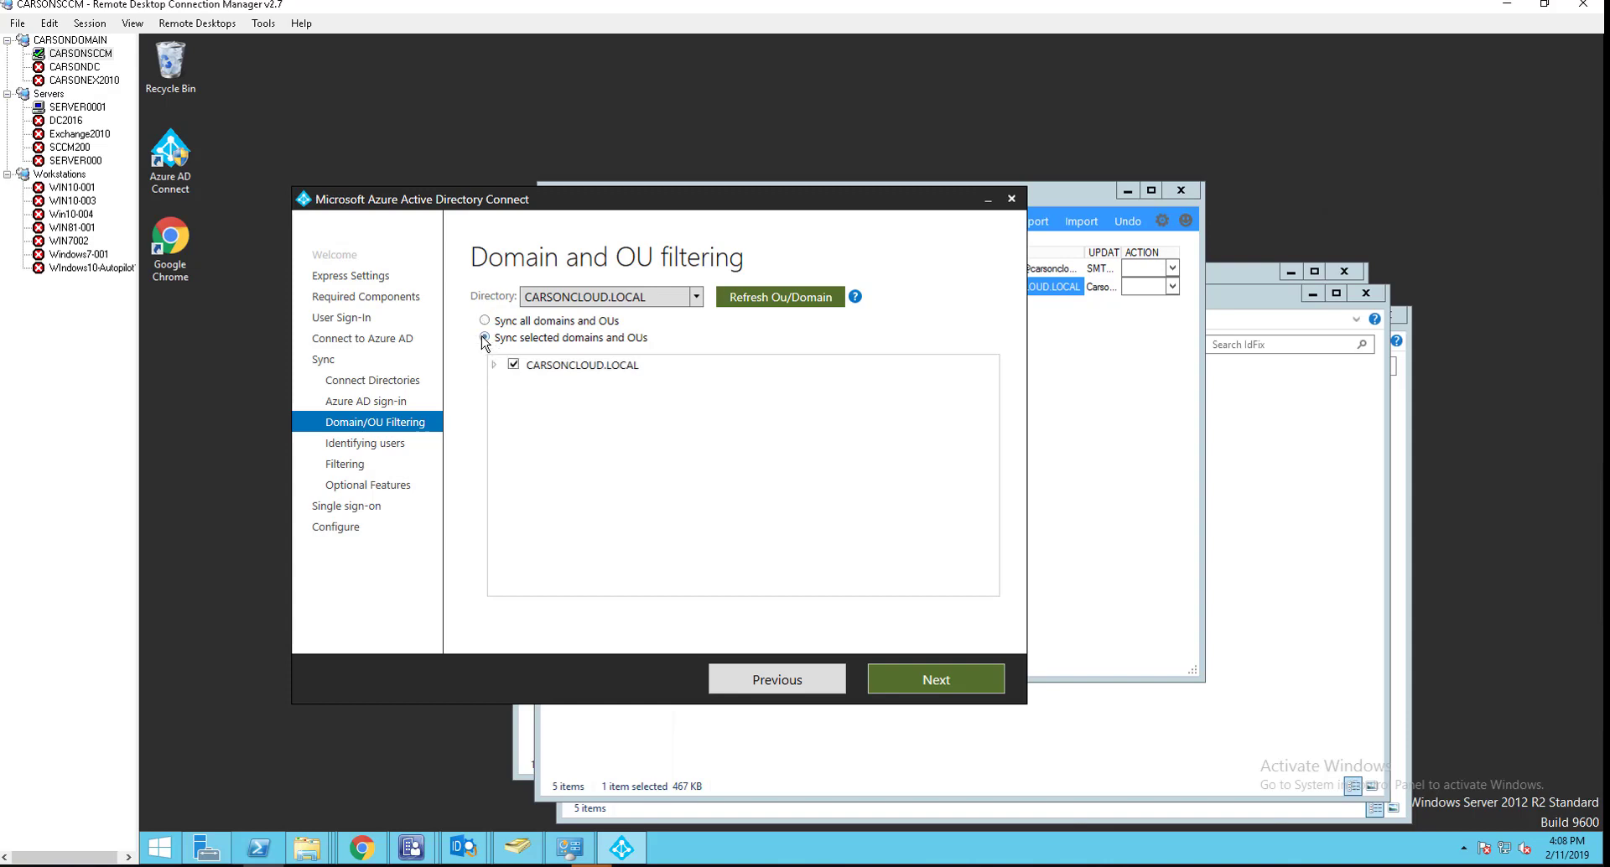
{"action": "left_click", "coordinate": [513, 363]}
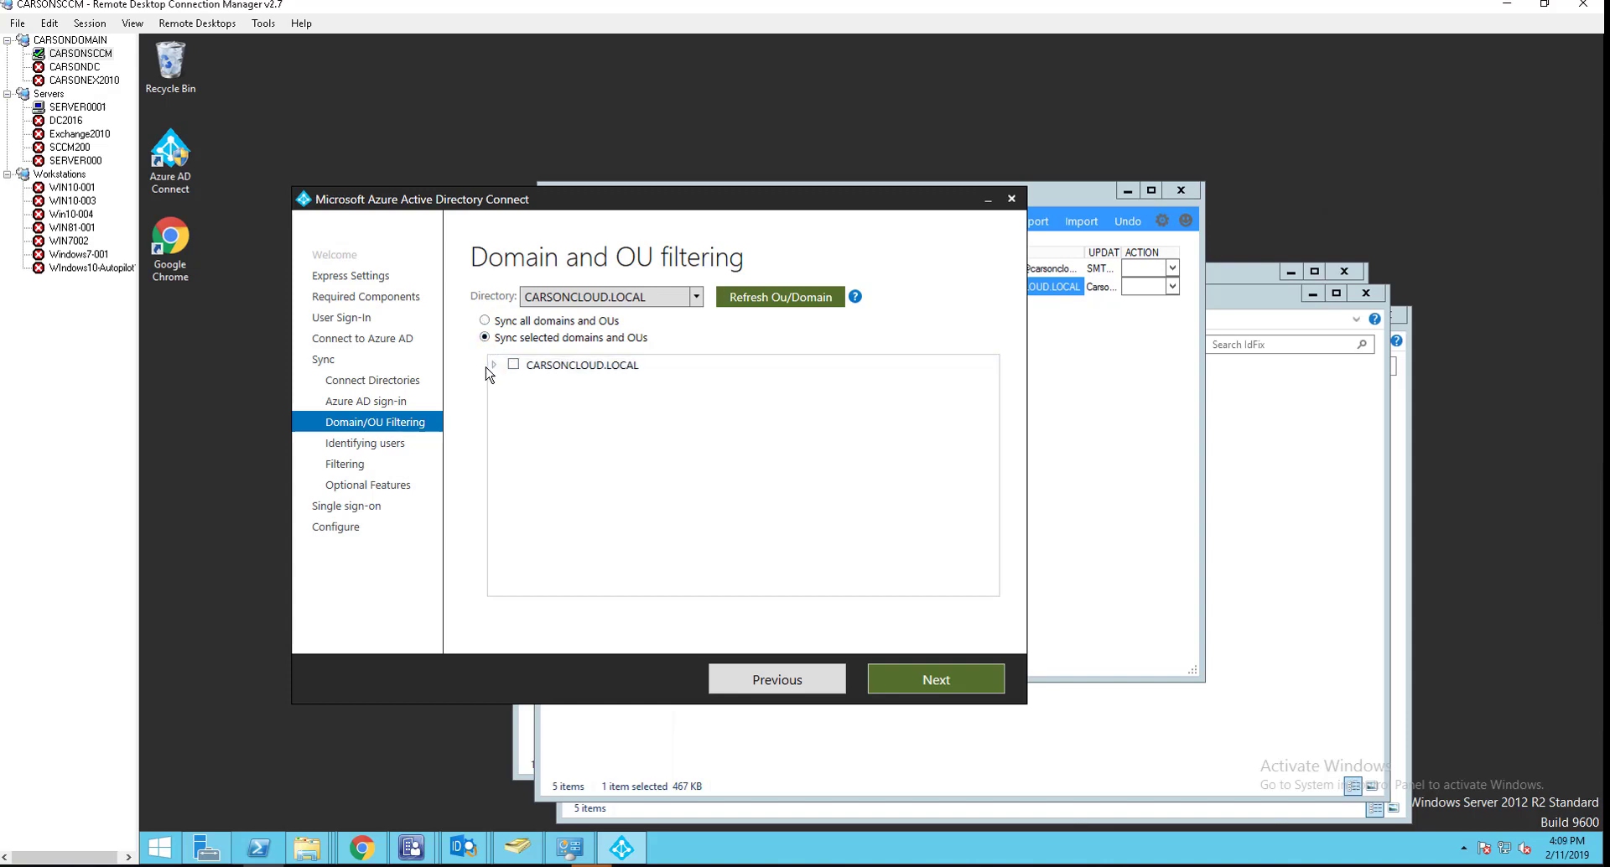
{"action": "left_click", "coordinate": [493, 364]}
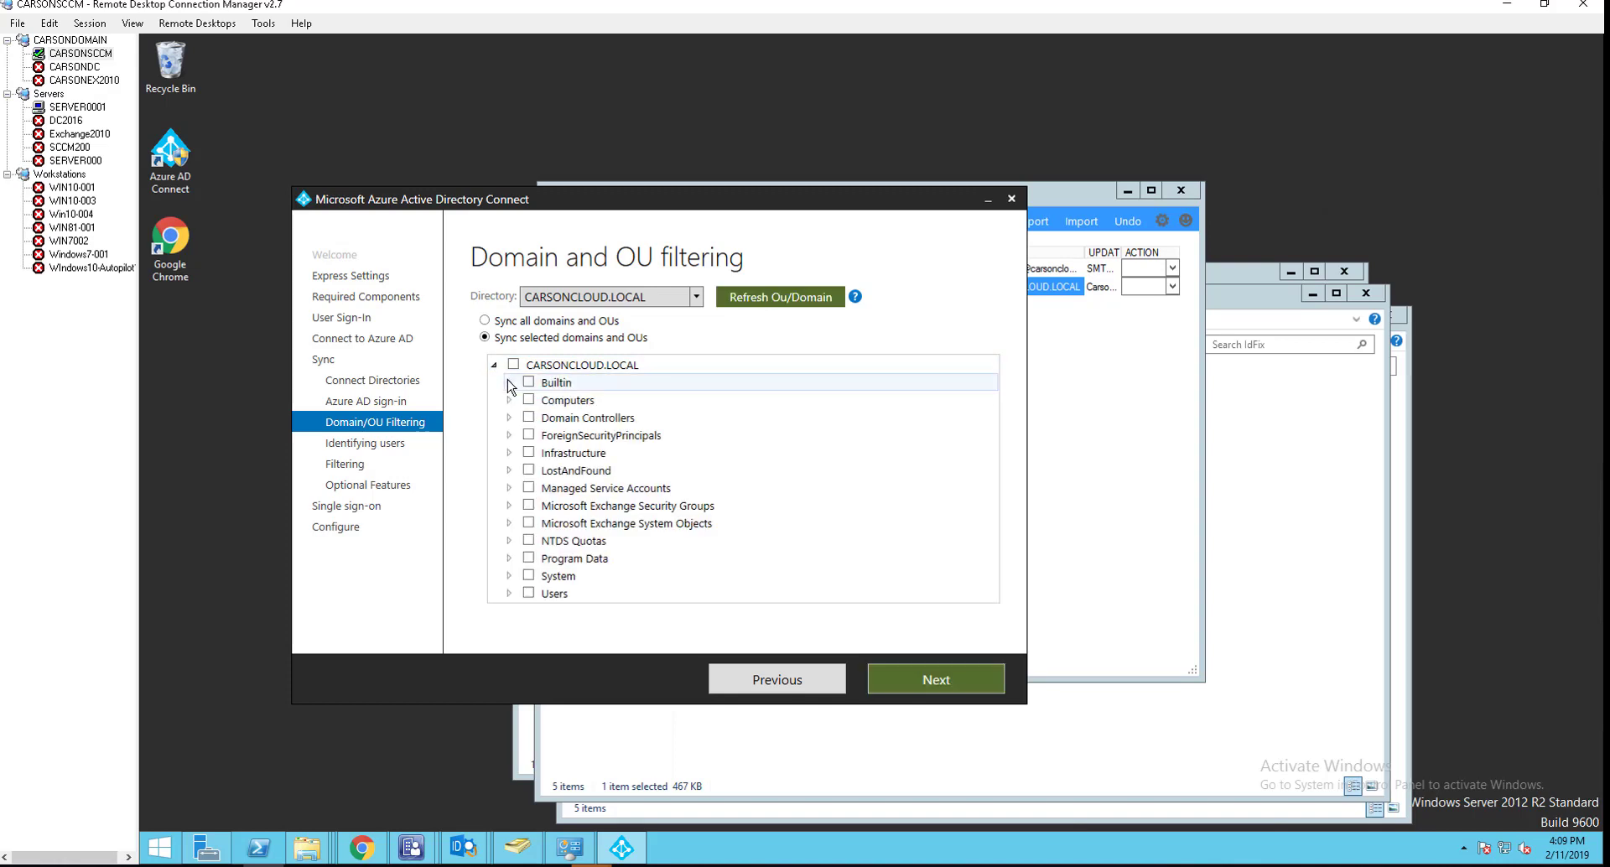
{"action": "mouse_move", "coordinate": [534, 601]}
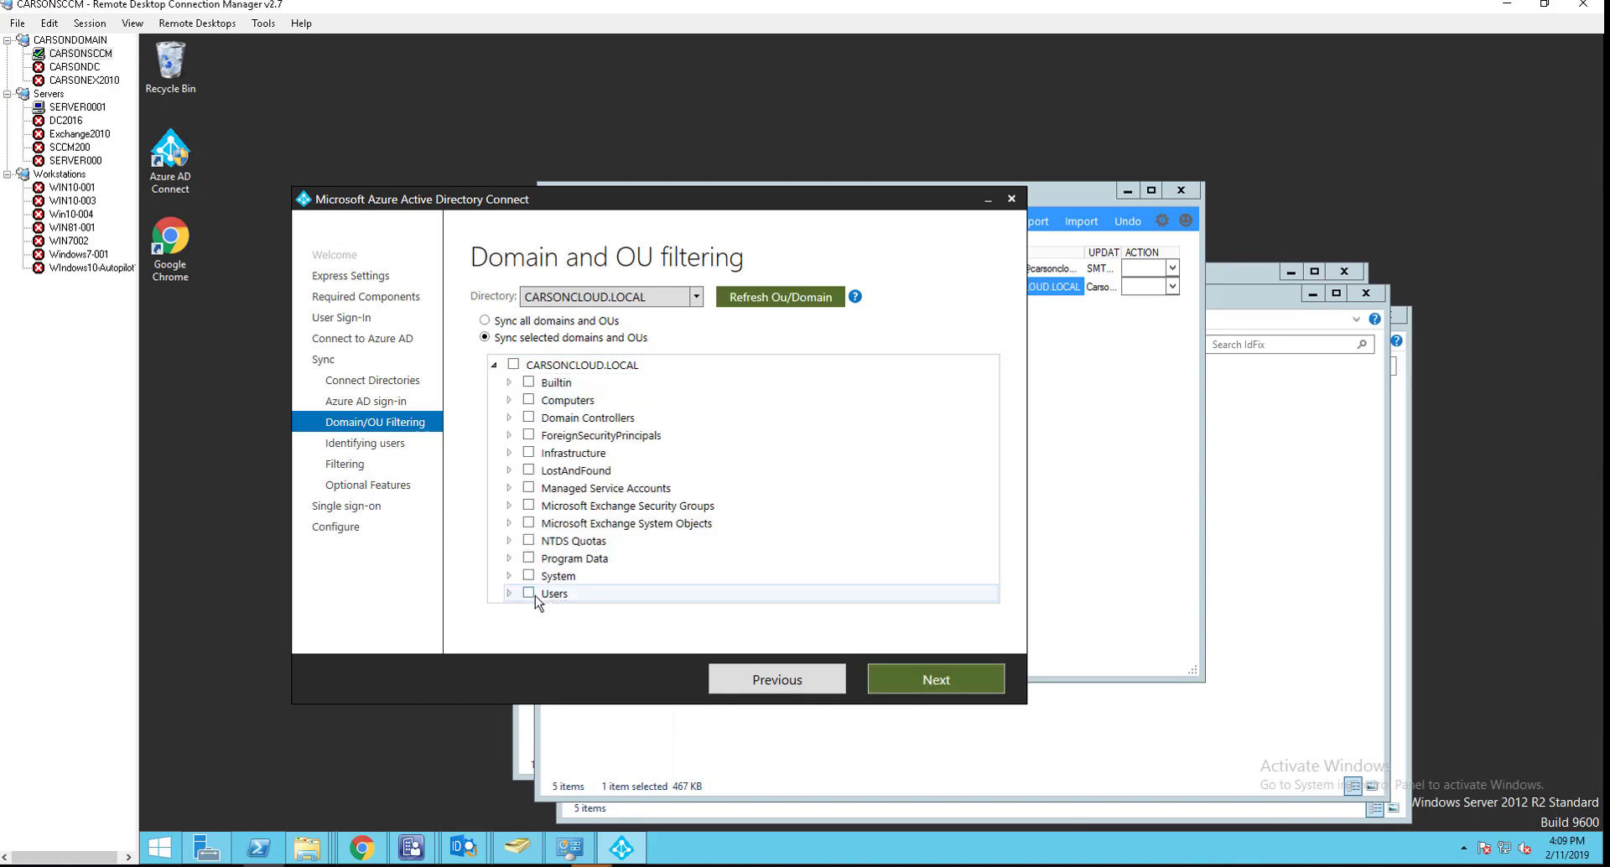
{"action": "left_click", "coordinate": [528, 592]}
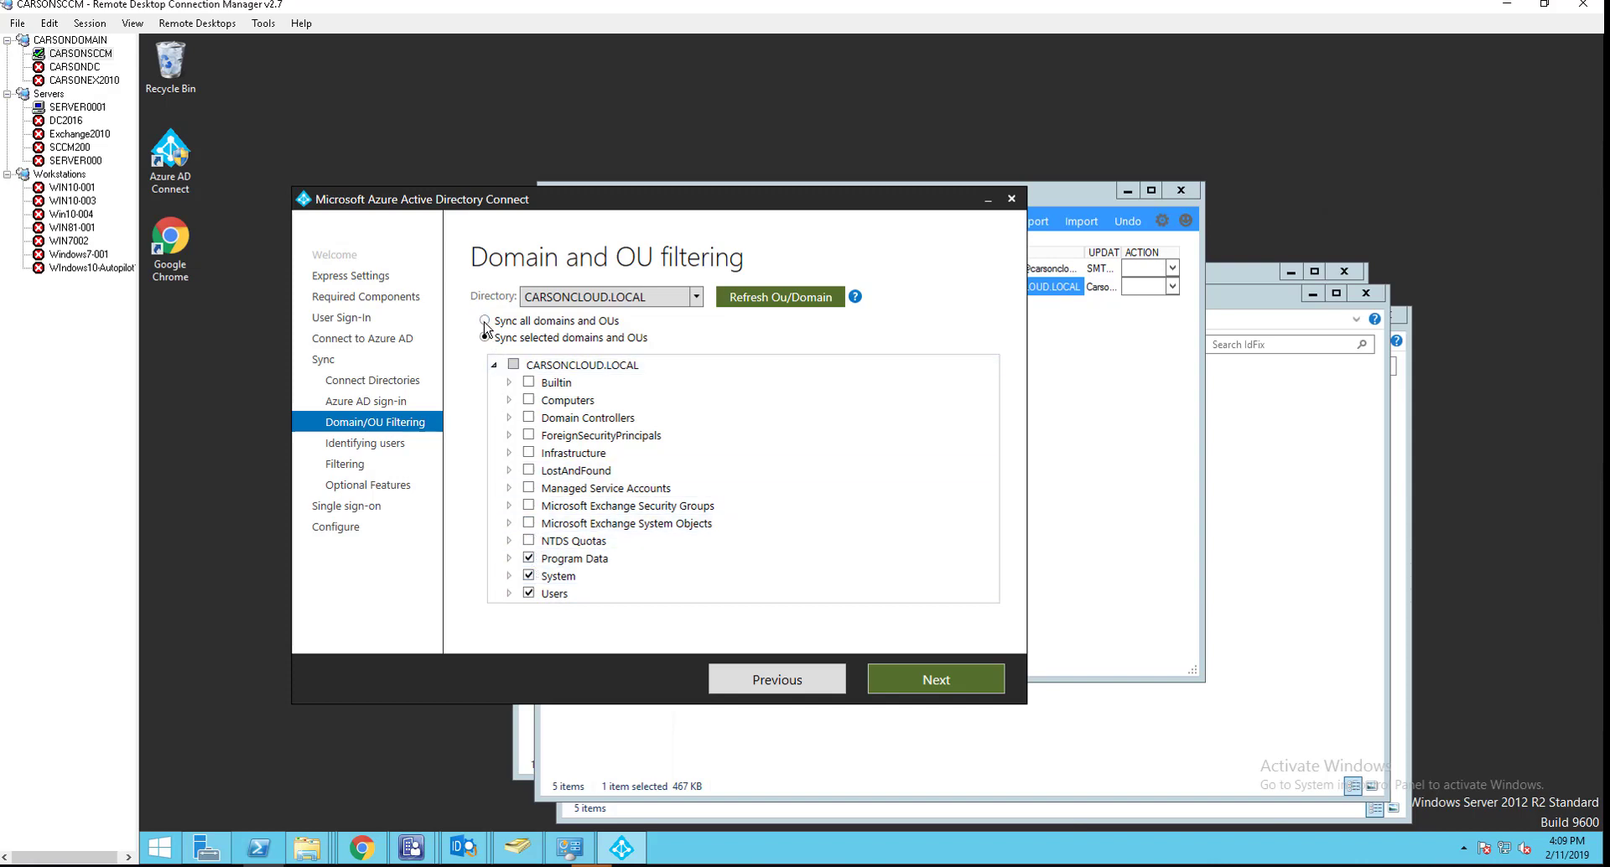
Step: Switch back to syncing all domains and OUs and continue to user identification
{"action": "left_click", "coordinate": [484, 320]}
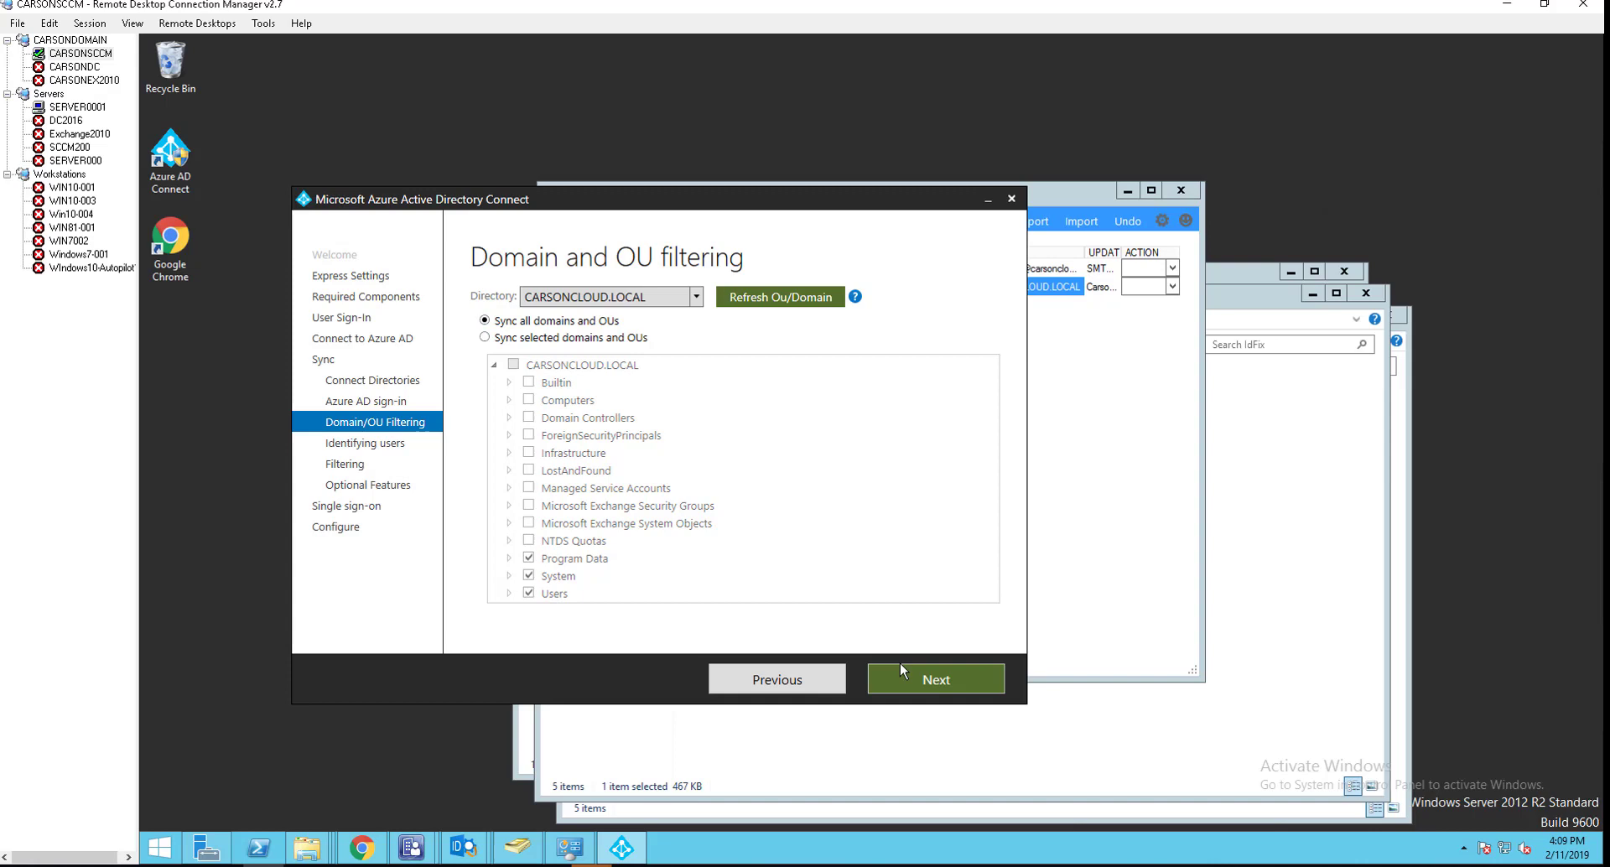
{"action": "left_click", "coordinate": [934, 679]}
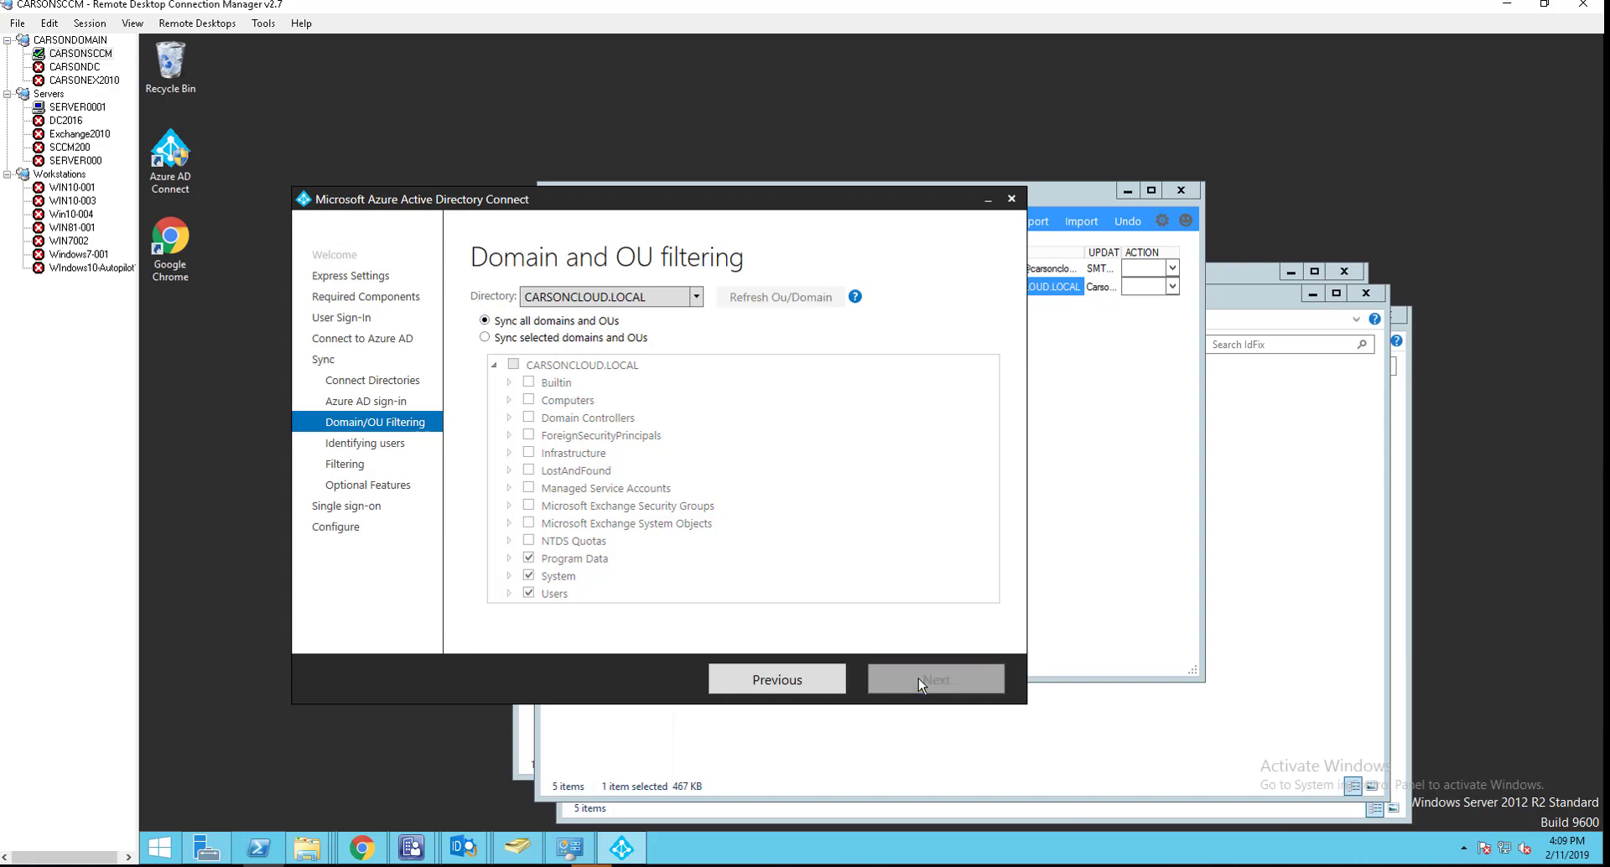
{"action": "left_click", "coordinate": [934, 678]}
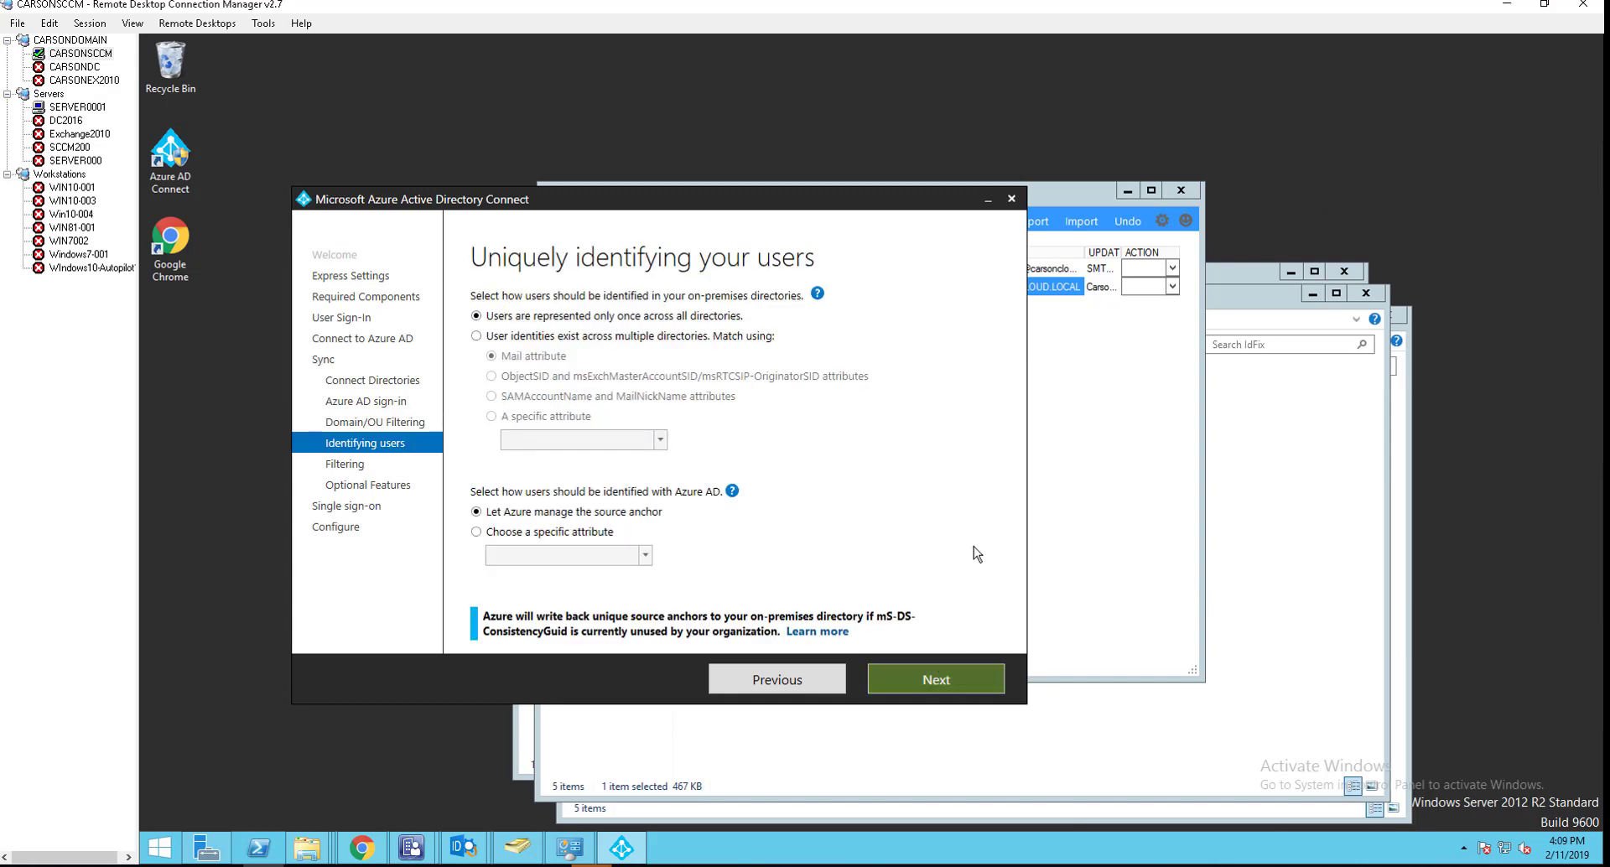
{"action": "mouse_move", "coordinate": [689, 345]}
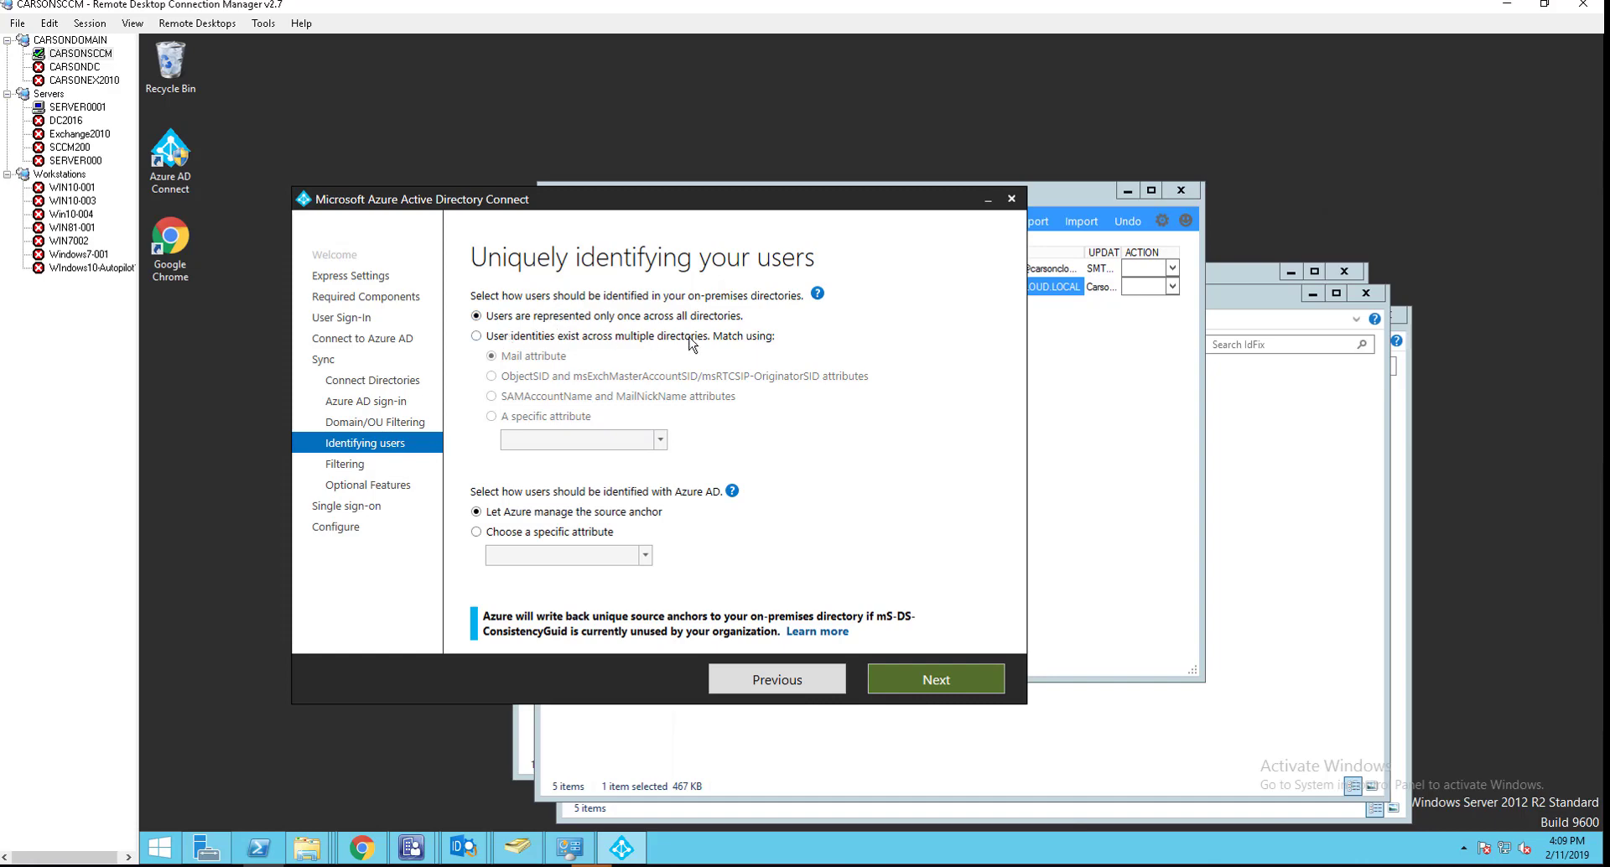
{"action": "mouse_move", "coordinate": [534, 271]}
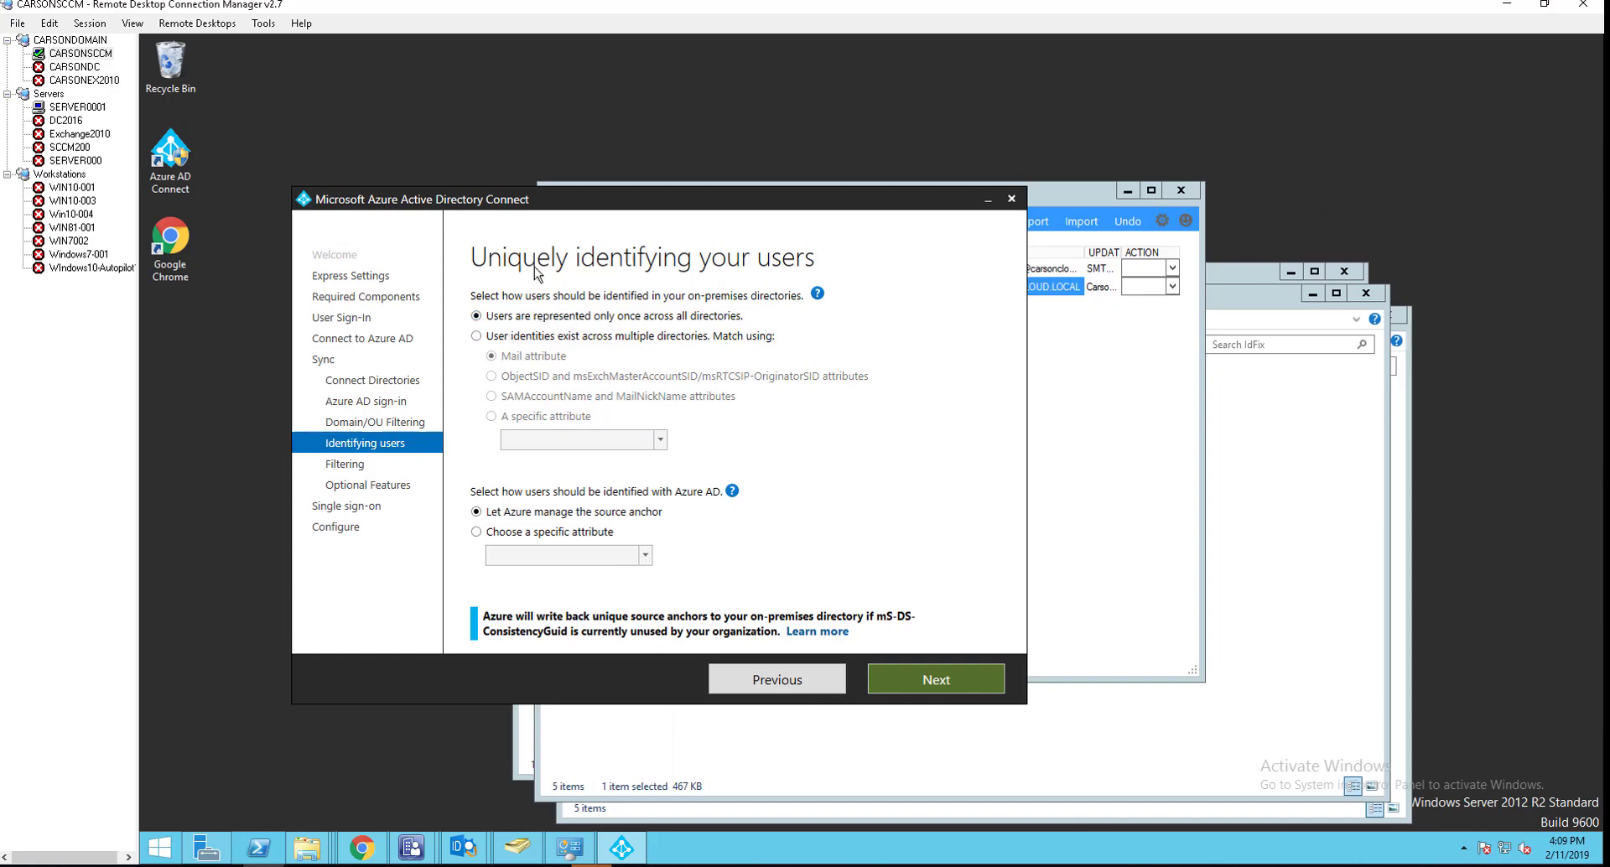
{"action": "mouse_move", "coordinate": [630, 270]}
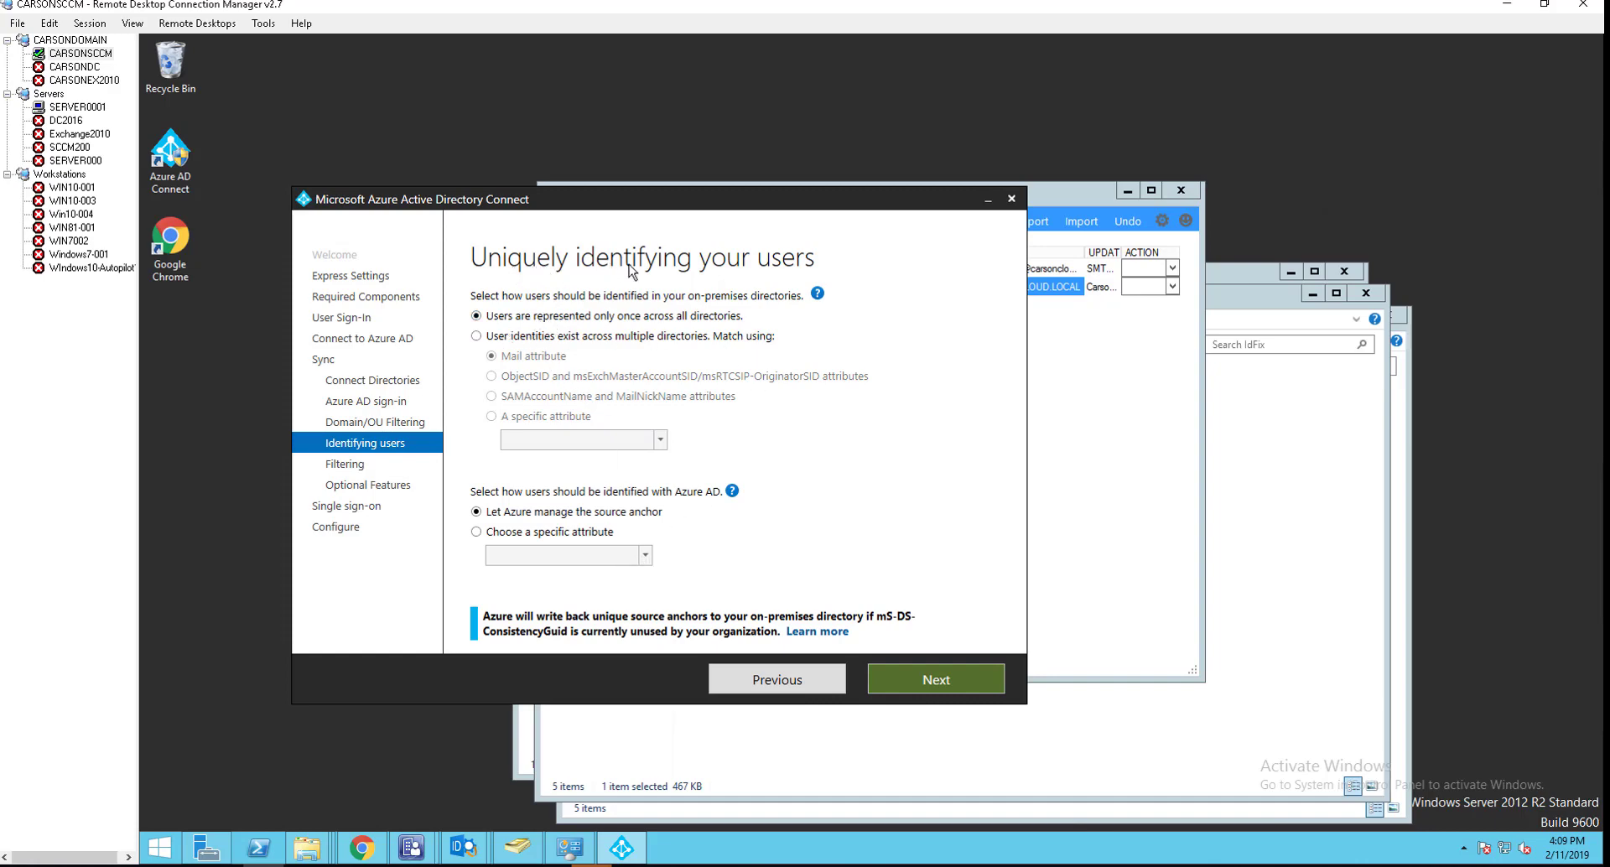
{"action": "mouse_move", "coordinate": [568, 335]}
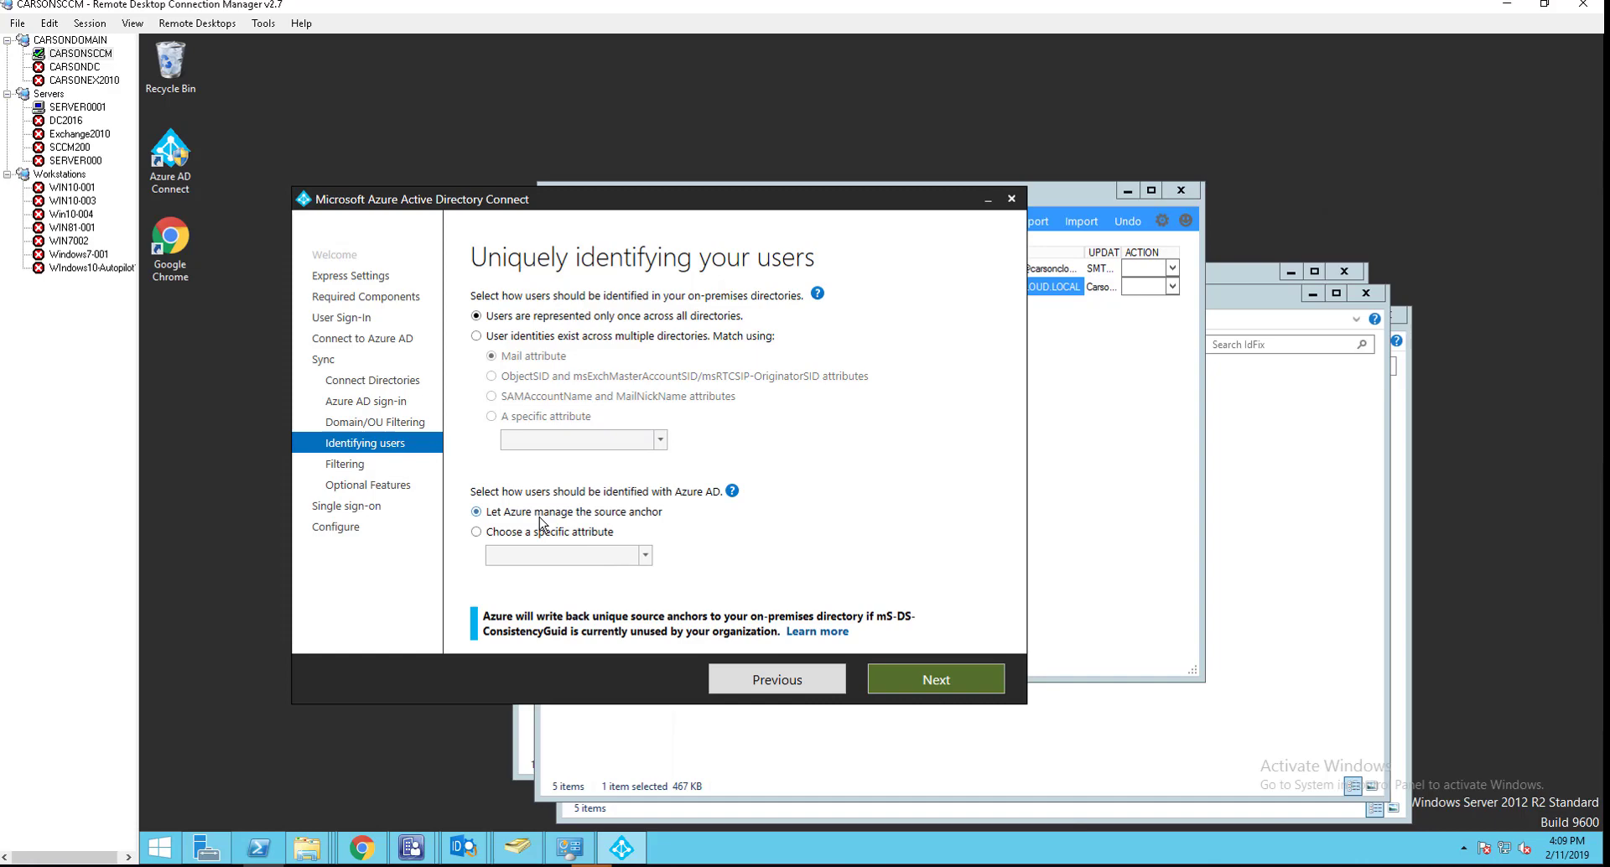
{"action": "mouse_move", "coordinate": [633, 527]}
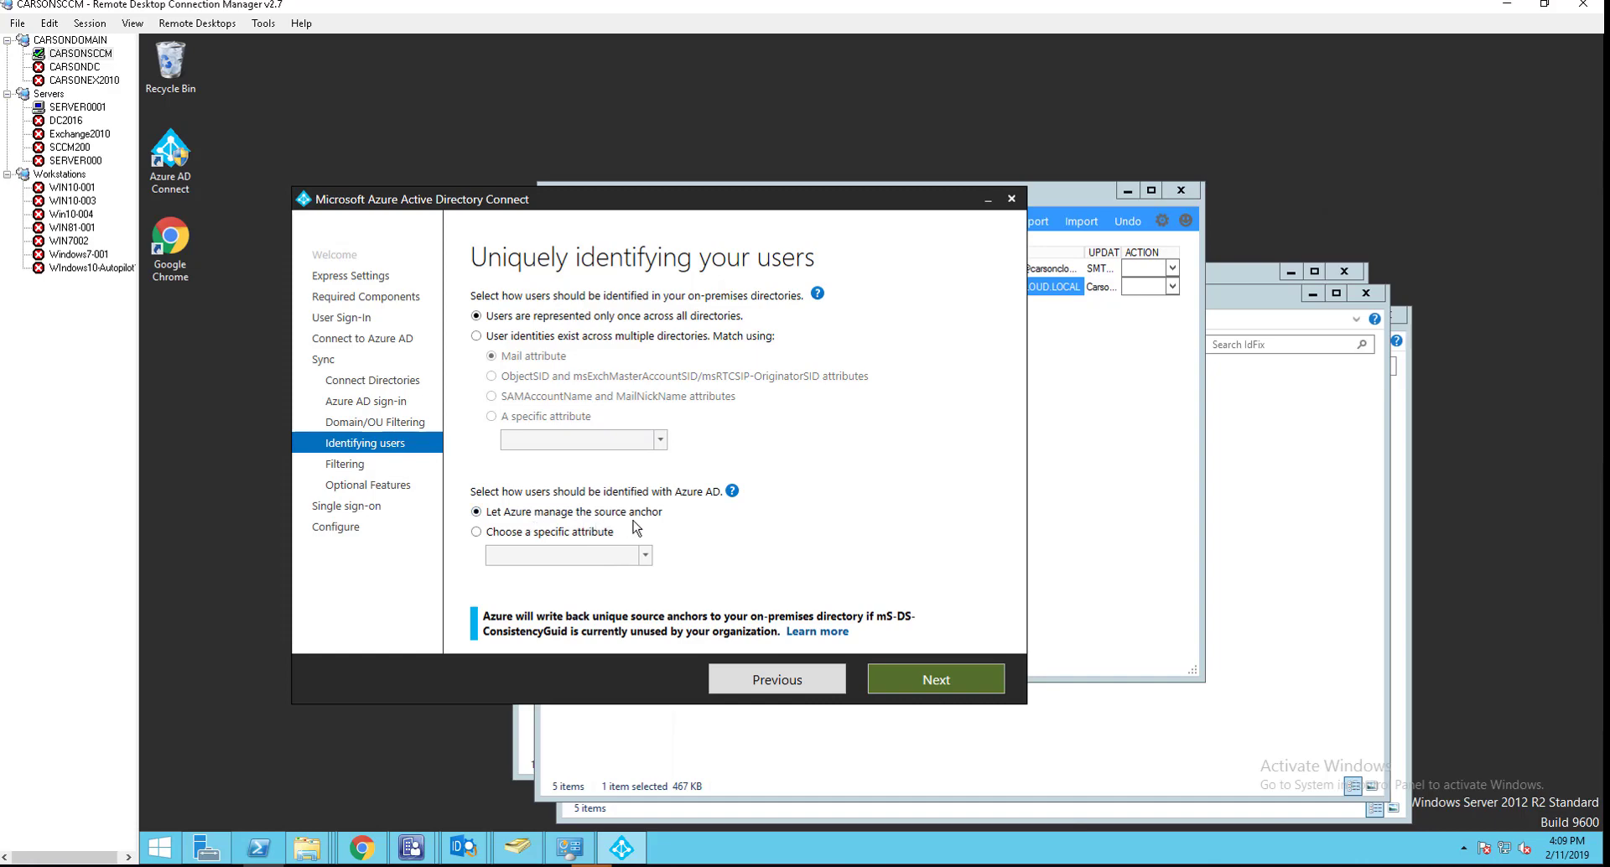
Step: Keep the default user identification settings and continue to Filter users and devices
{"action": "left_click", "coordinate": [934, 679]}
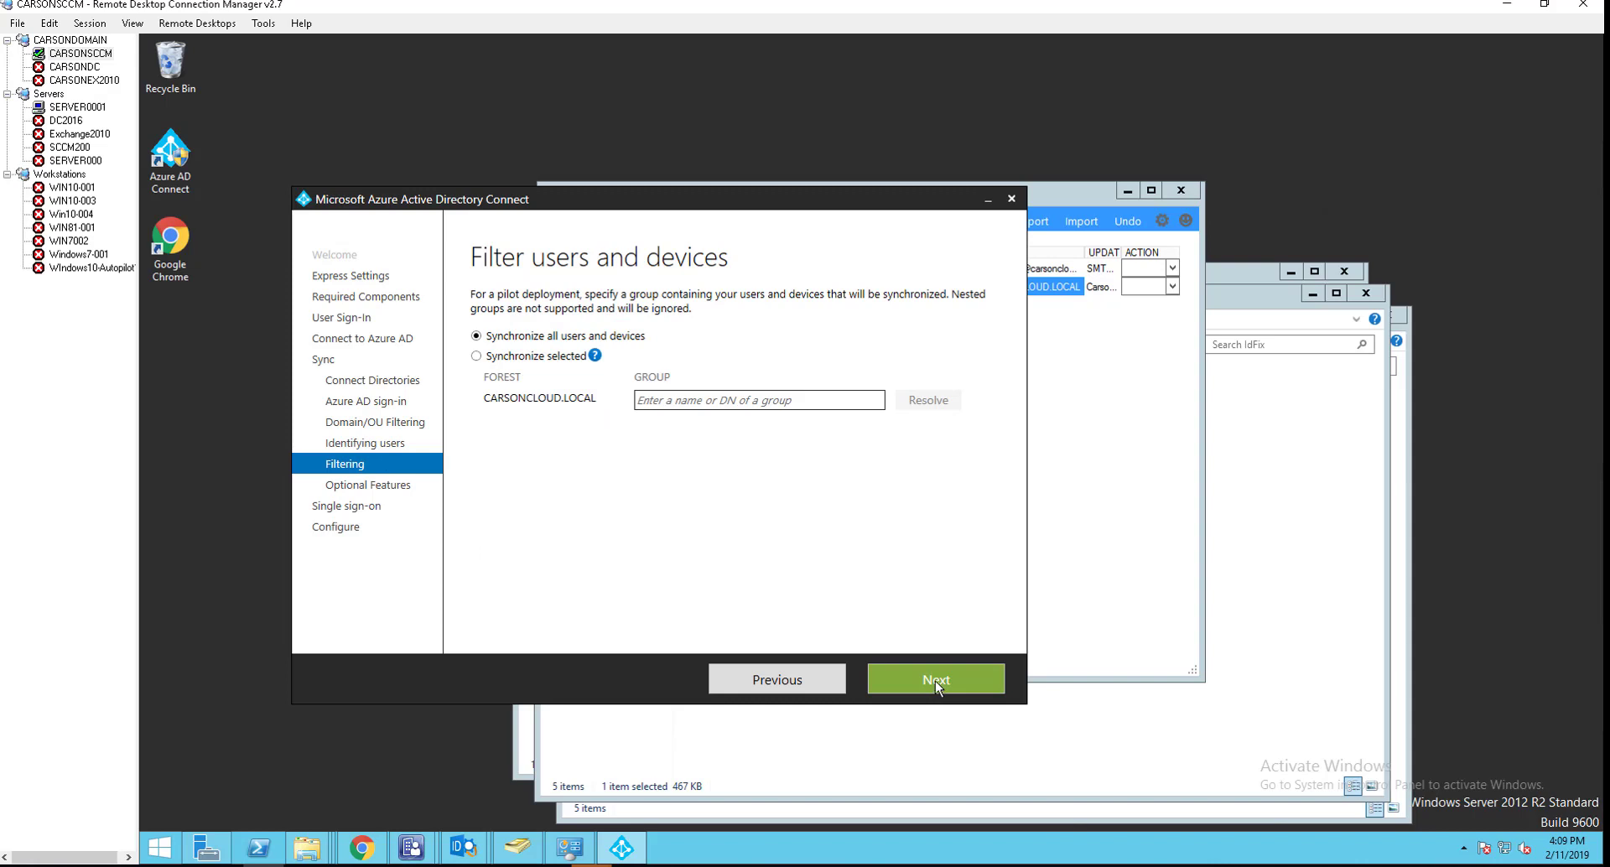
{"action": "mouse_move", "coordinate": [564, 347]}
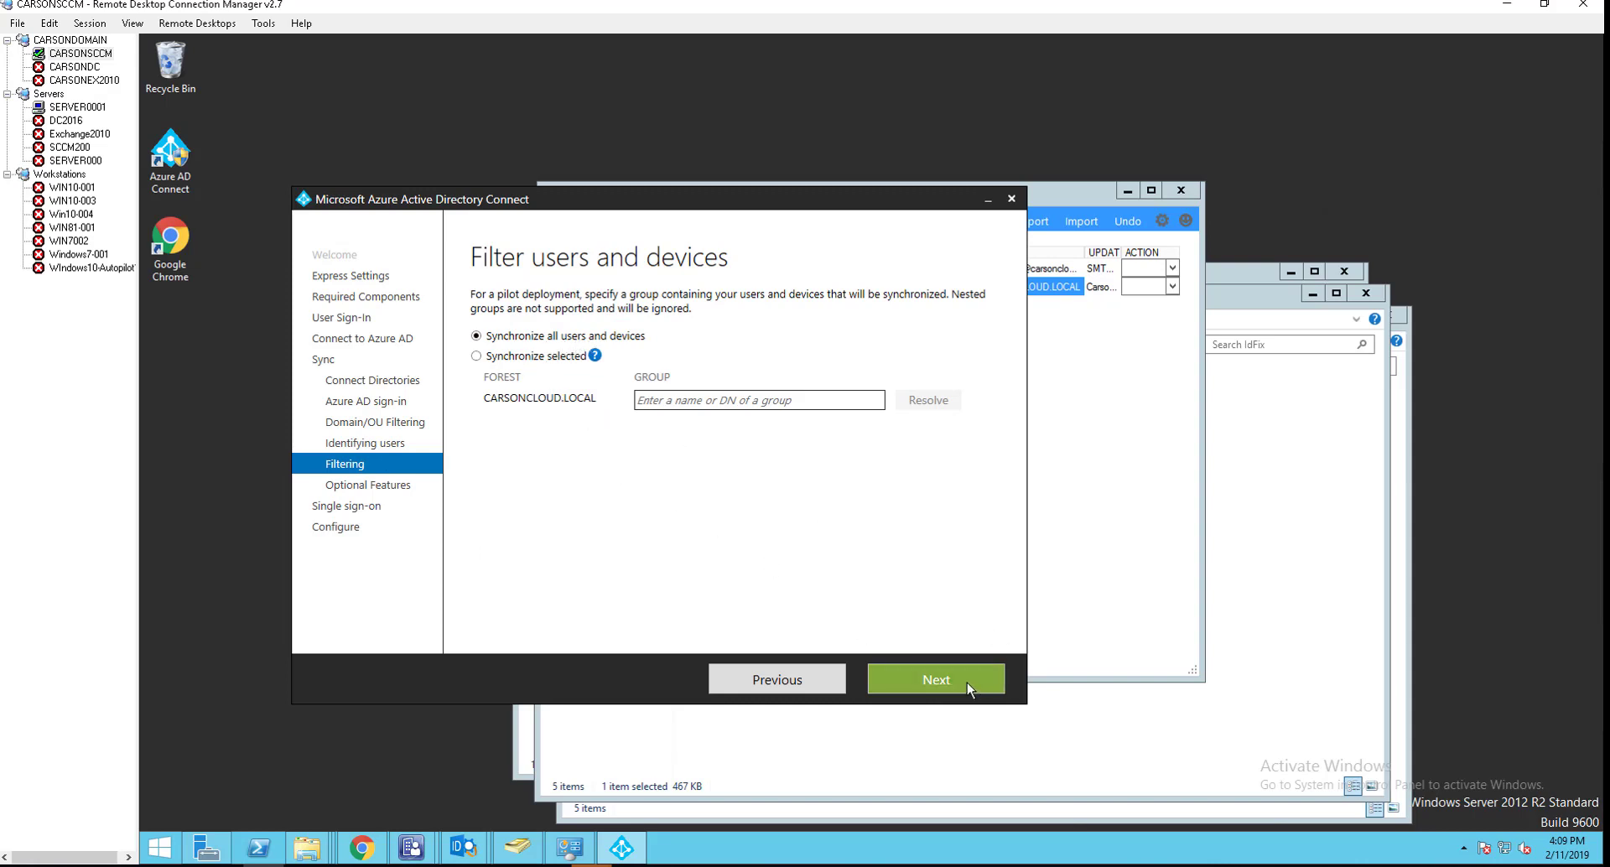
Step: Sync all users and devices, leave Exchange hybrid deployment off, and continue with no optional features
{"action": "left_click", "coordinate": [934, 679]}
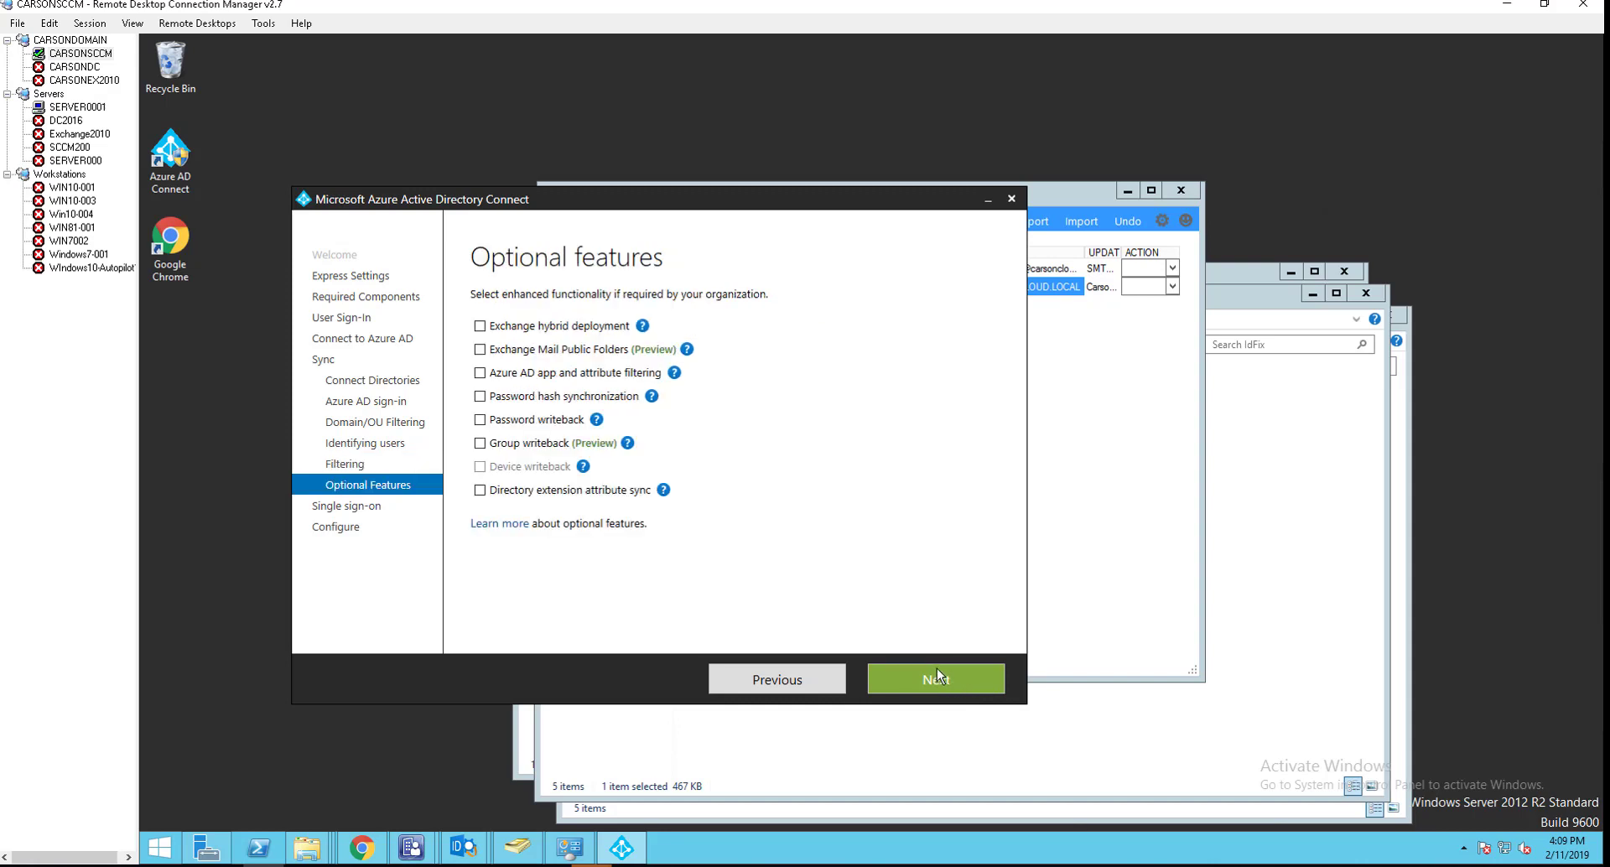
{"action": "mouse_move", "coordinate": [937, 679]}
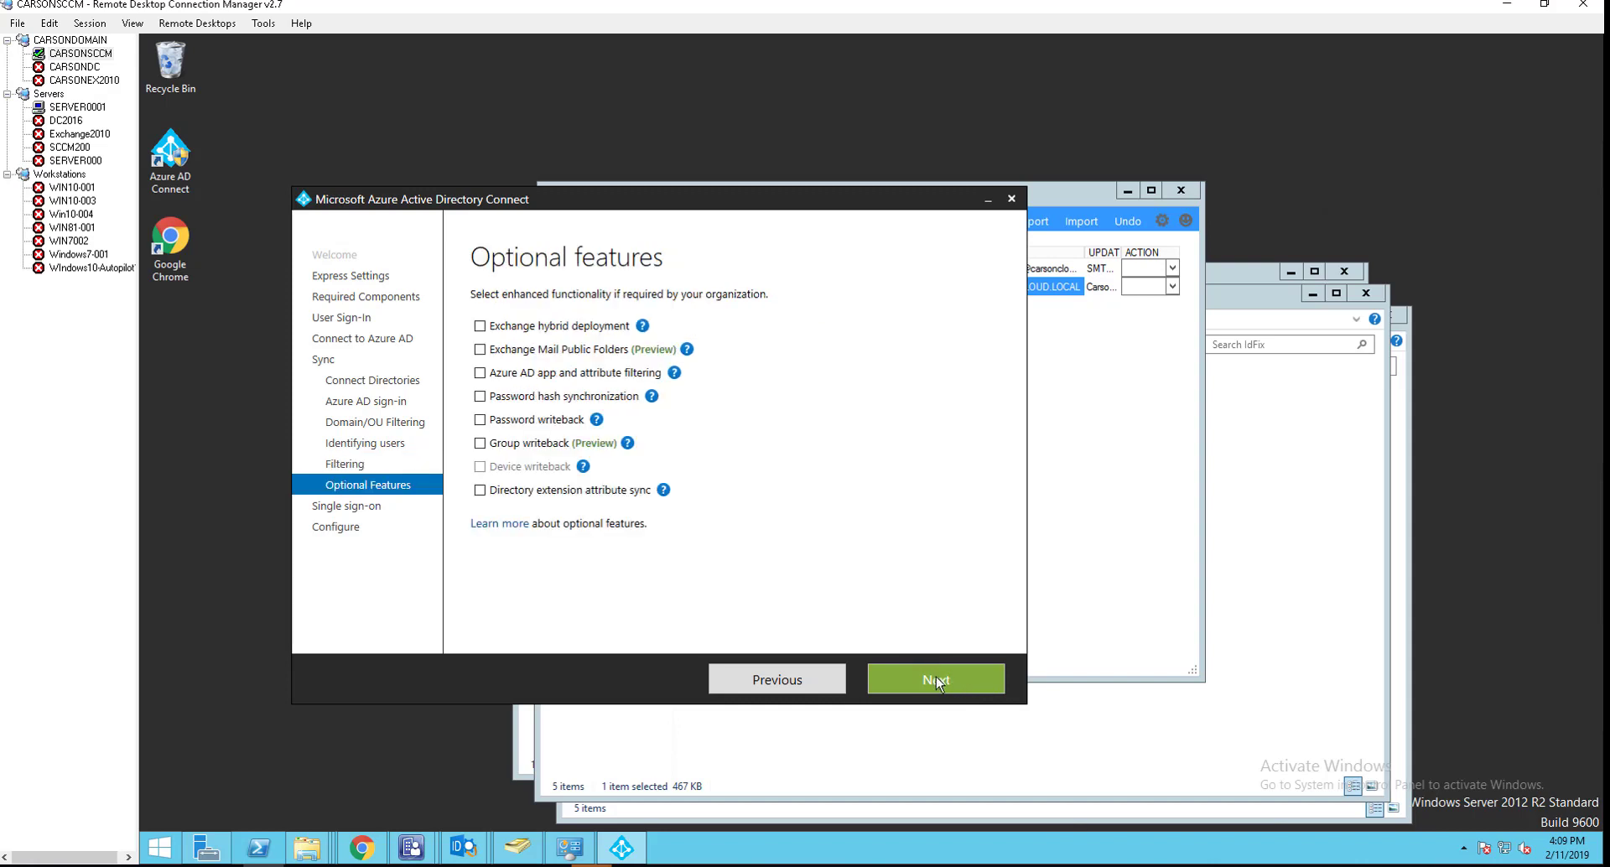
{"action": "mouse_move", "coordinate": [610, 326]}
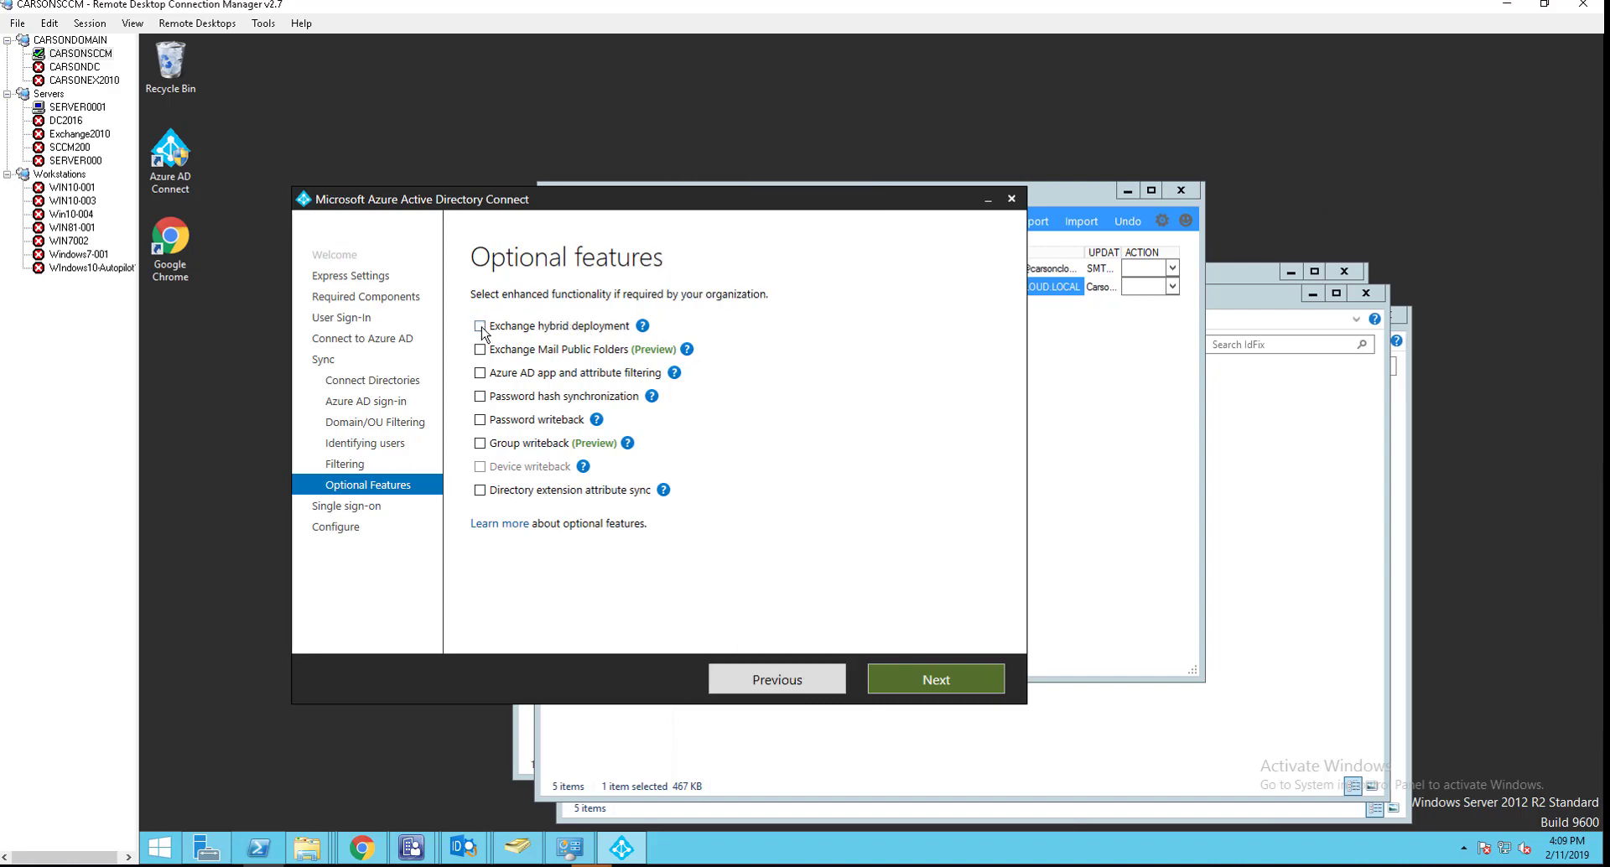
{"action": "left_click", "coordinate": [480, 325]}
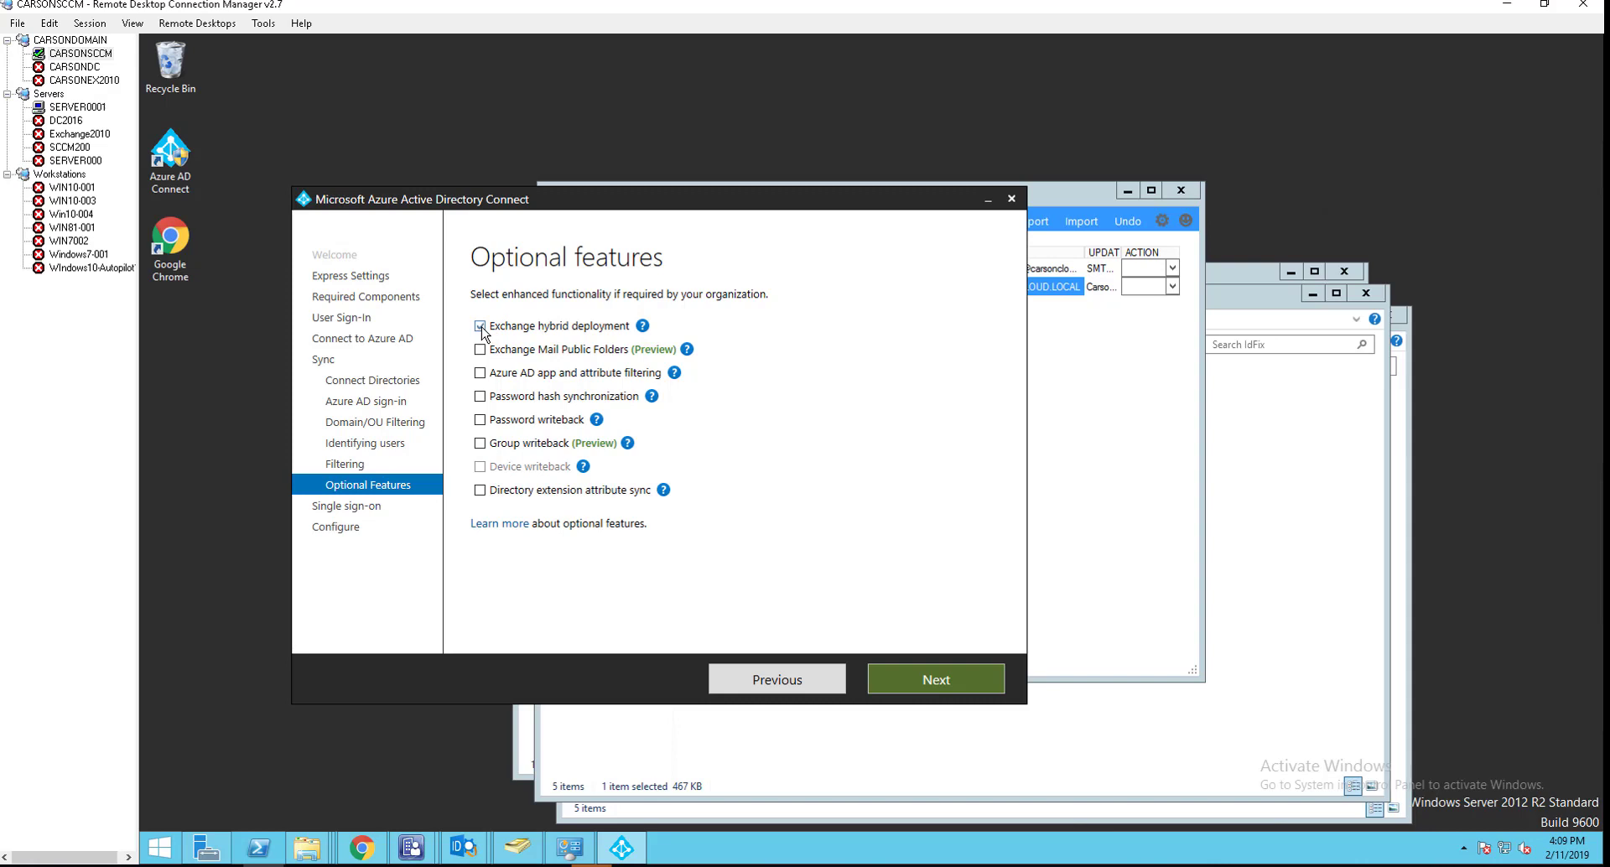
{"action": "left_click", "coordinate": [480, 325]}
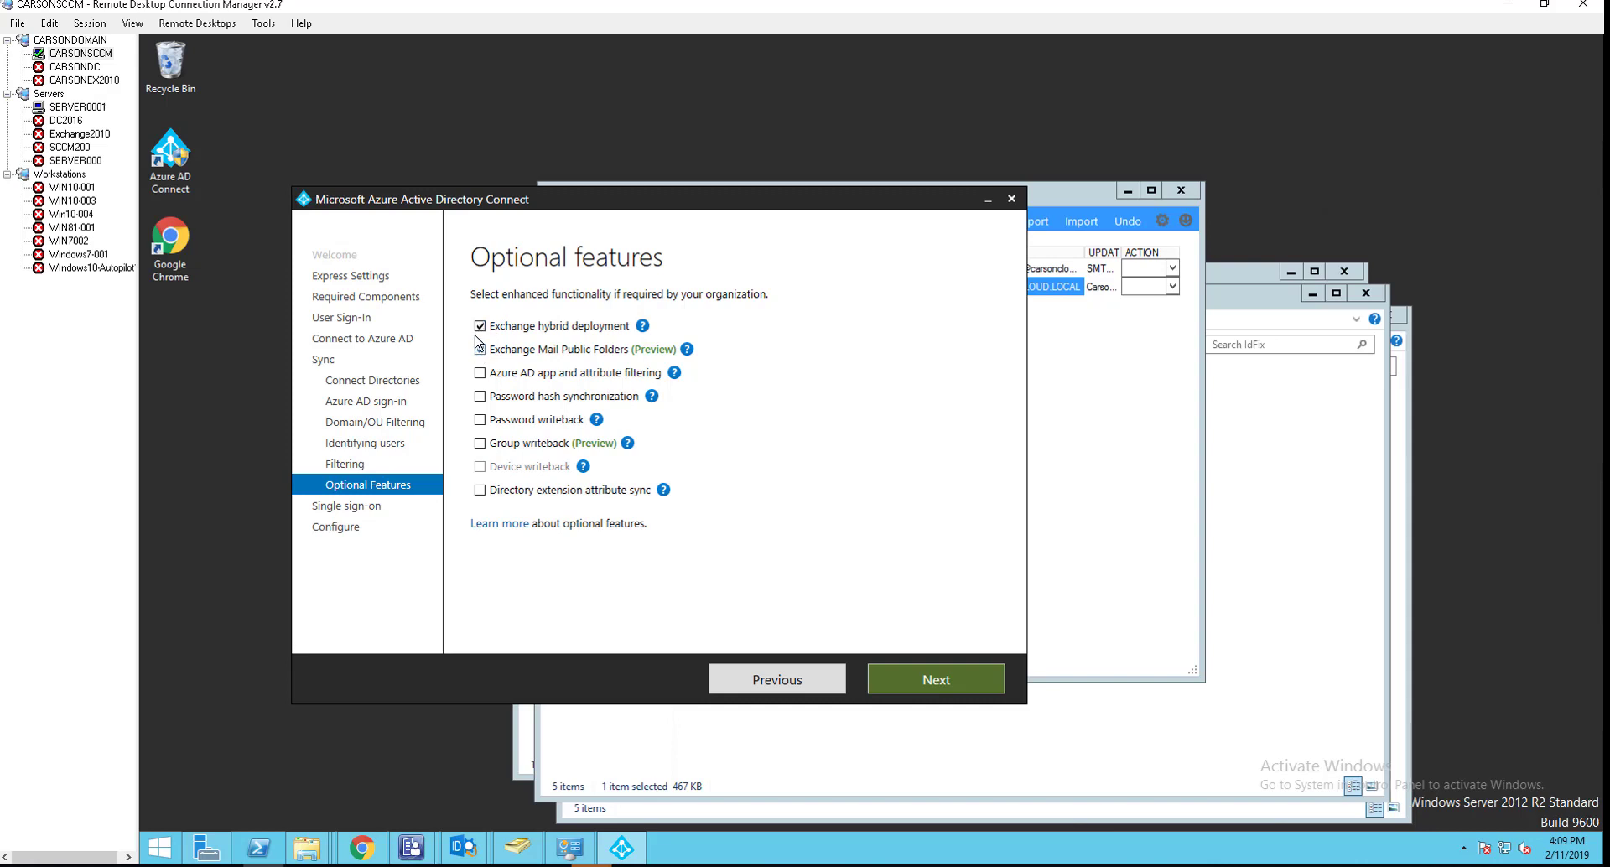
{"action": "left_click", "coordinate": [479, 325]}
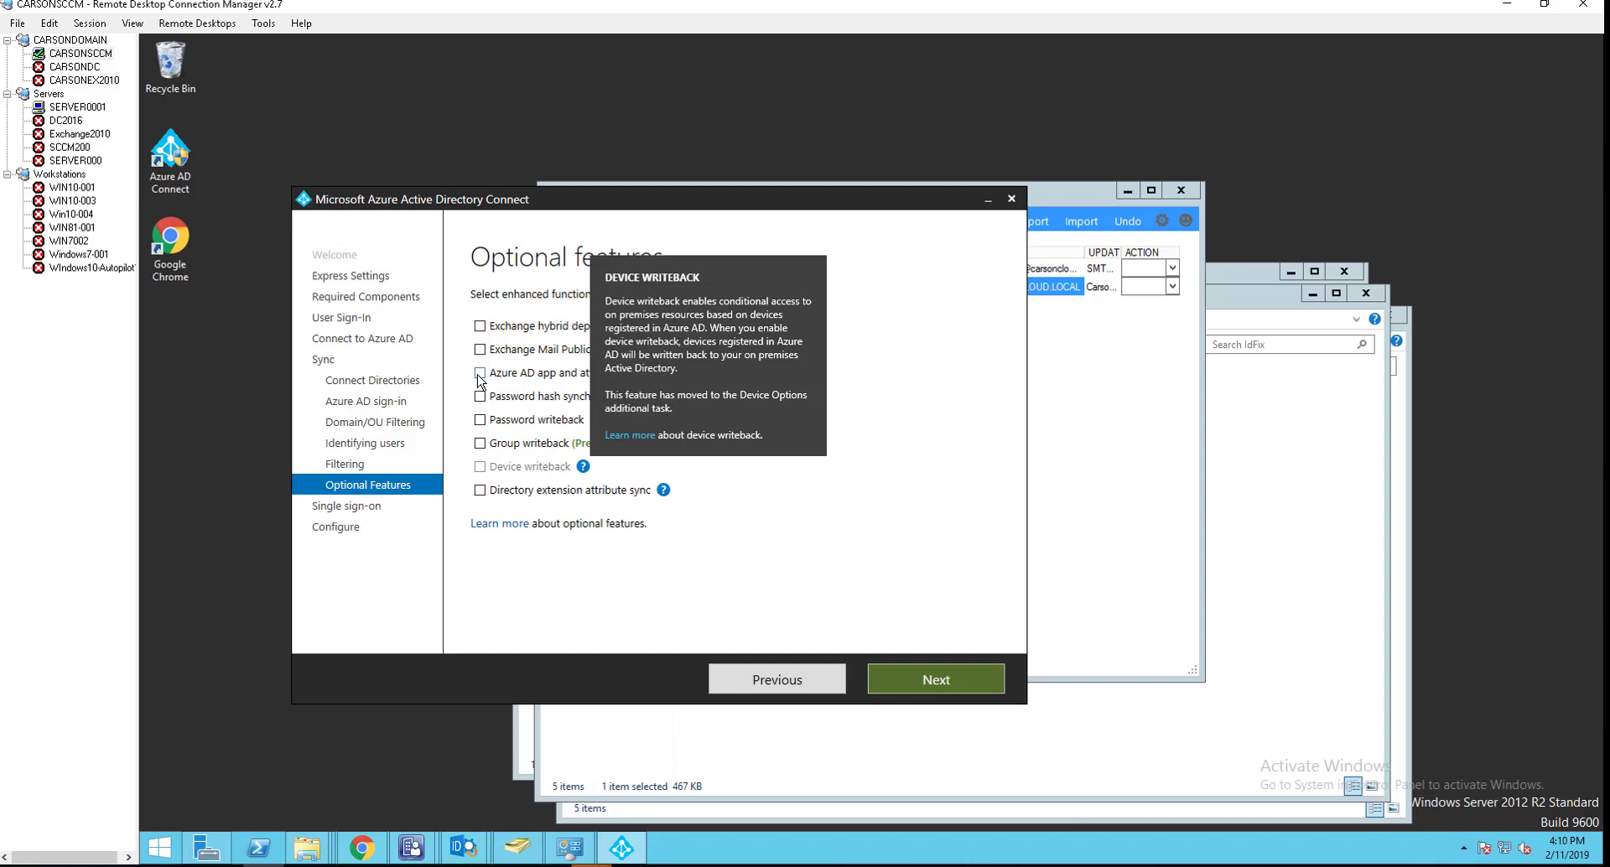
{"action": "mouse_move", "coordinate": [623, 444]}
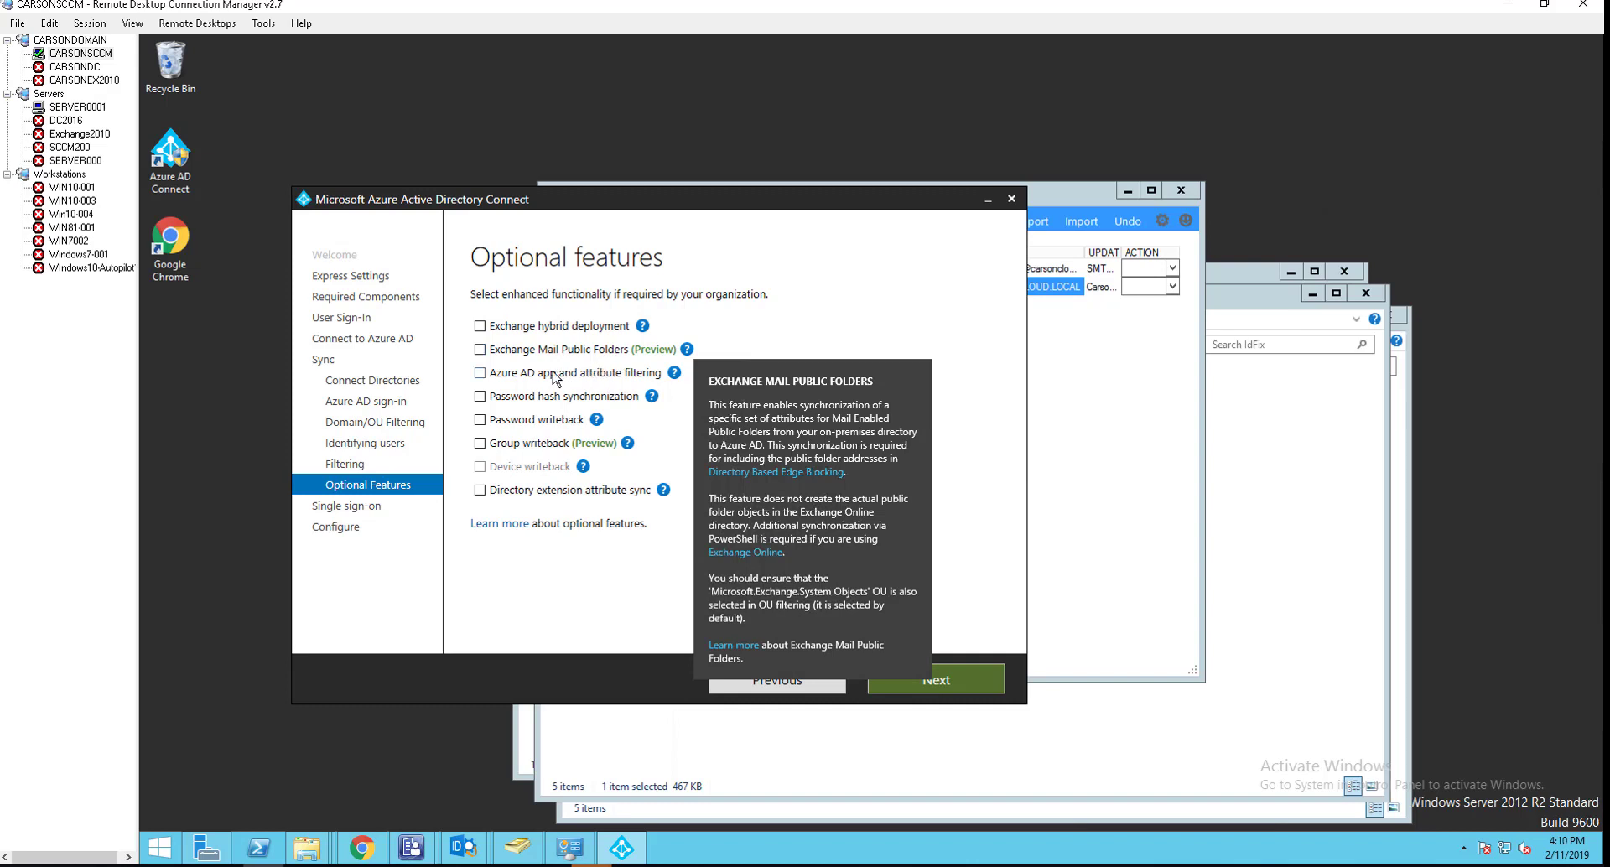
{"action": "mouse_move", "coordinate": [543, 591]}
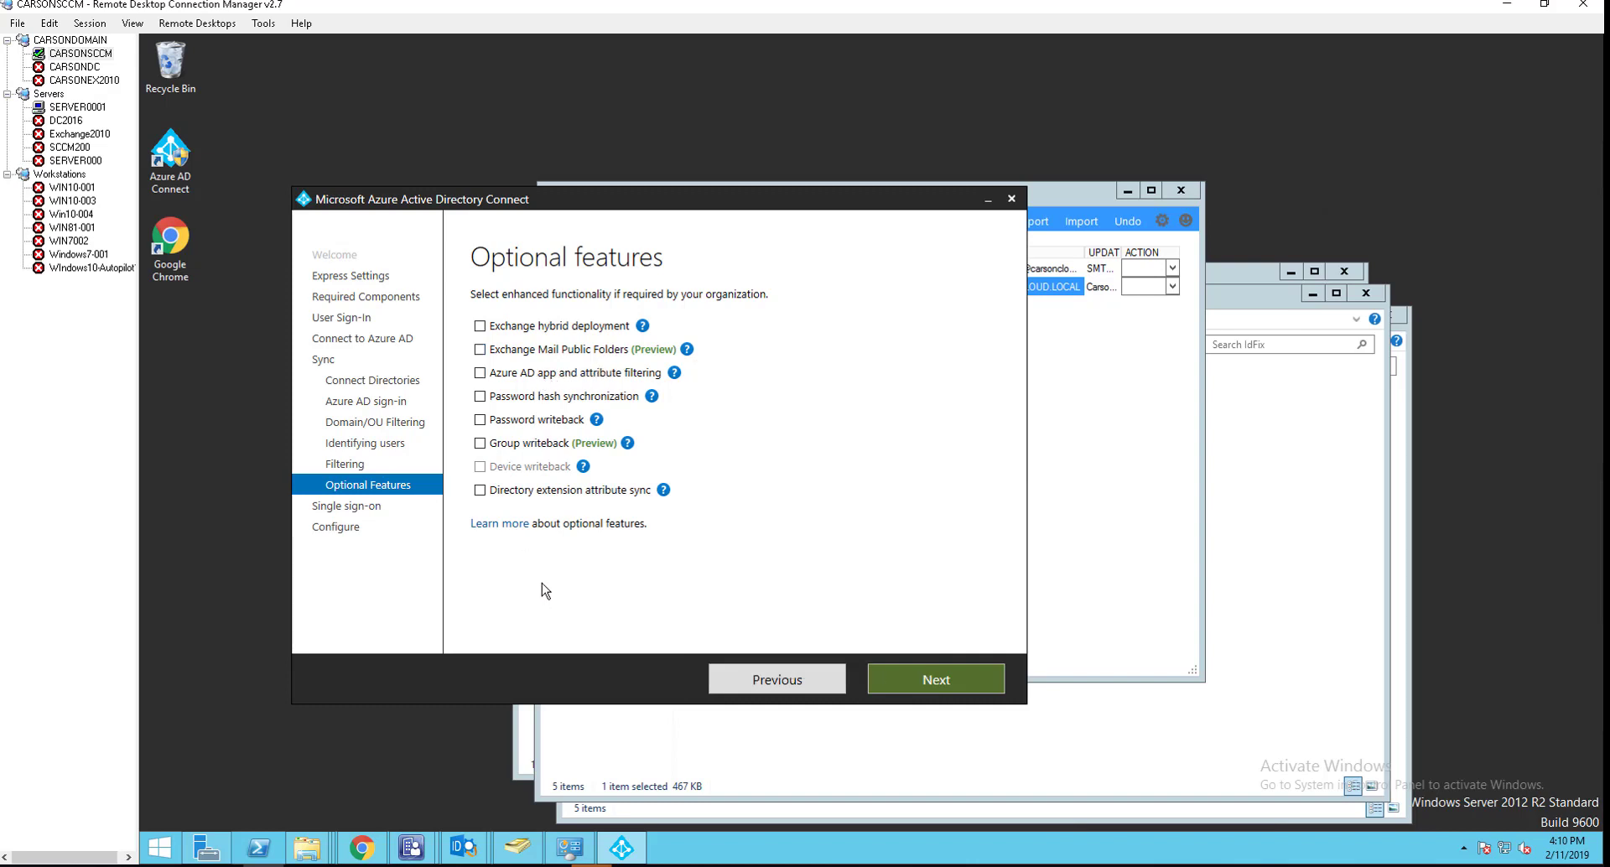
{"action": "mouse_move", "coordinate": [695, 585]}
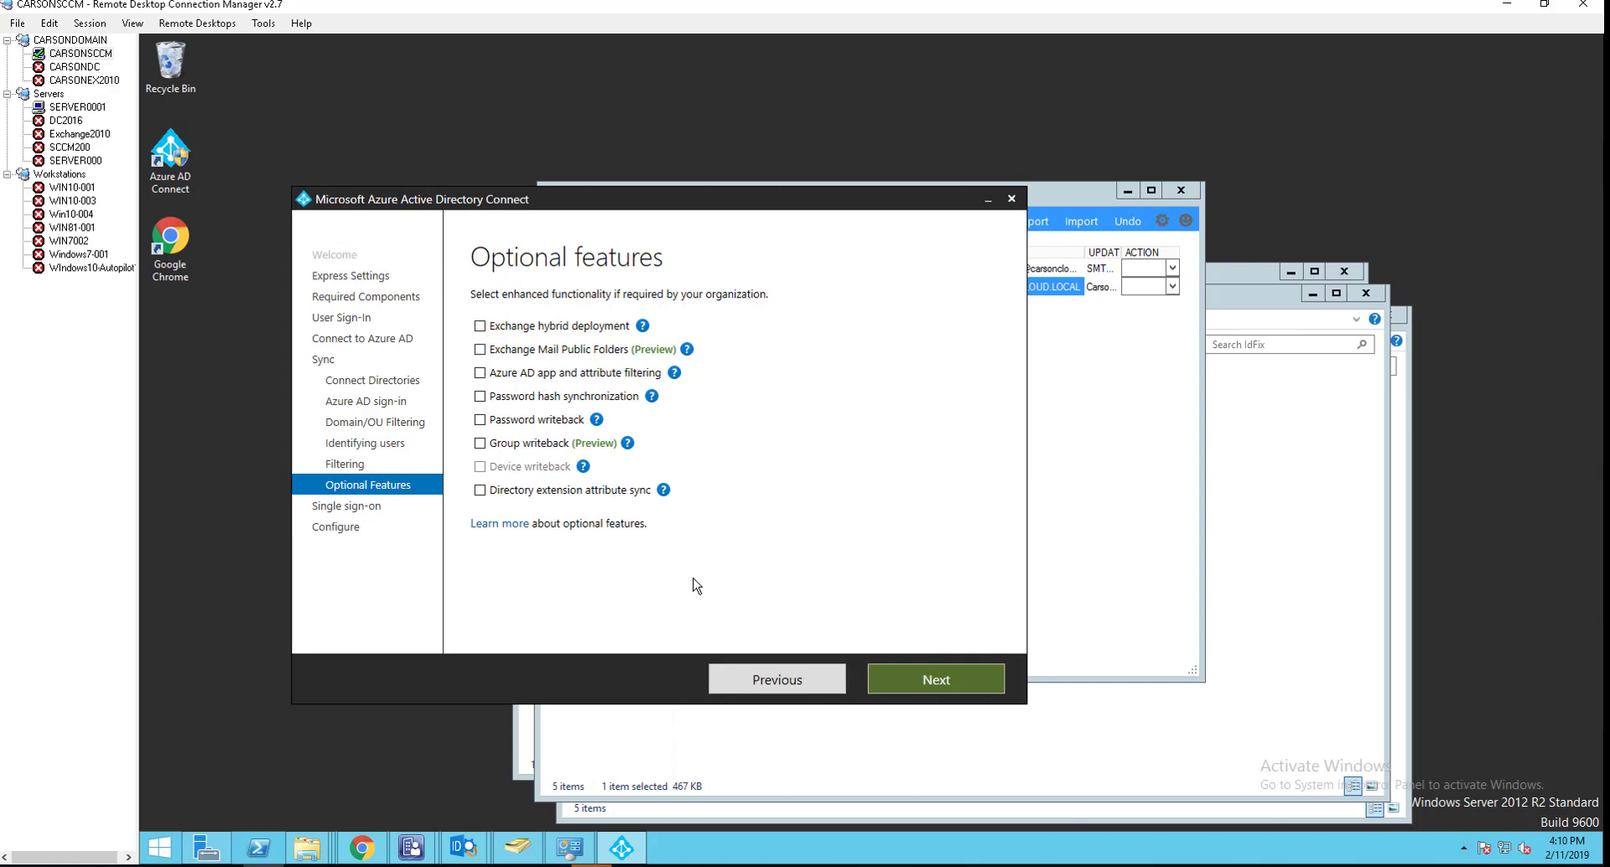
{"action": "mouse_move", "coordinate": [913, 680]}
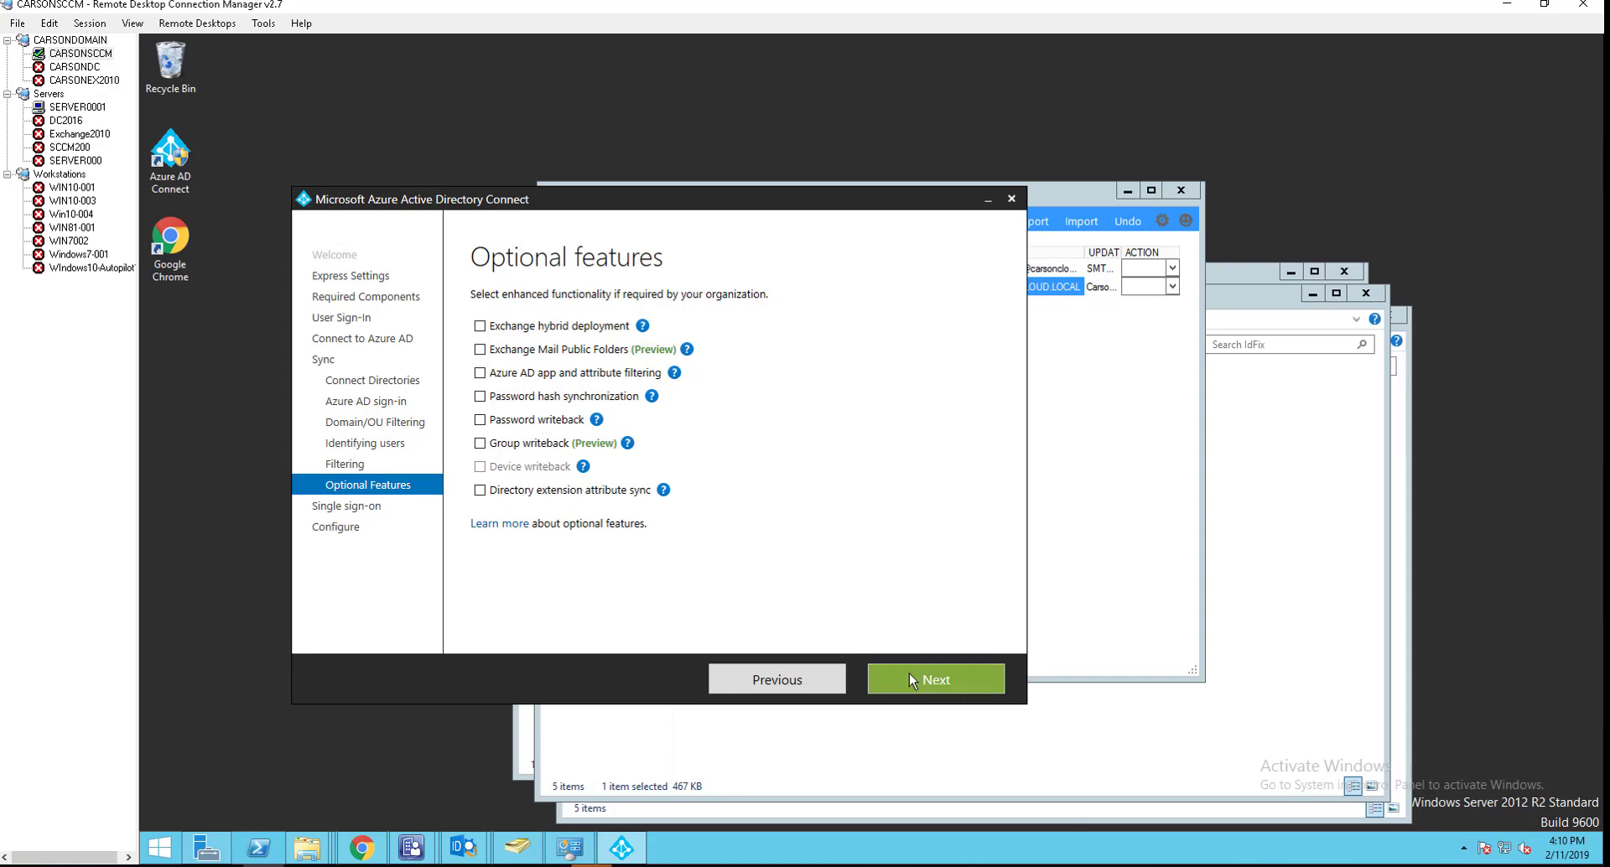
{"action": "mouse_move", "coordinate": [984, 701]}
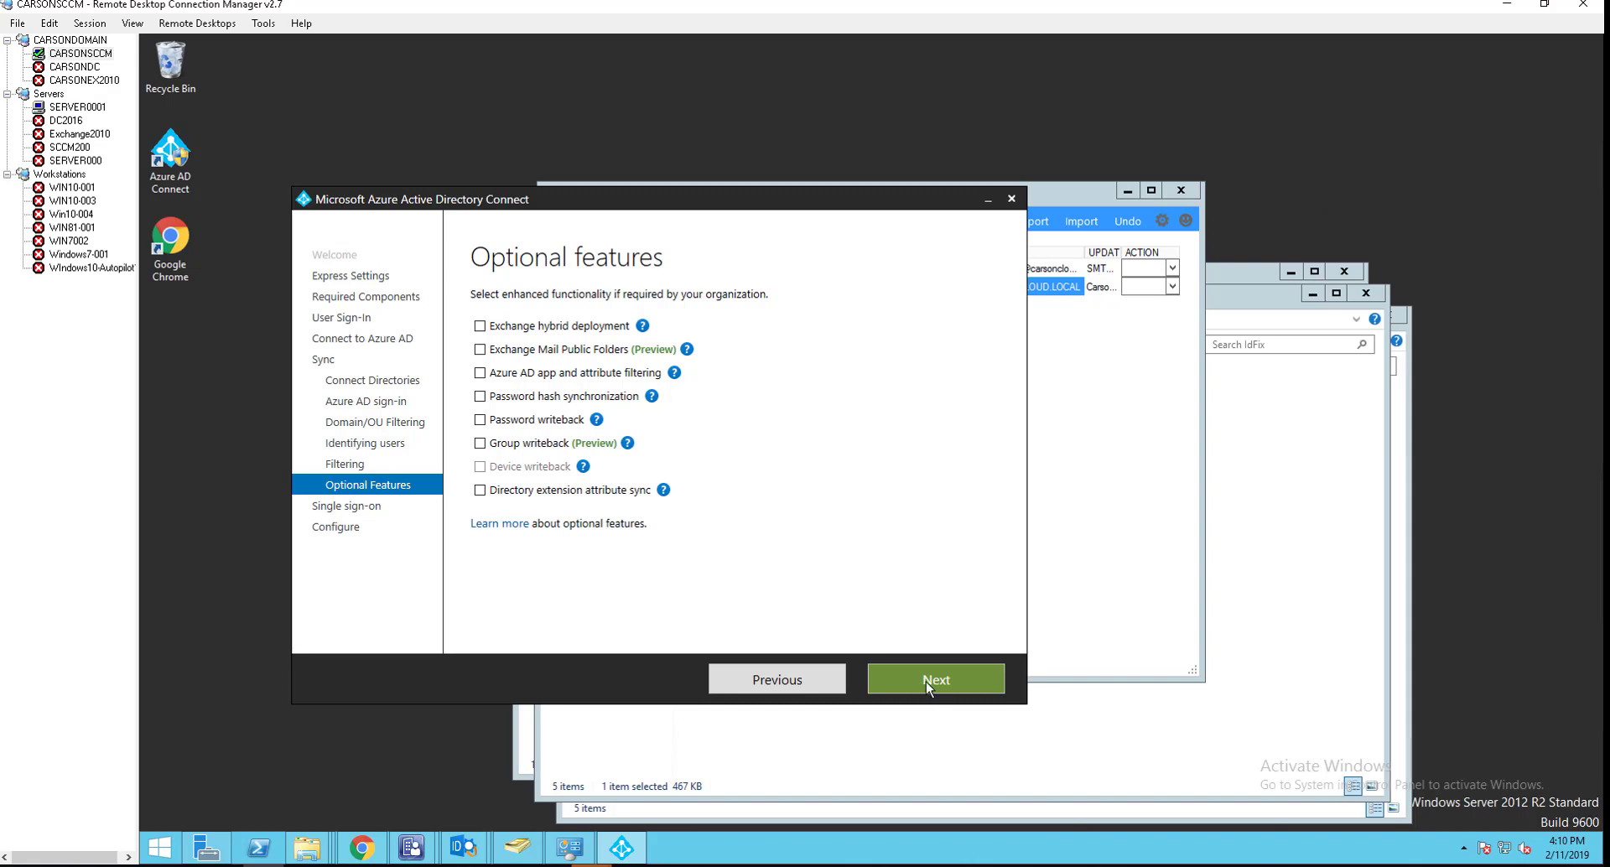
{"action": "mouse_move", "coordinate": [696, 383]}
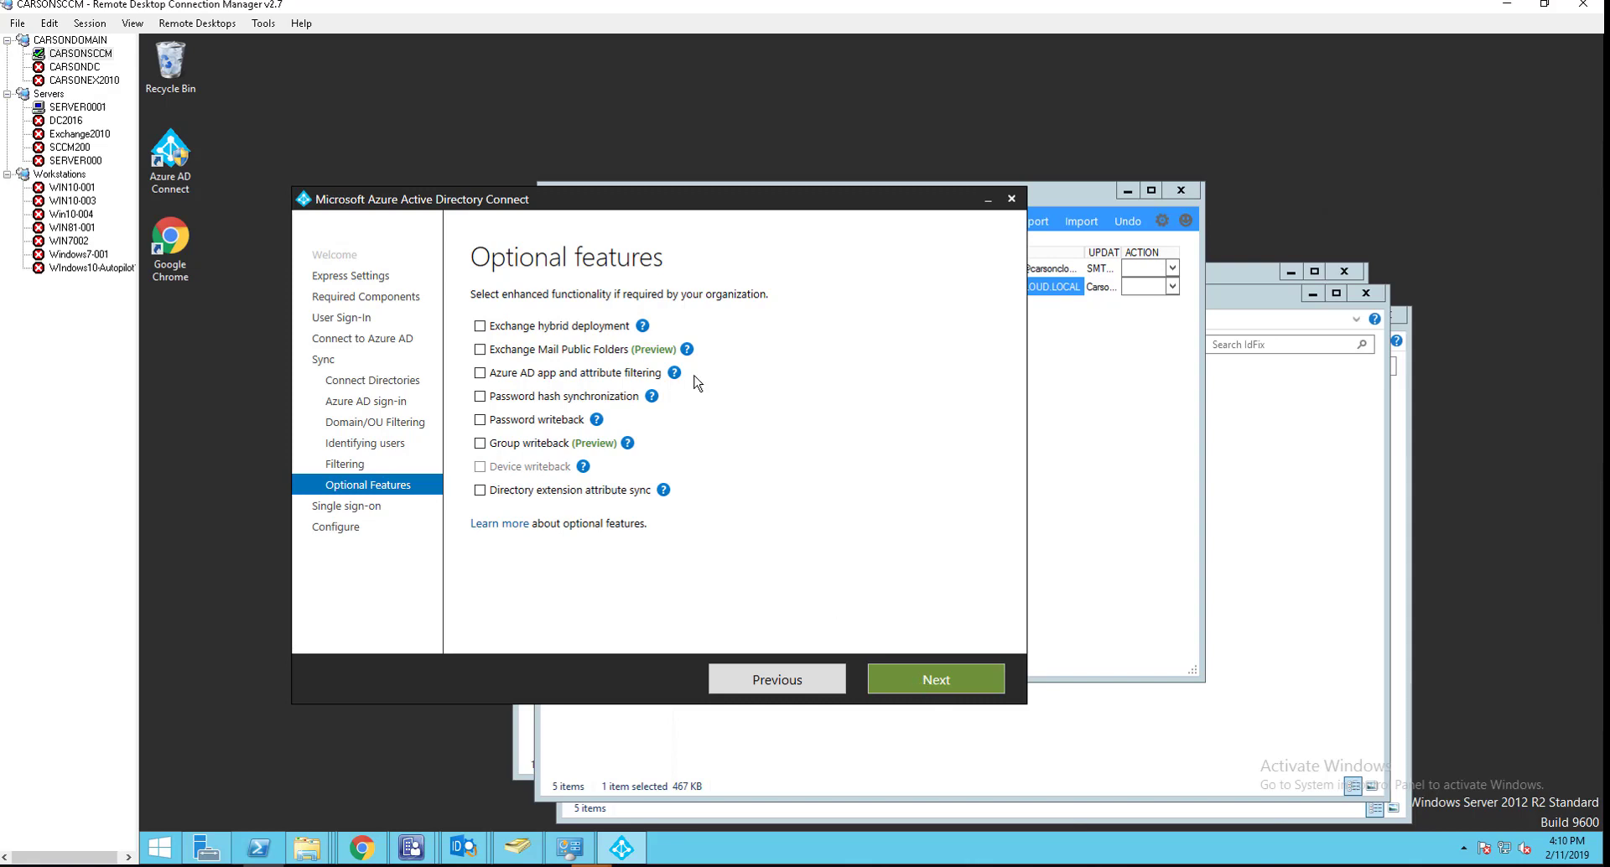
{"action": "left_click", "coordinate": [934, 679]}
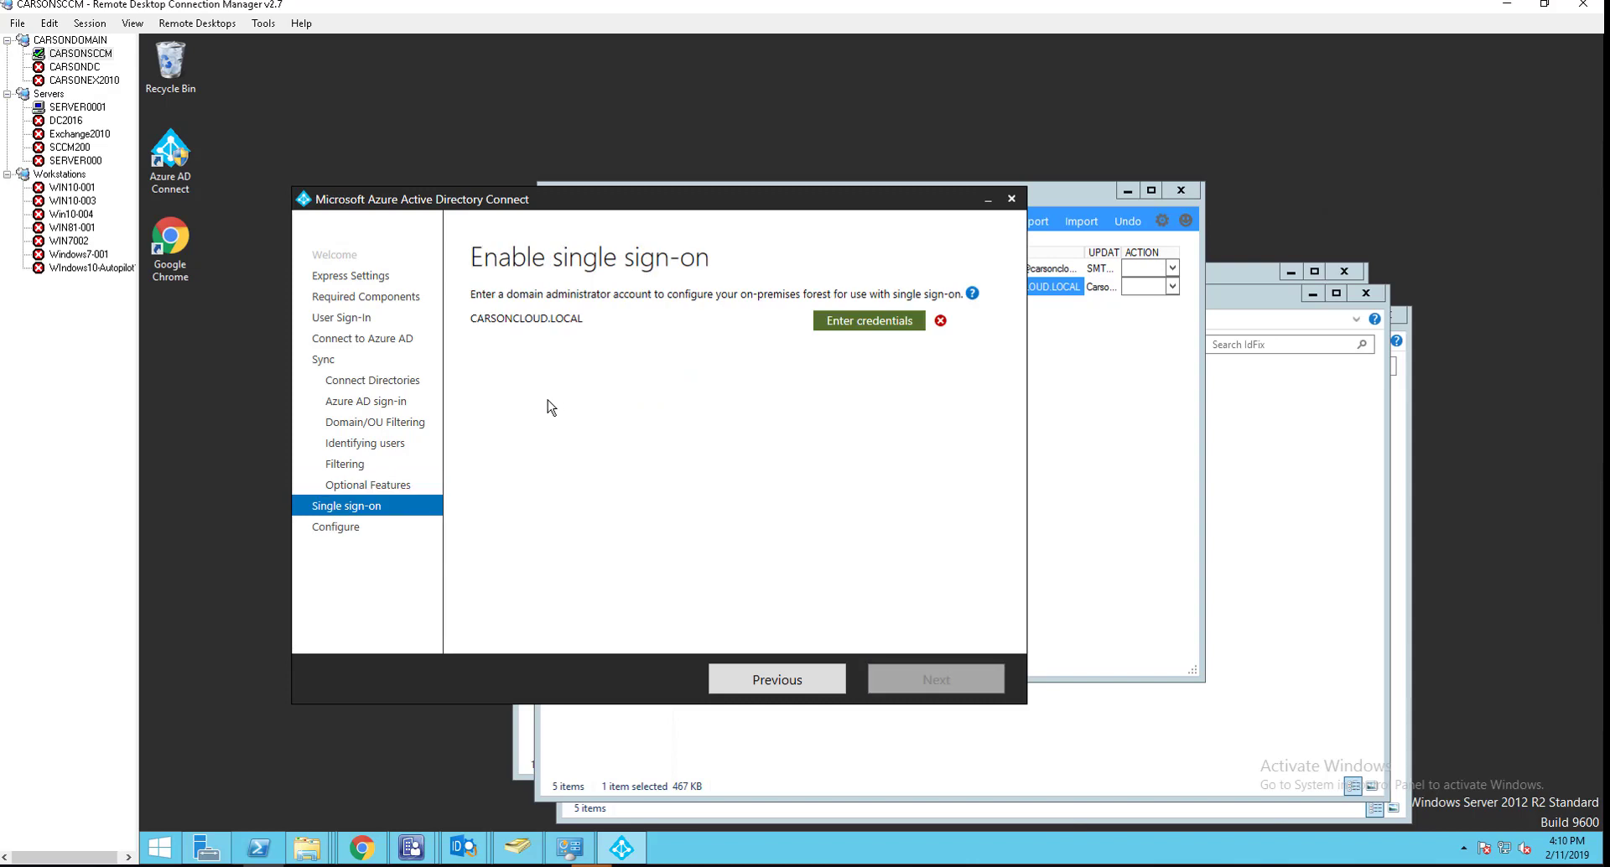
{"action": "mouse_move", "coordinate": [634, 344]}
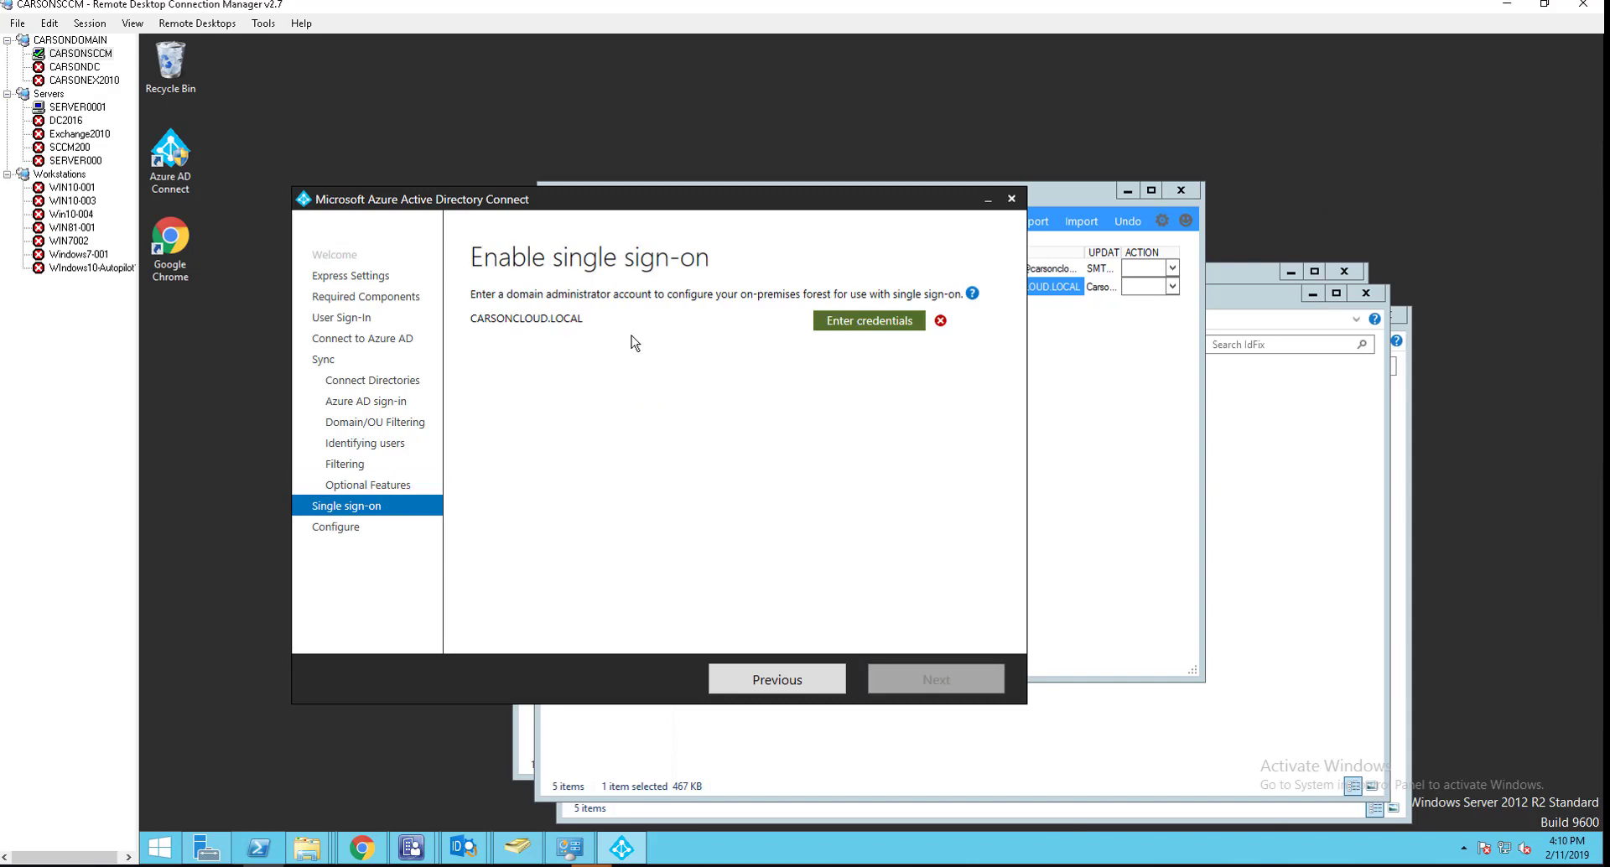
Step: Supply the carson domain administrator credentials for single sign-on and reach Ready to configure
{"action": "left_click", "coordinate": [867, 321]}
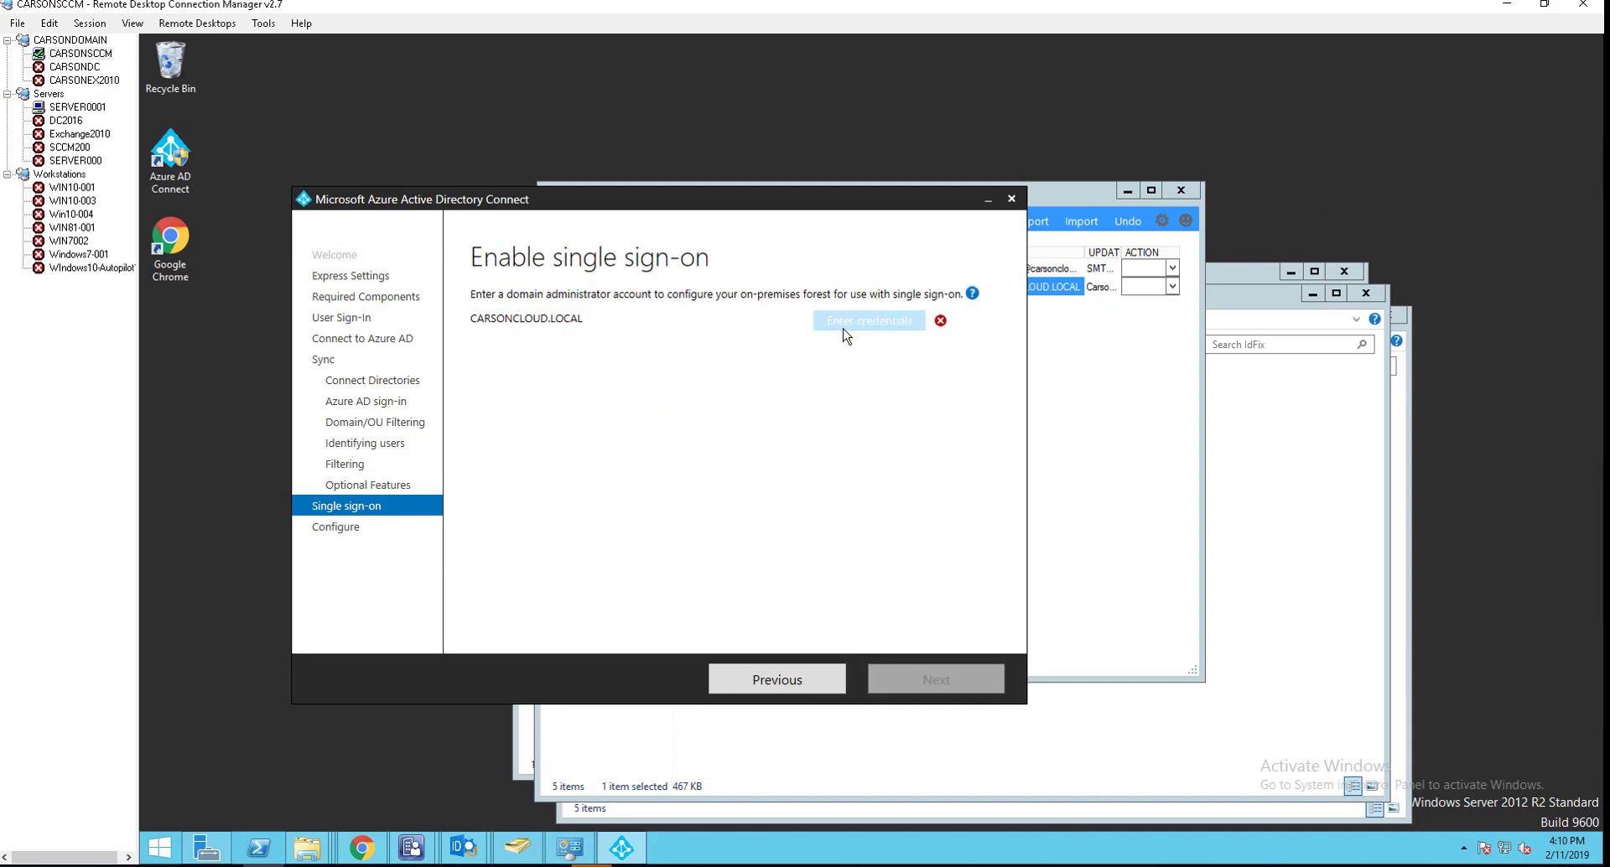
{"action": "left_click", "coordinate": [867, 320]}
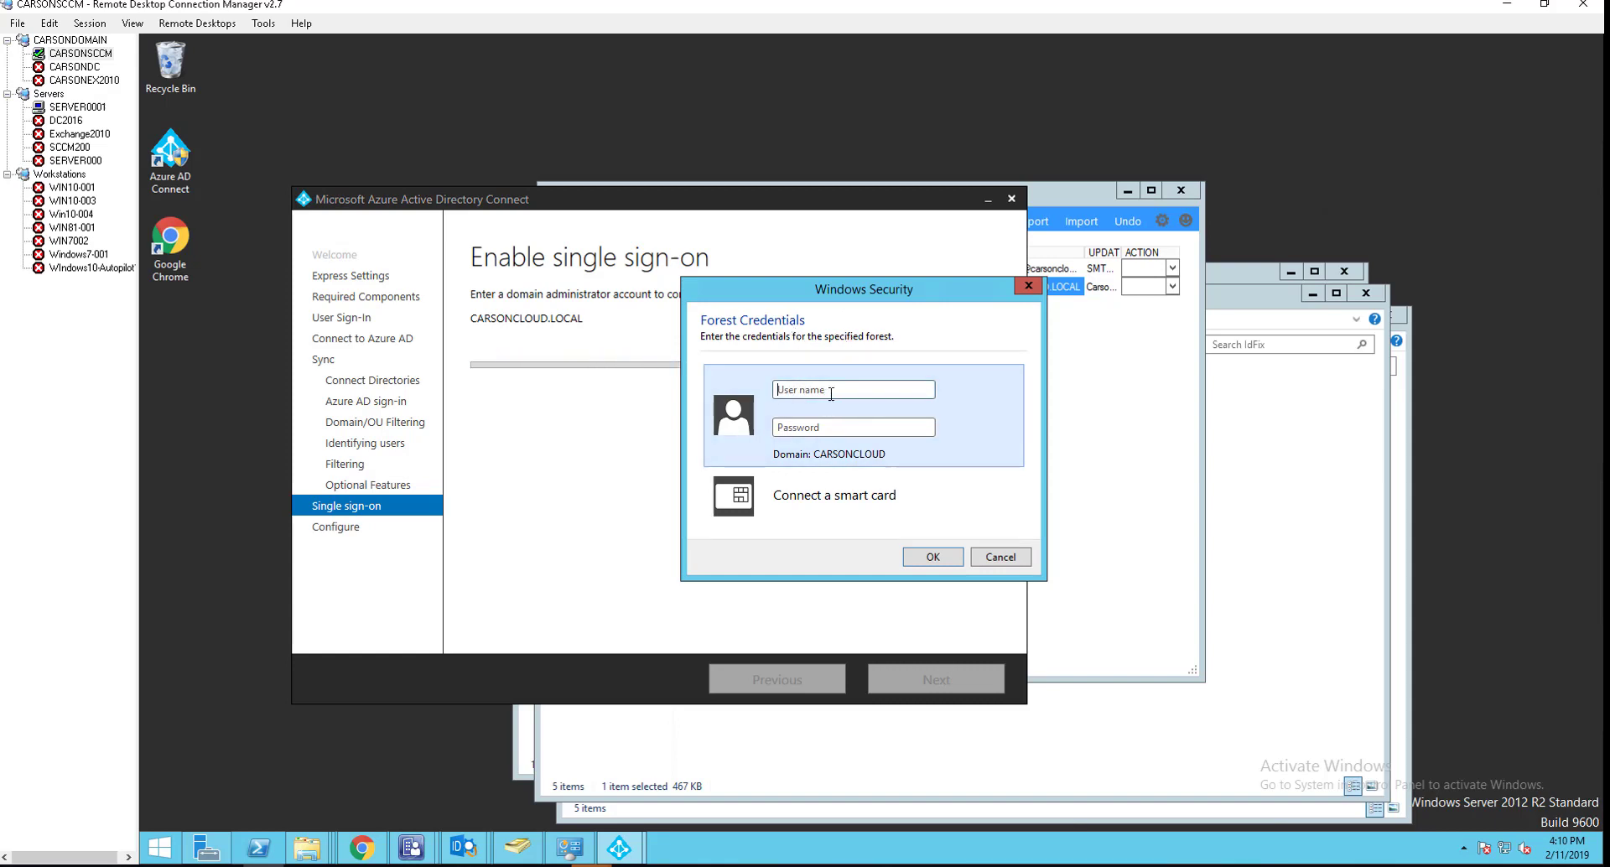
{"action": "type", "text": "cars"}
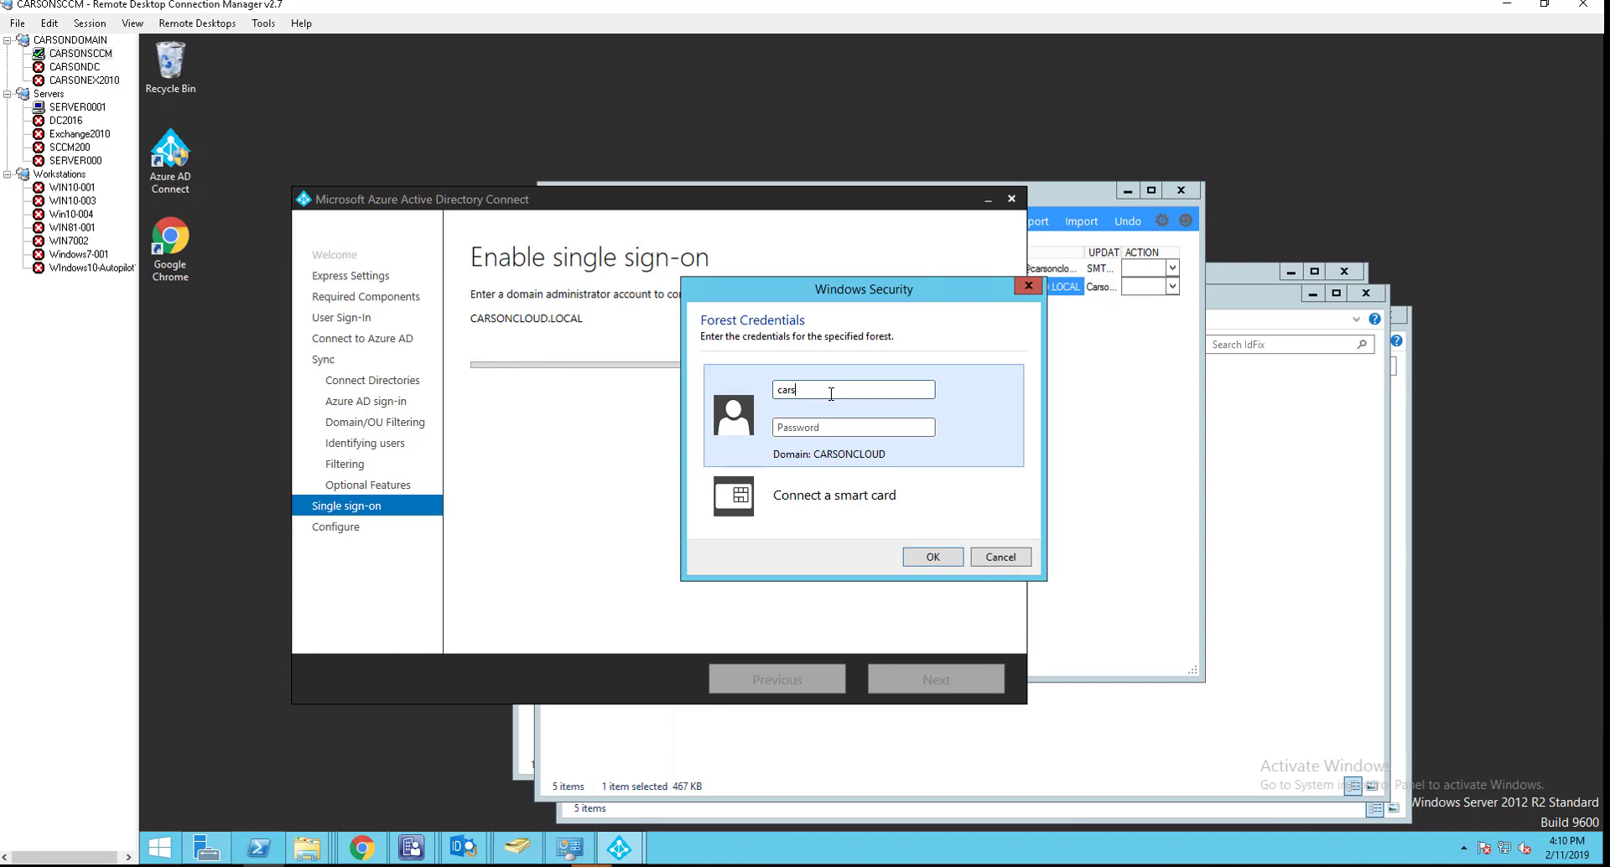
{"action": "type", "text": "on"}
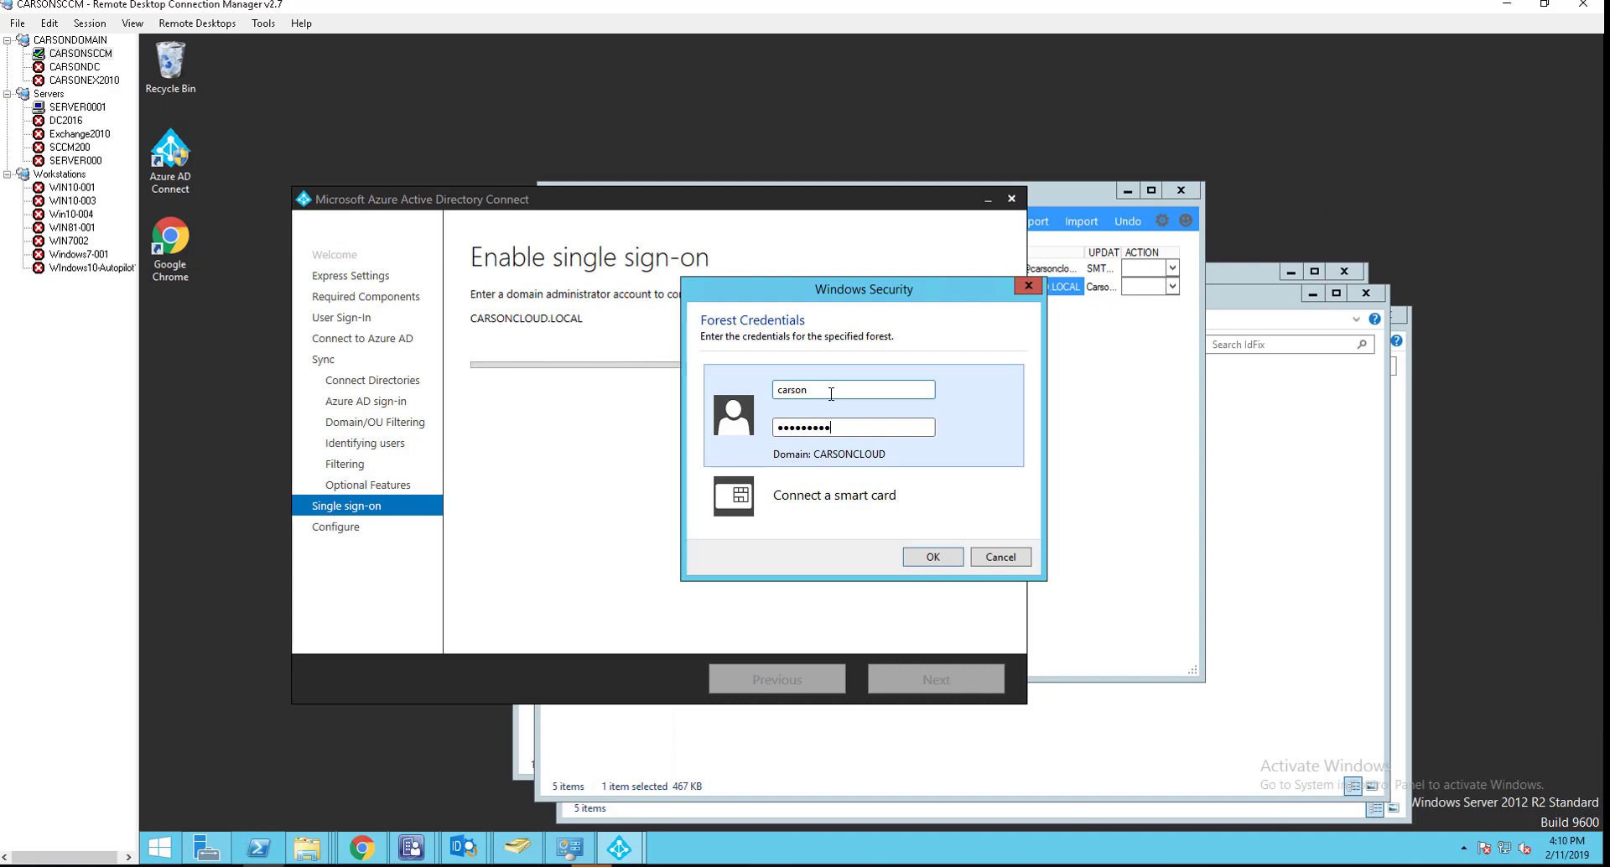
{"action": "left_click", "coordinate": [930, 555]}
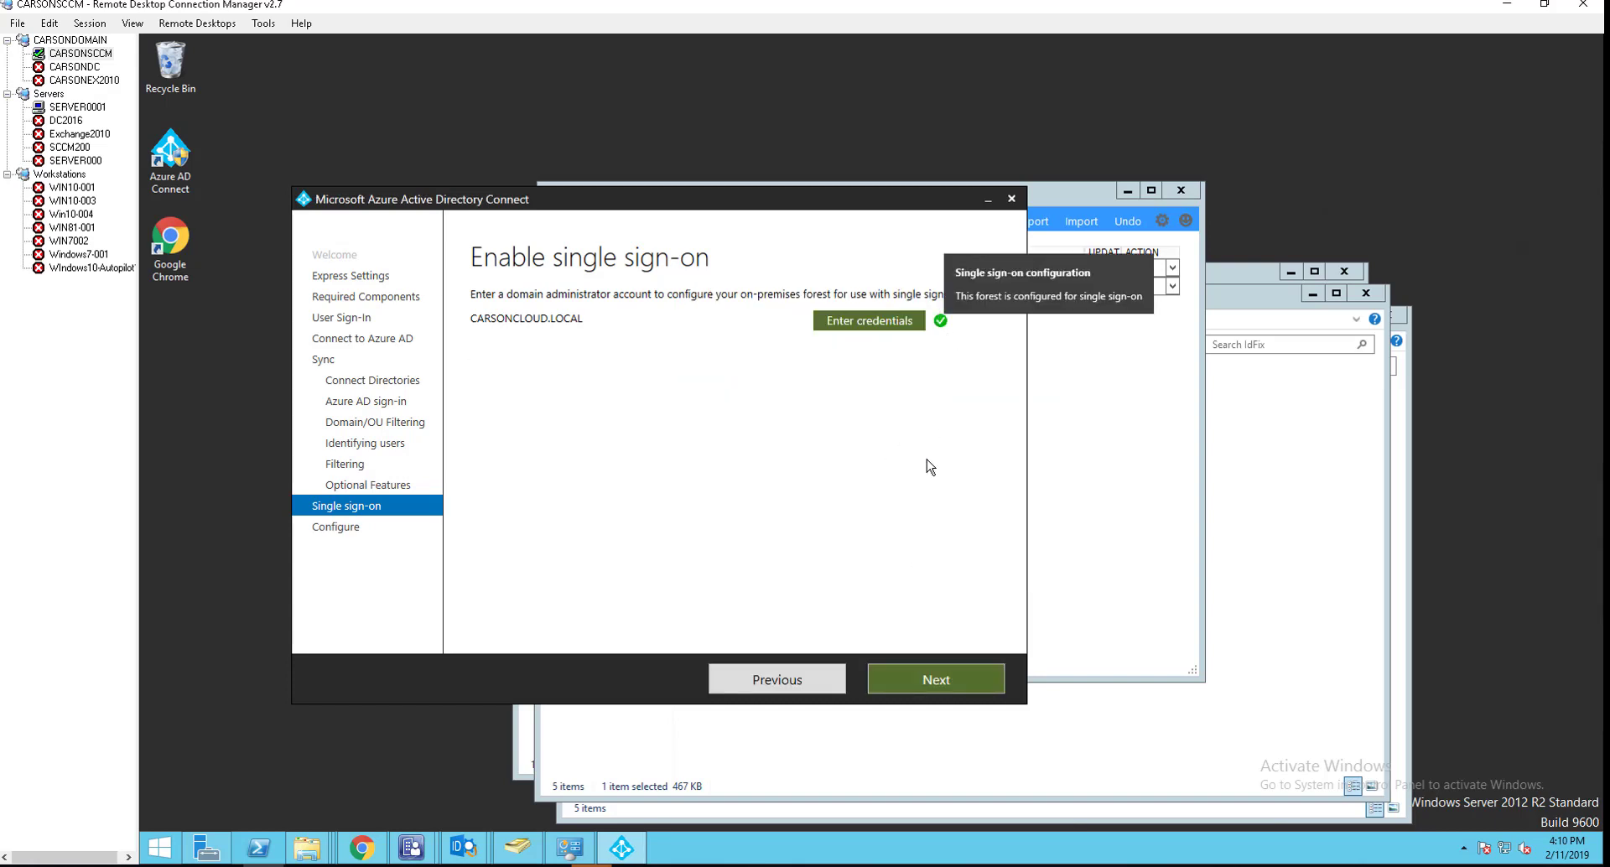
{"action": "left_click", "coordinate": [934, 679]}
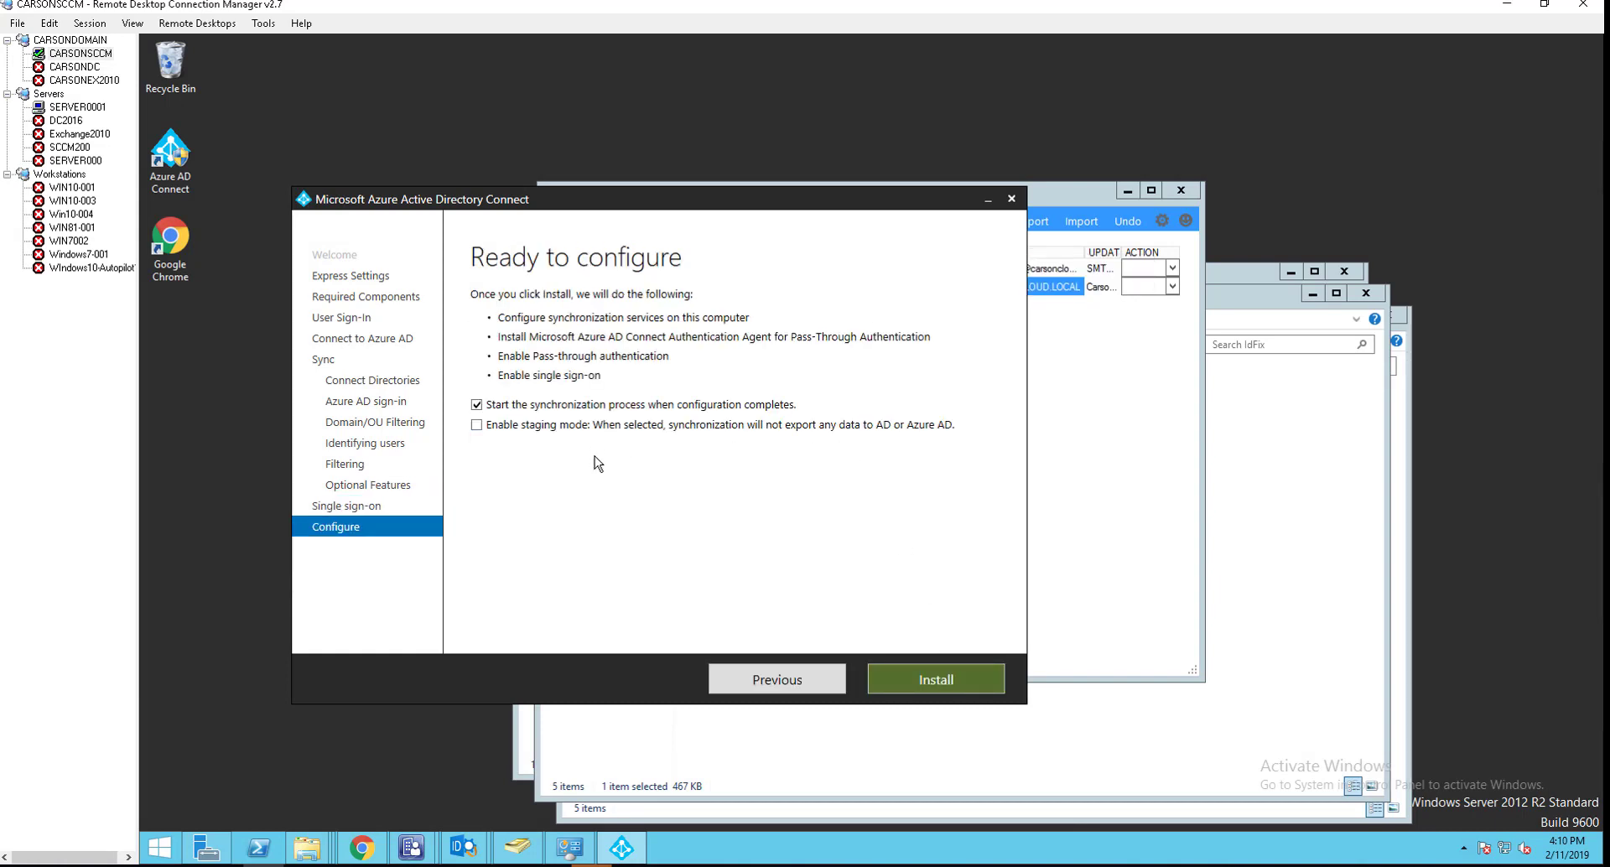
{"action": "mouse_move", "coordinate": [663, 363]}
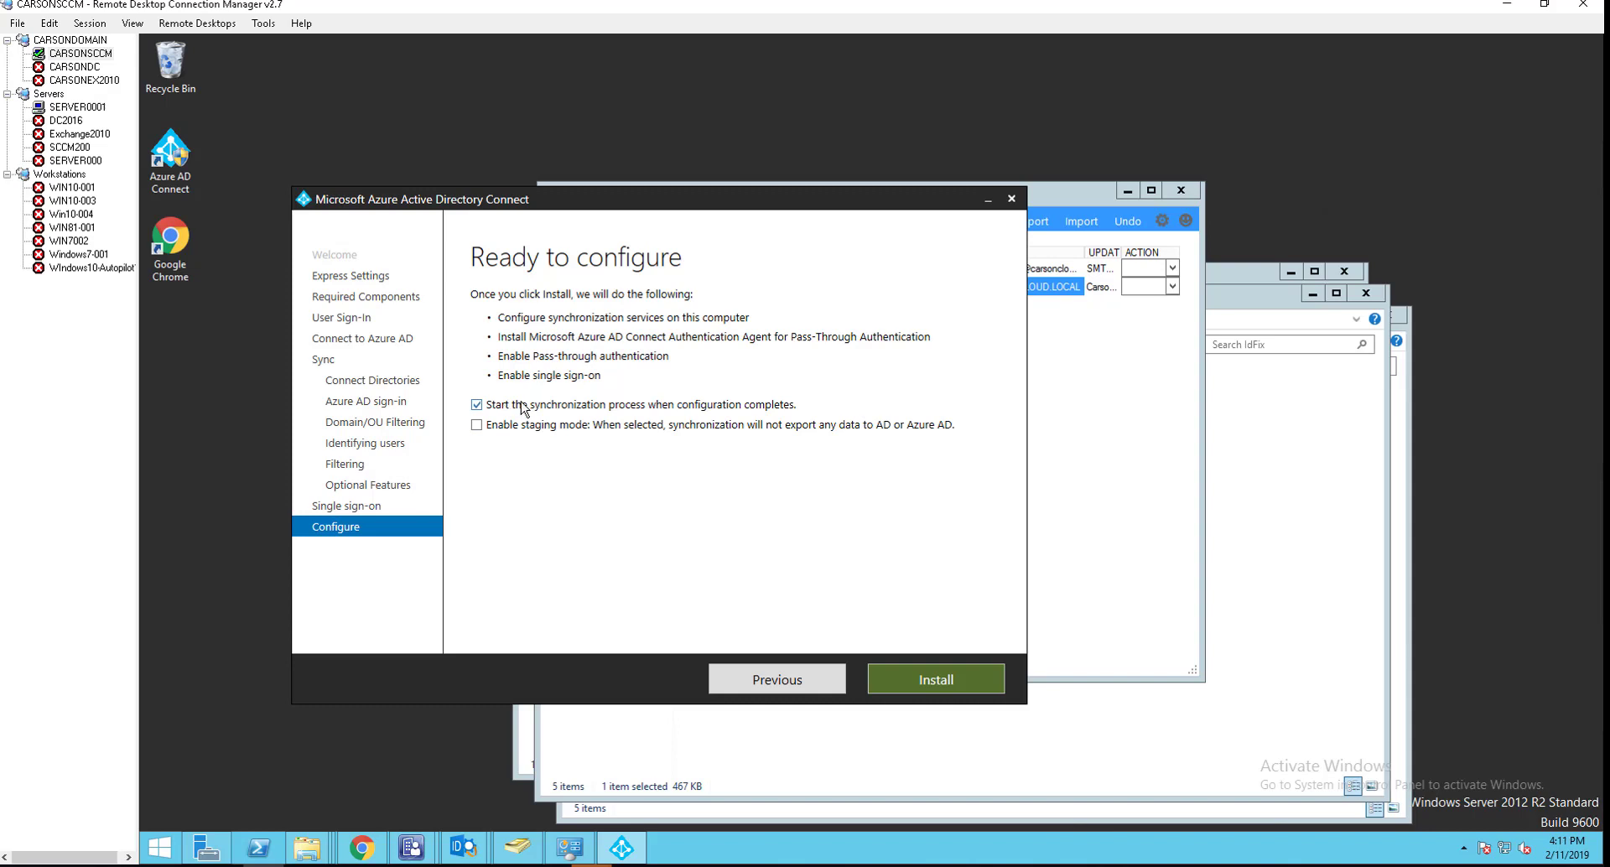
{"action": "mouse_move", "coordinate": [935, 679]}
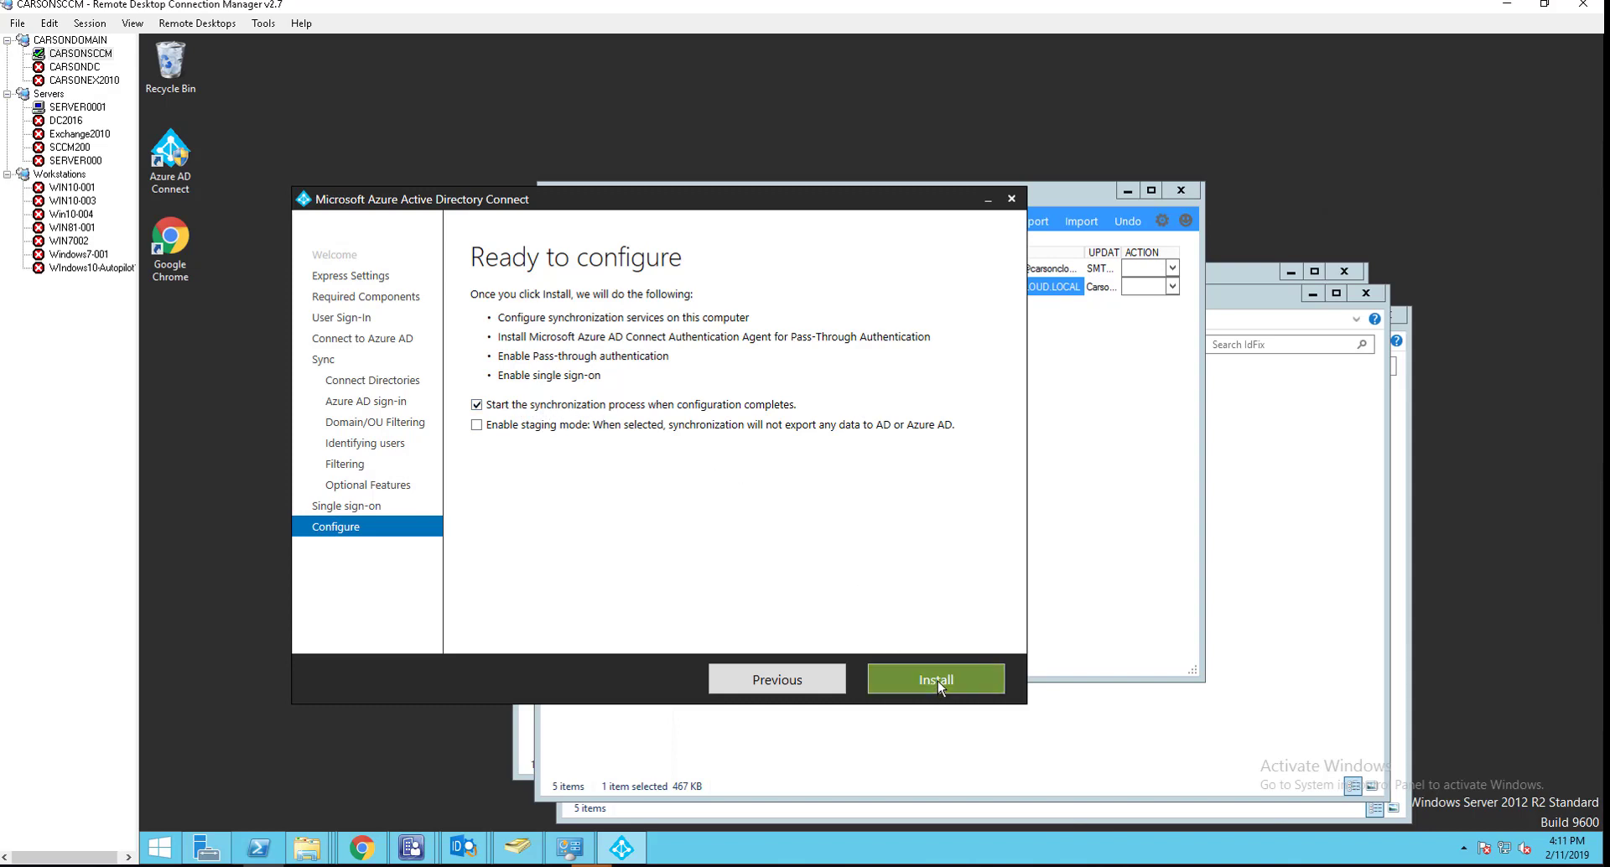
Step: Install the configuration with 'Start the synchronization process' left checked
{"action": "left_click", "coordinate": [934, 679]}
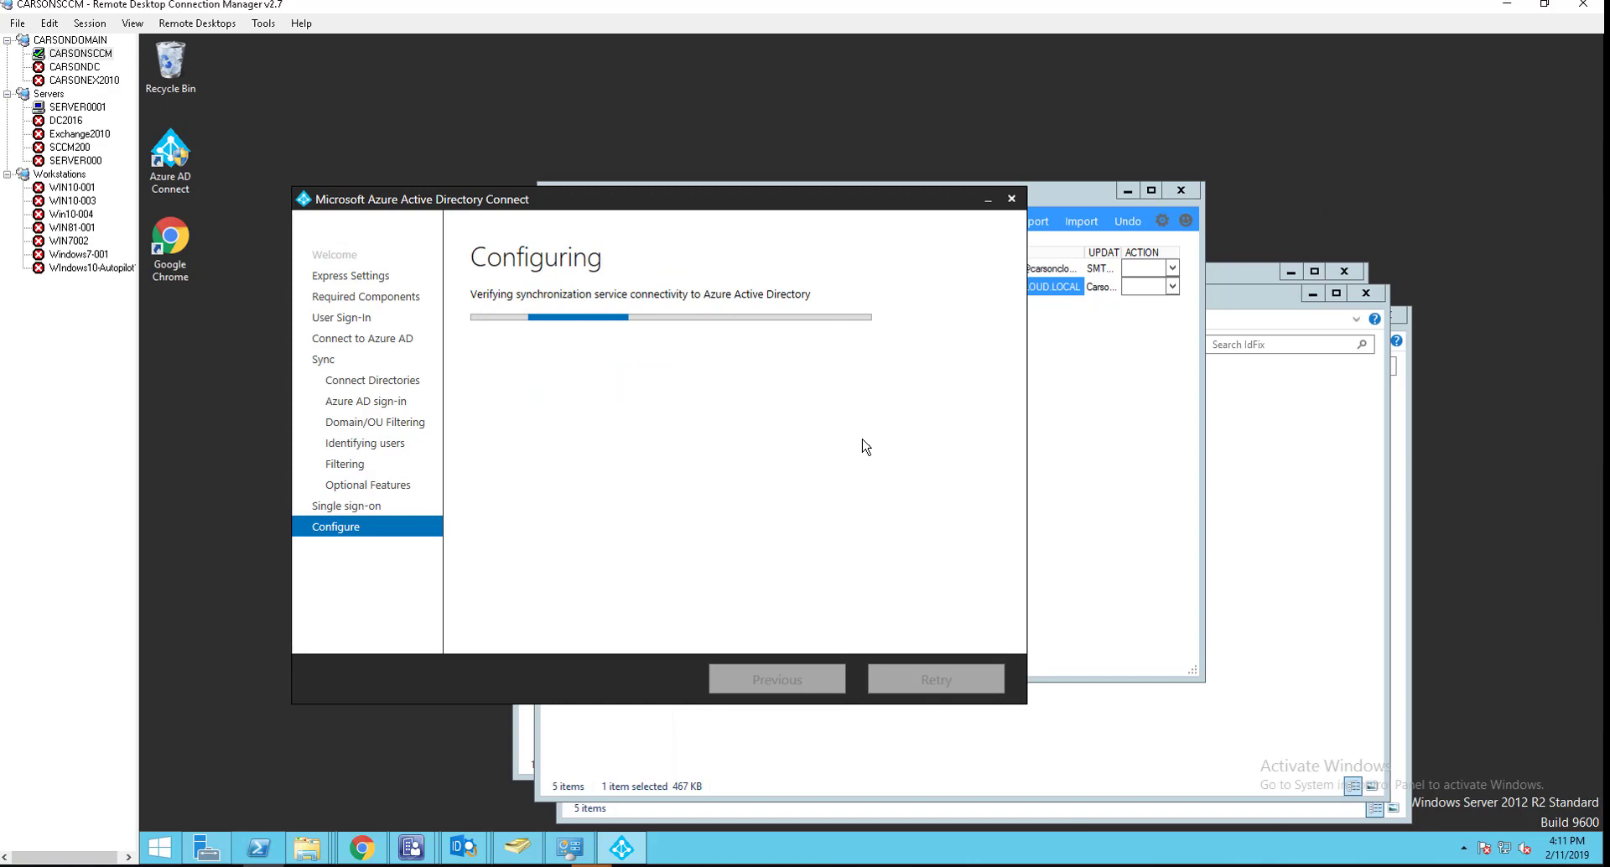
{"action": "mouse_move", "coordinate": [872, 446]}
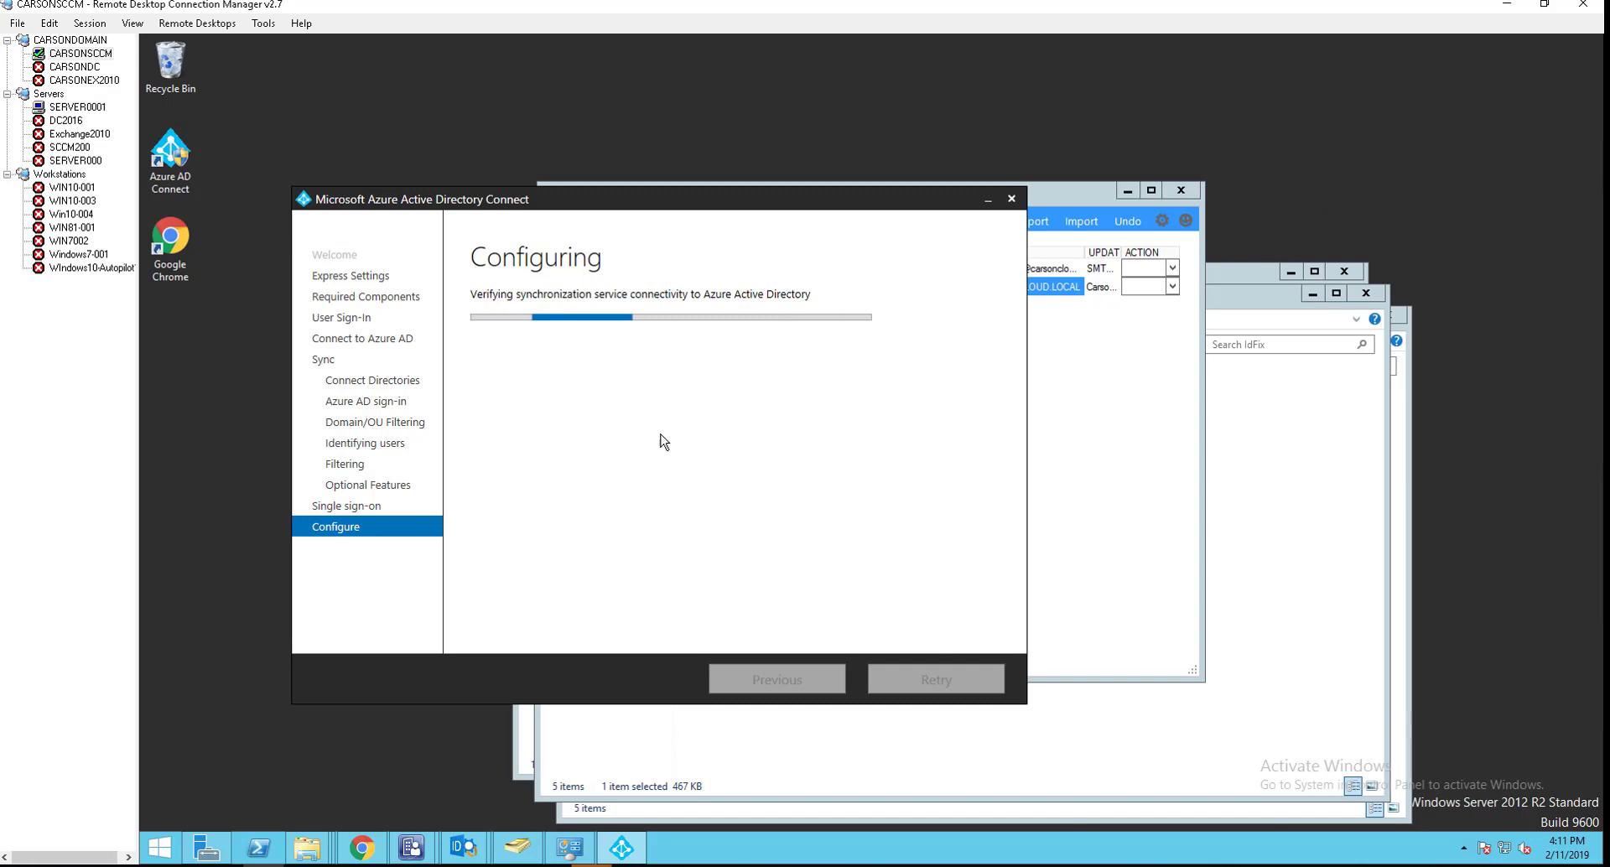
{"action": "mouse_move", "coordinate": [634, 449]}
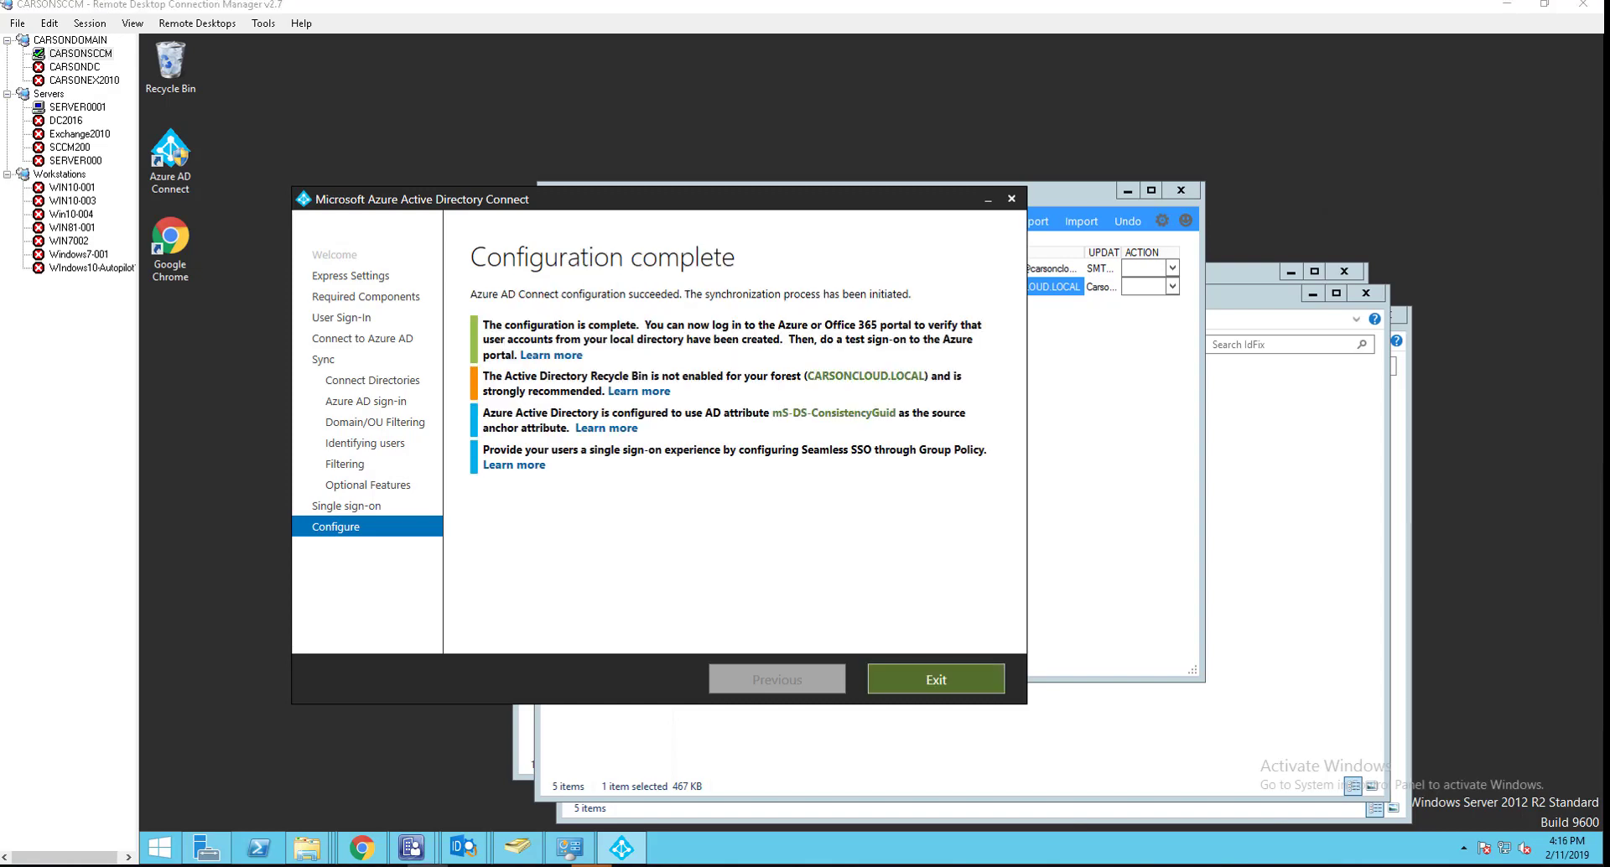
{"action": "mouse_move", "coordinate": [861, 592]}
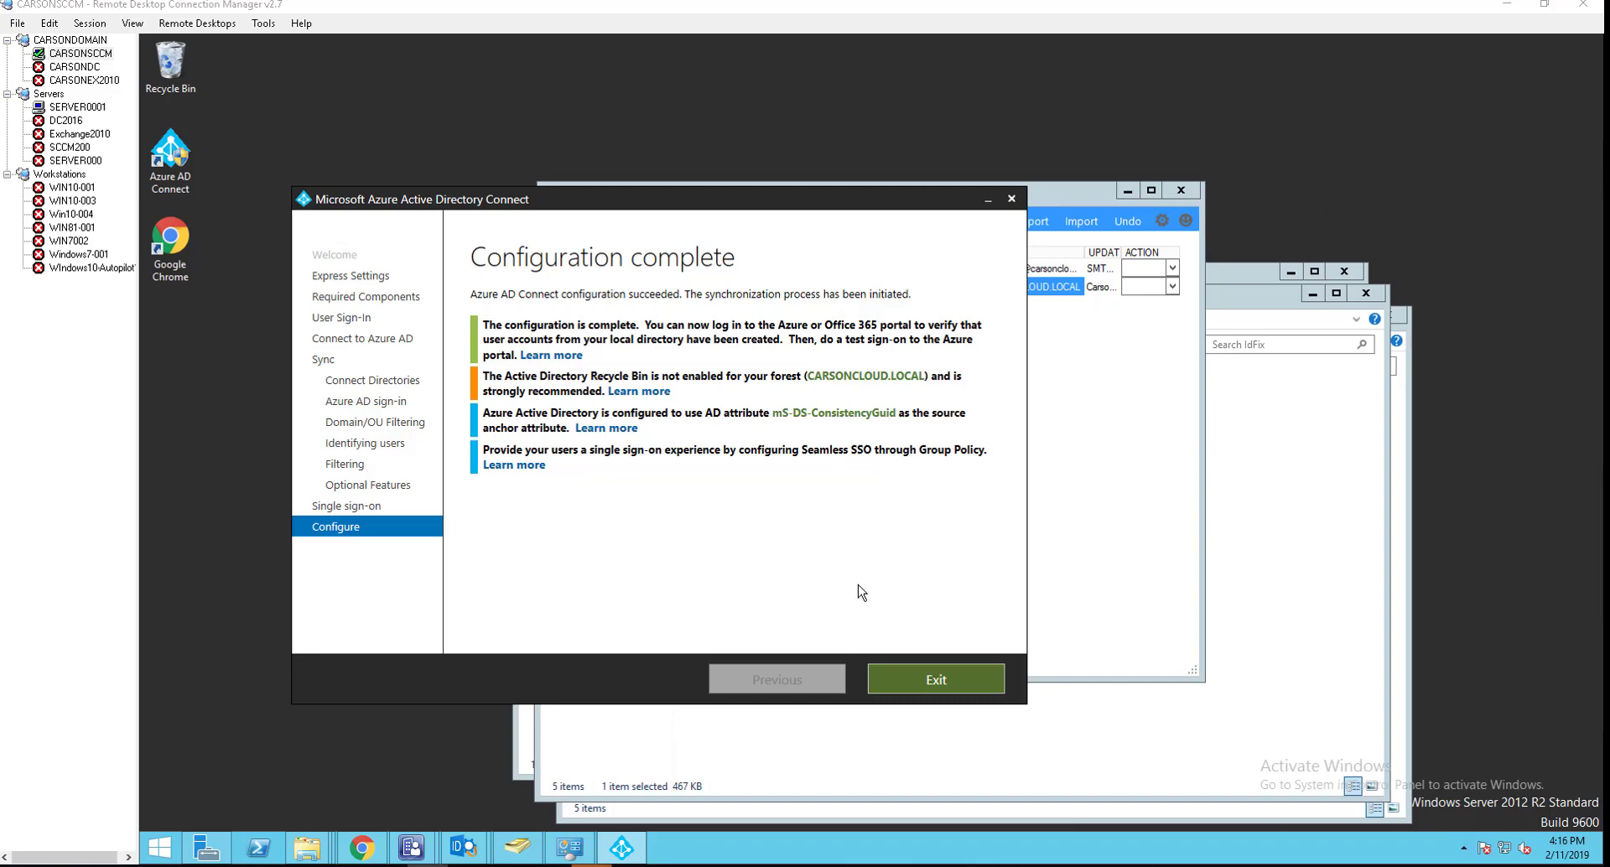
{"action": "mouse_move", "coordinate": [880, 624]}
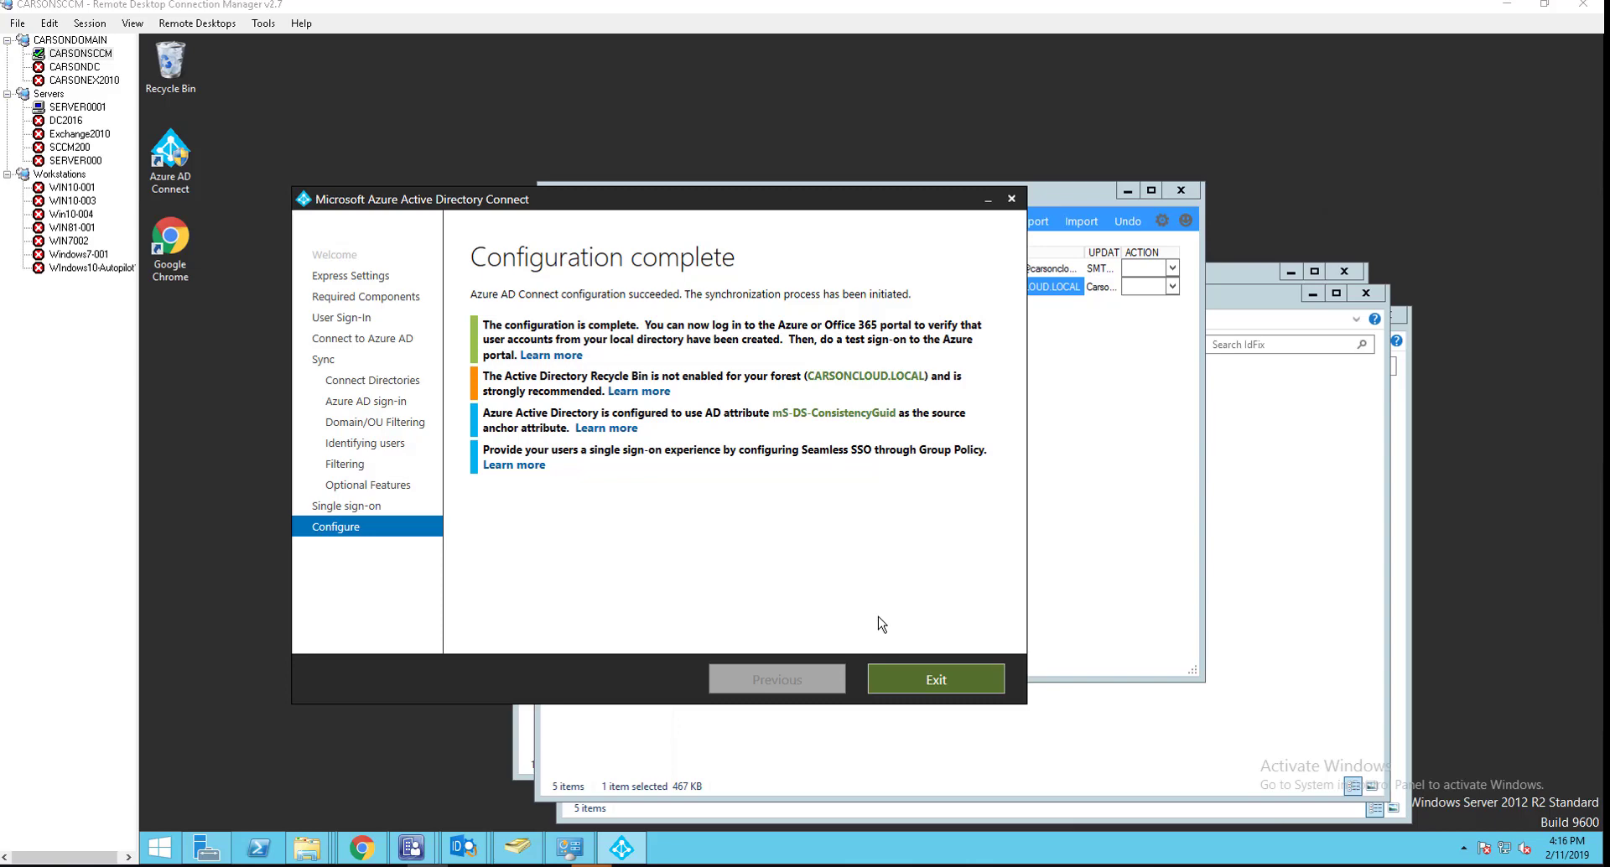
{"action": "mouse_move", "coordinate": [934, 692]}
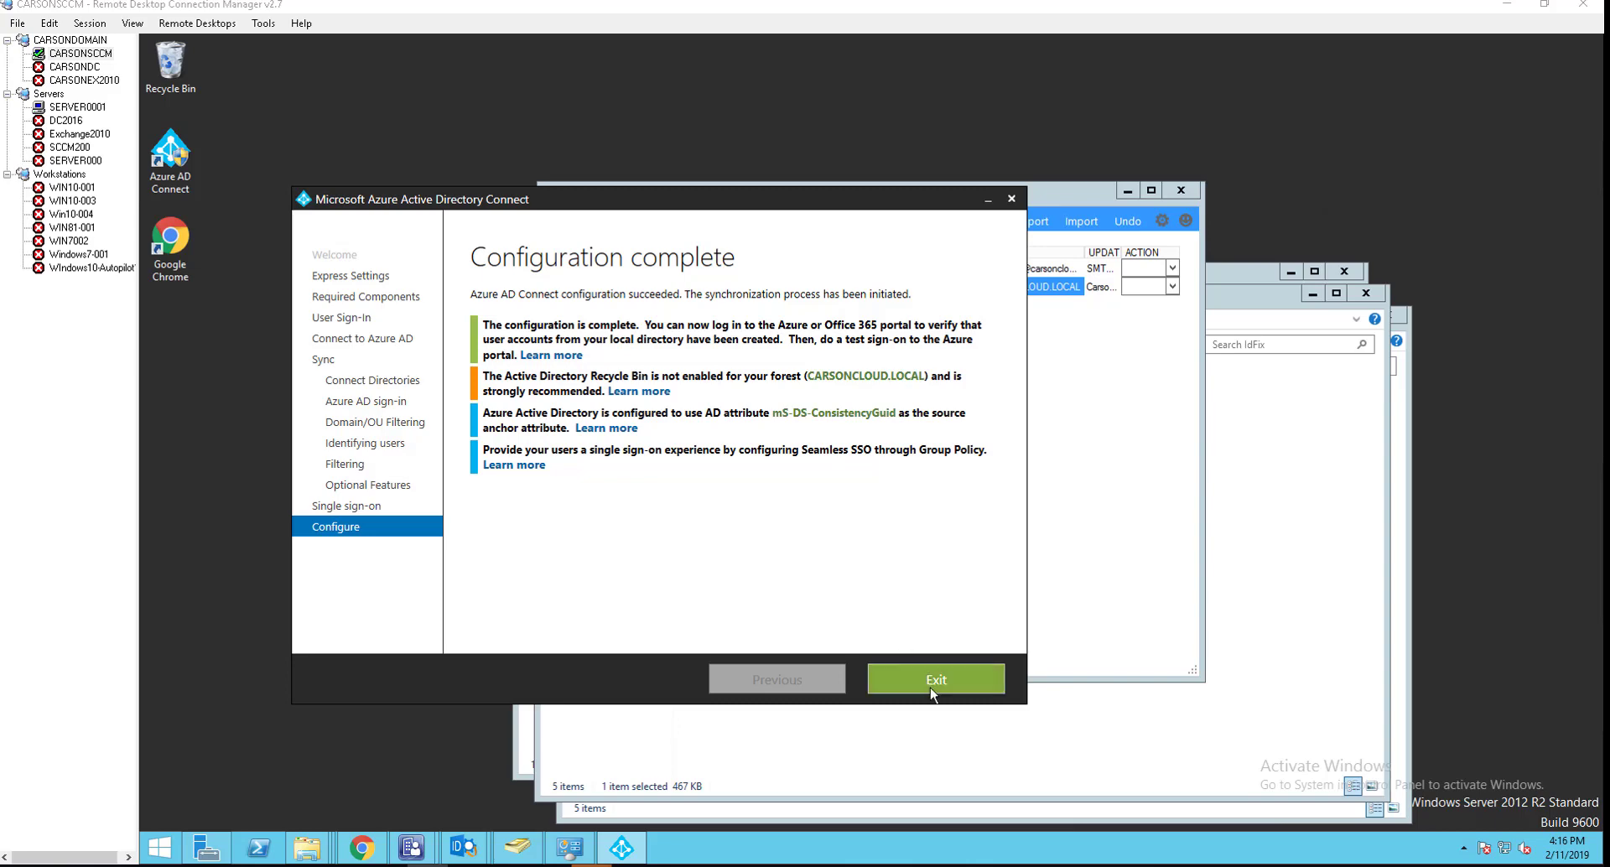
Step: Exit the wizard from the Configuration complete page
{"action": "left_click", "coordinate": [934, 679]}
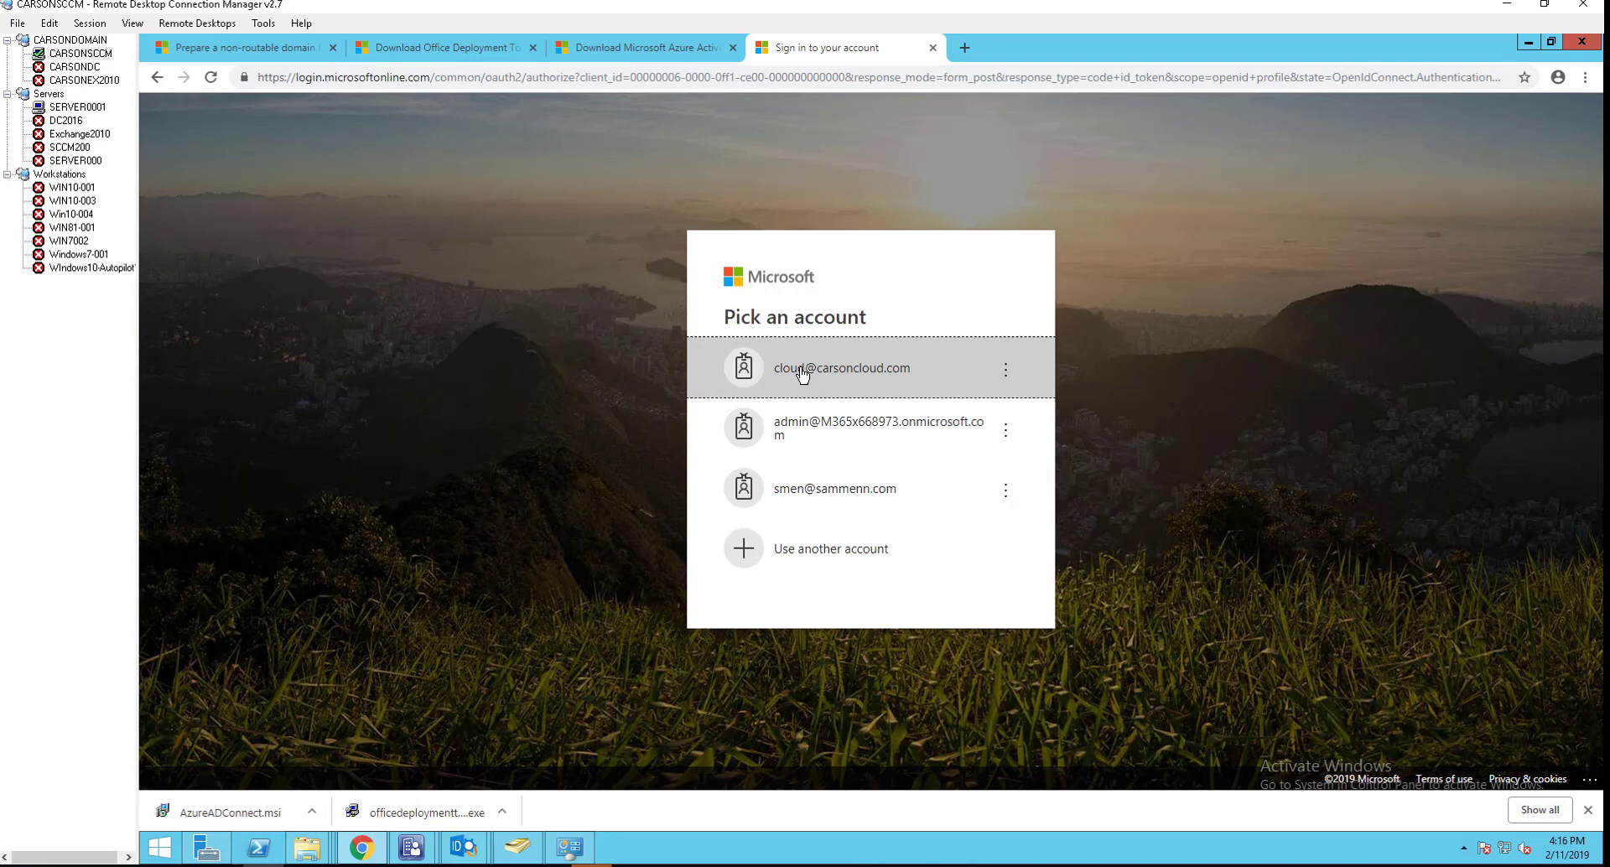
Step: Sign in with the cloud tenant account and dismiss the admin center feedback survey
{"action": "left_click", "coordinate": [842, 367]}
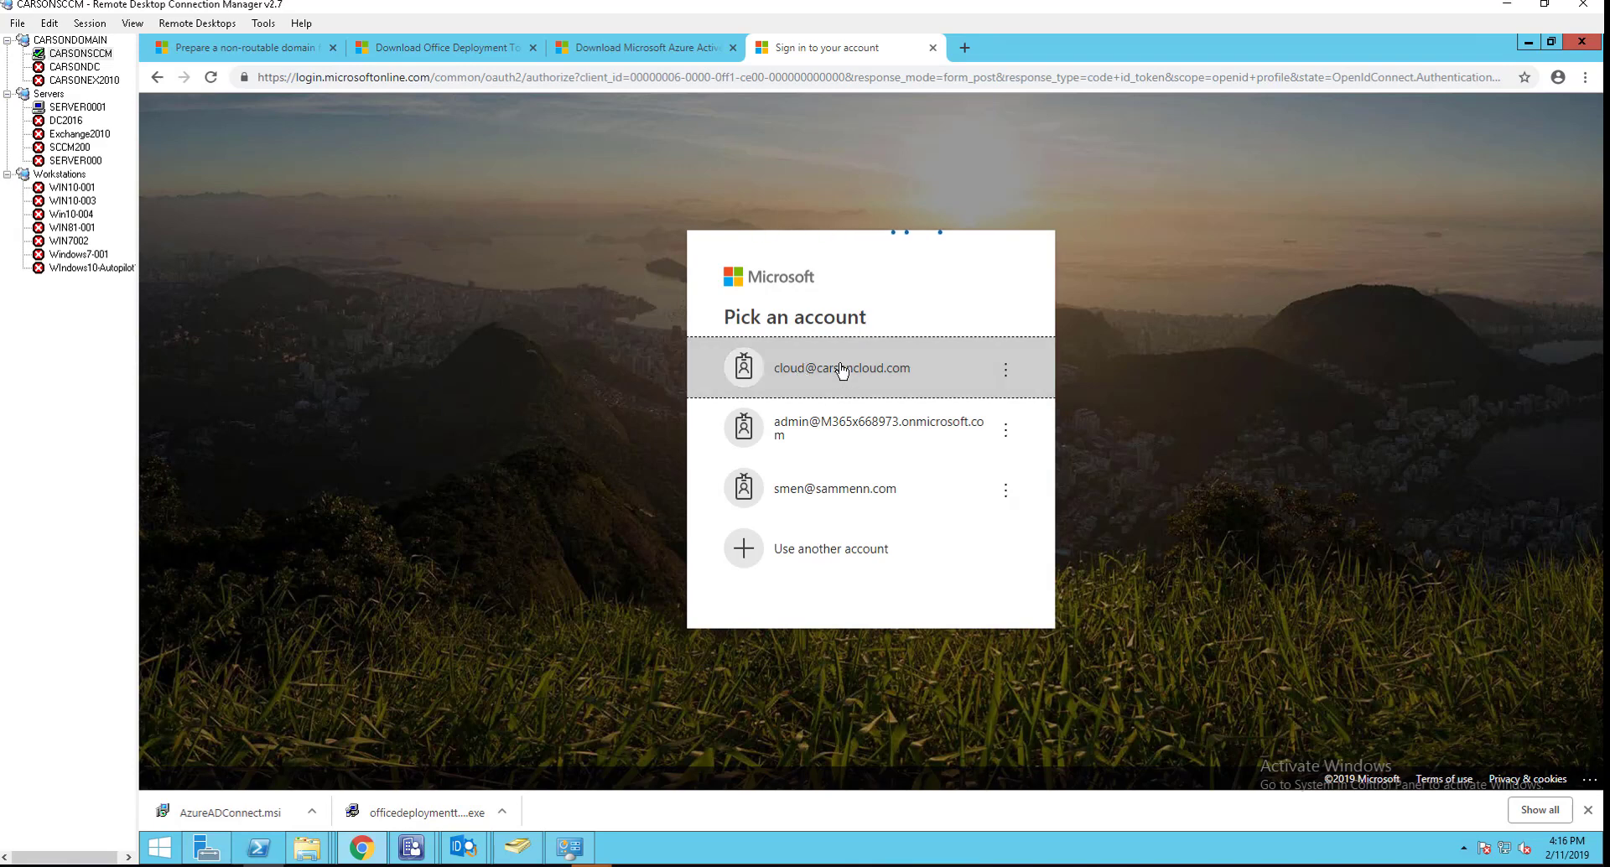
{"action": "left_click", "coordinate": [840, 367]}
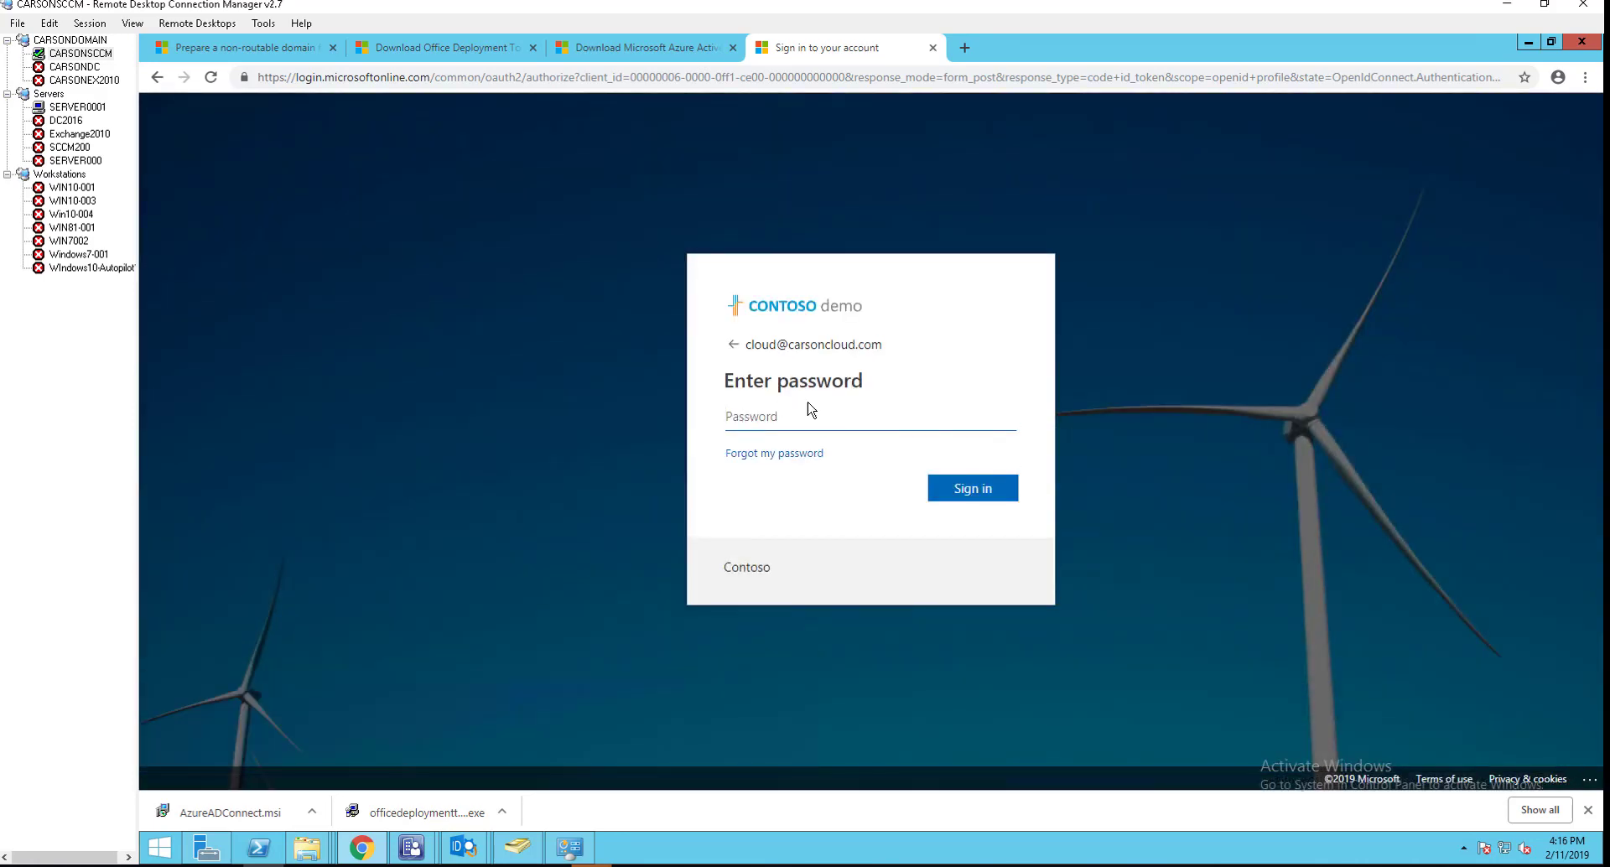
{"action": "type", "text": "••"}
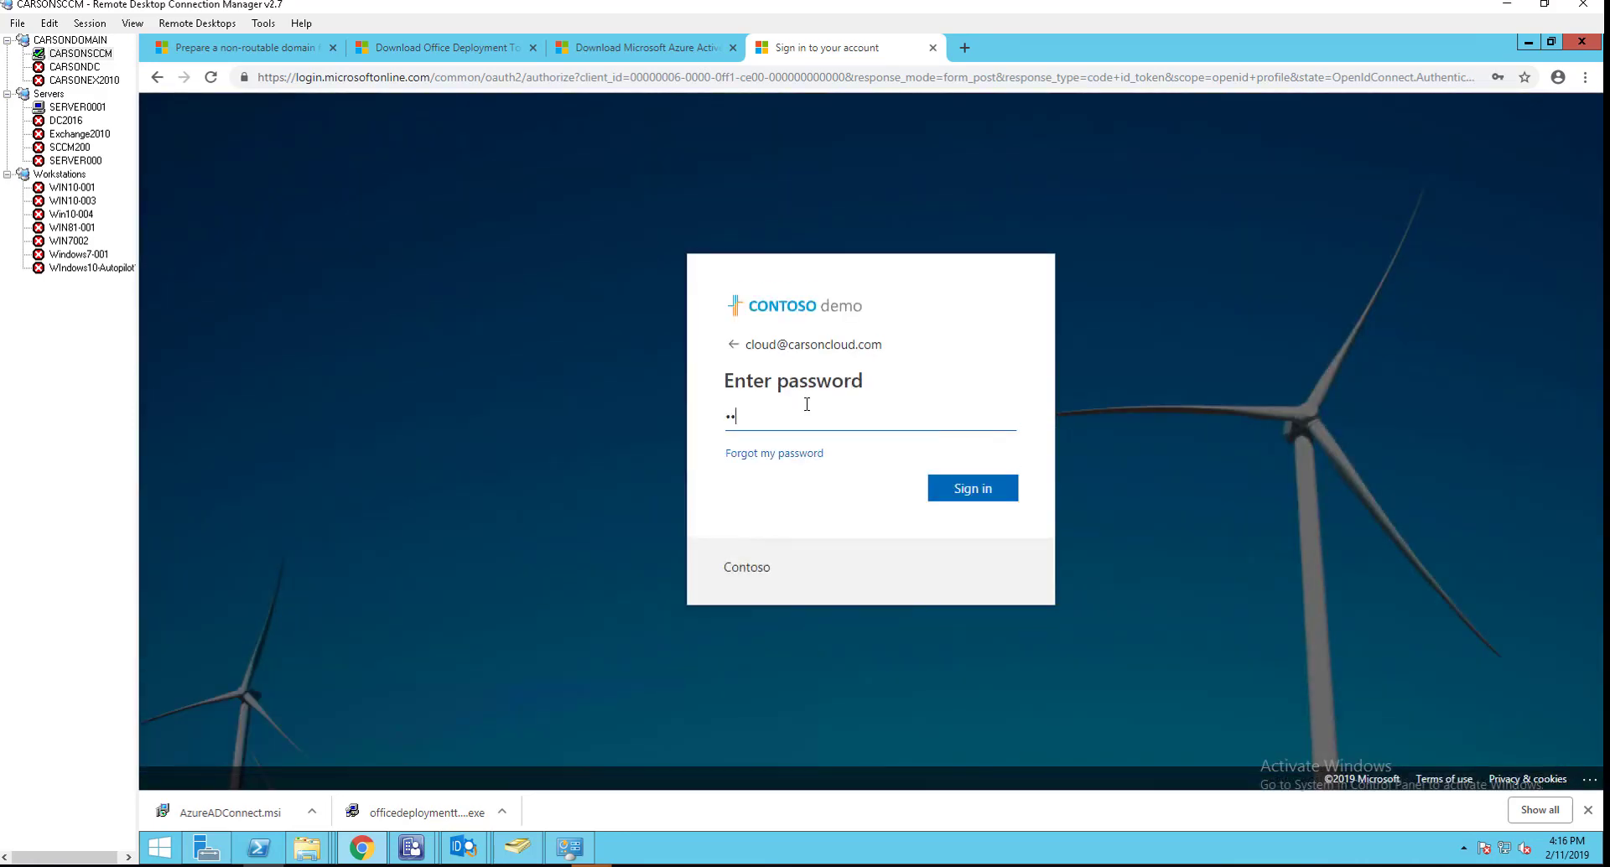
{"action": "type", "text": "password"}
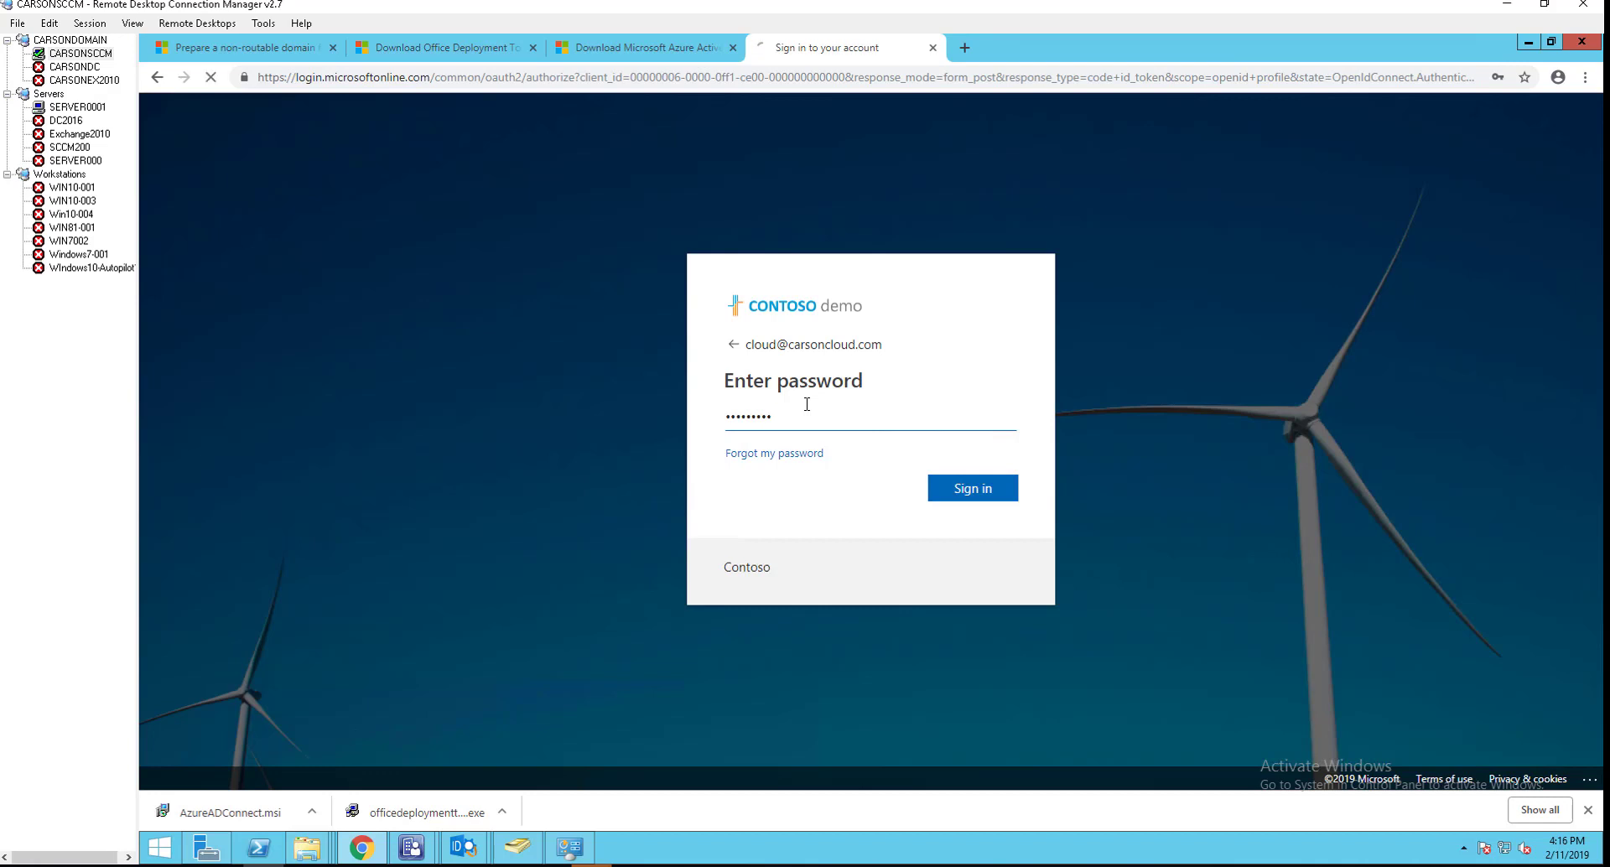
{"action": "left_click", "coordinate": [971, 486]}
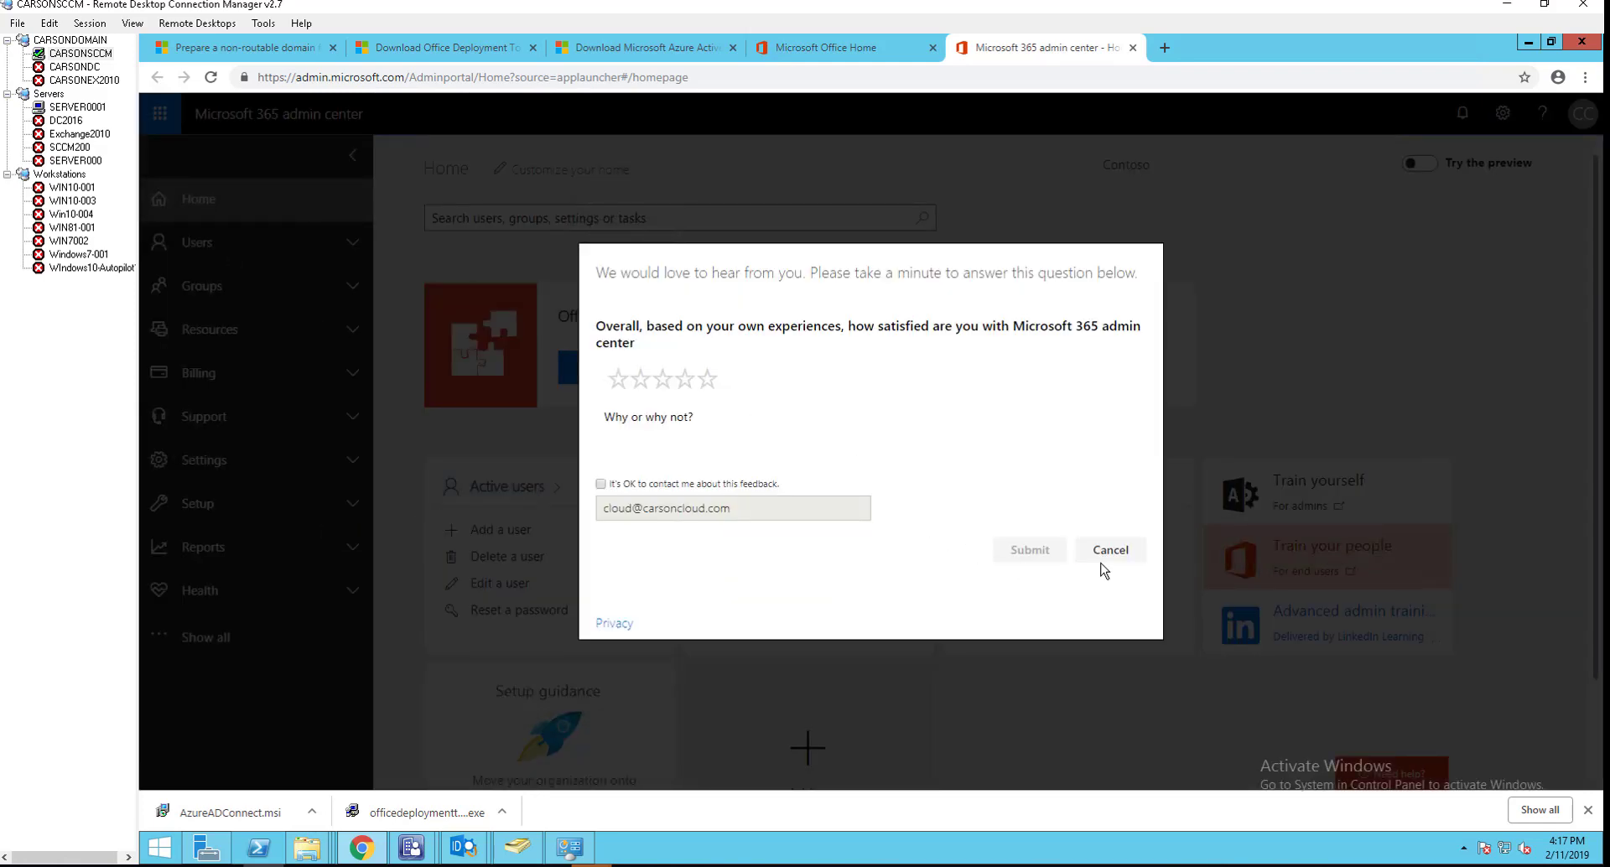
{"action": "left_click", "coordinate": [1108, 550]}
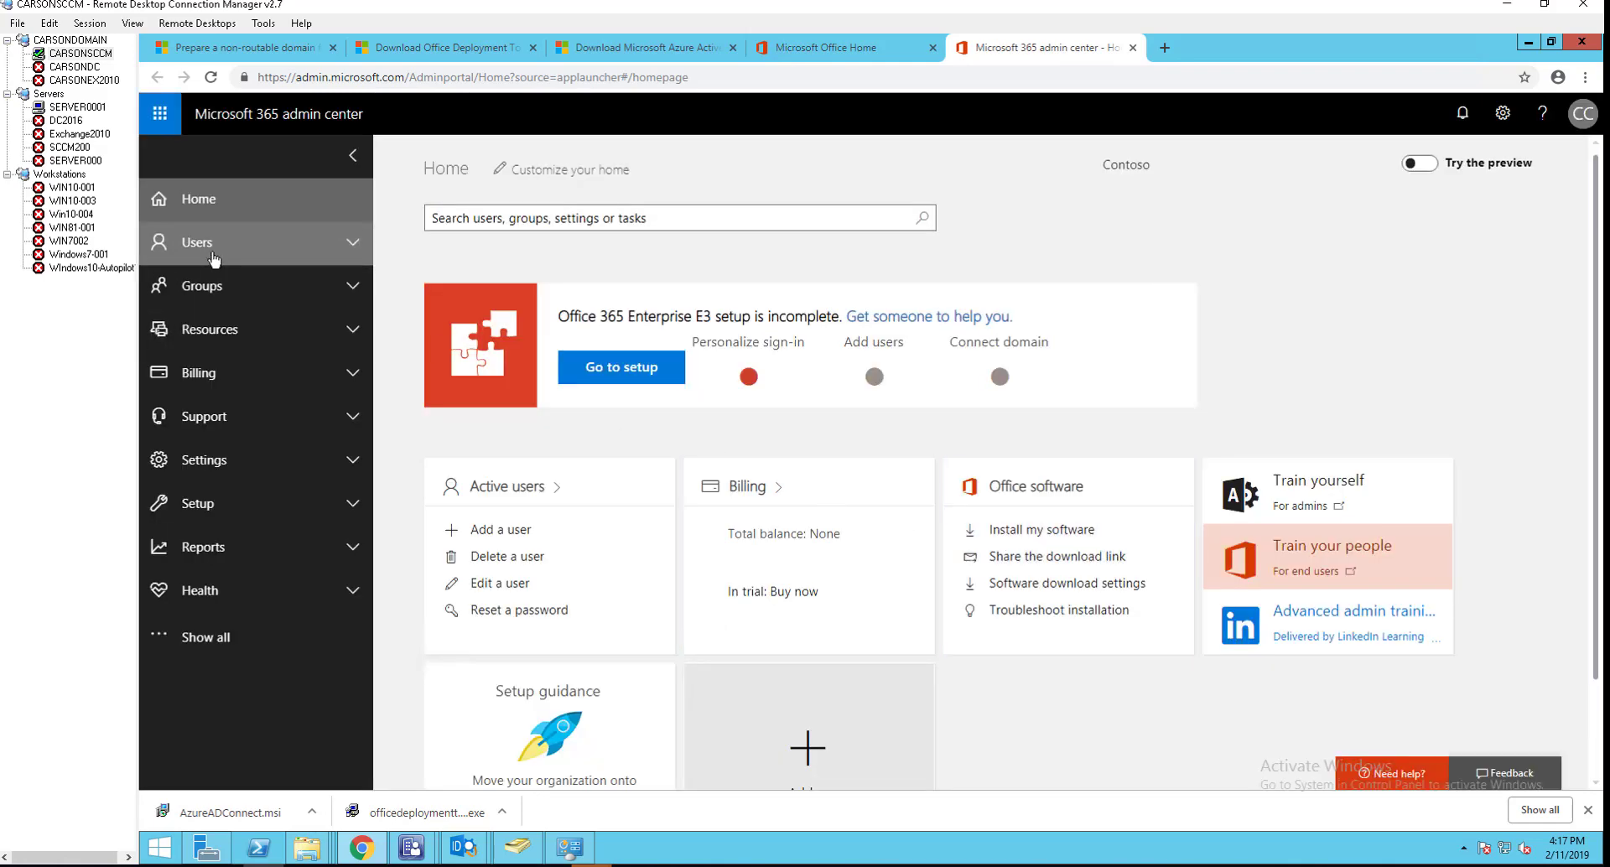
{"action": "left_click", "coordinate": [196, 244]}
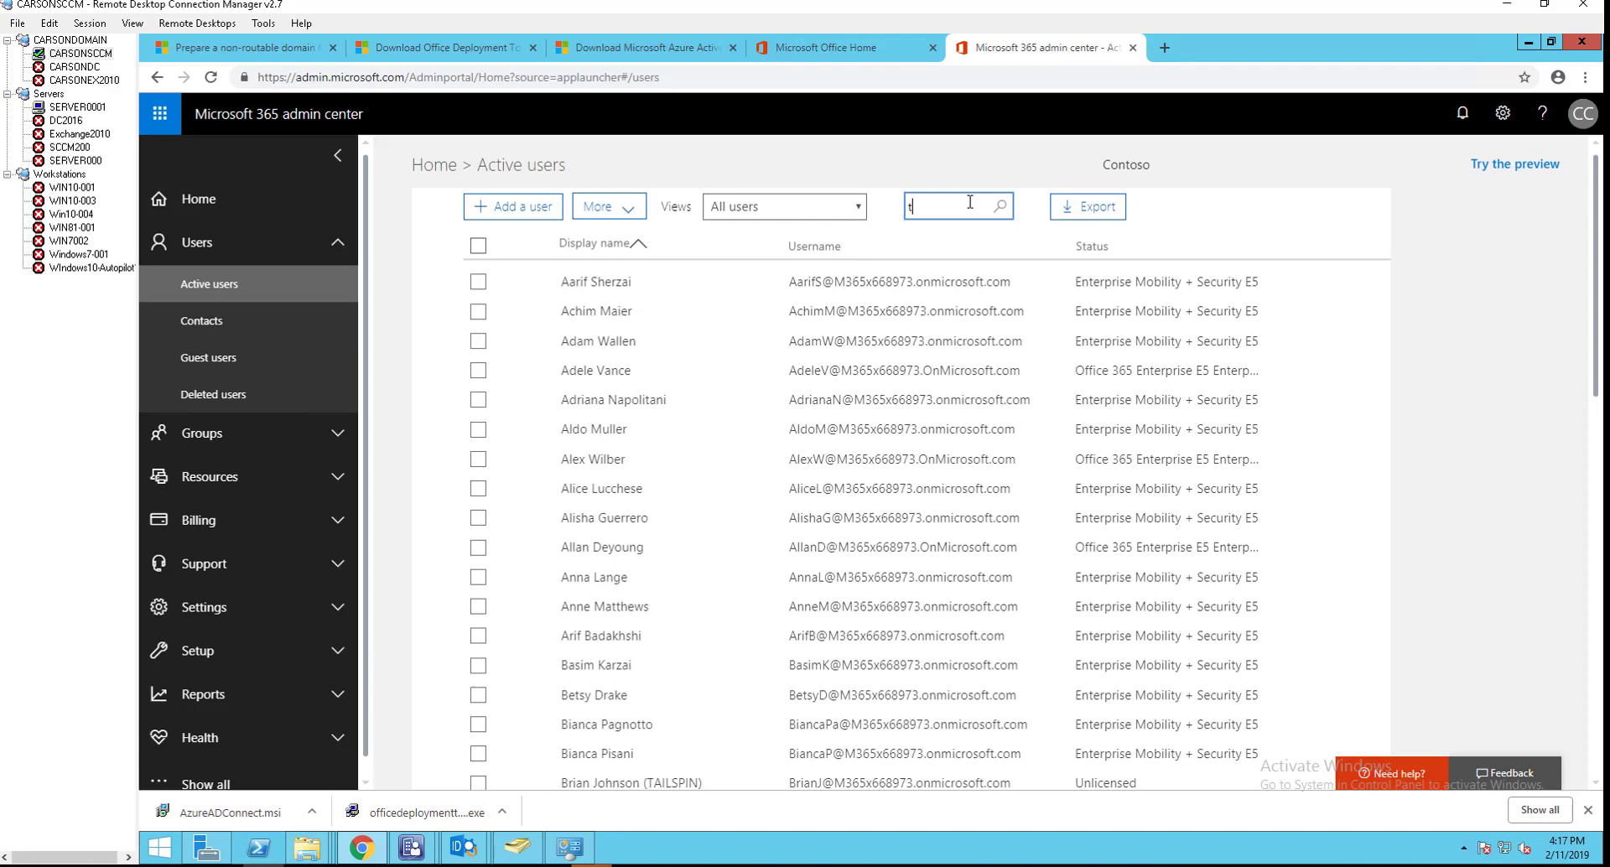
{"action": "type", "text": "timothy"}
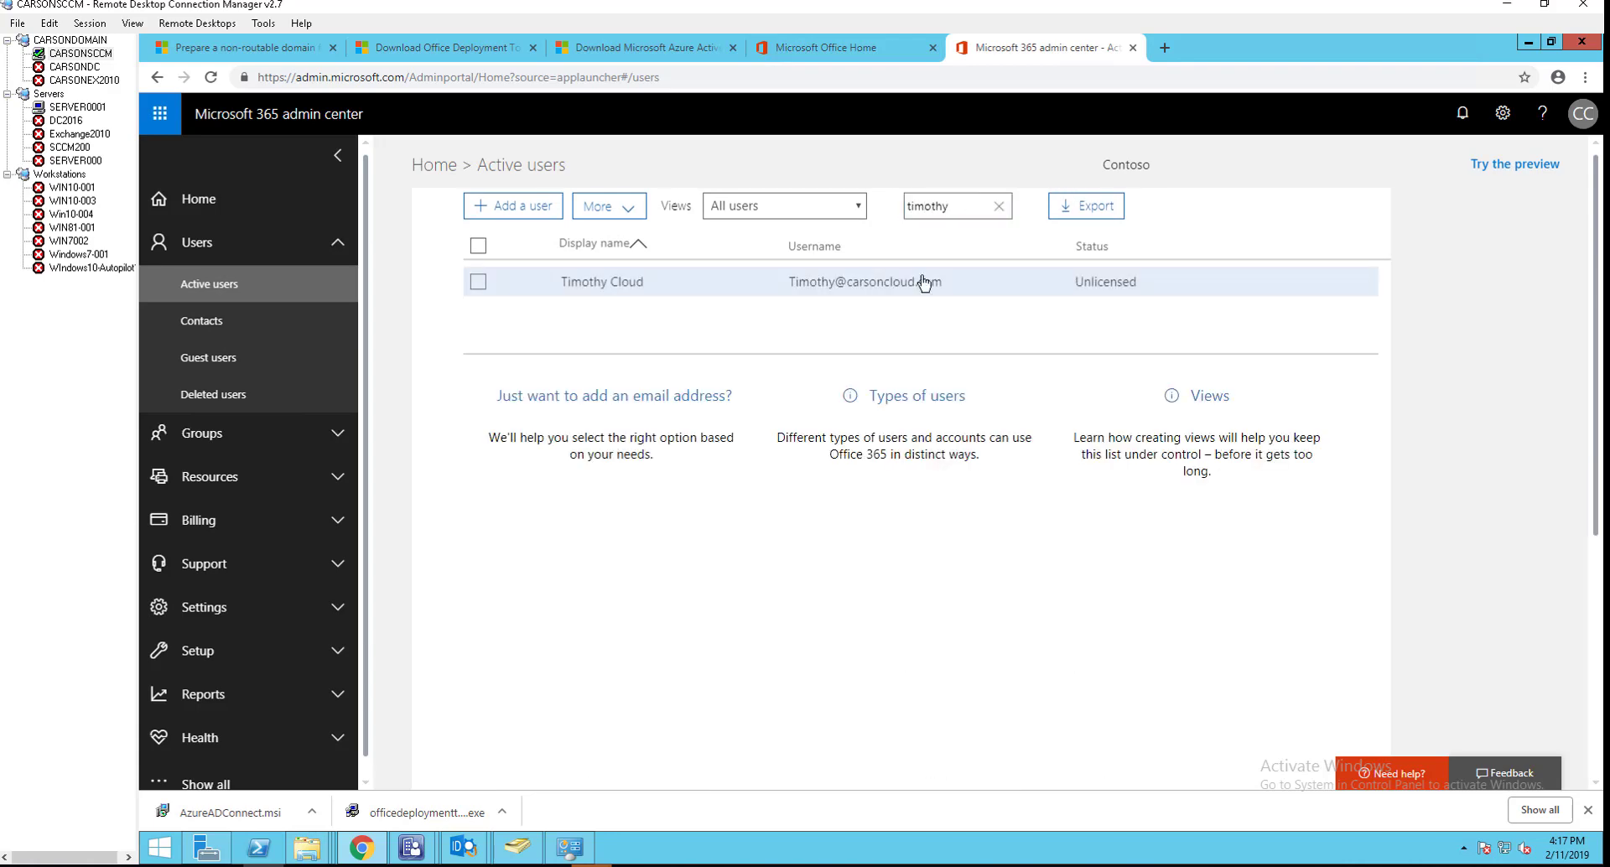
{"action": "left_click", "coordinate": [602, 280]}
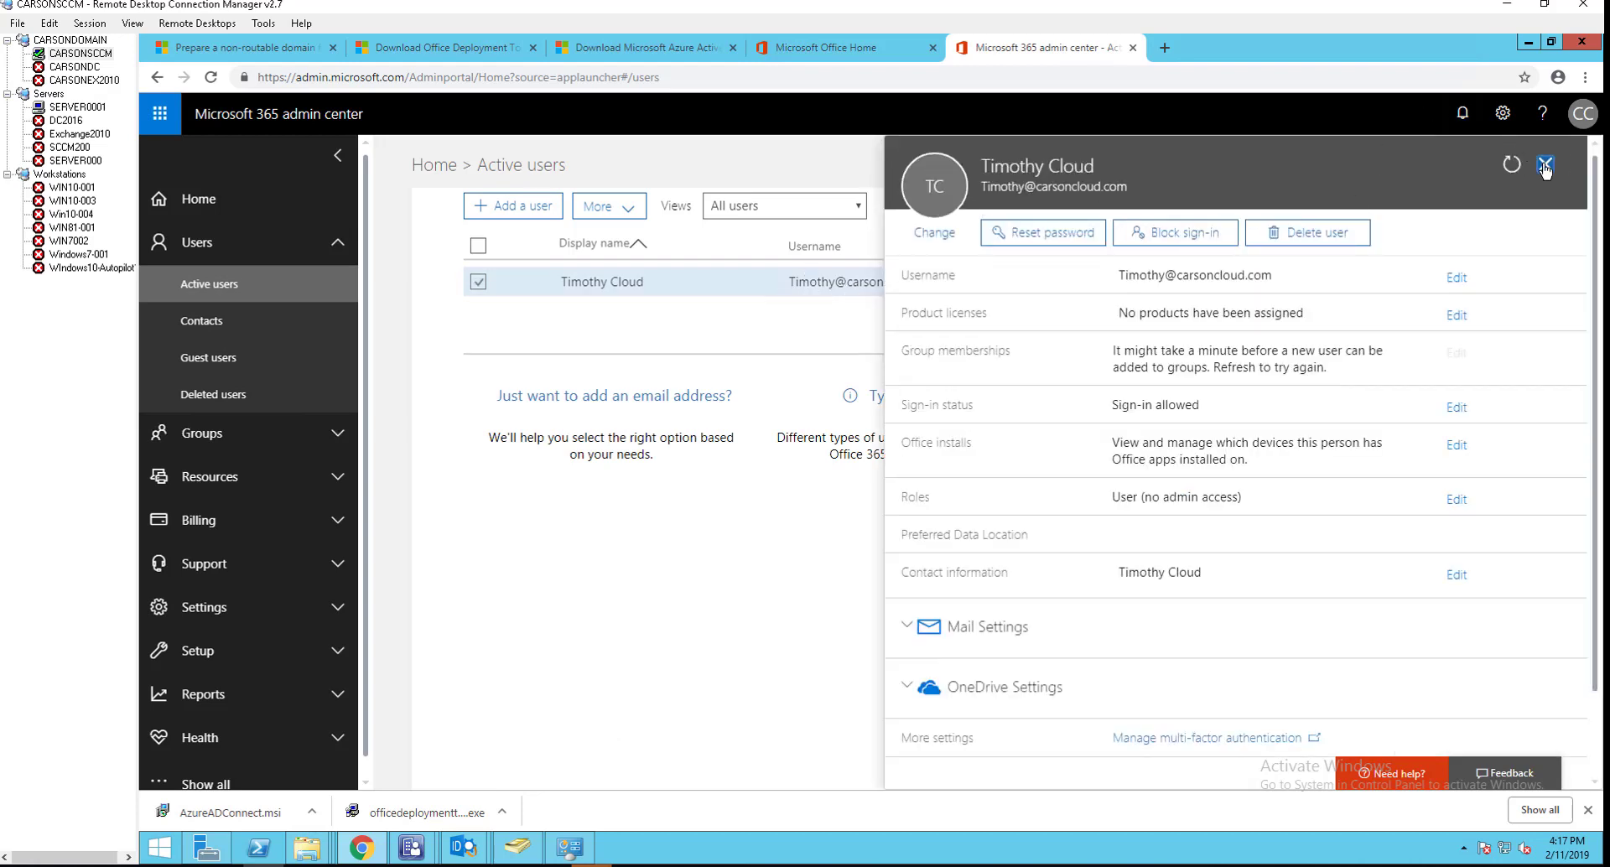
{"action": "left_click", "coordinate": [1544, 164]}
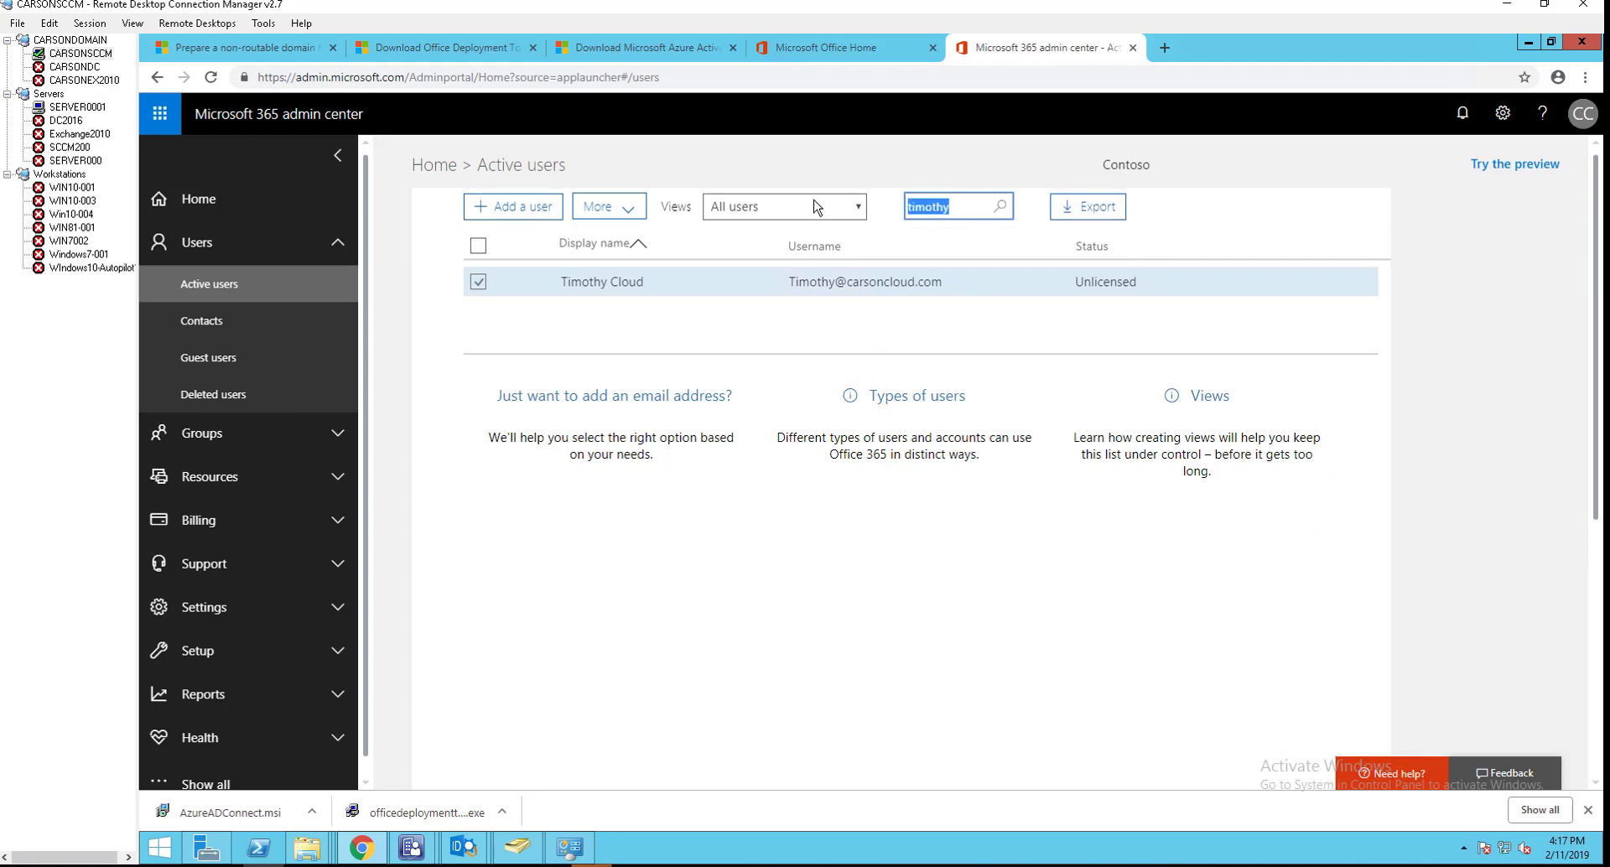
{"action": "type", "text": "chris"}
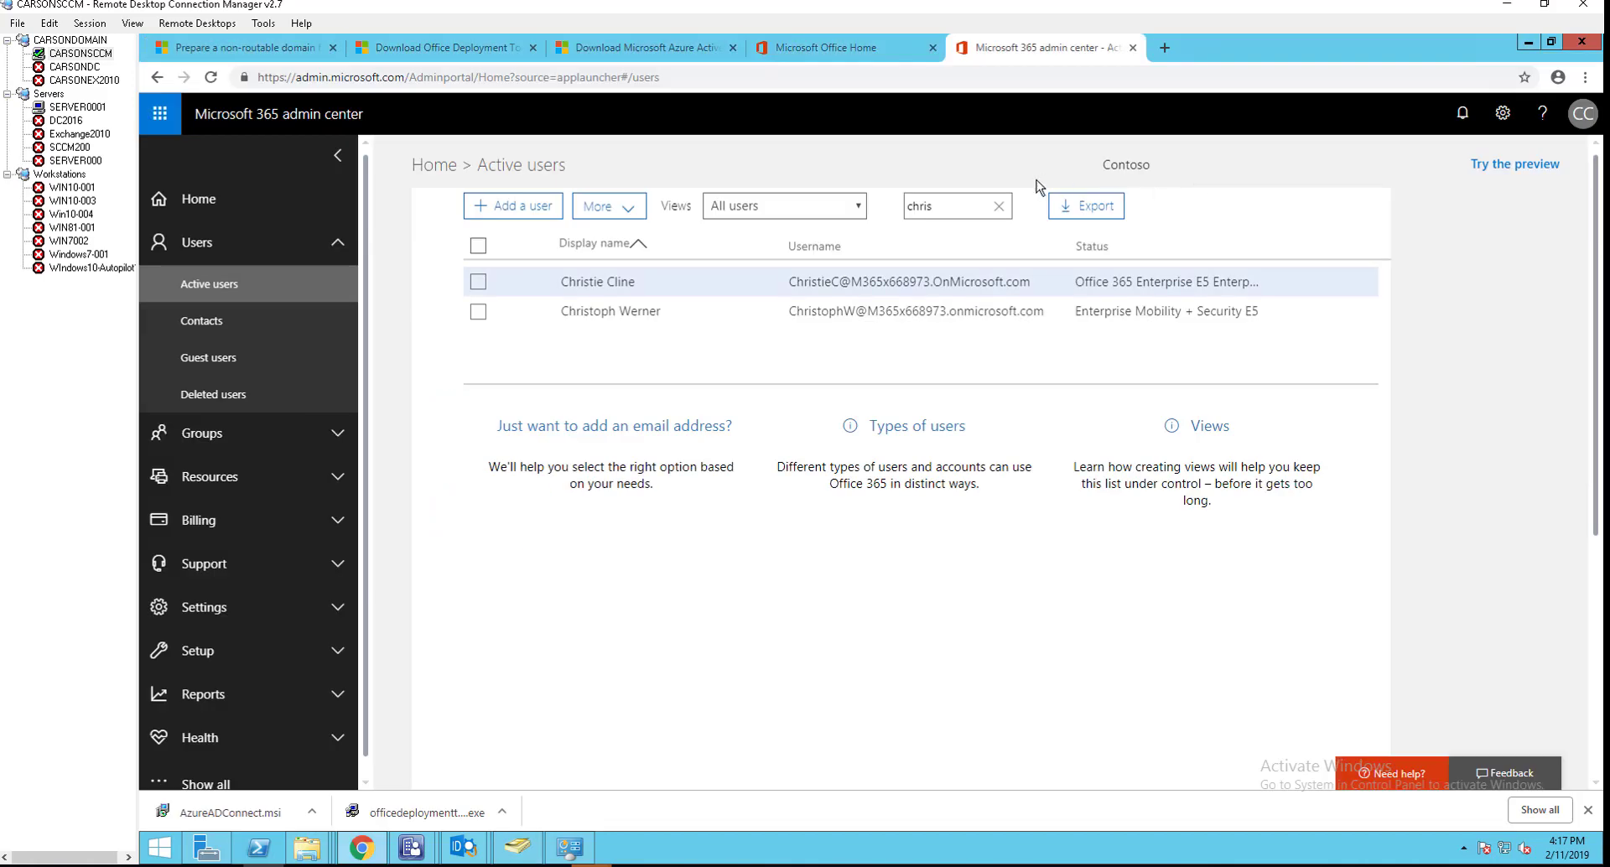
{"action": "left_click", "coordinate": [996, 207]}
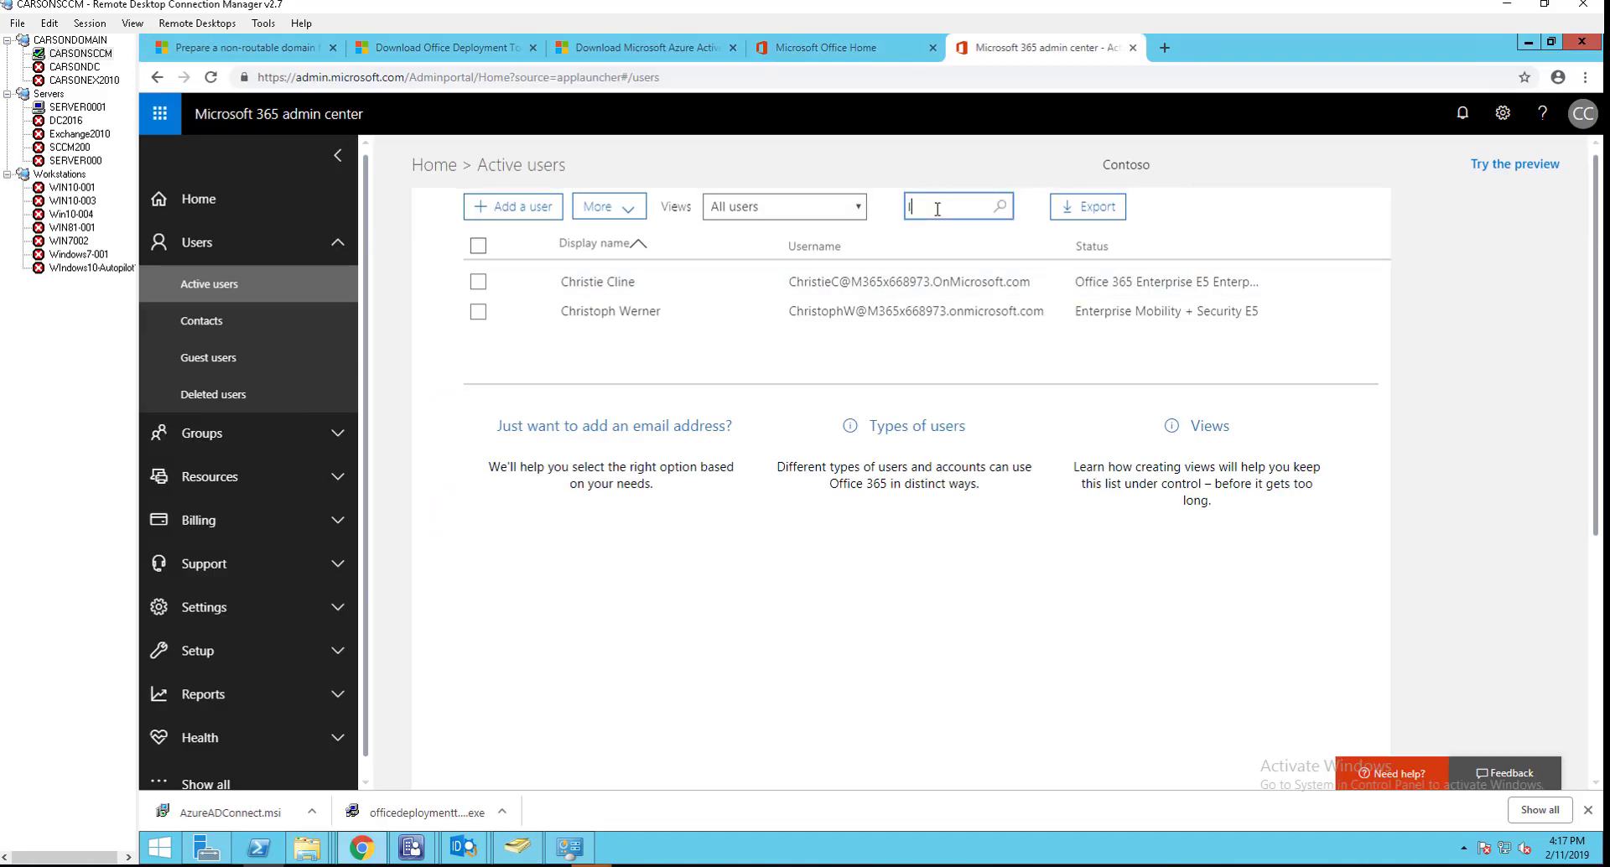
{"action": "type", "text": "larry"}
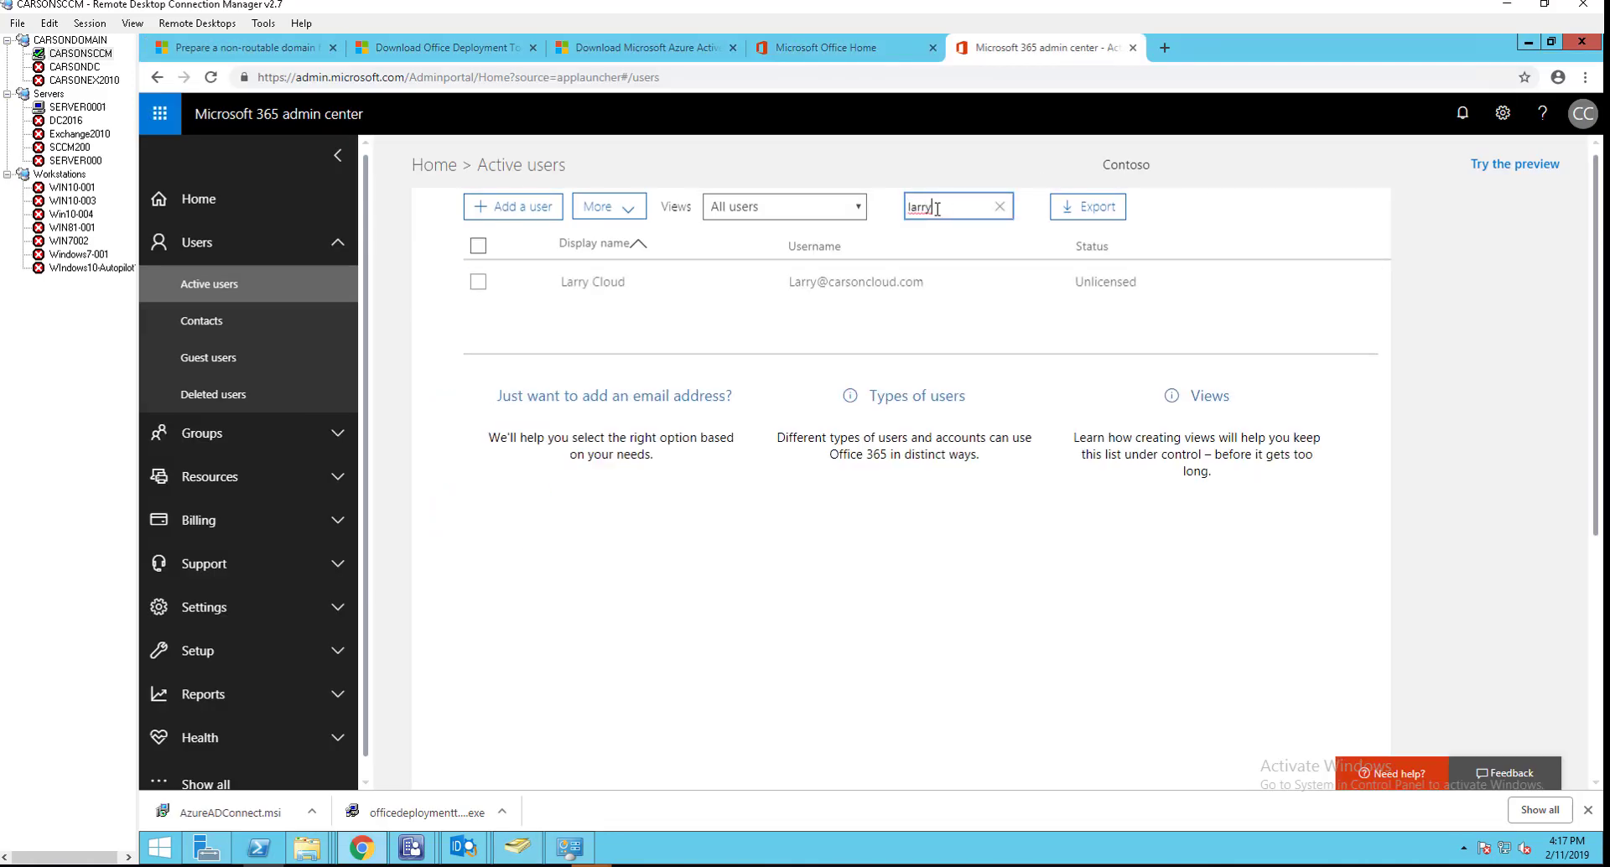
{"action": "mouse_move", "coordinate": [885, 282]}
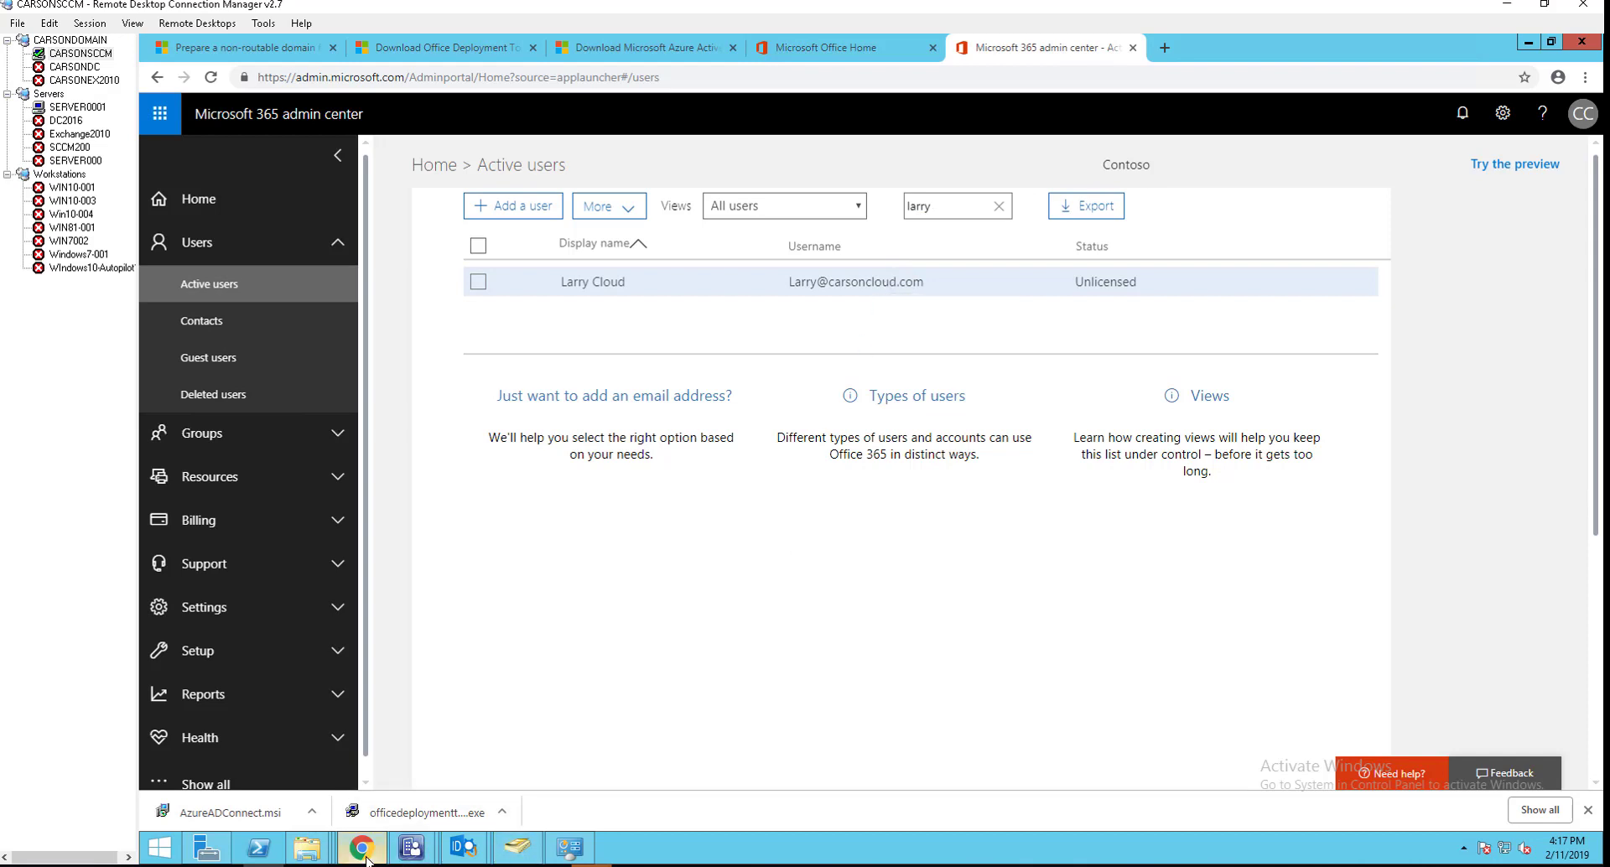
{"action": "mouse_move", "coordinate": [205, 847]}
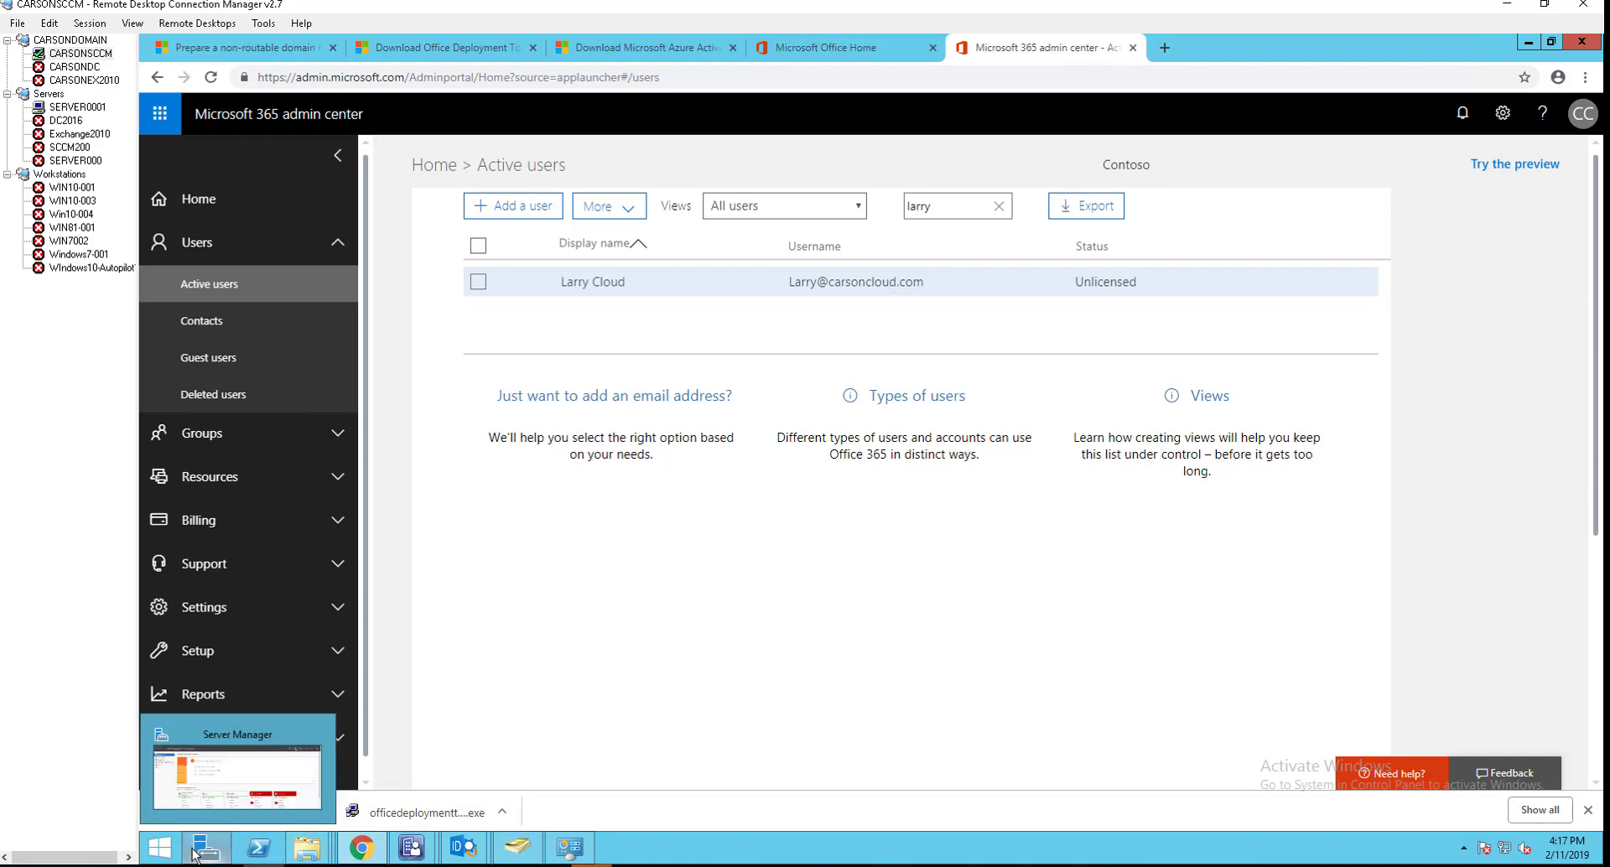
Step: Show the local services list and check the Azure AD Connect Health Sync Insights Service
{"action": "right_click", "coordinate": [159, 848]}
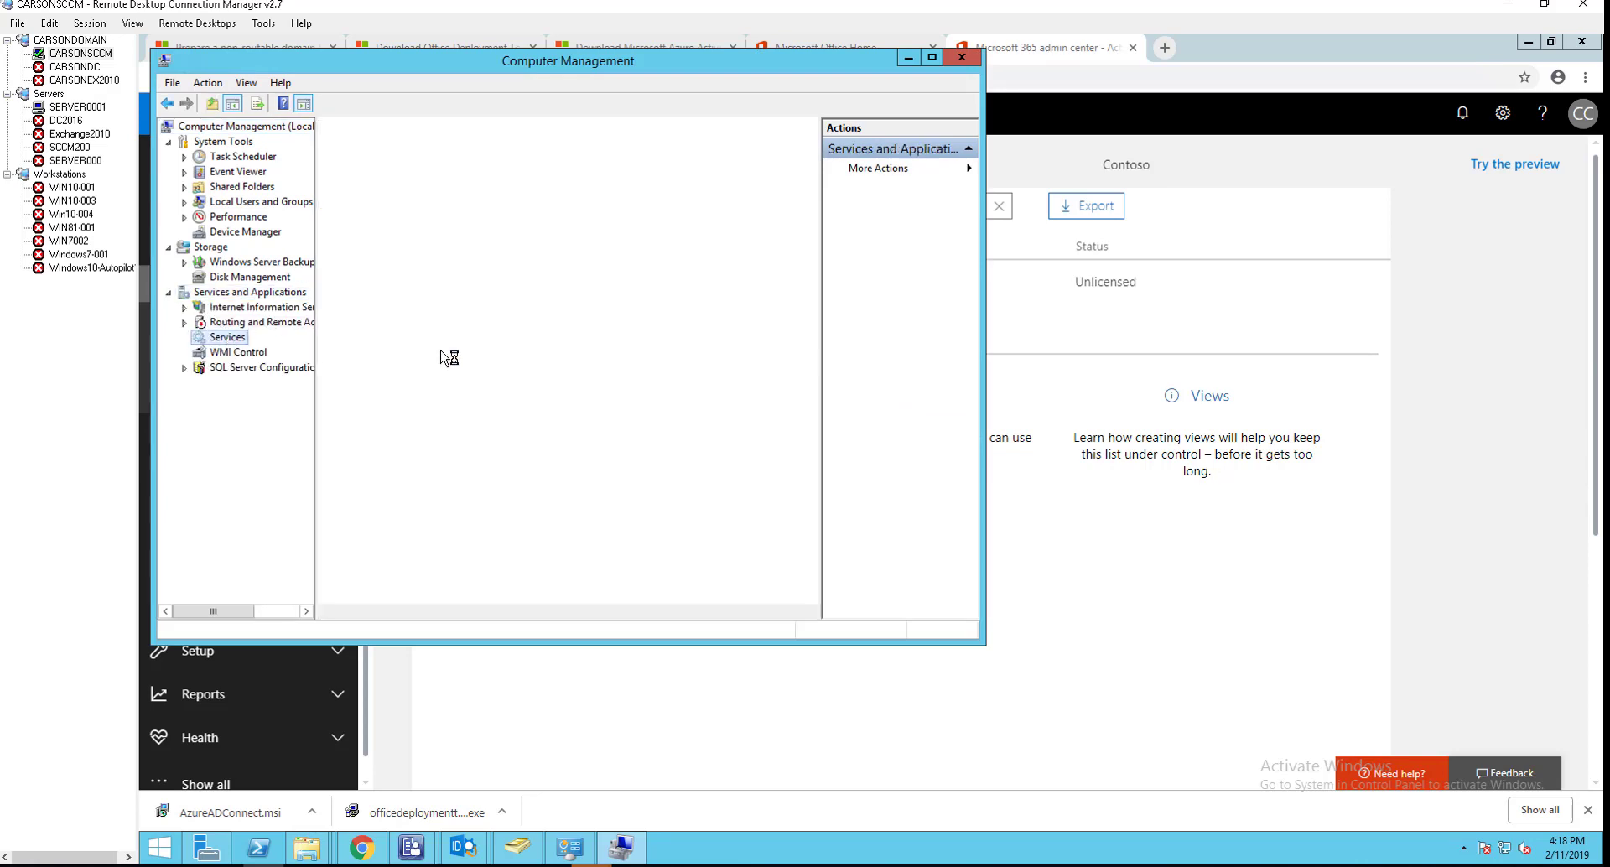
{"action": "left_click", "coordinate": [227, 337]}
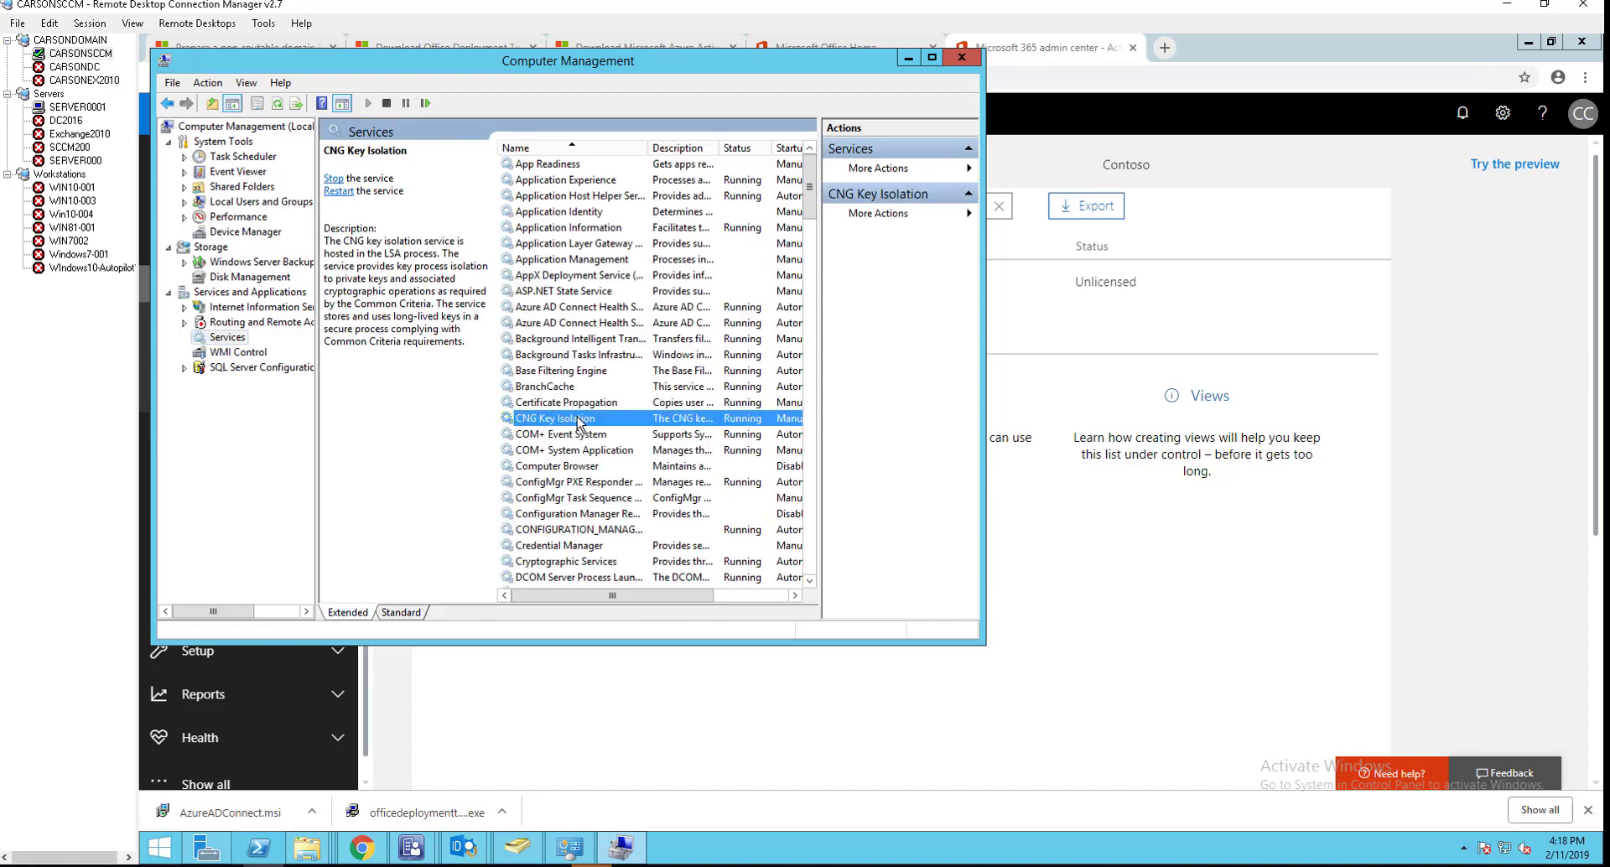
{"action": "scroll", "scroll_direction": "down", "scroll_amount": 3}
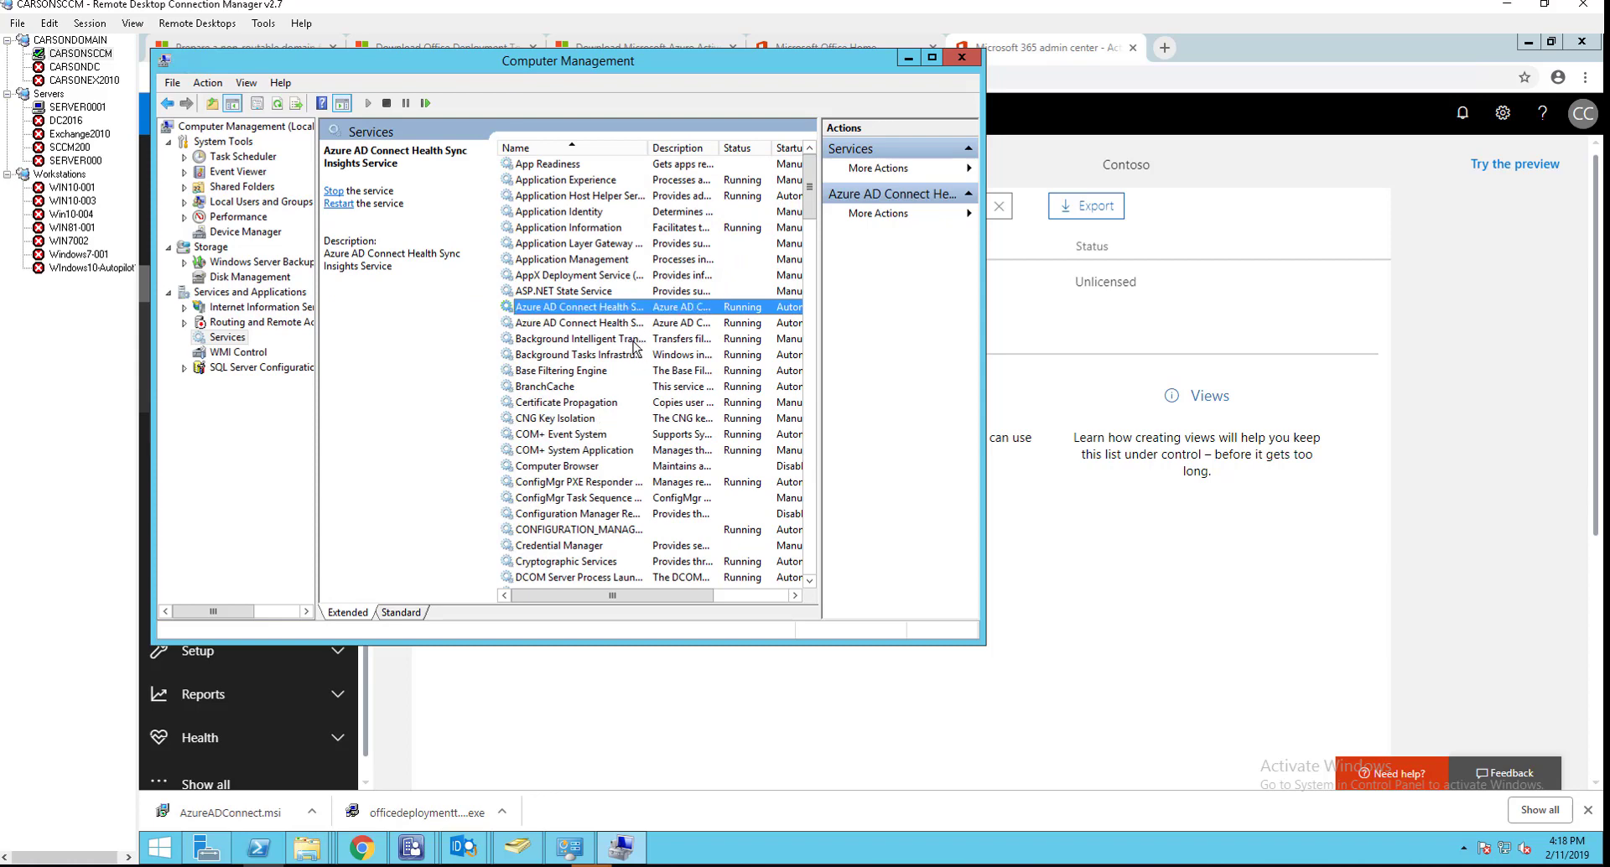
{"action": "mouse_move", "coordinate": [655, 352]}
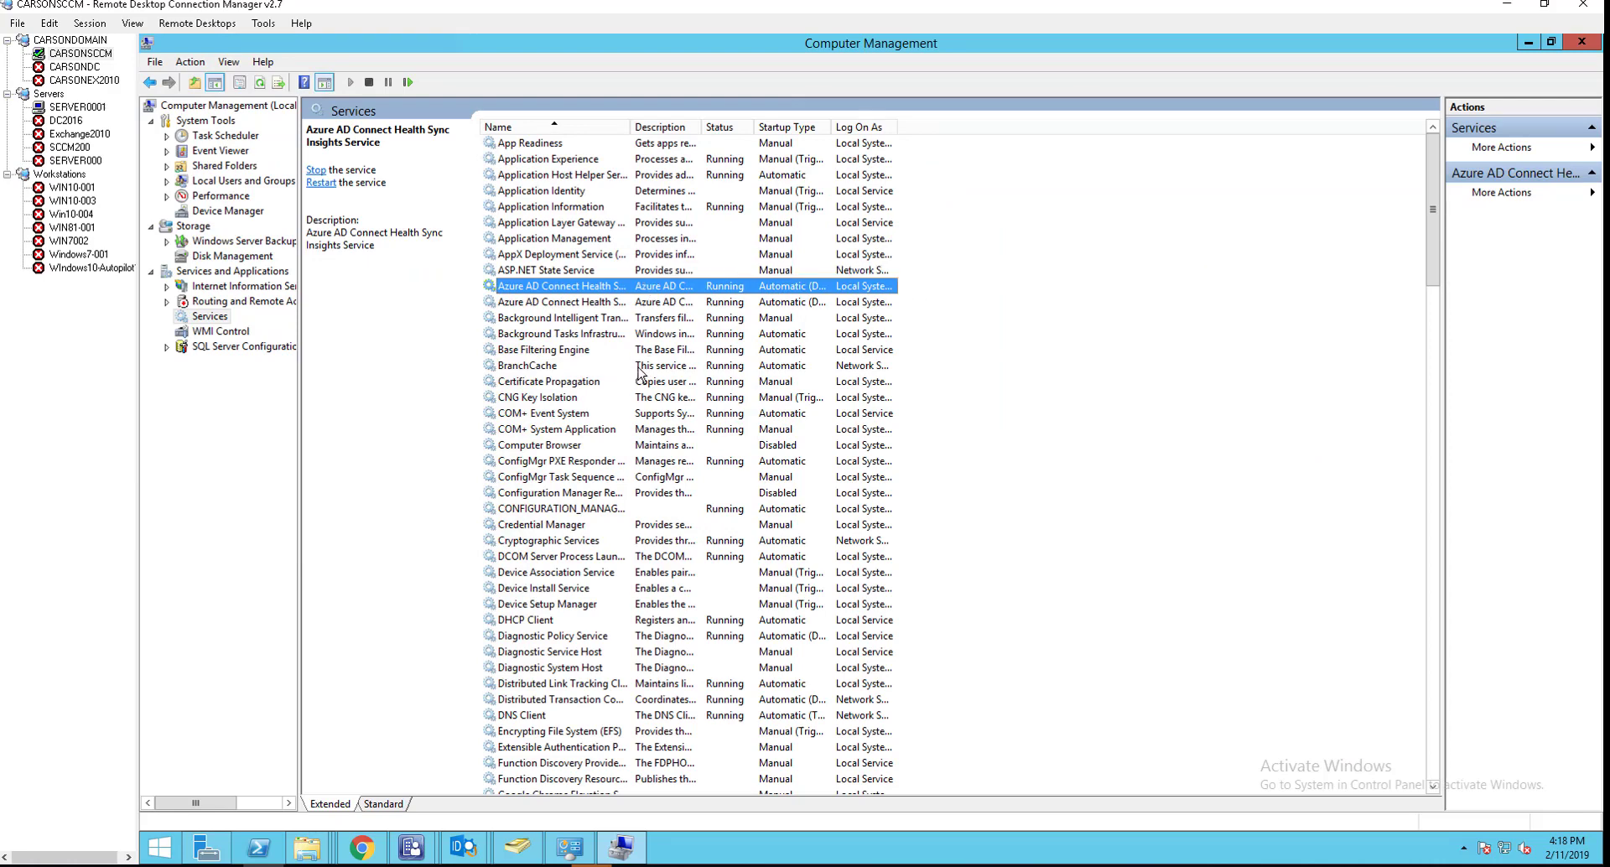
{"action": "mouse_move", "coordinate": [697, 401]}
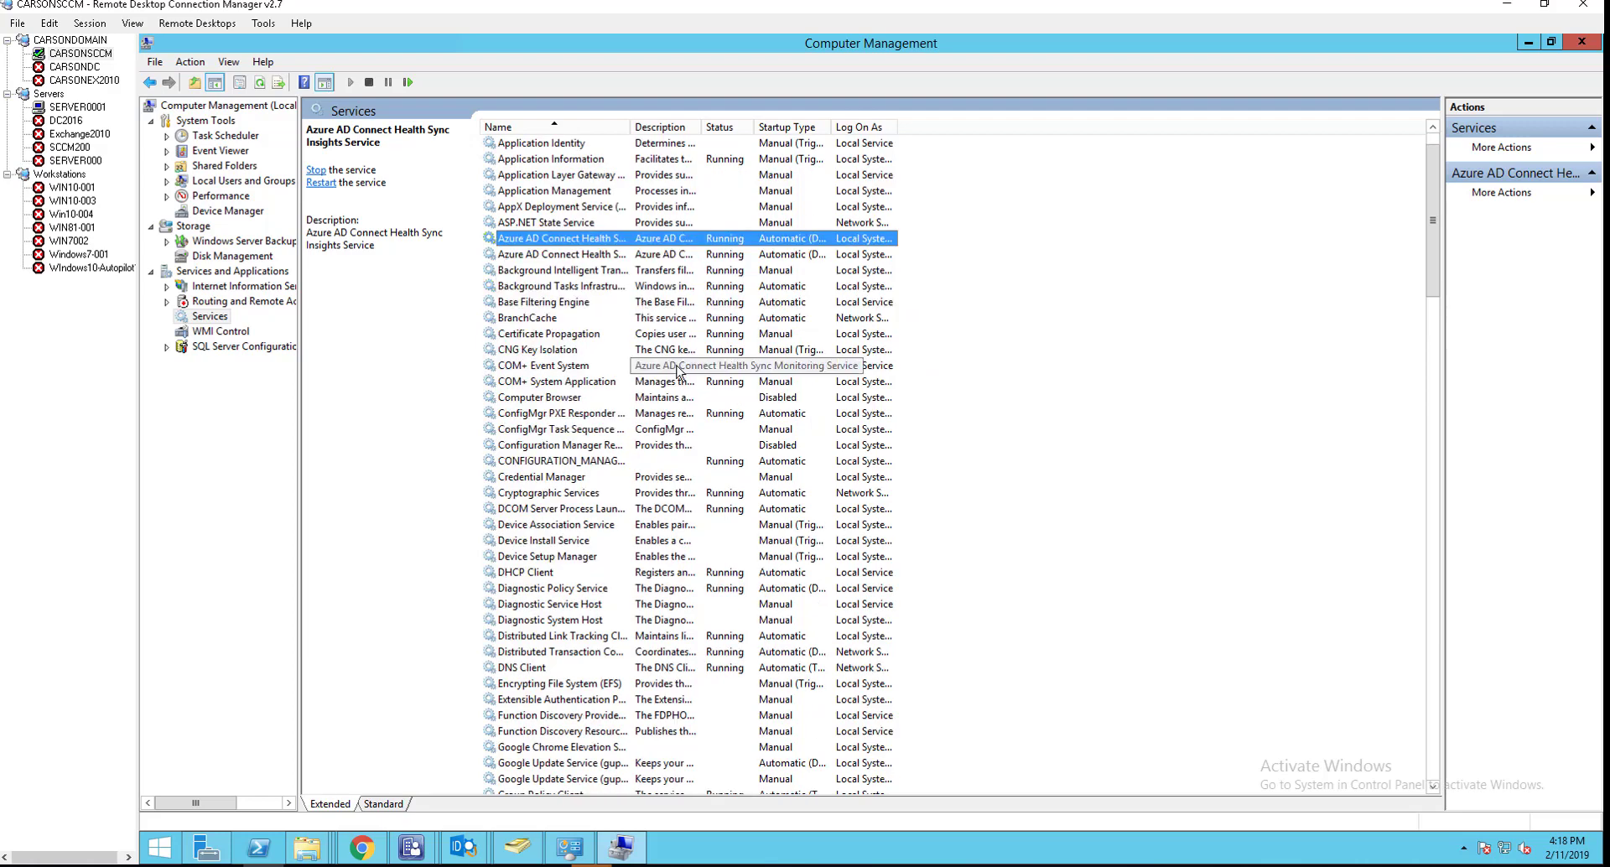
{"action": "left_click", "coordinate": [555, 395]}
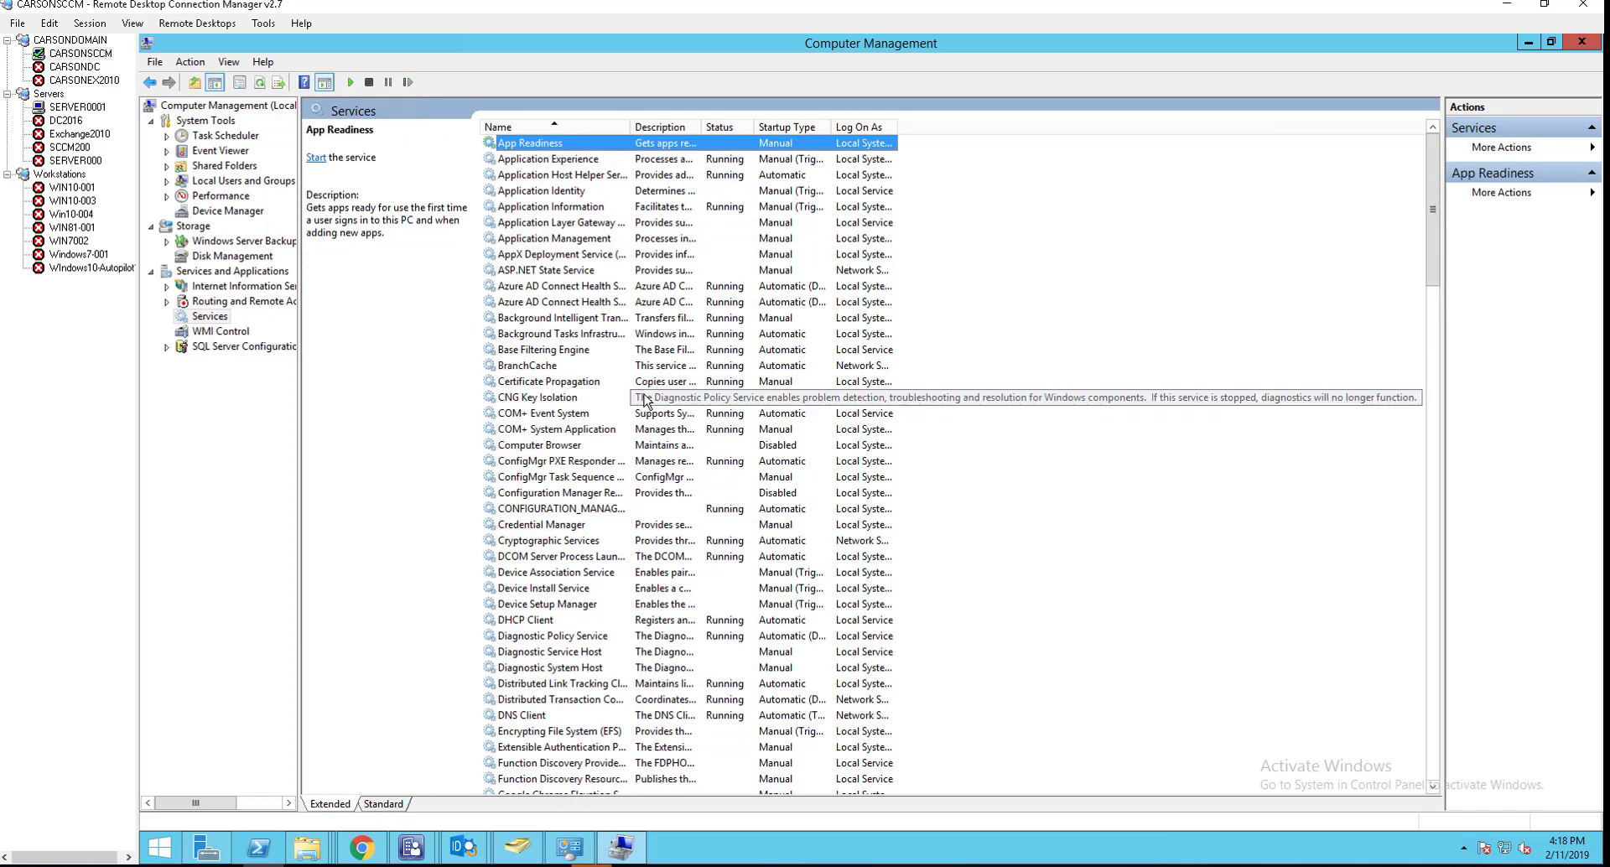
{"action": "left_click", "coordinate": [560, 285]}
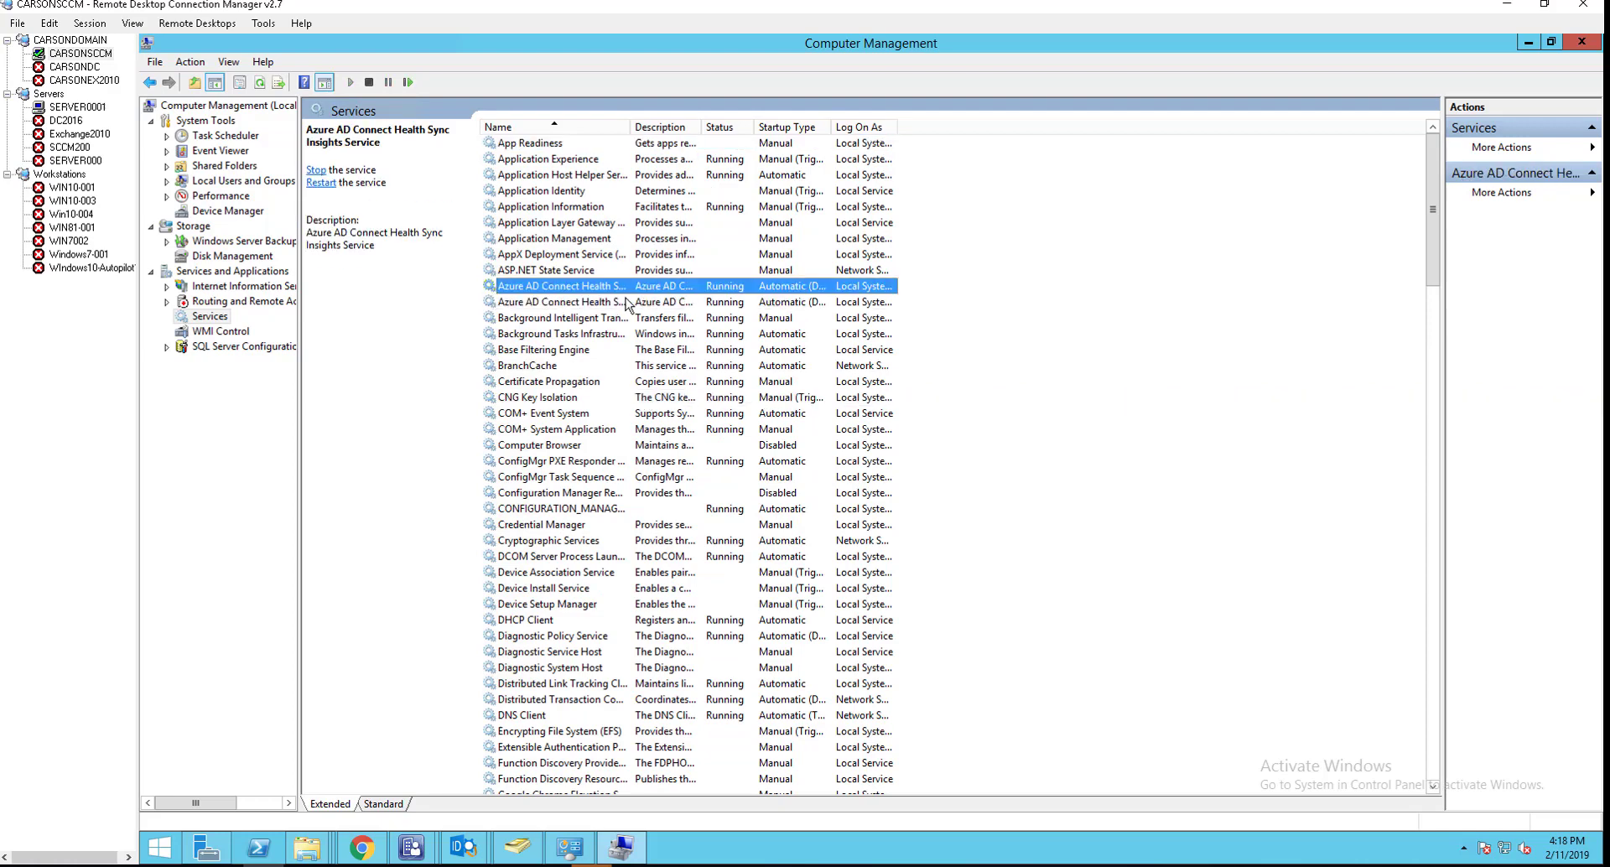
{"action": "mouse_move", "coordinate": [649, 165]}
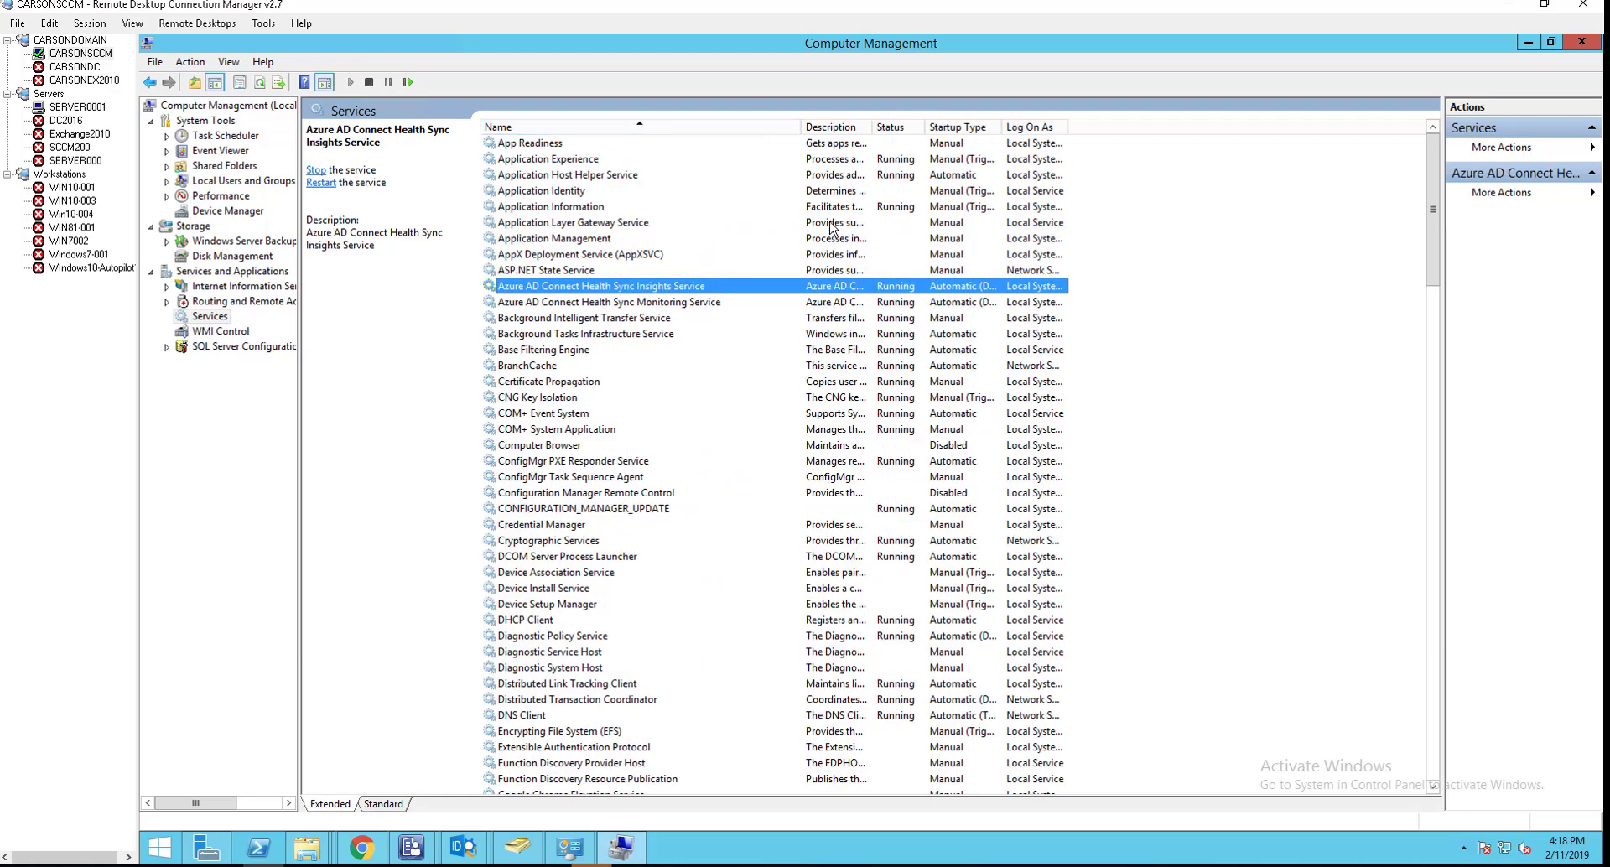
{"action": "mouse_move", "coordinate": [1489, 268]}
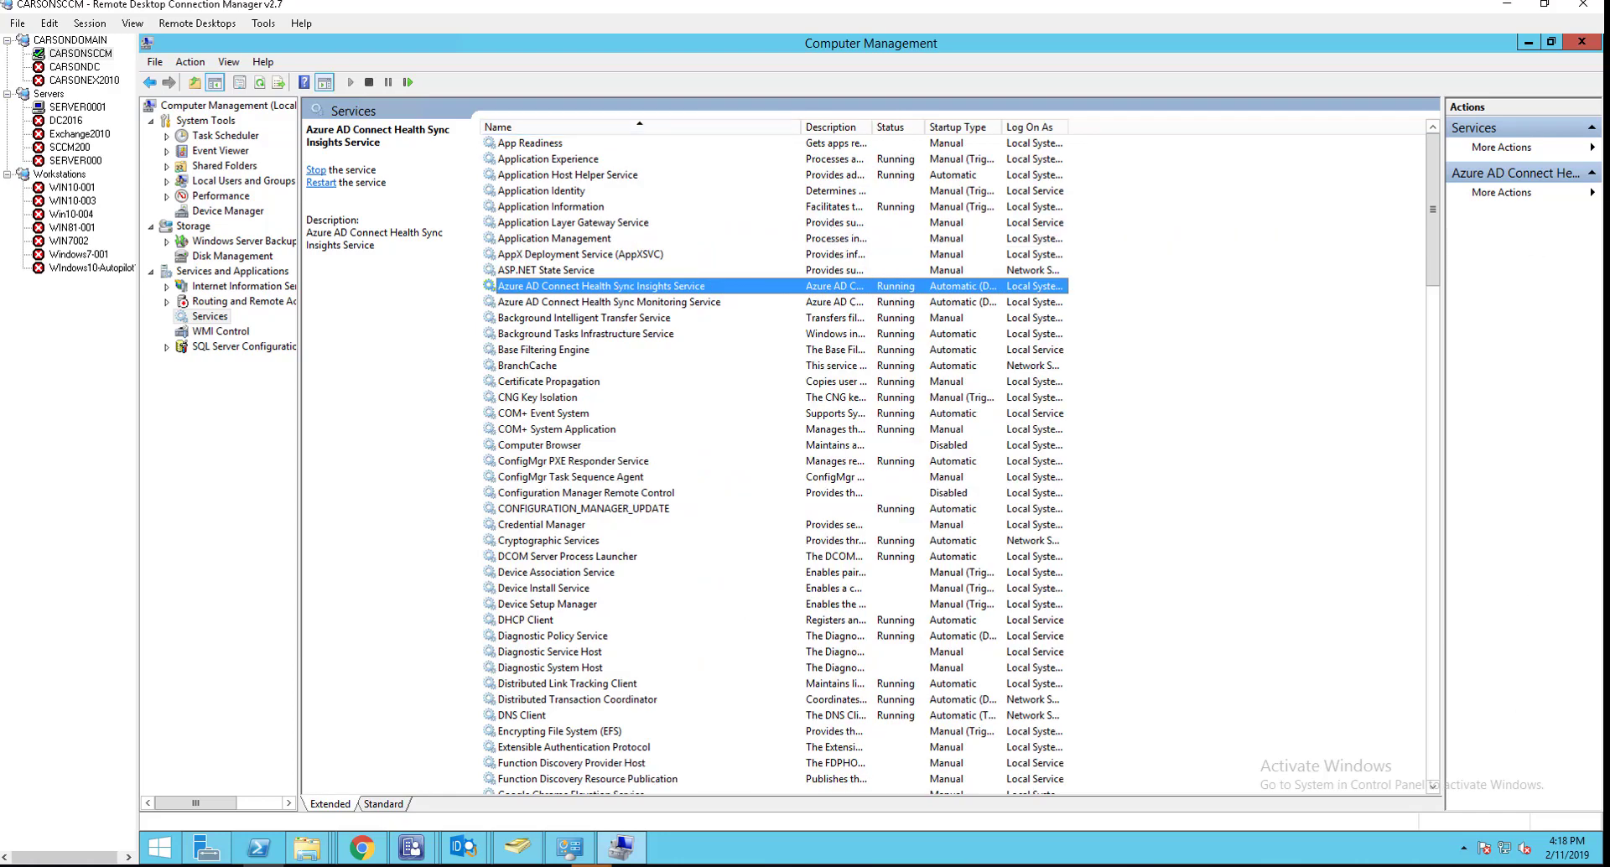
Step: Check the Azure AD Connect Agent Updater service and view the Authentication Agent service's properties
{"action": "left_click", "coordinate": [609, 301]}
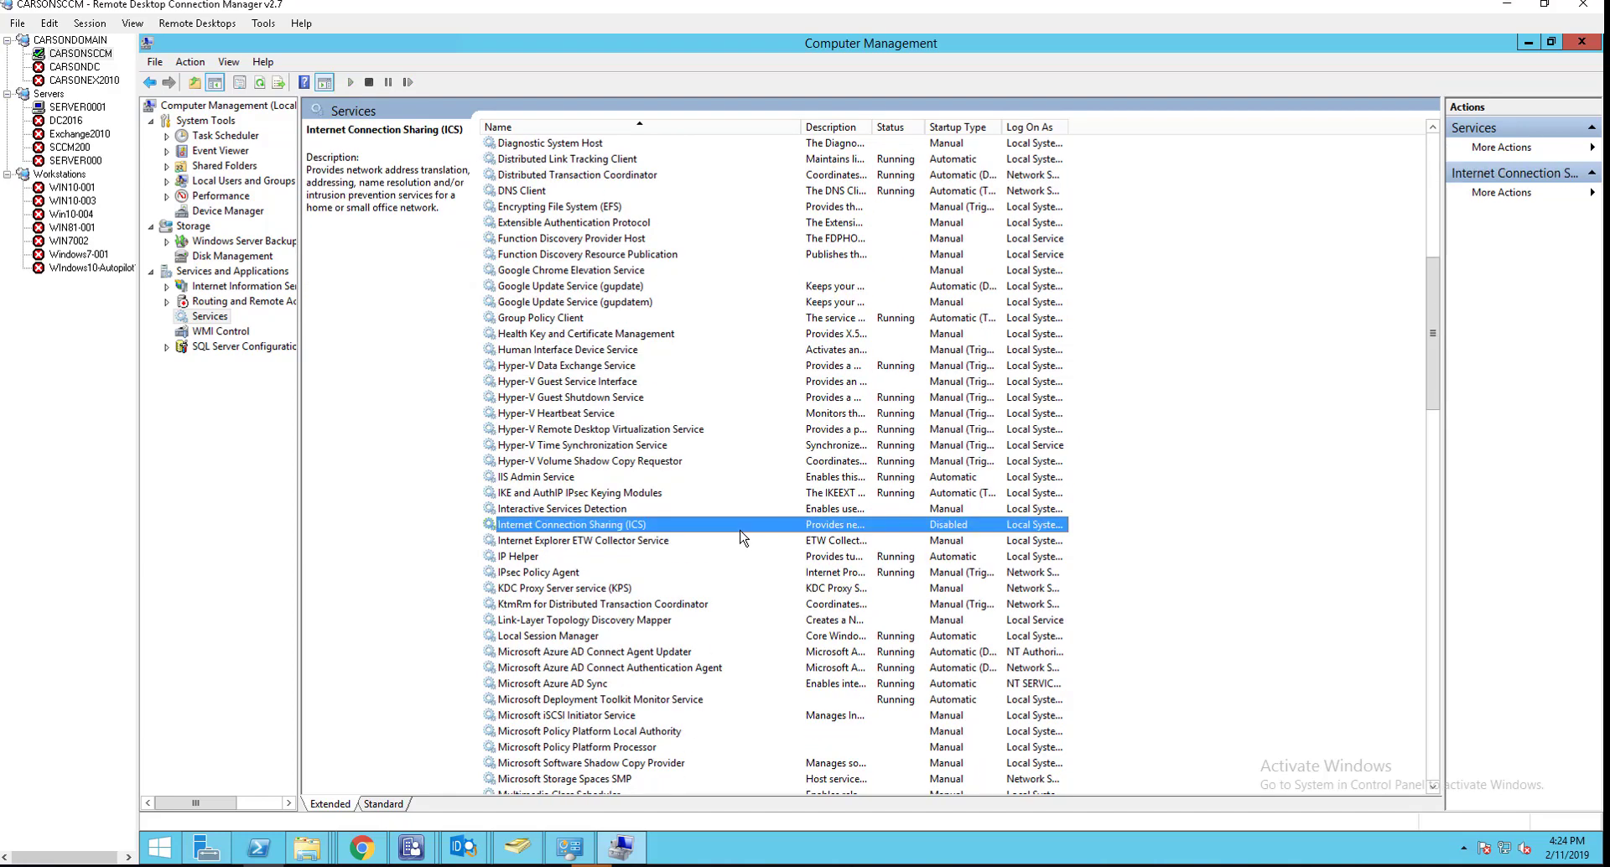
{"action": "left_click", "coordinate": [595, 651]}
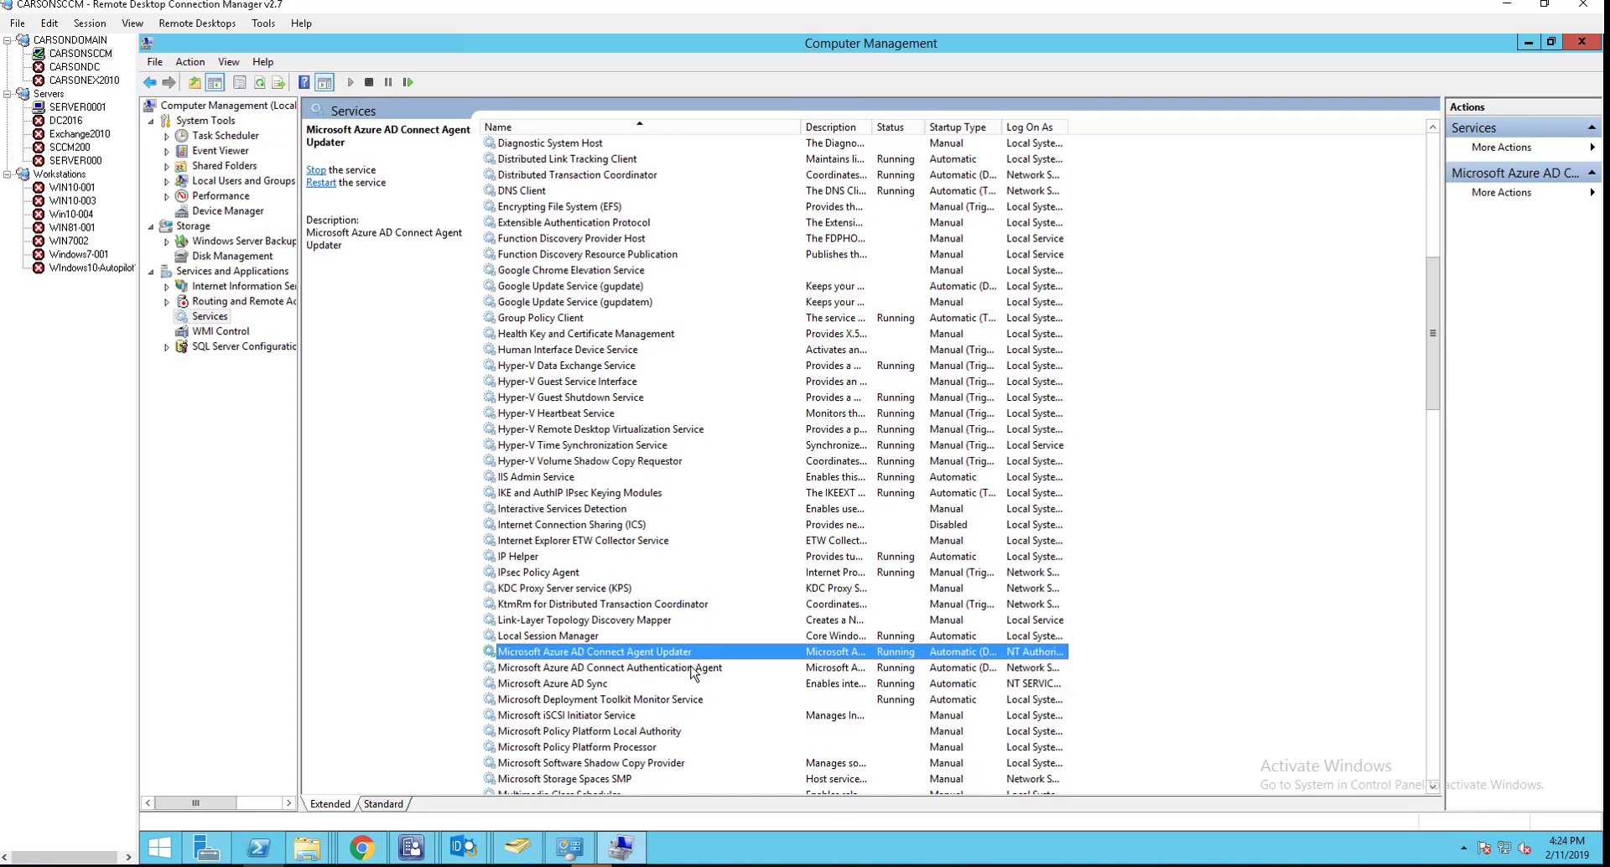
{"action": "left_click", "coordinate": [602, 667]}
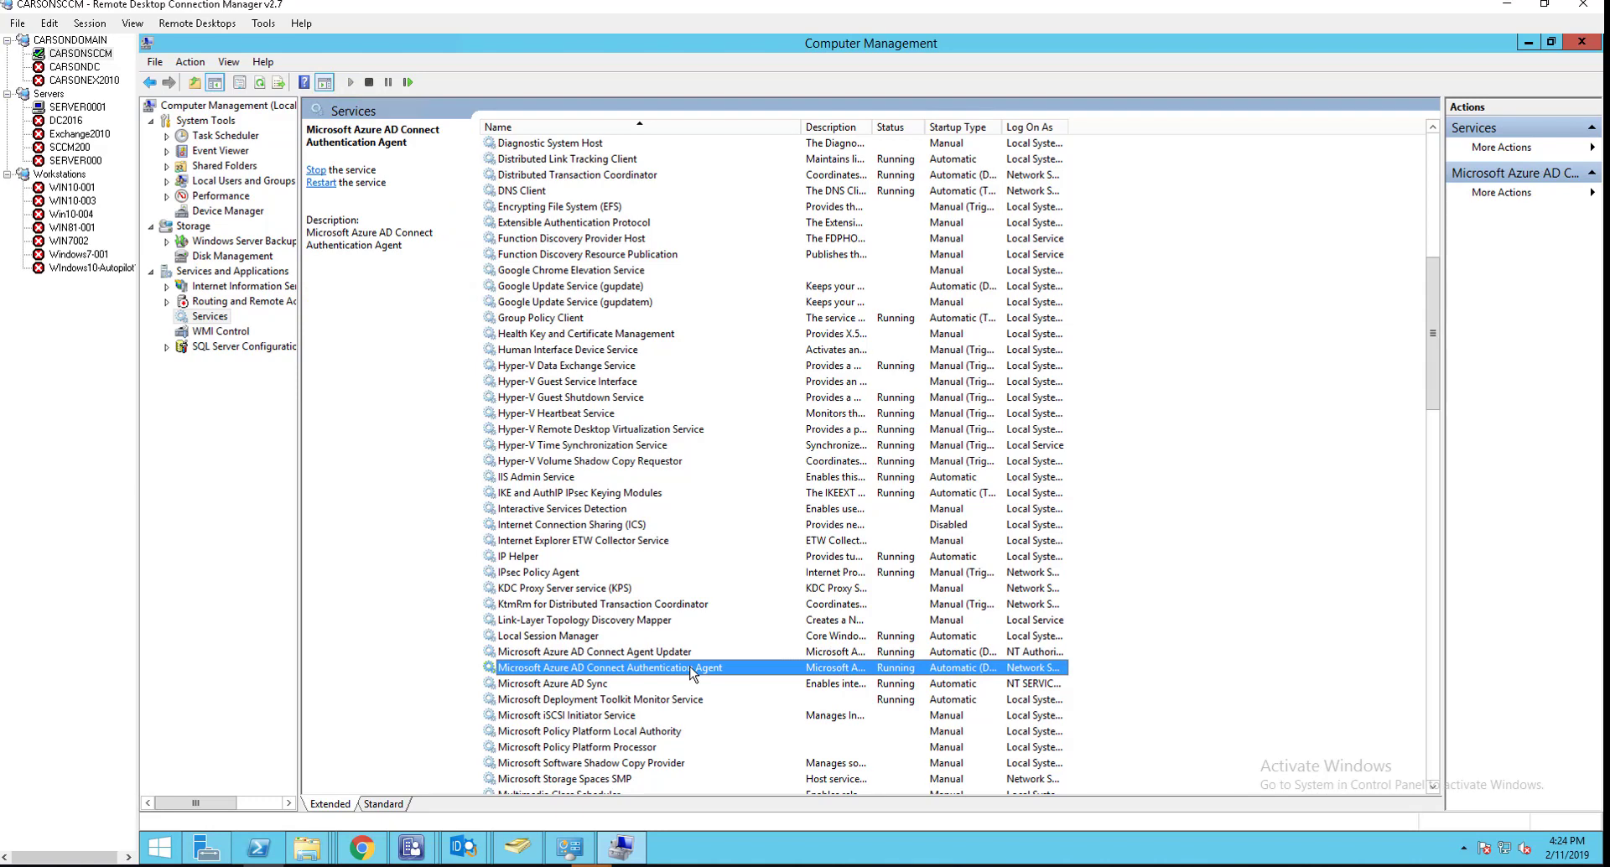
{"action": "double_click", "coordinate": [609, 667]}
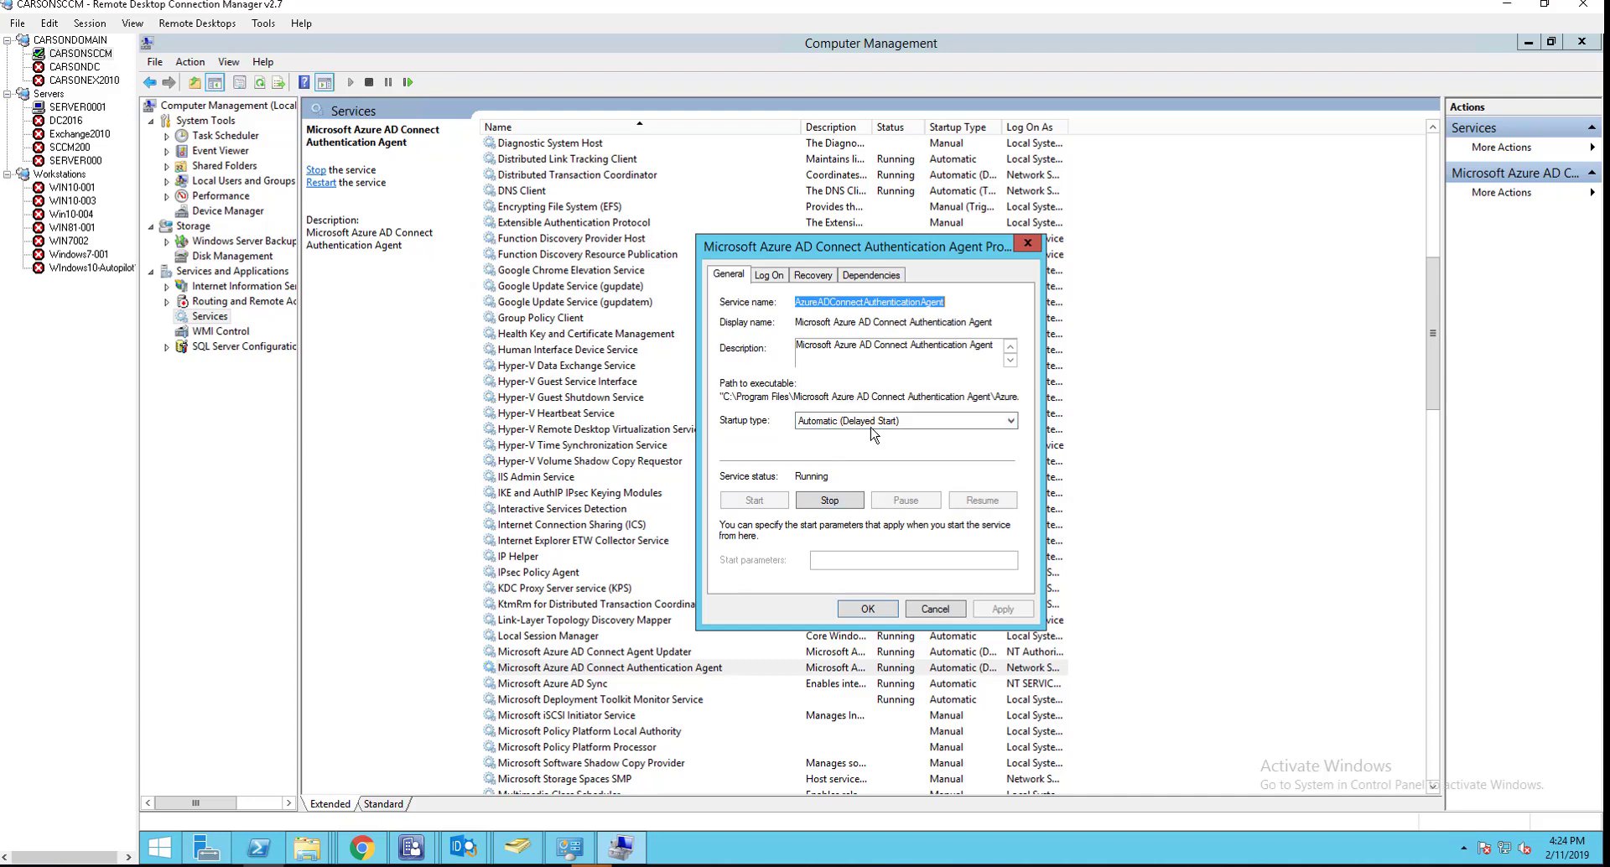
{"action": "mouse_move", "coordinate": [949, 503]}
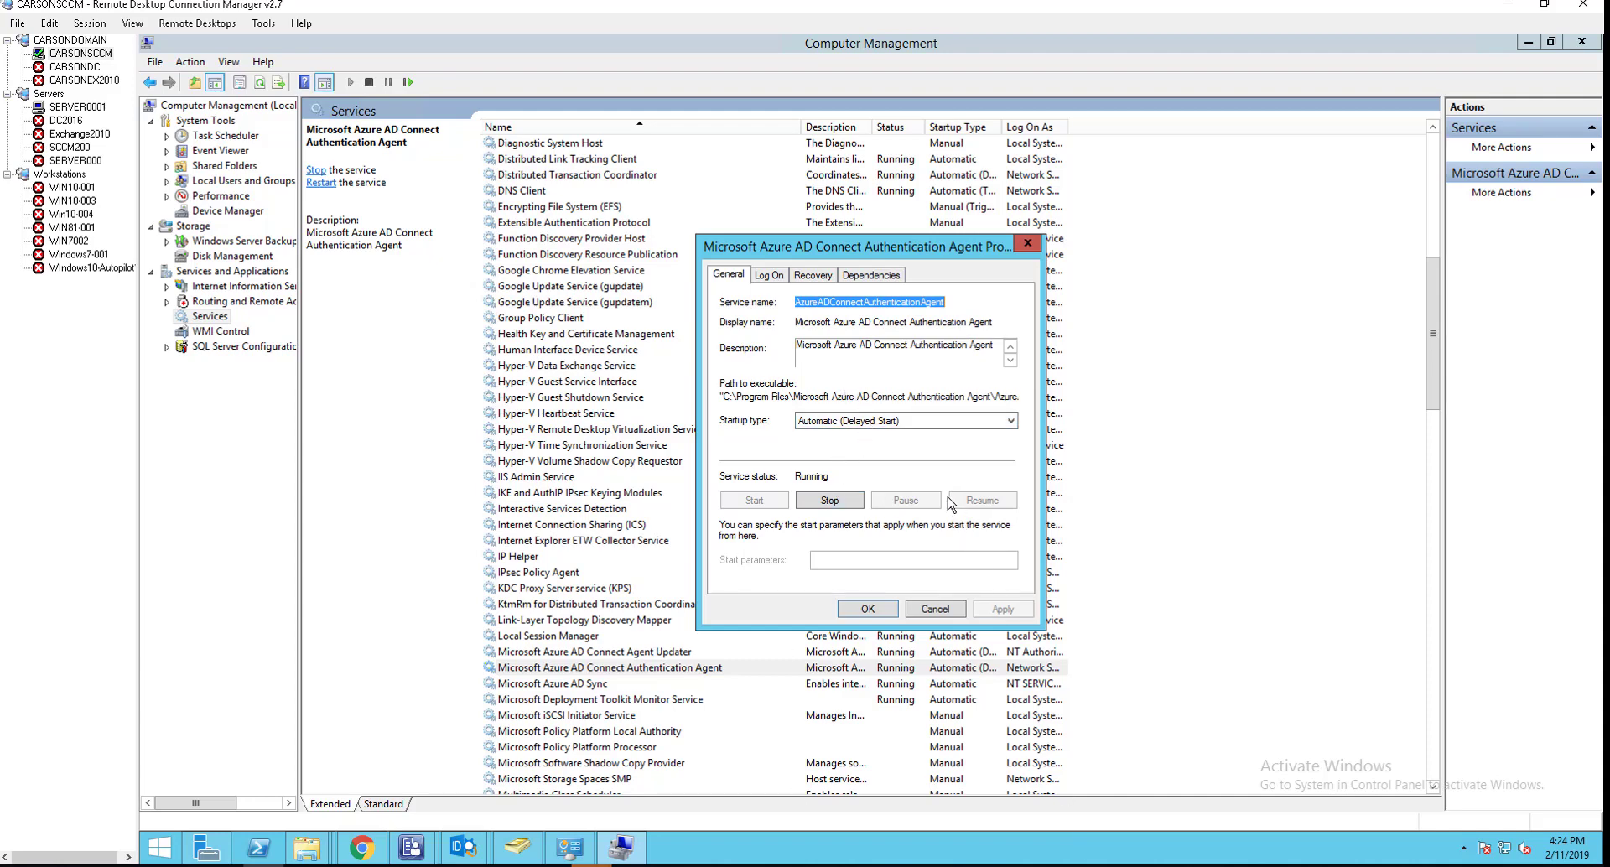
{"action": "mouse_move", "coordinate": [815, 363]}
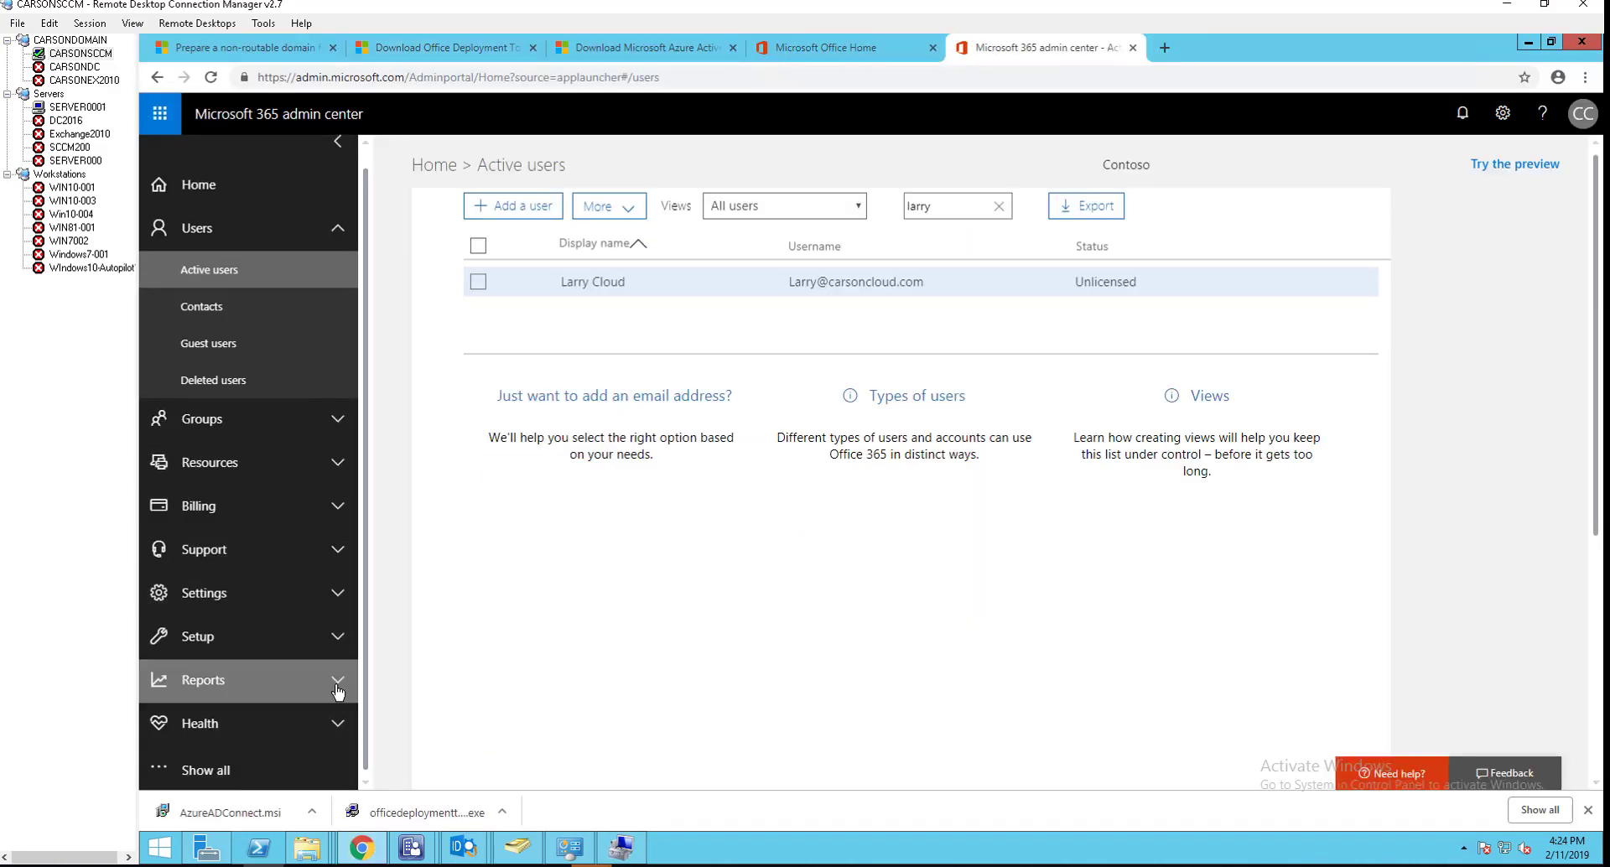
{"action": "mouse_move", "coordinate": [363, 763]}
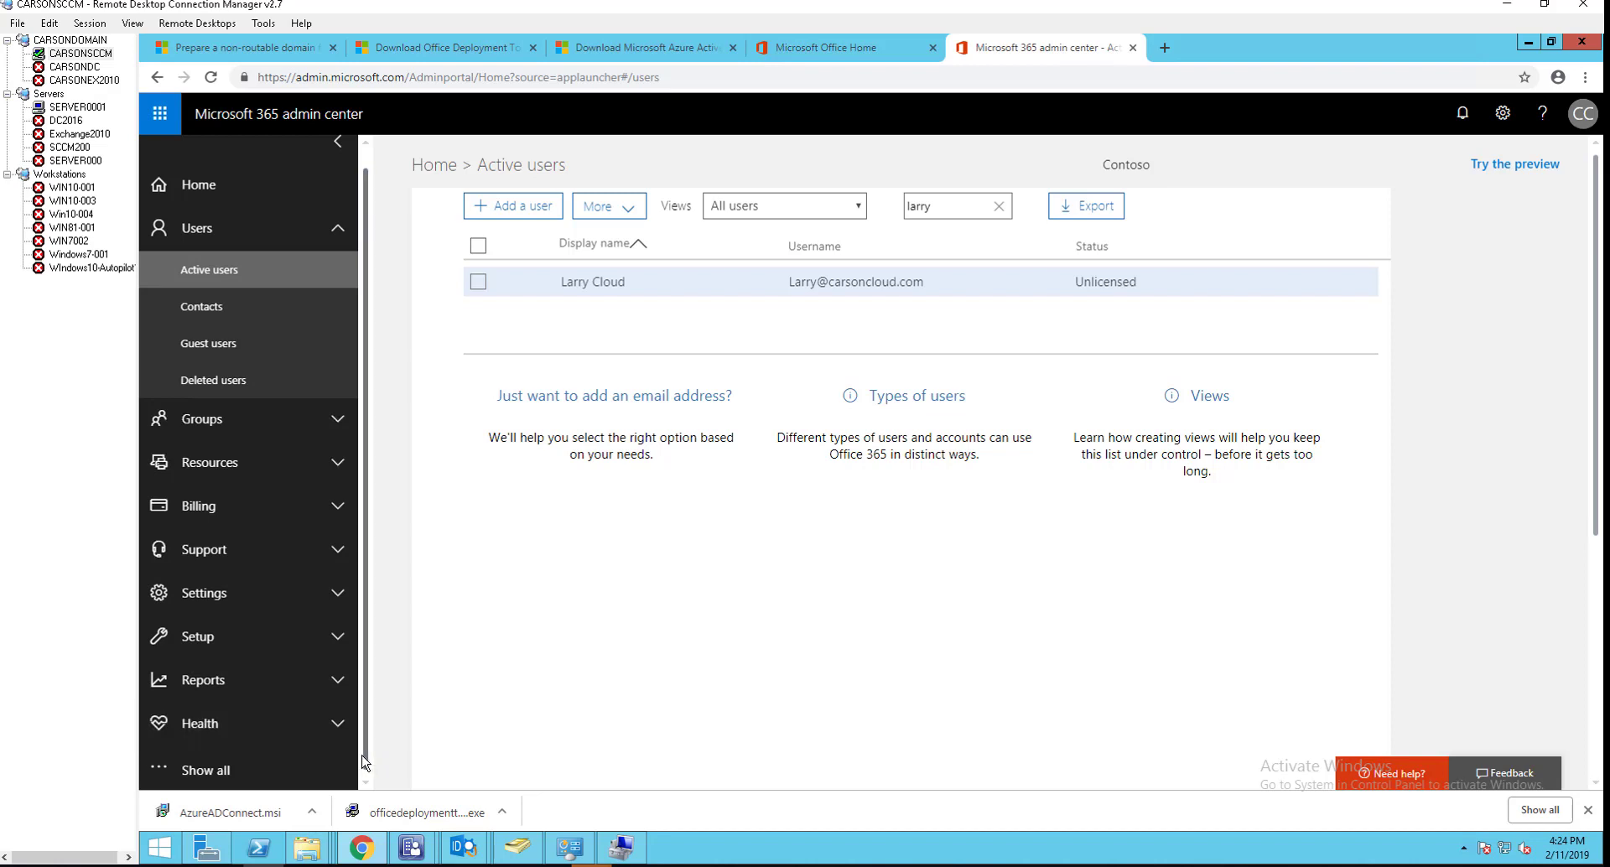
Step: Return Home, save the navigation customization, and expand the Admin centers list
{"action": "left_click", "coordinate": [199, 723]}
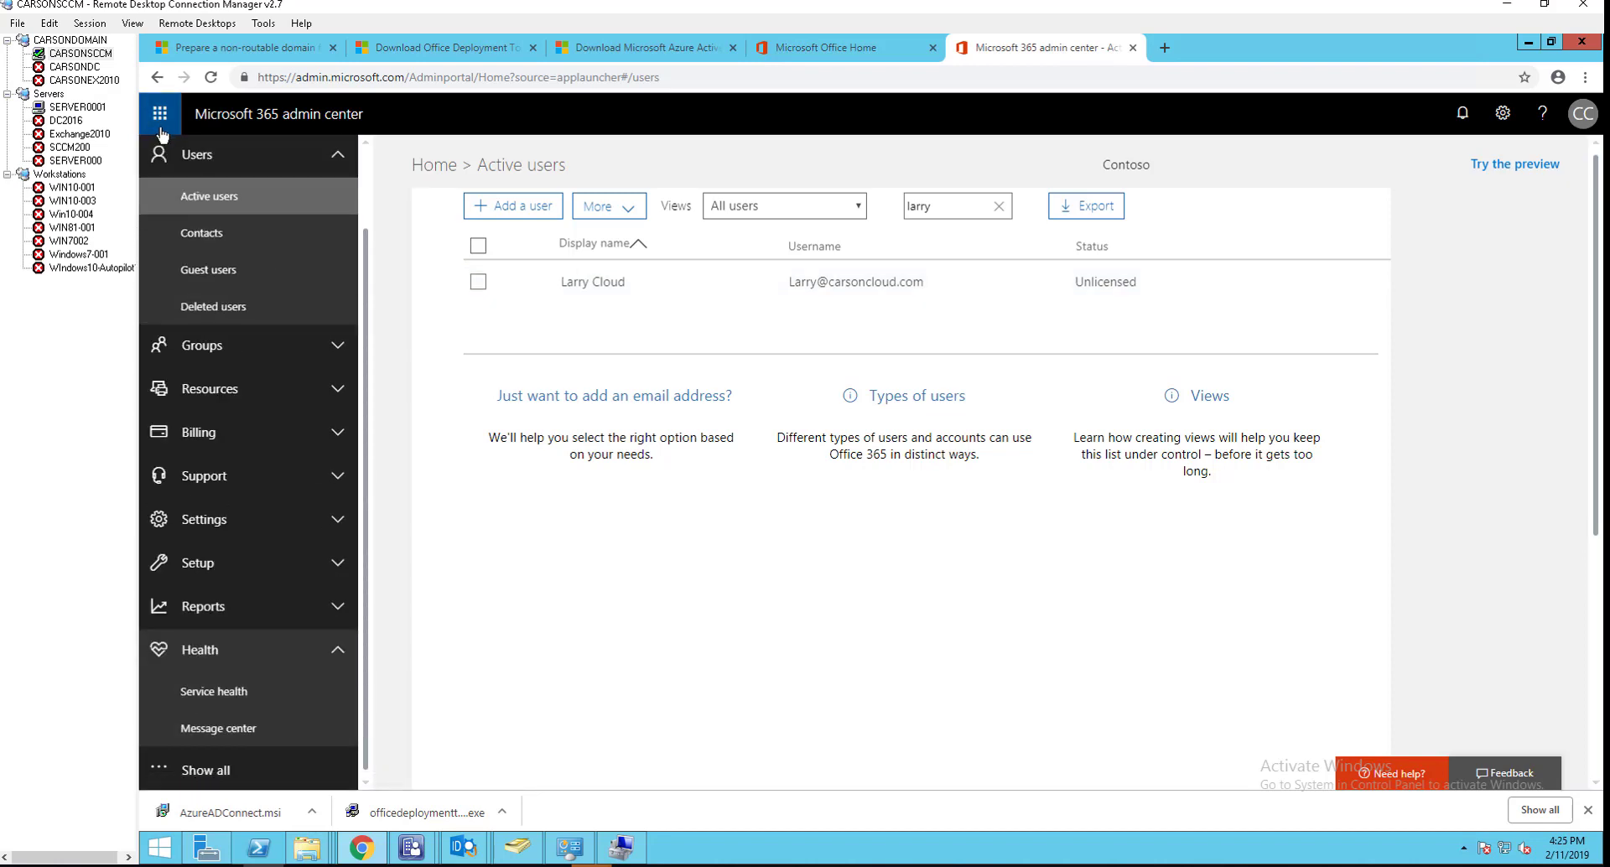
{"action": "left_click", "coordinate": [160, 112]}
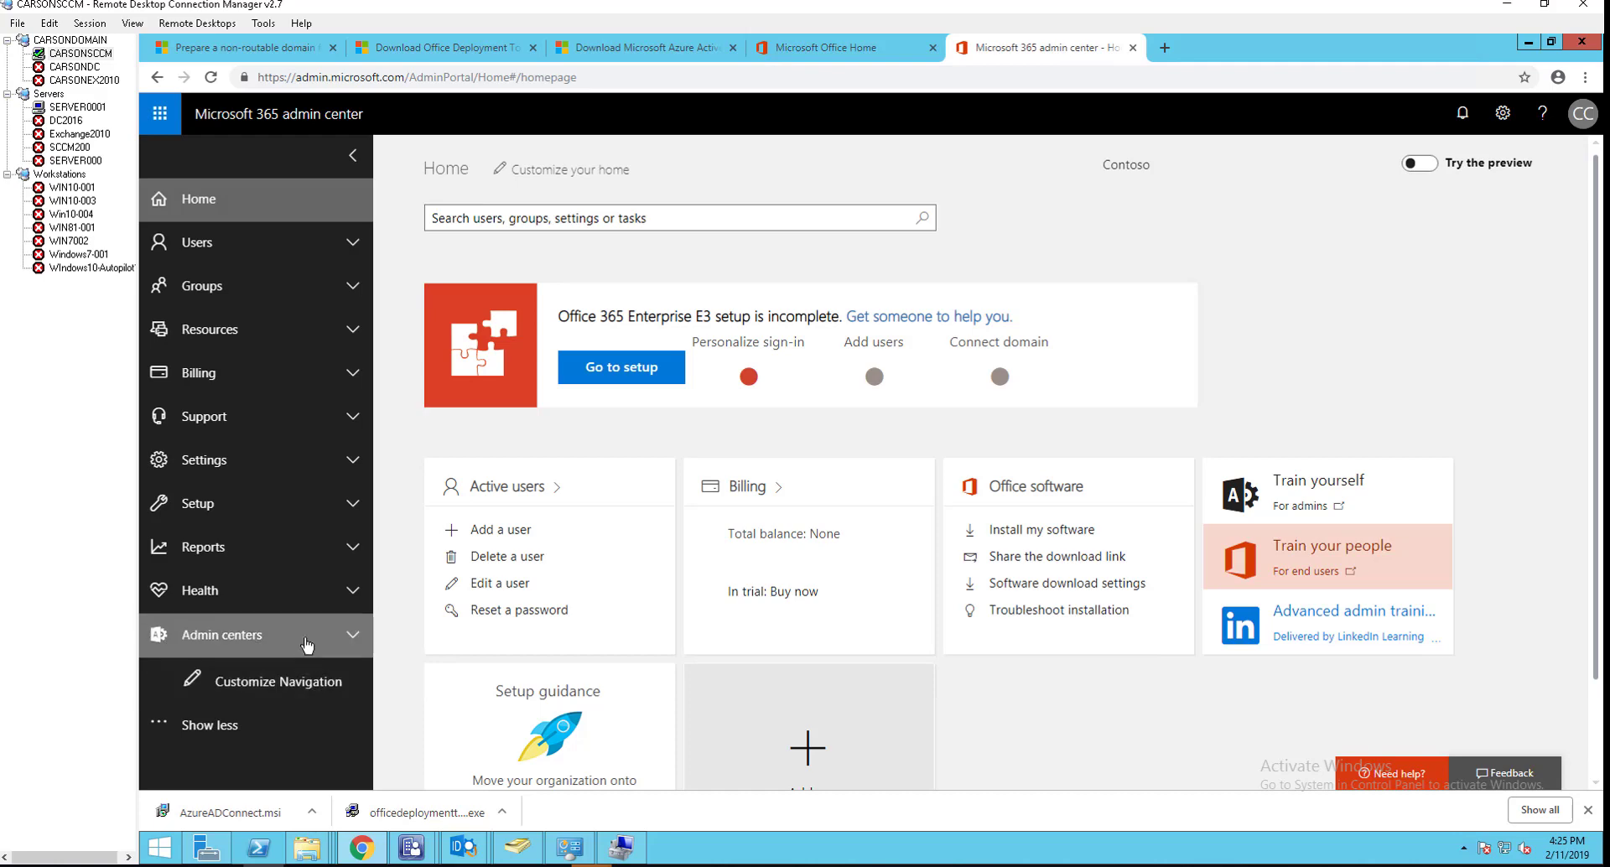
{"action": "mouse_move", "coordinate": [290, 681]}
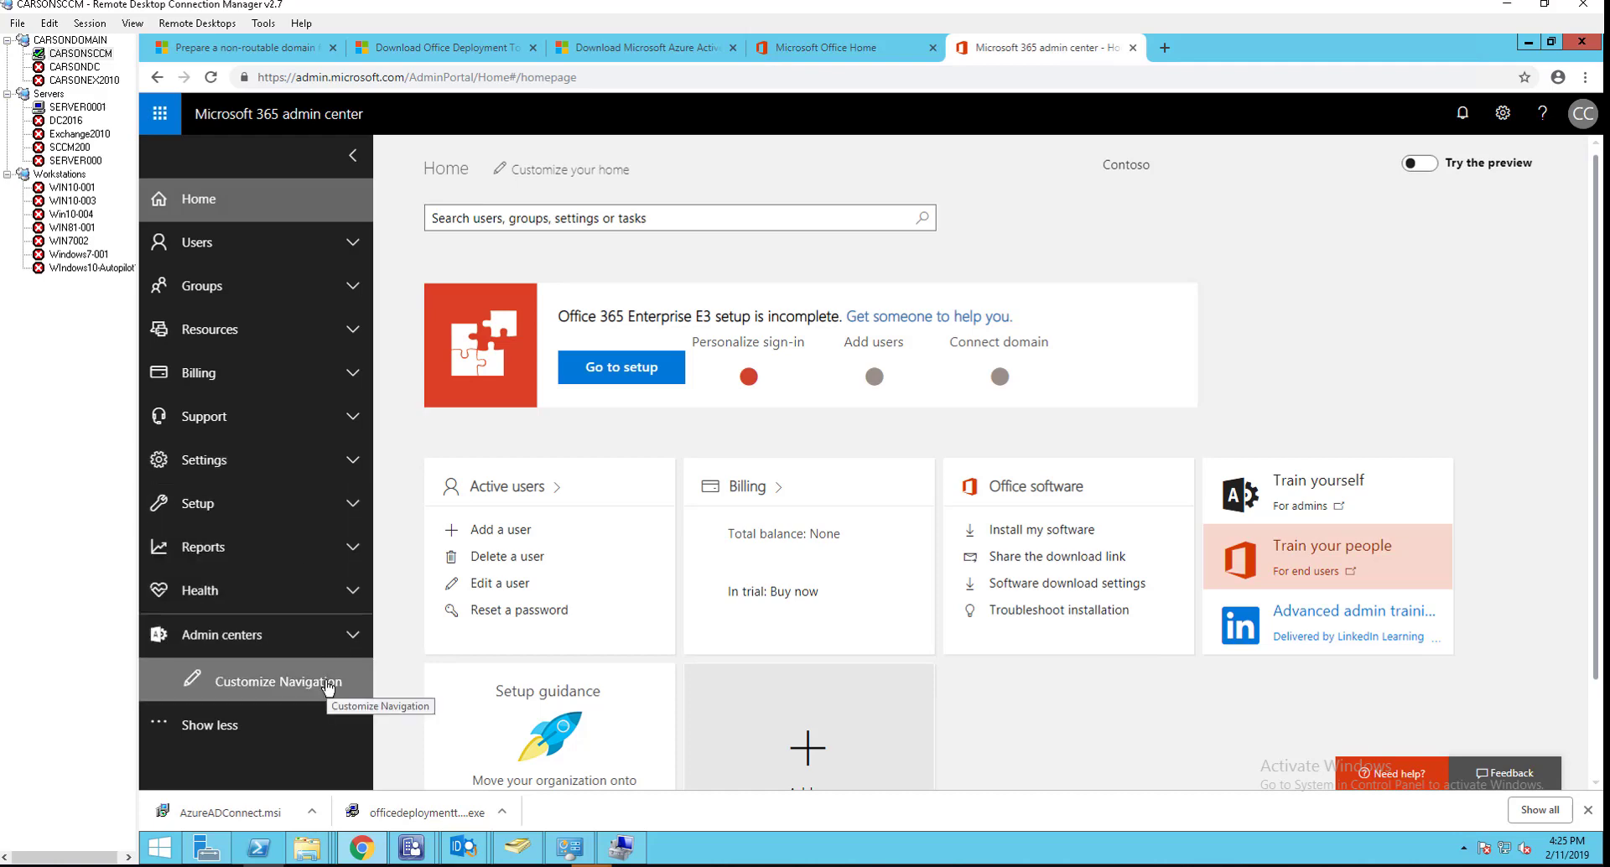
{"action": "left_click", "coordinate": [292, 681]}
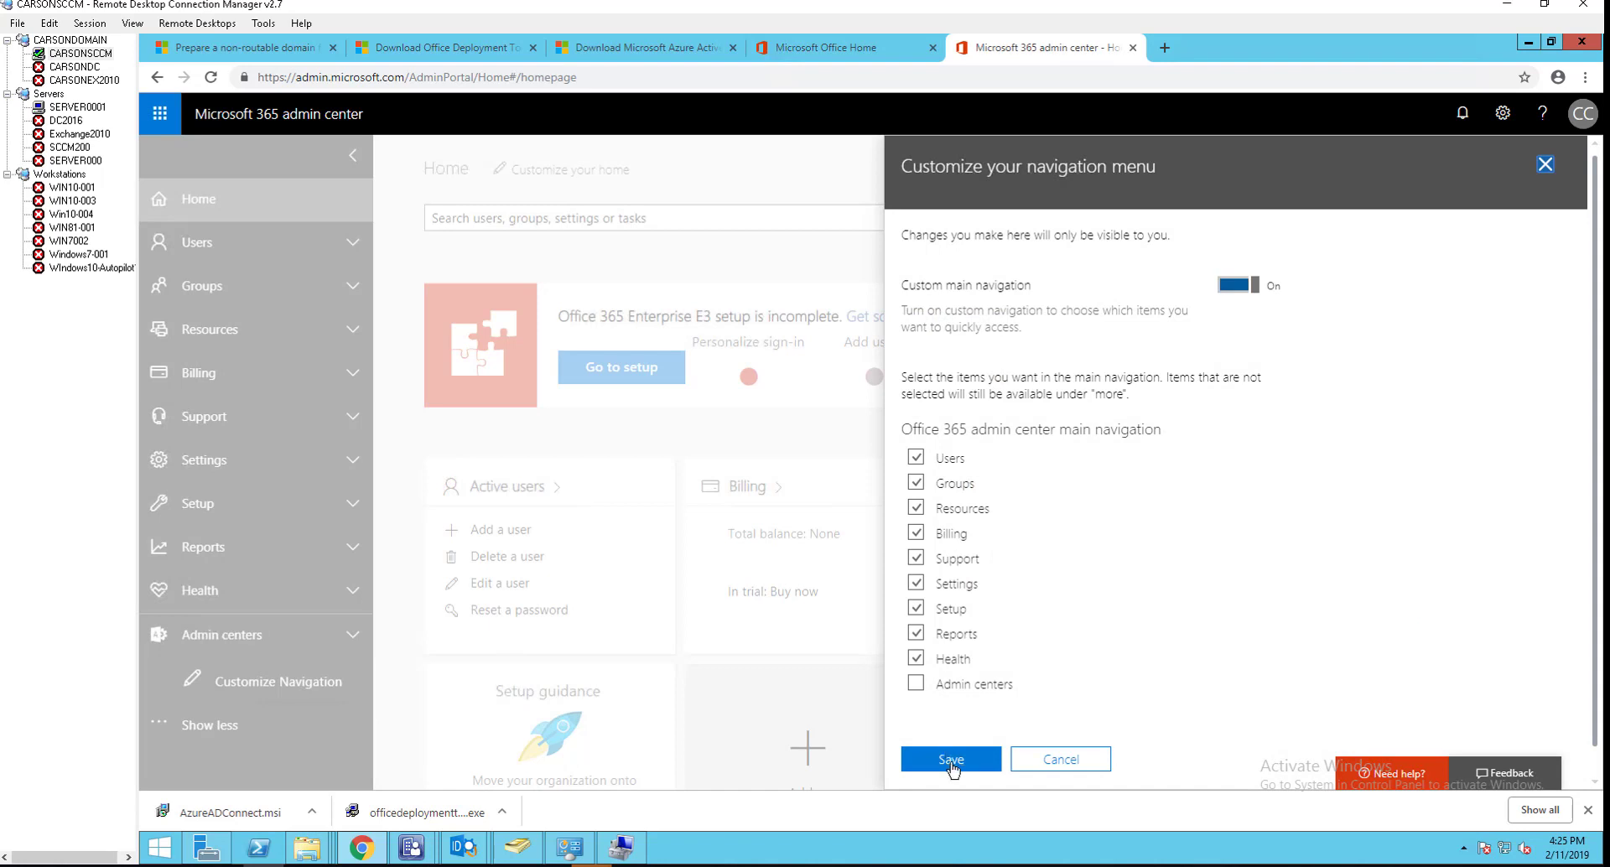
{"action": "left_click", "coordinate": [948, 758]}
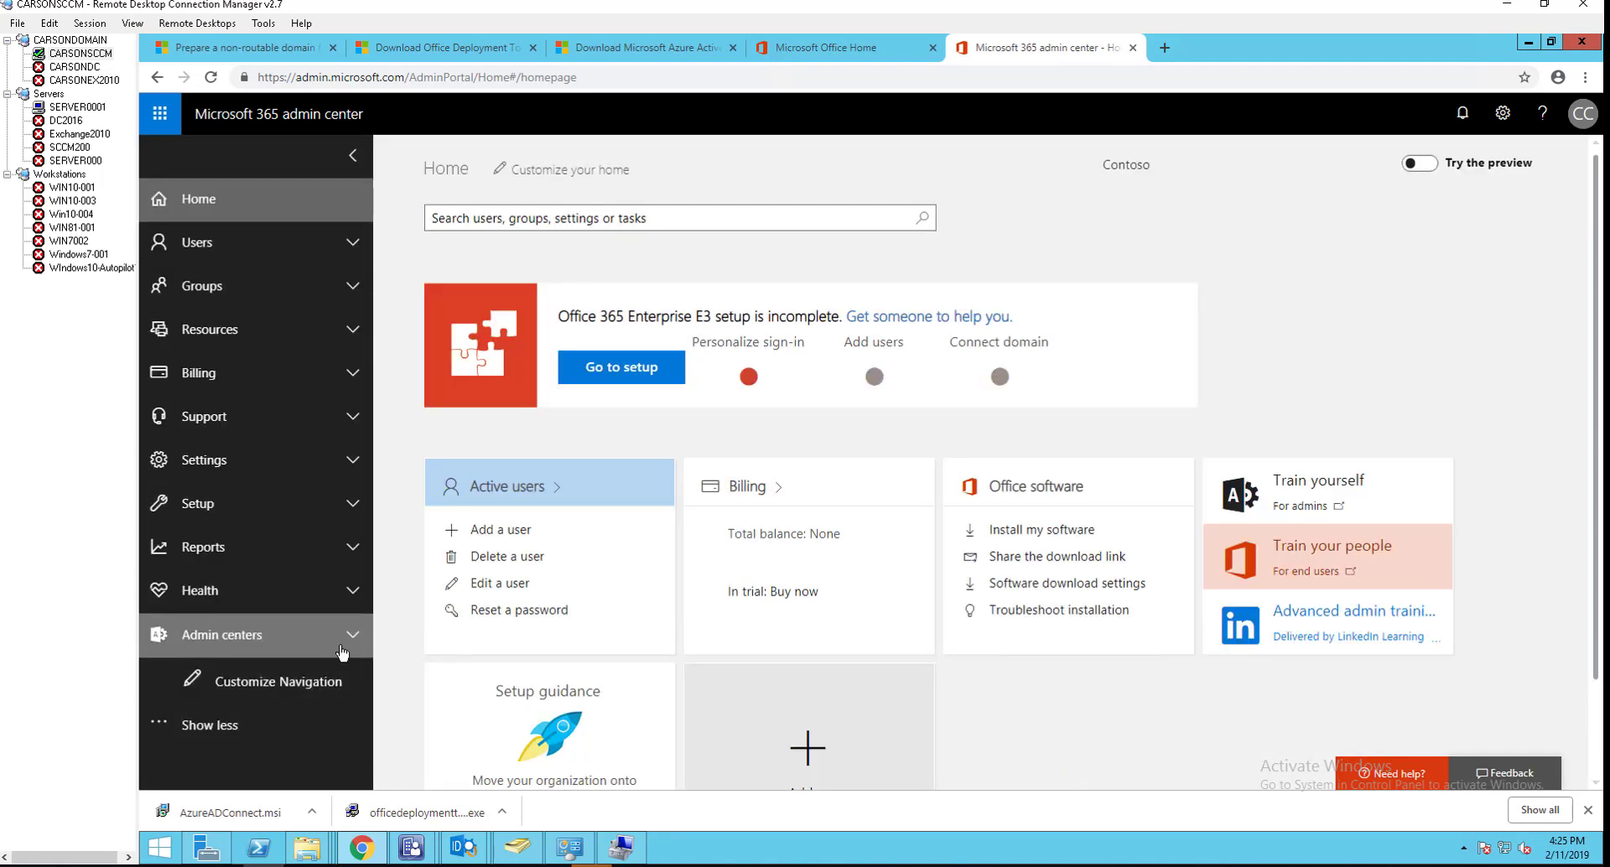
{"action": "left_click", "coordinate": [223, 634]}
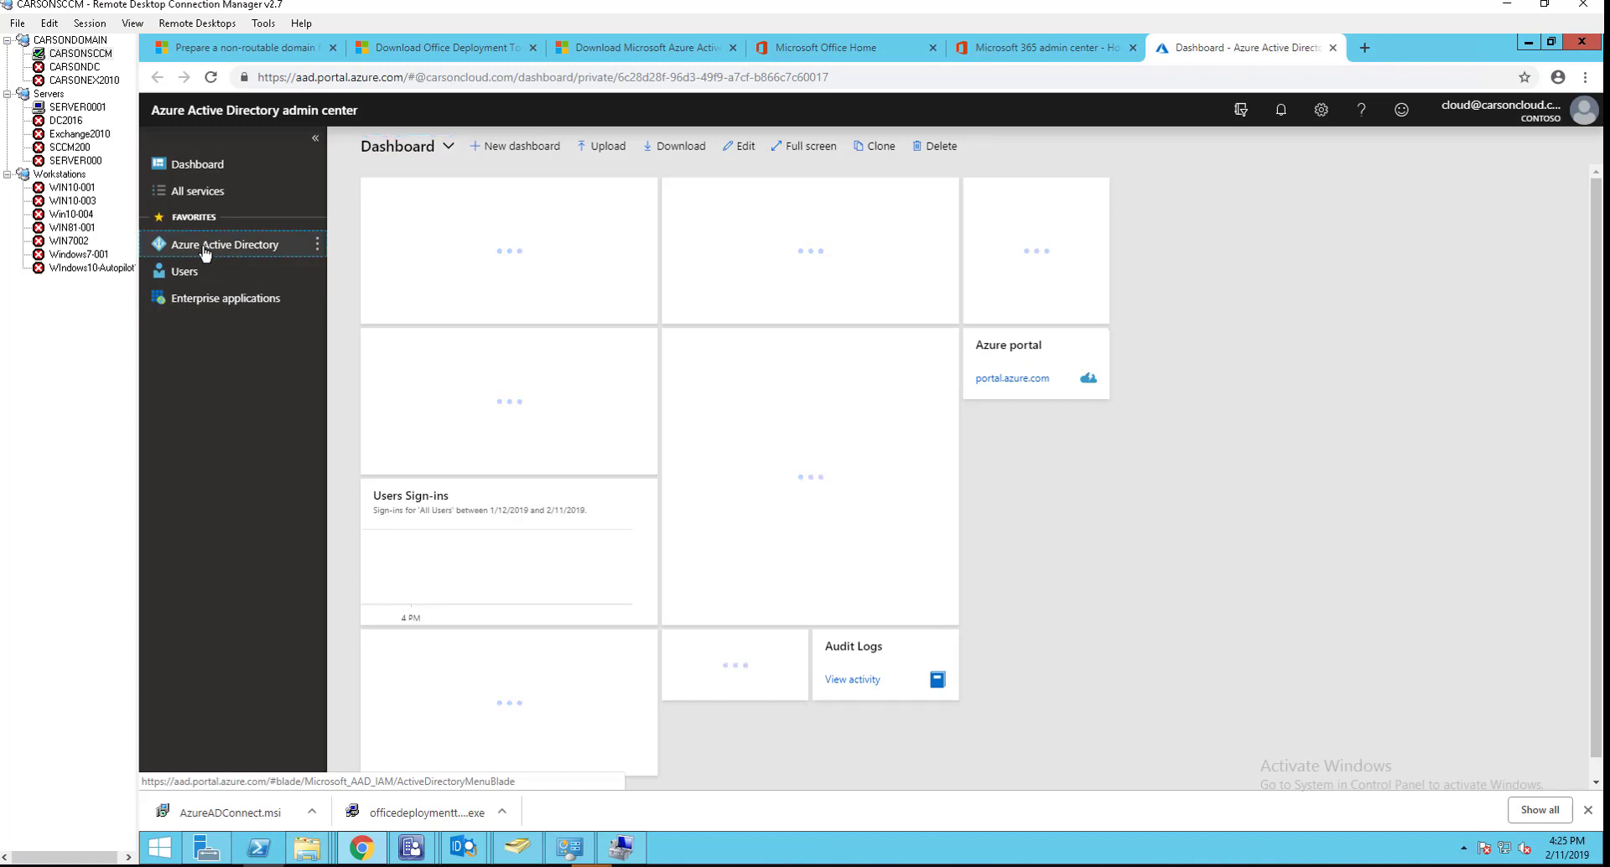
Step: From the Azure Active Directory overview, show Azure AD Connect status and its pass-through authentication agents
{"action": "left_click", "coordinate": [223, 244]}
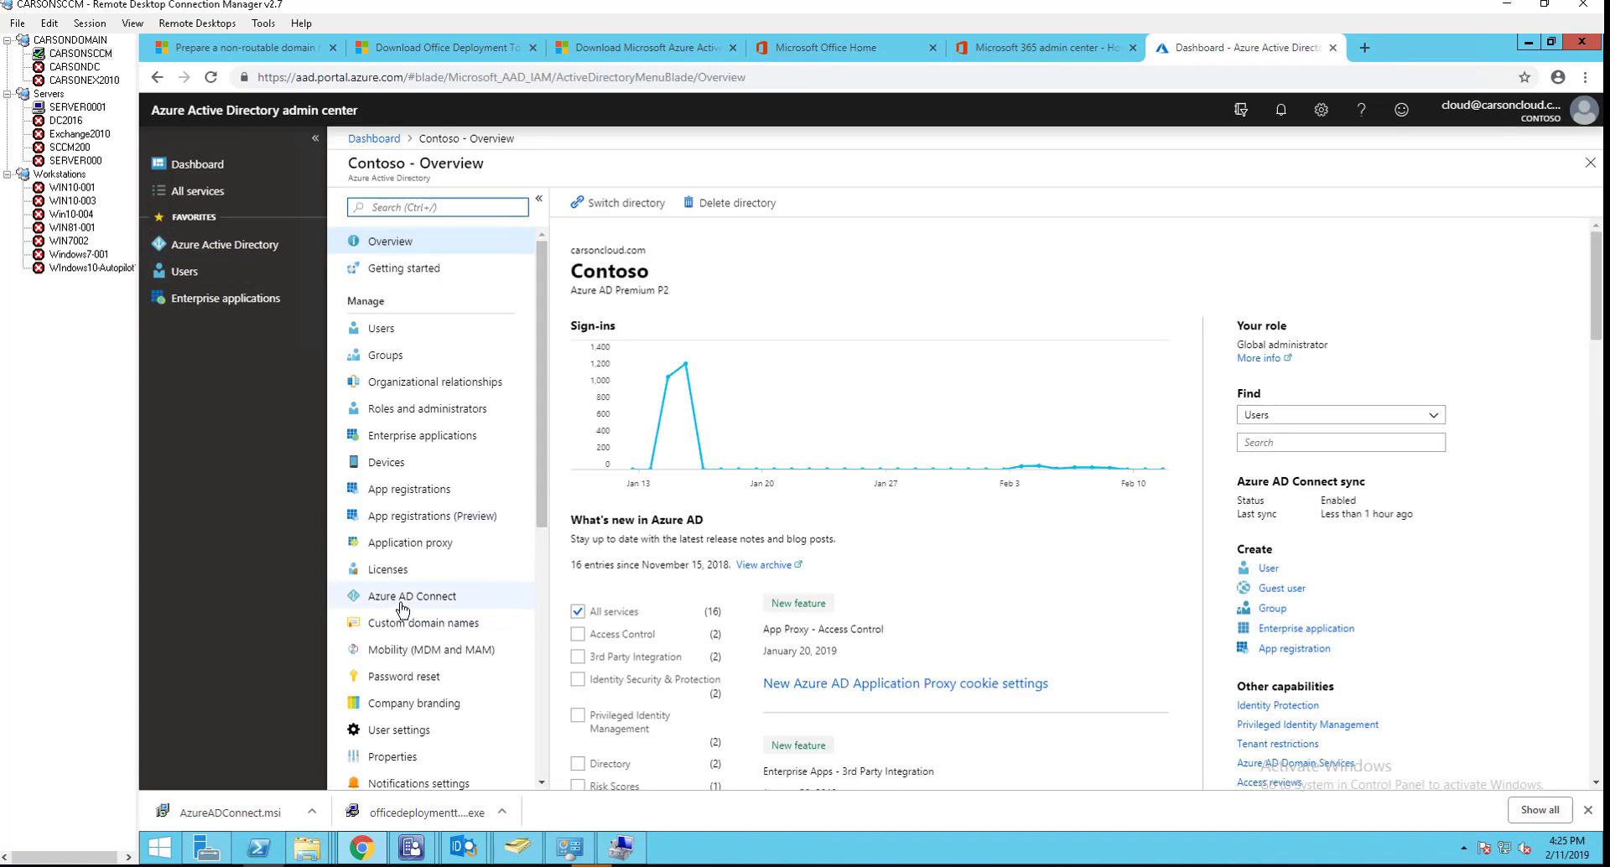
{"action": "left_click", "coordinate": [414, 595]}
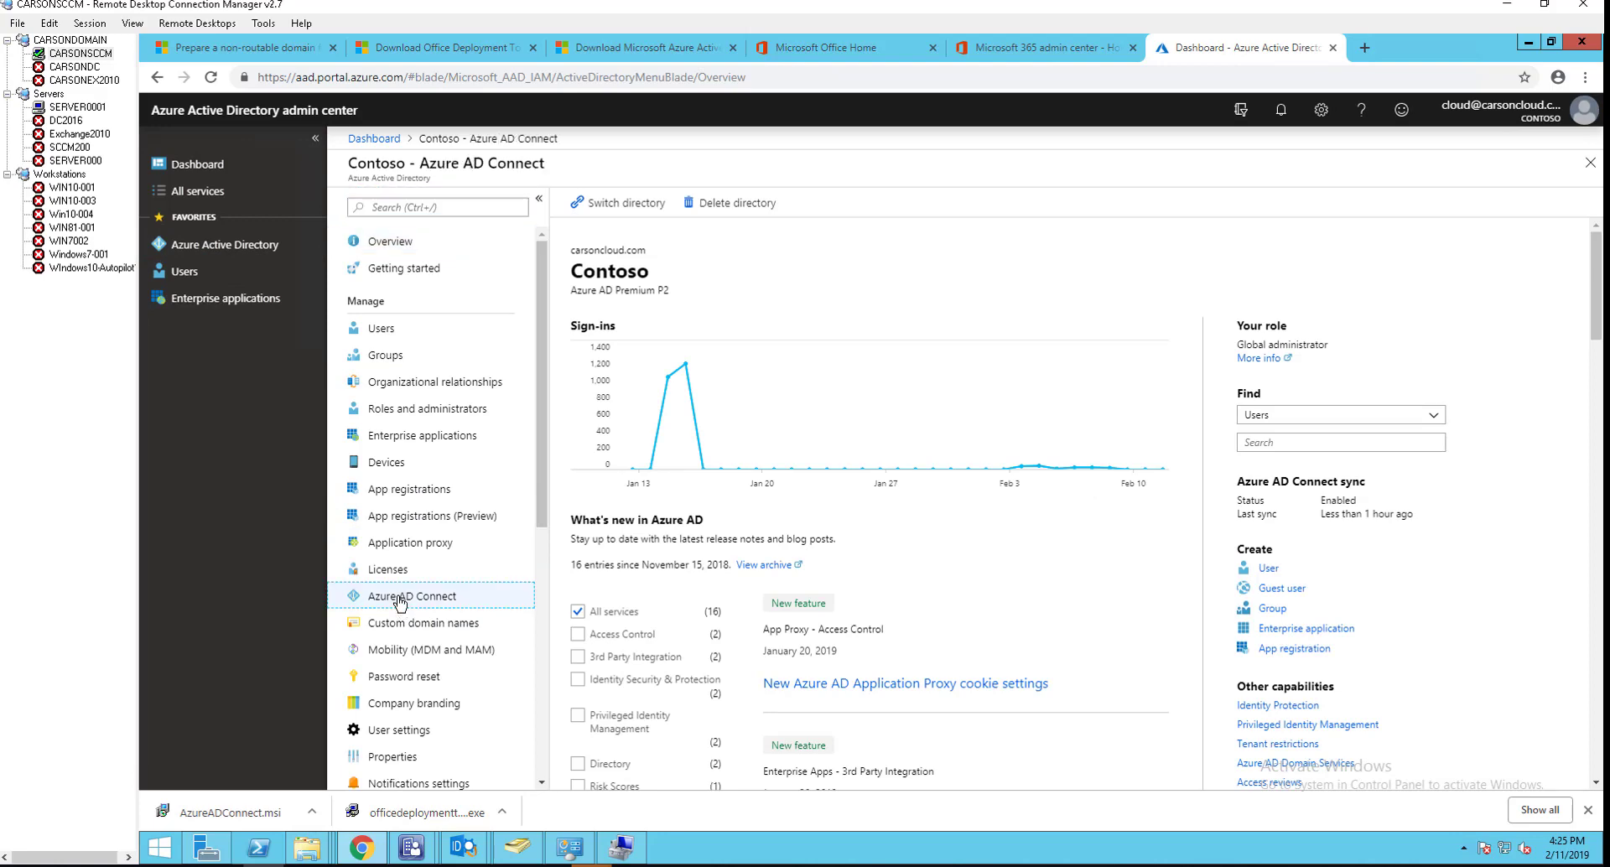
{"action": "left_click", "coordinate": [414, 595]}
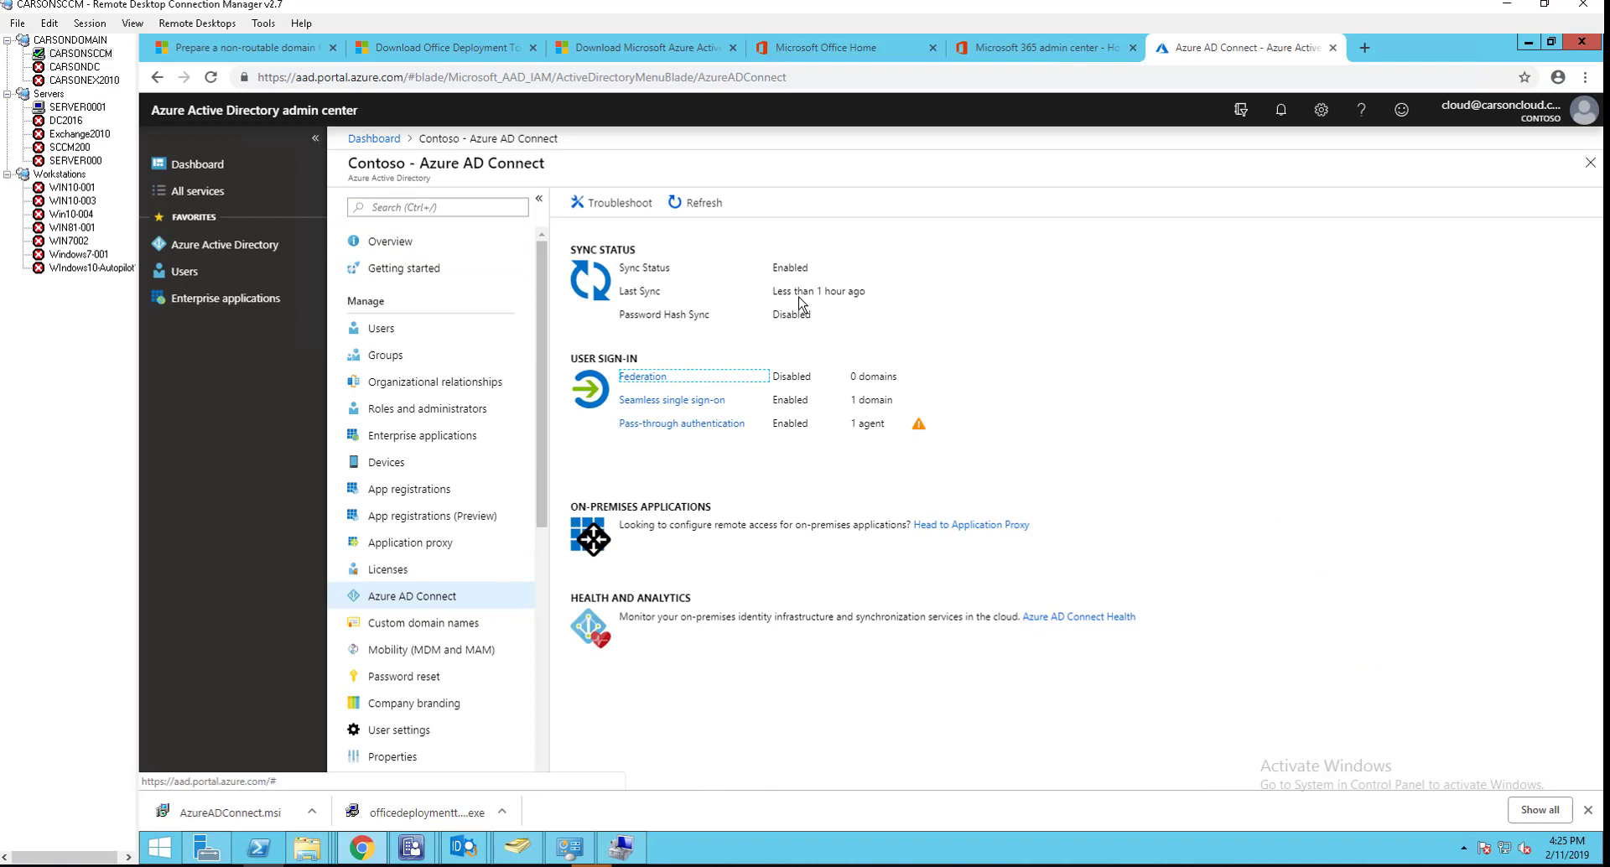
{"action": "mouse_move", "coordinate": [759, 318]}
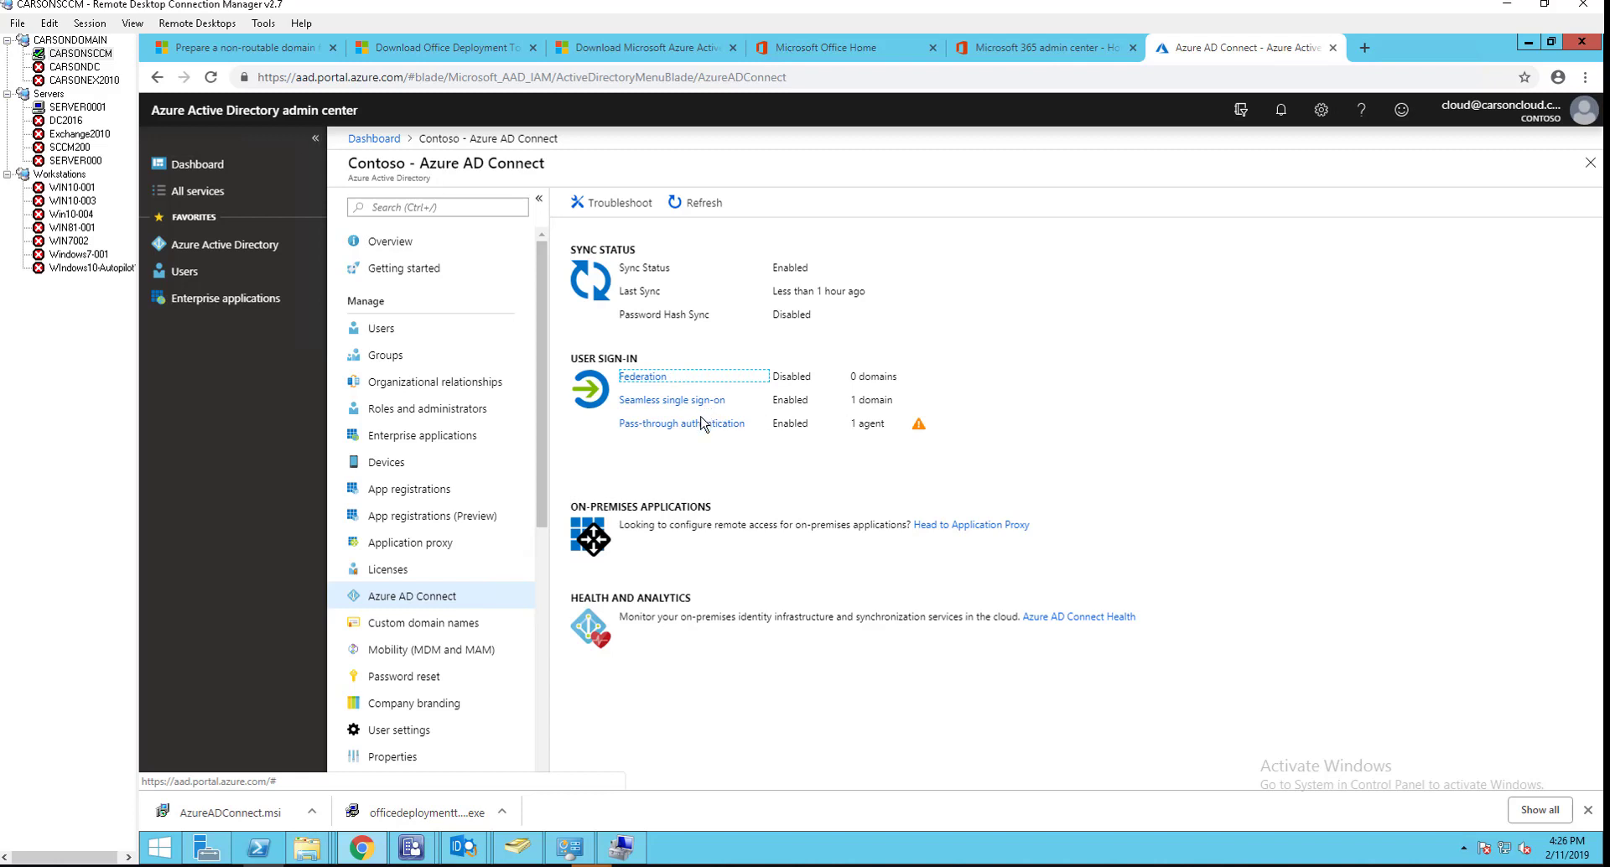
{"action": "mouse_move", "coordinate": [925, 440]}
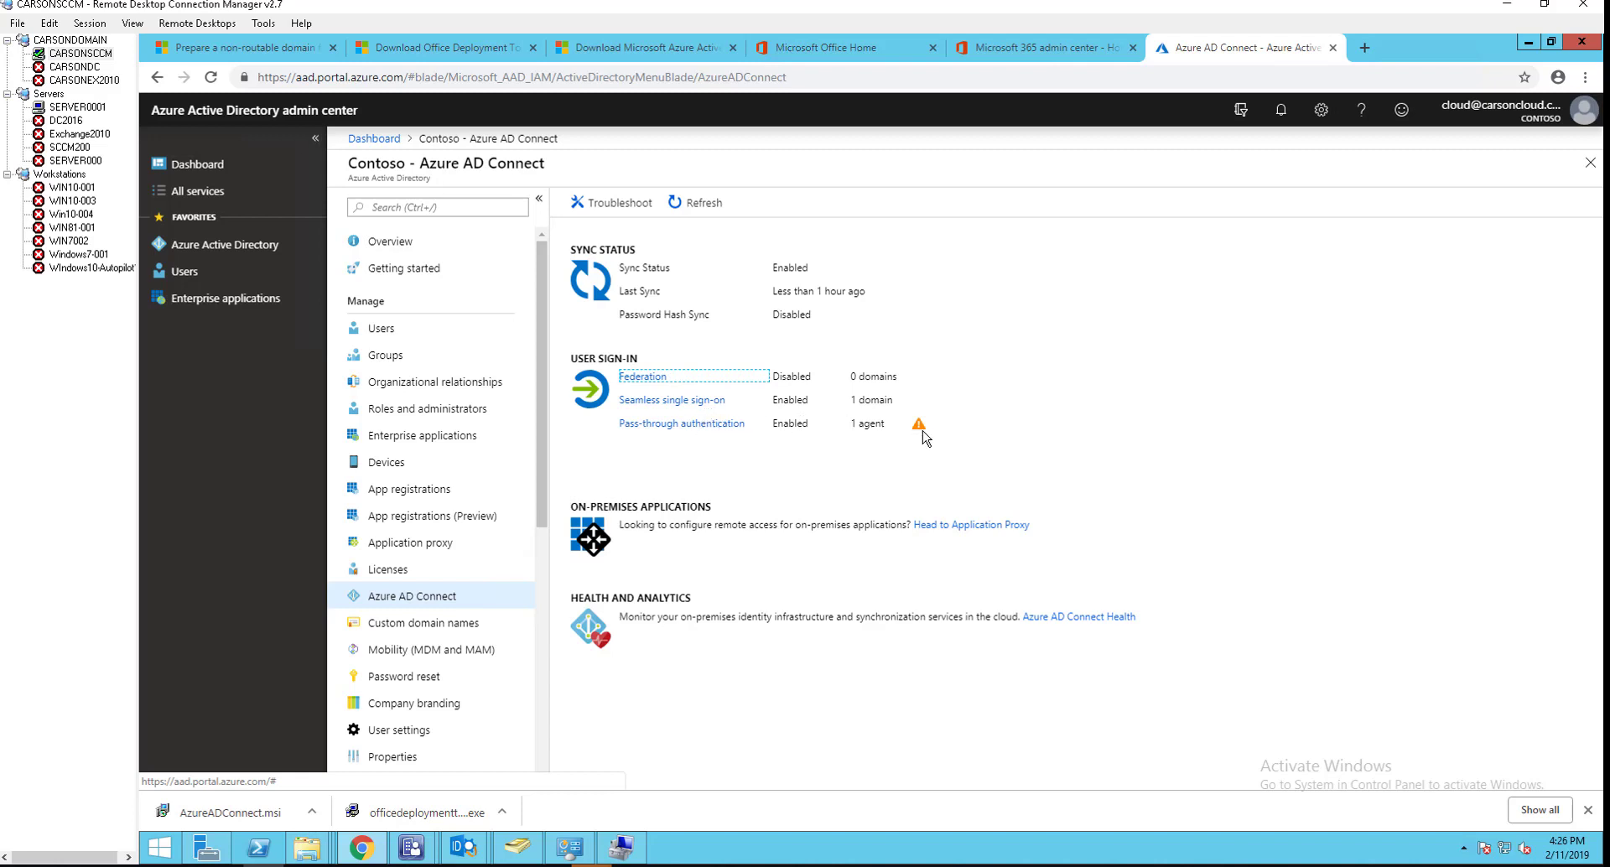
{"action": "mouse_move", "coordinate": [662, 430]}
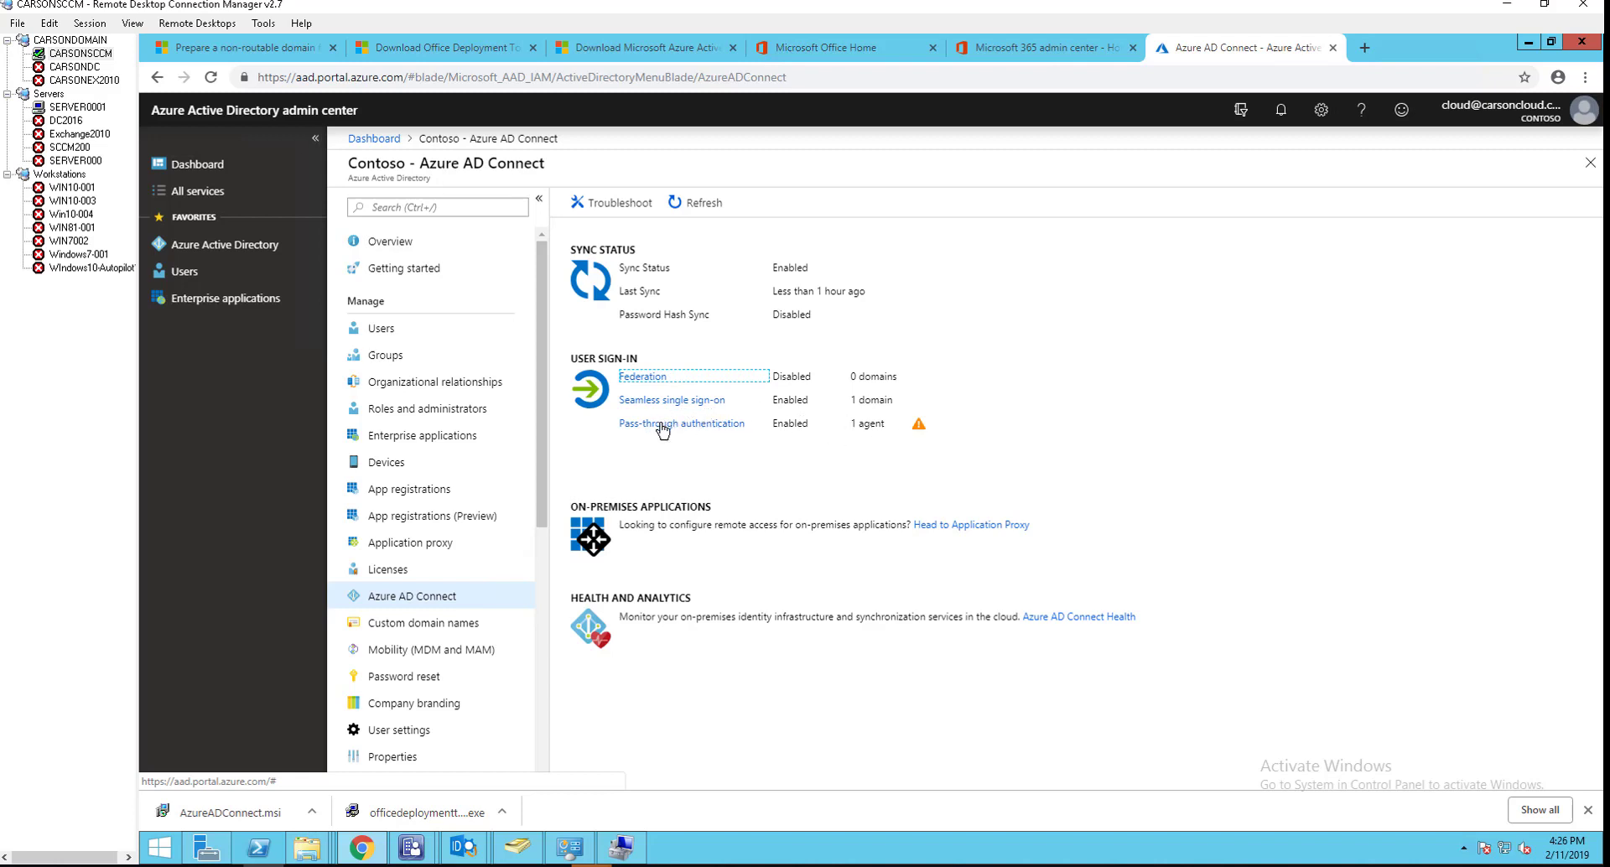
{"action": "left_click", "coordinate": [682, 422]}
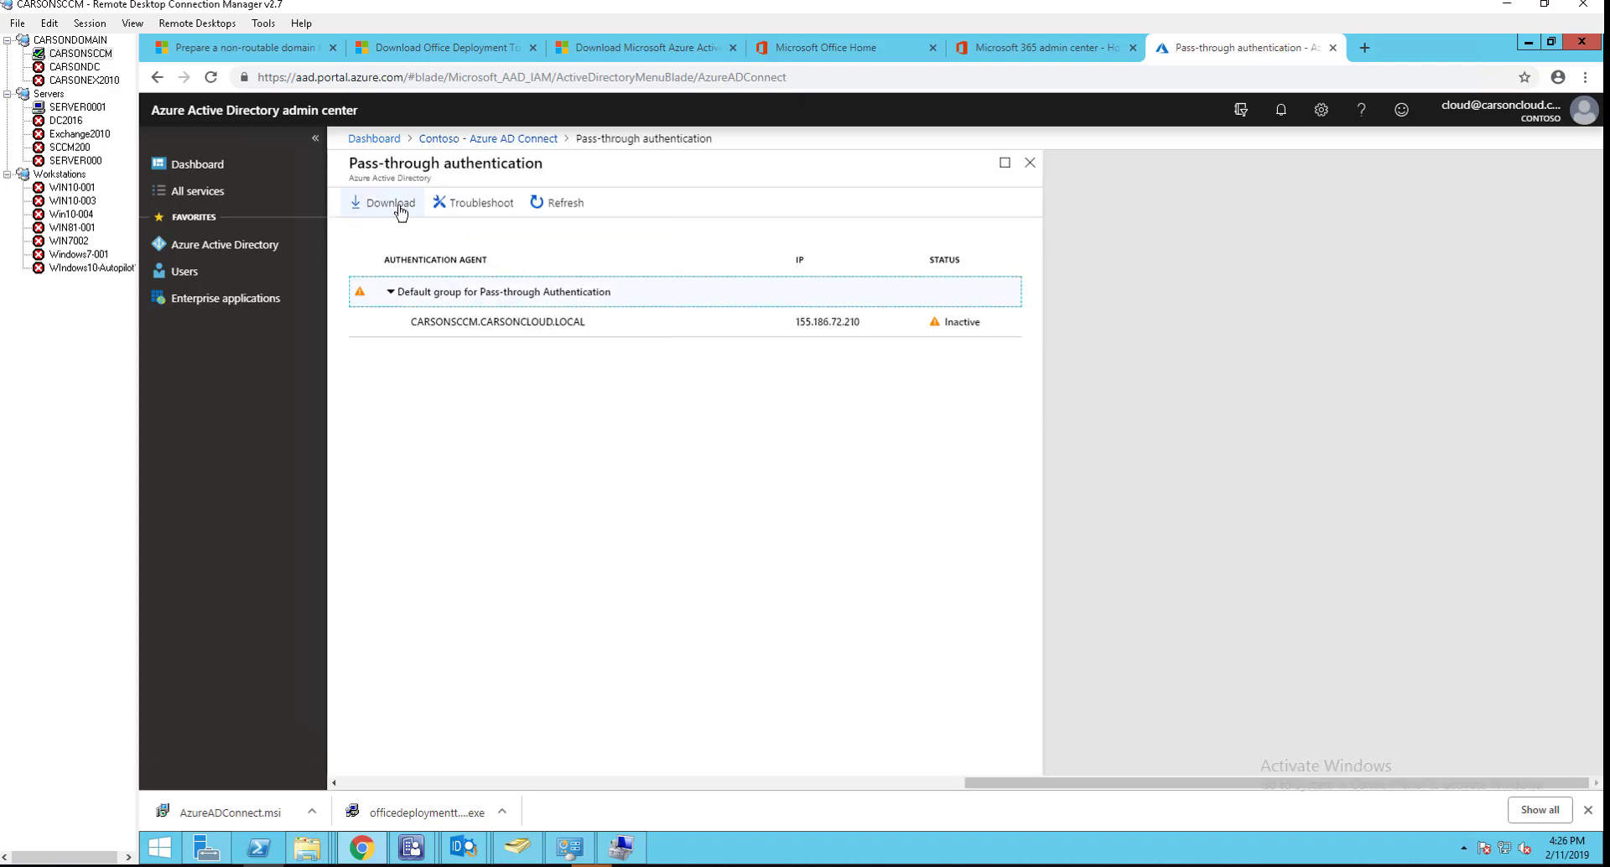
Step: Accept the terms and download the pass-through authentication agent installer in Chrome
{"action": "left_click", "coordinate": [387, 202]}
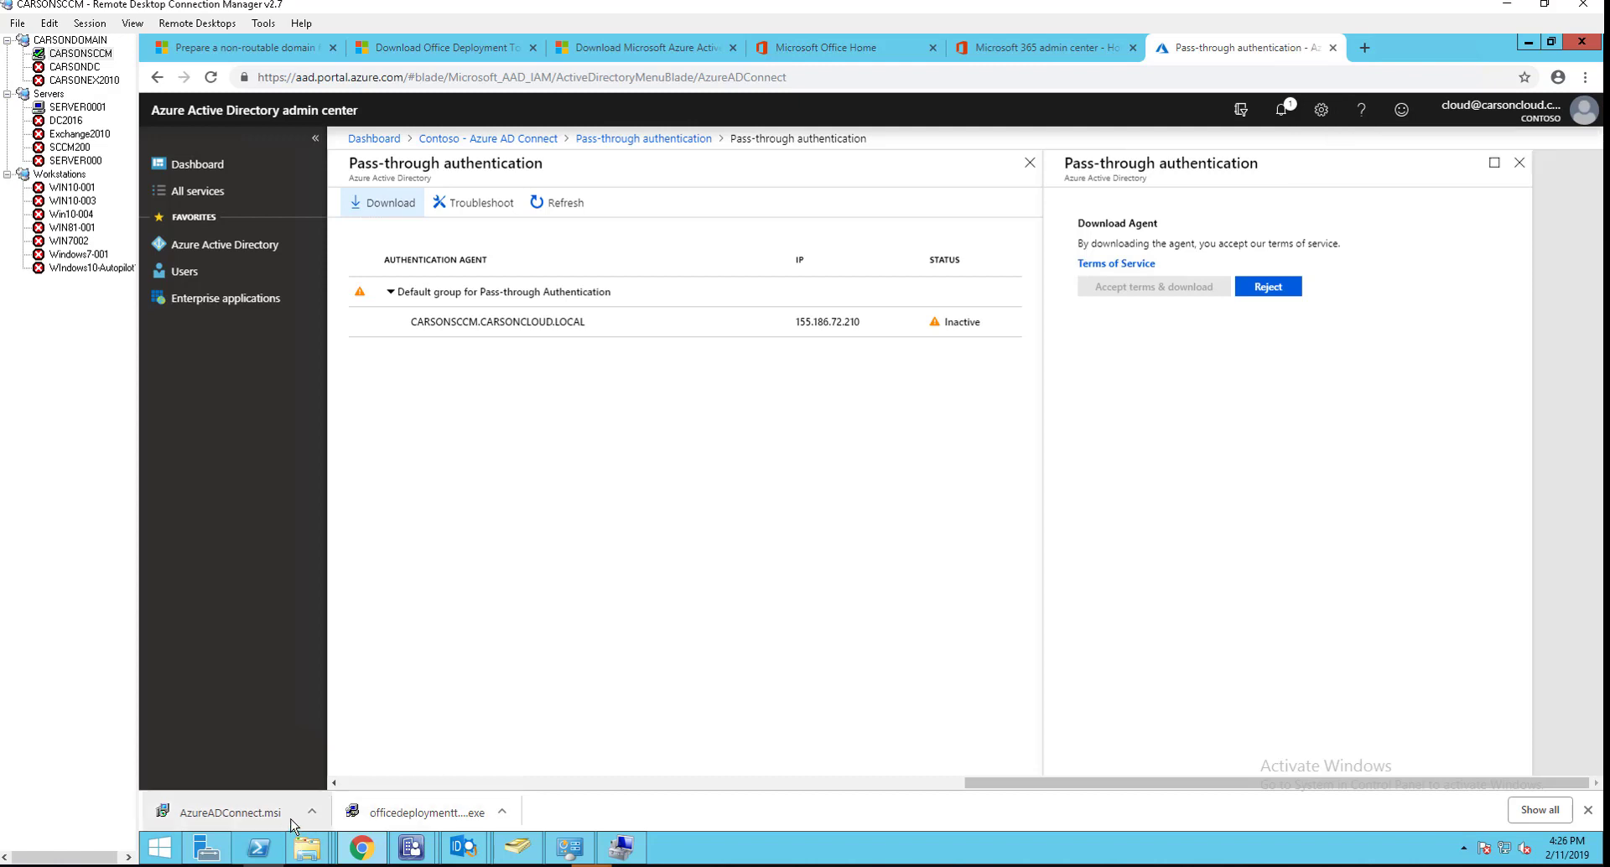
{"action": "left_click", "coordinate": [1152, 285]}
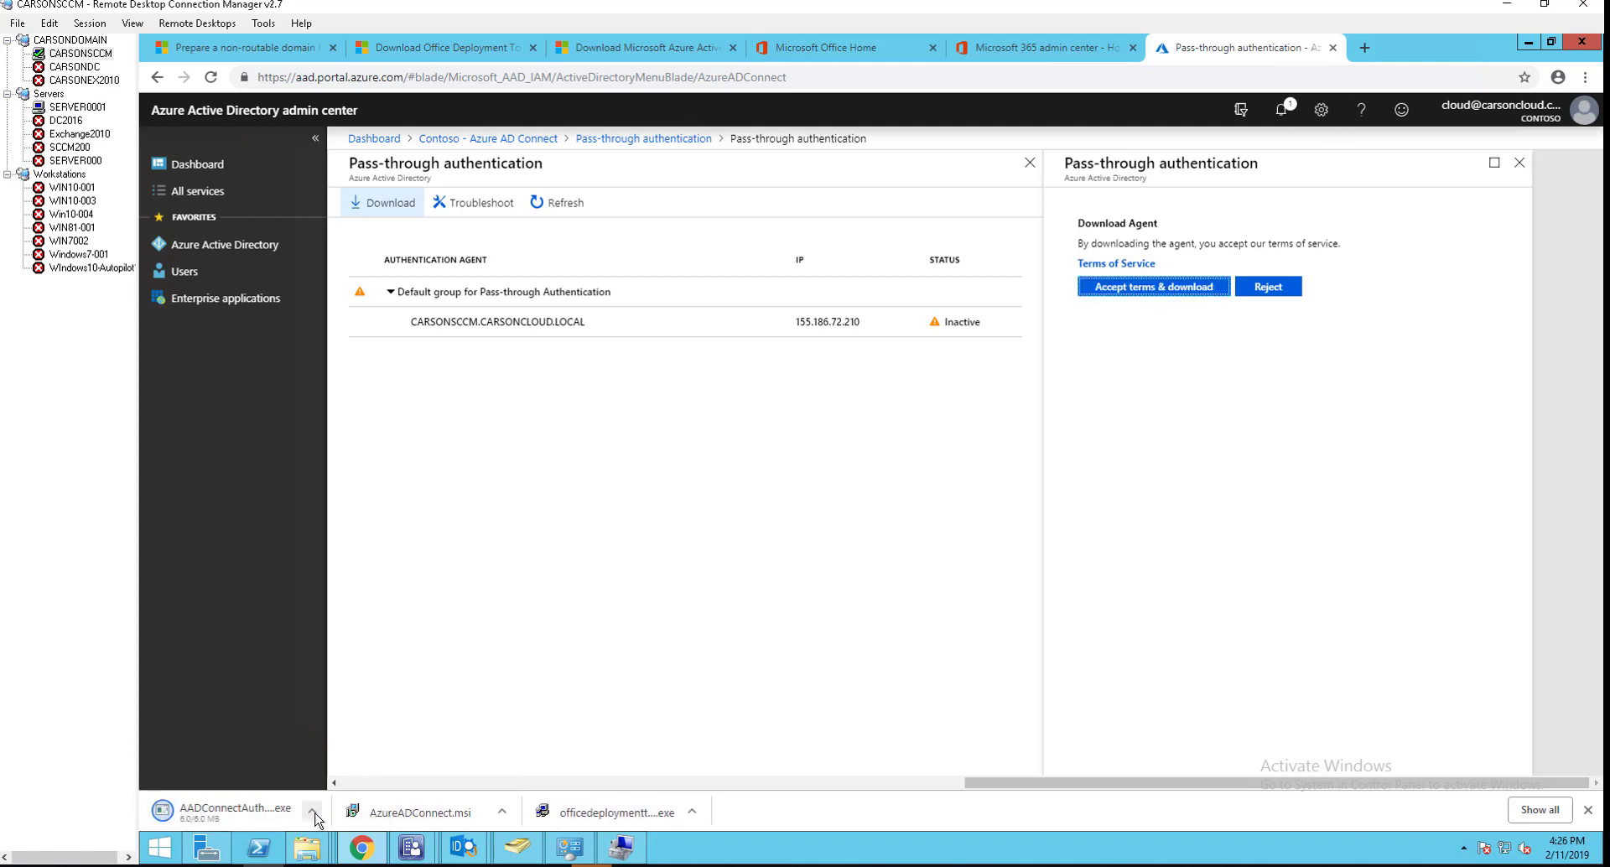
{"action": "left_click", "coordinate": [314, 811]}
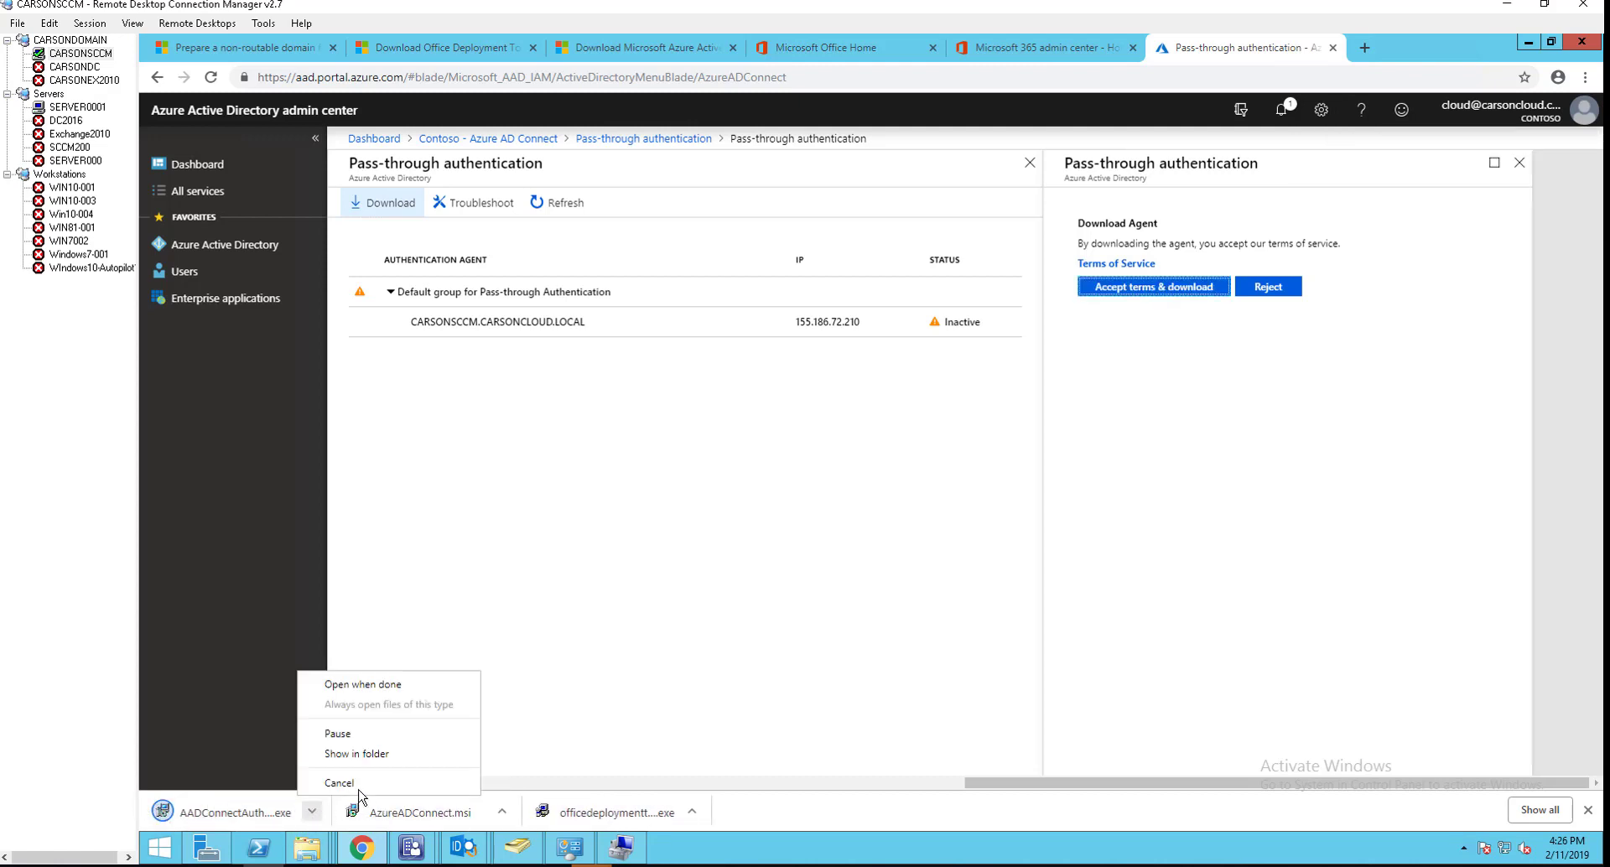